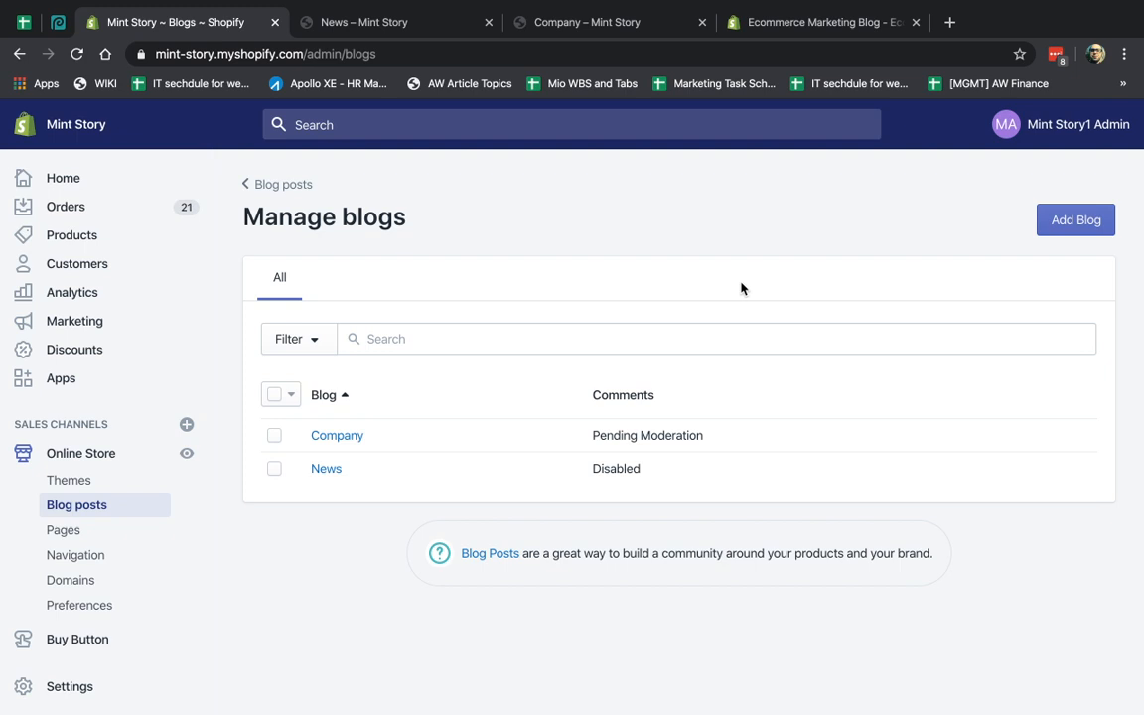
{"action": "mouse_move", "coordinate": [615, 249]}
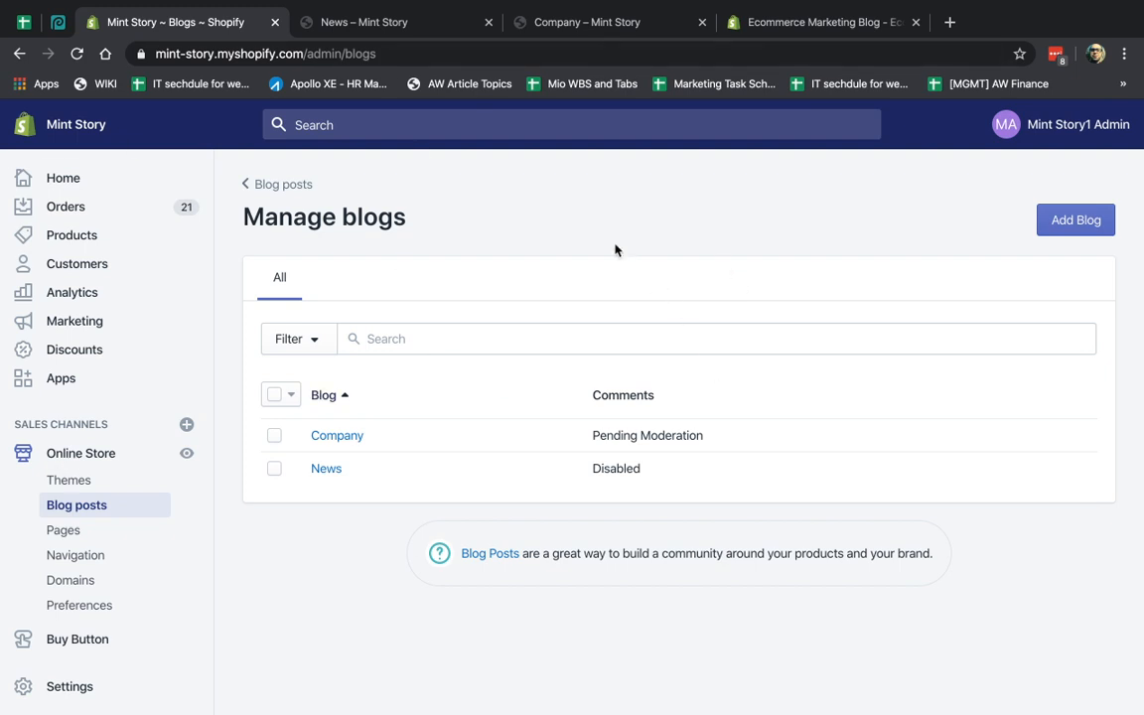
{"action": "mouse_move", "coordinate": [583, 229]}
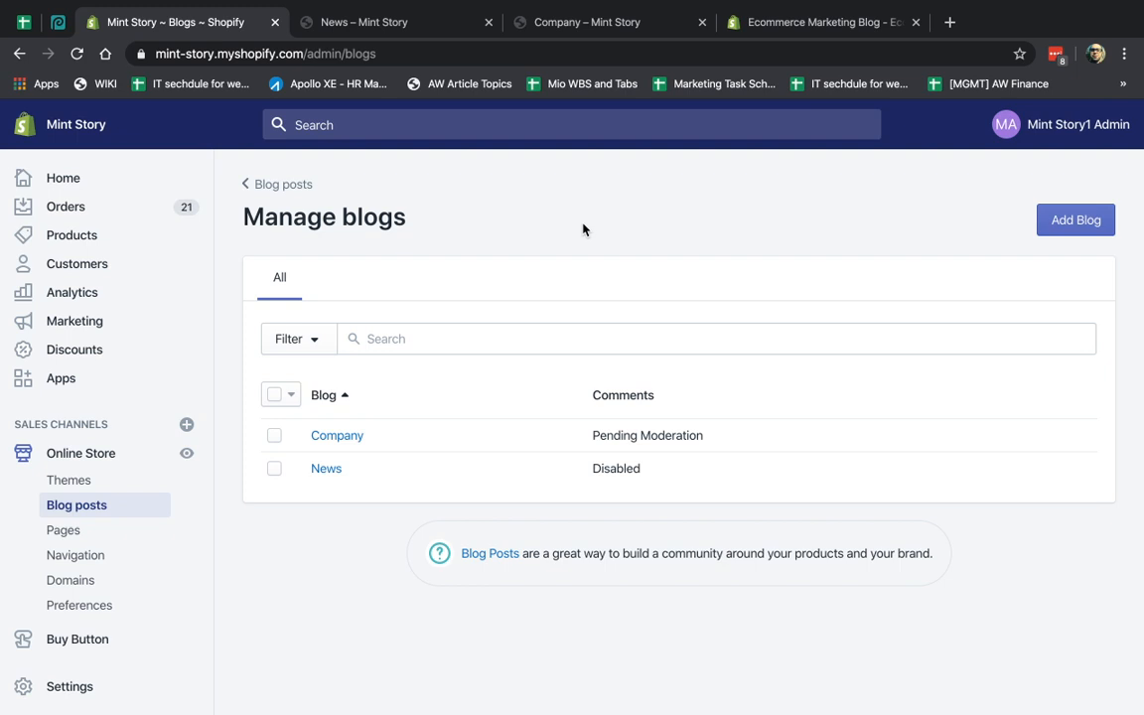
- Go from Blog posts to Manage blogs and start adding a new blog
{"action": "left_click", "coordinate": [822, 22]}
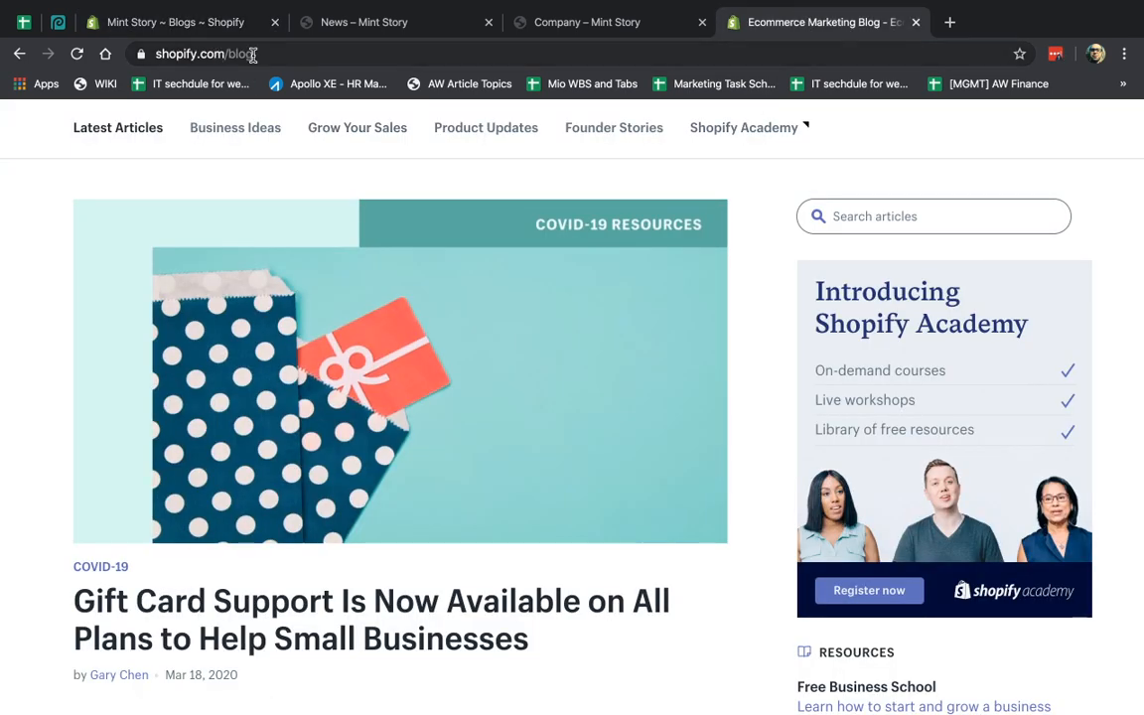
{"action": "mouse_move", "coordinate": [718, 252]}
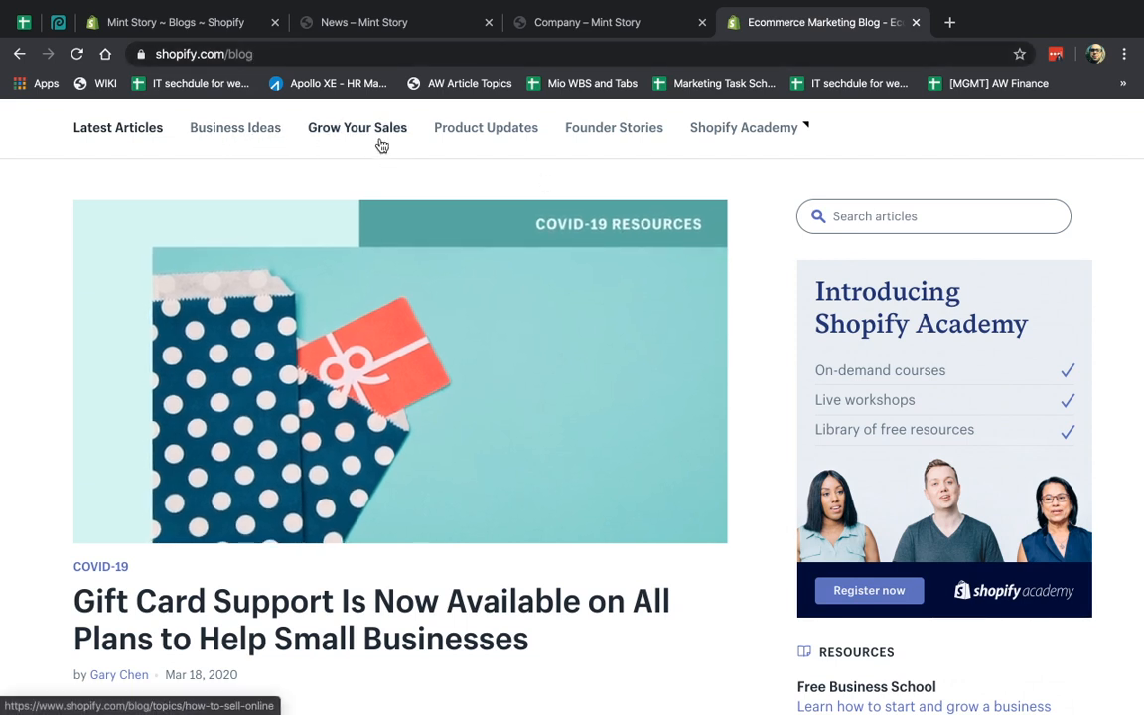
{"action": "mouse_move", "coordinate": [485, 127]}
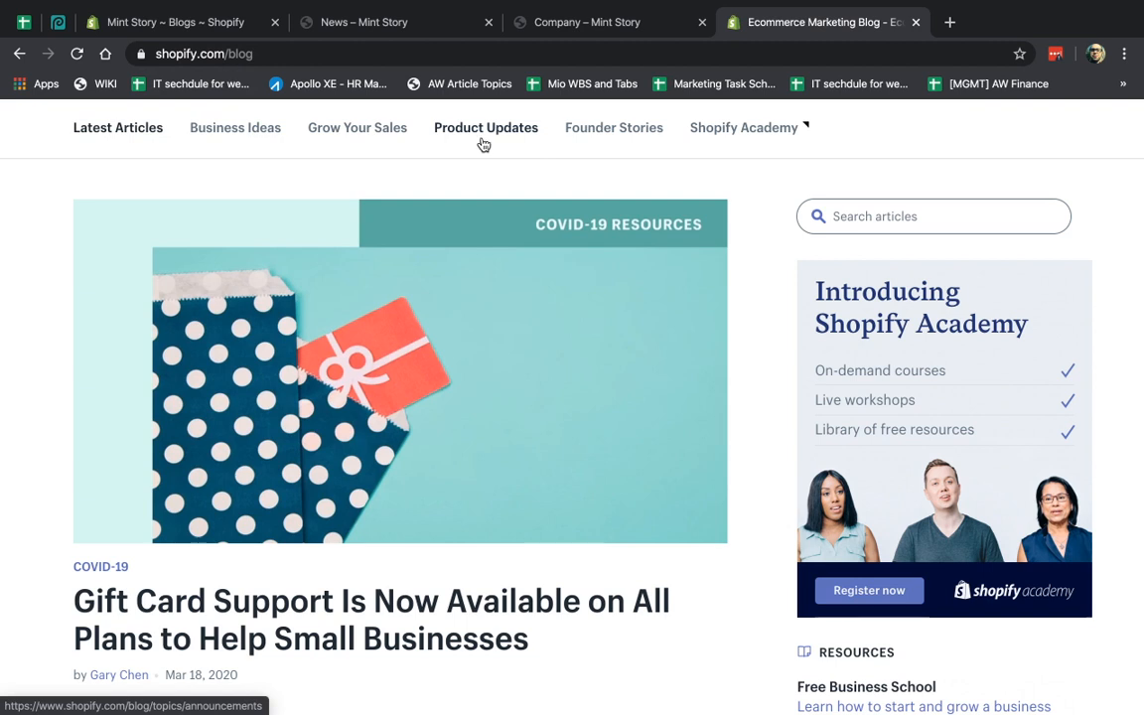
{"action": "mouse_move", "coordinate": [869, 139]}
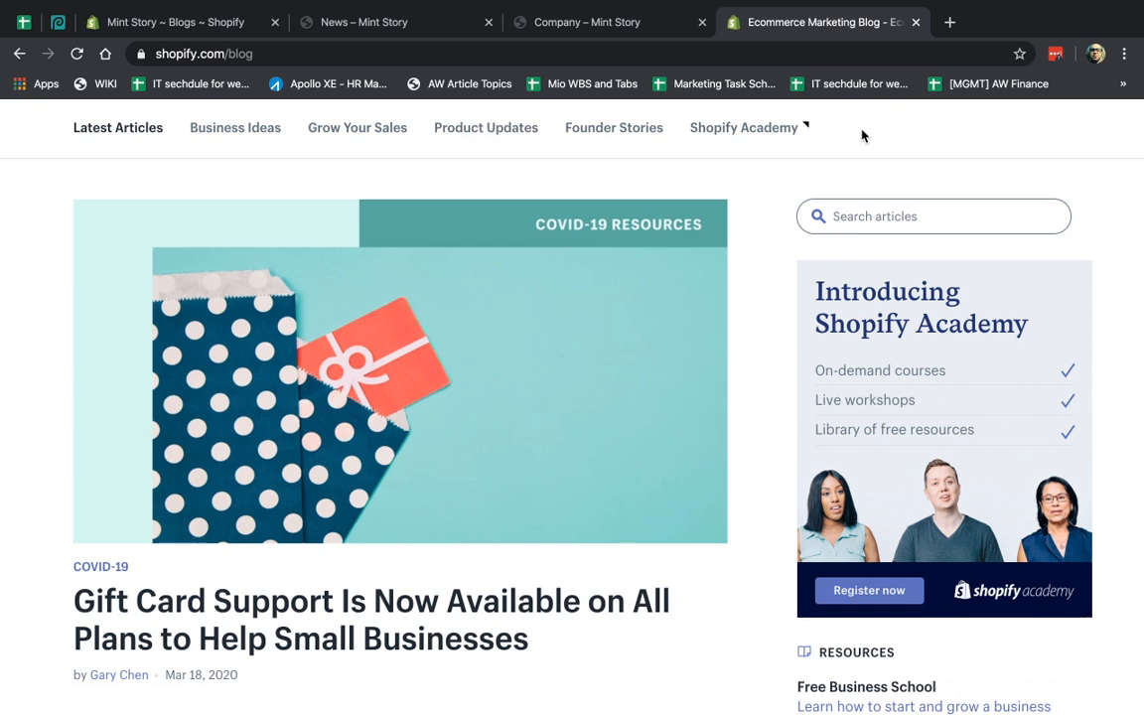
{"action": "mouse_move", "coordinate": [235, 134]}
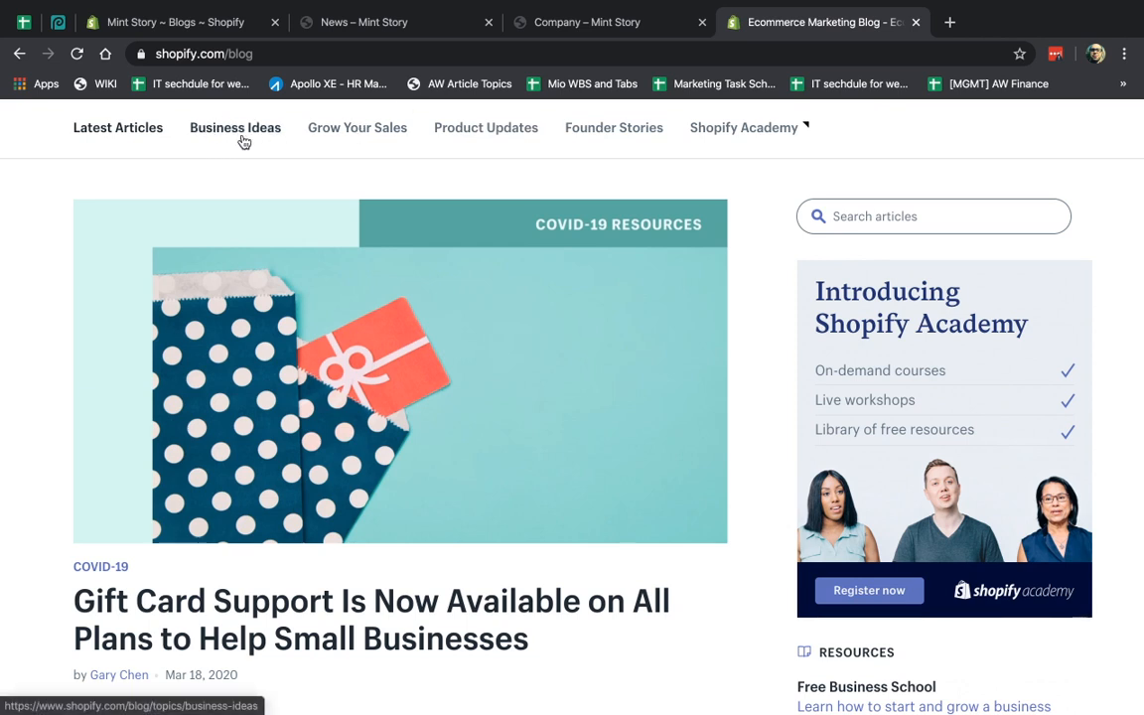
{"action": "mouse_move", "coordinate": [761, 138]}
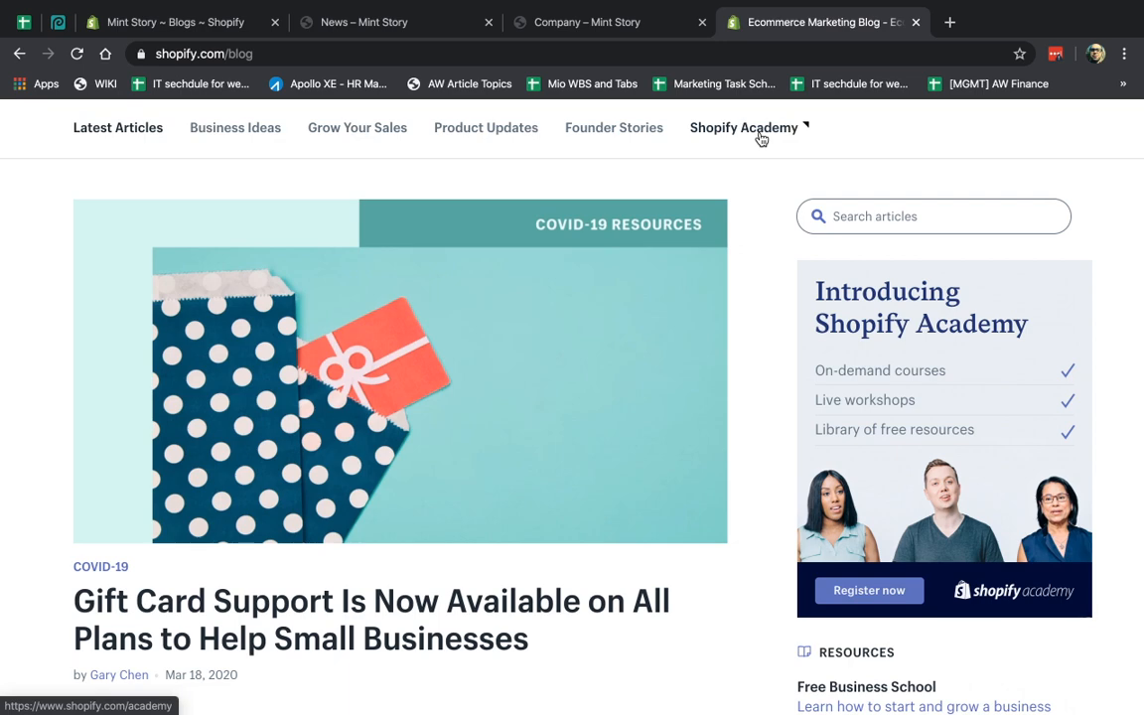
{"action": "mouse_move", "coordinate": [356, 127]}
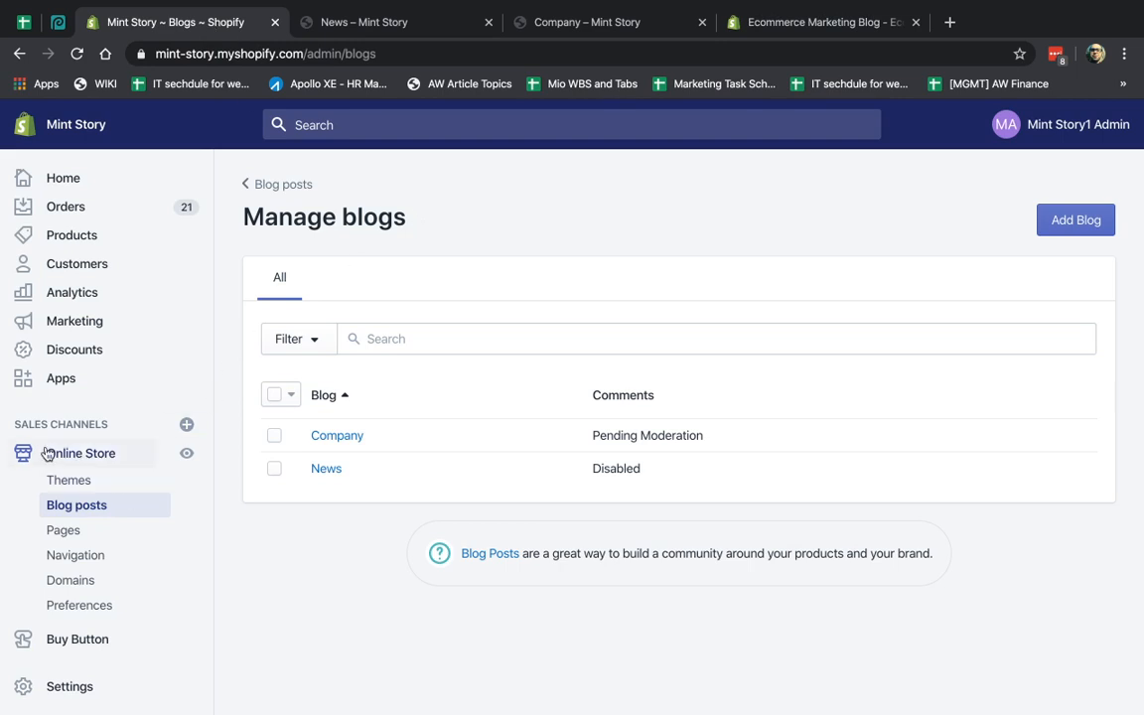
{"action": "left_click", "coordinate": [76, 504]}
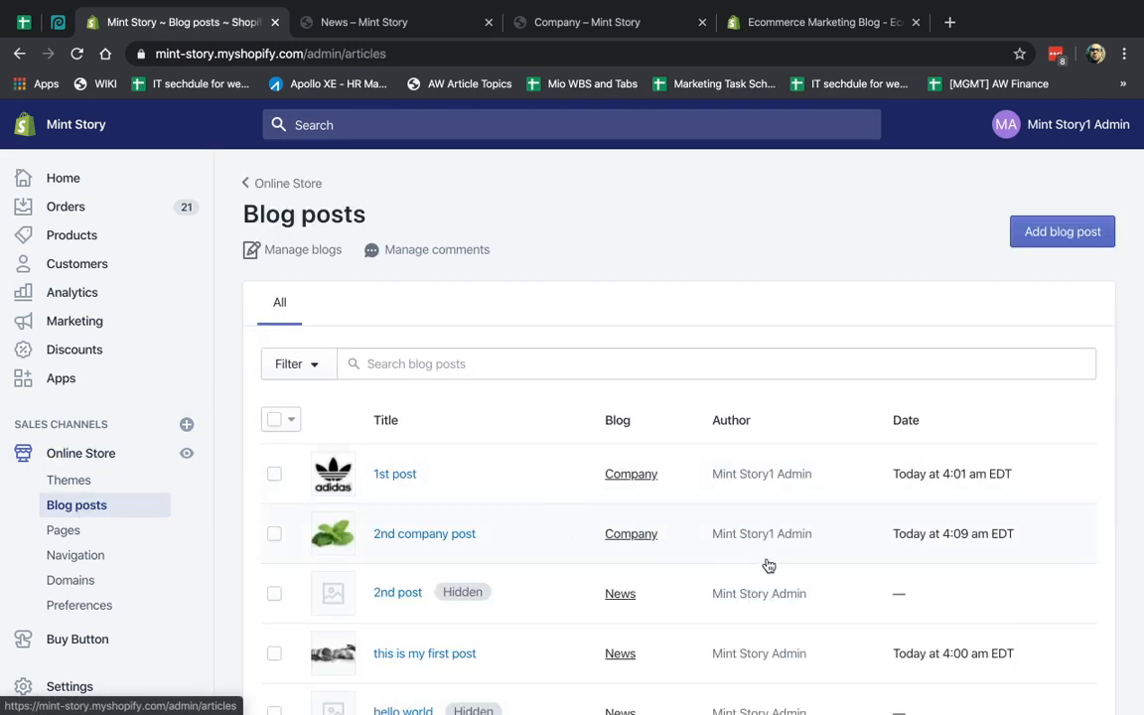
{"action": "mouse_move", "coordinate": [648, 640]}
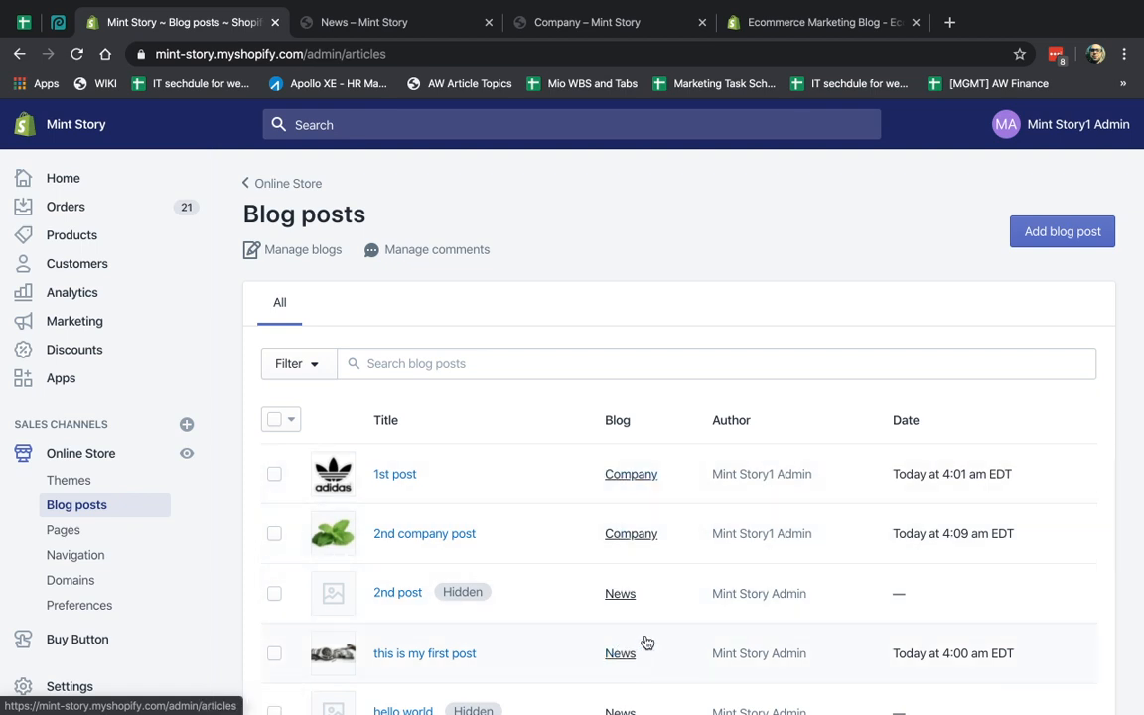
{"action": "mouse_move", "coordinate": [680, 240]}
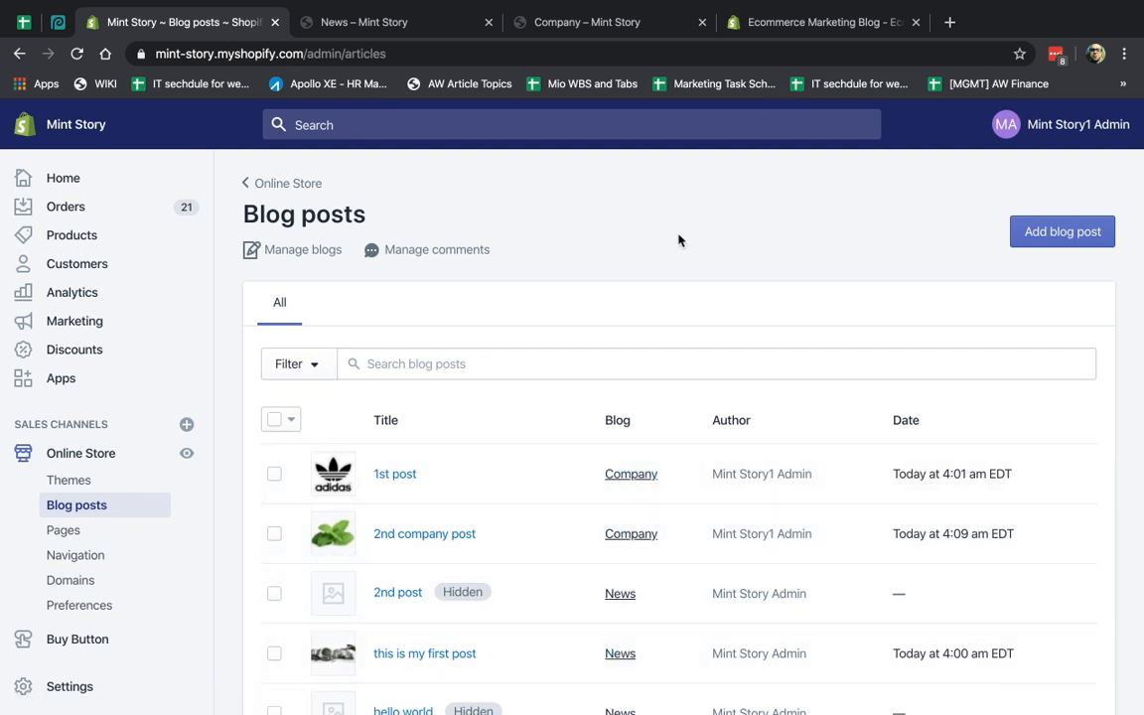
{"action": "mouse_move", "coordinate": [288, 256]}
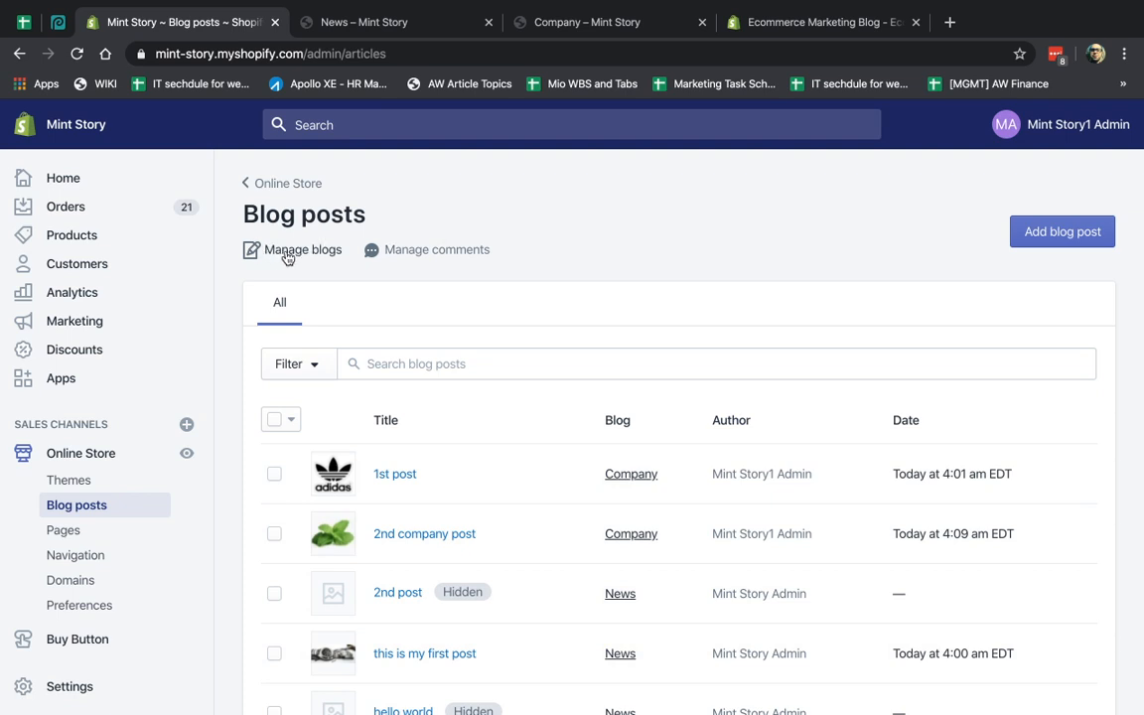
{"action": "left_click", "coordinate": [302, 250]}
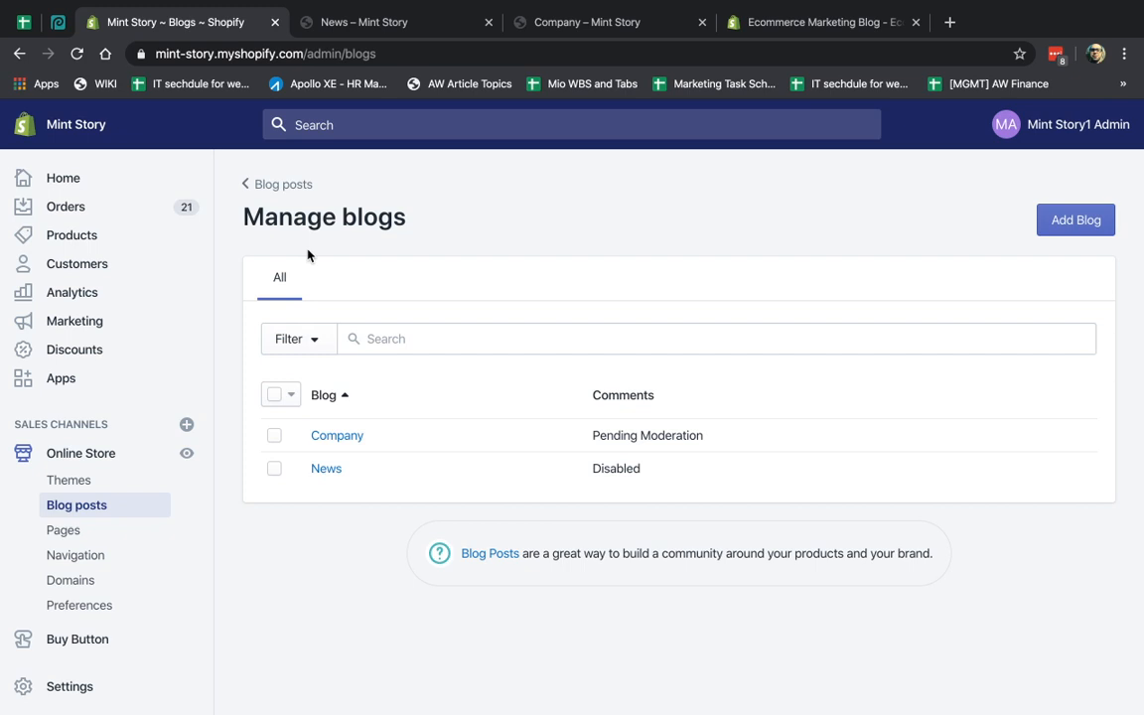
{"action": "left_click", "coordinate": [1075, 219]}
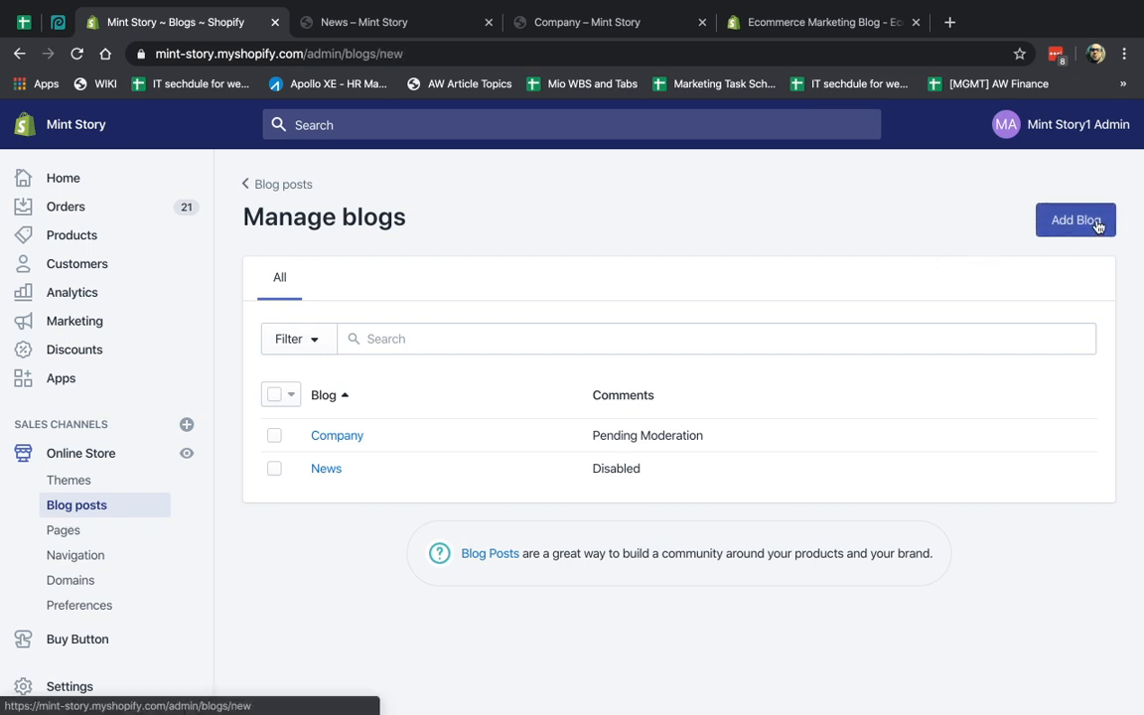
- Scroll through Shopify's marketing blog tab and return to its Free Business Lessons header
{"action": "left_click", "coordinate": [587, 21]}
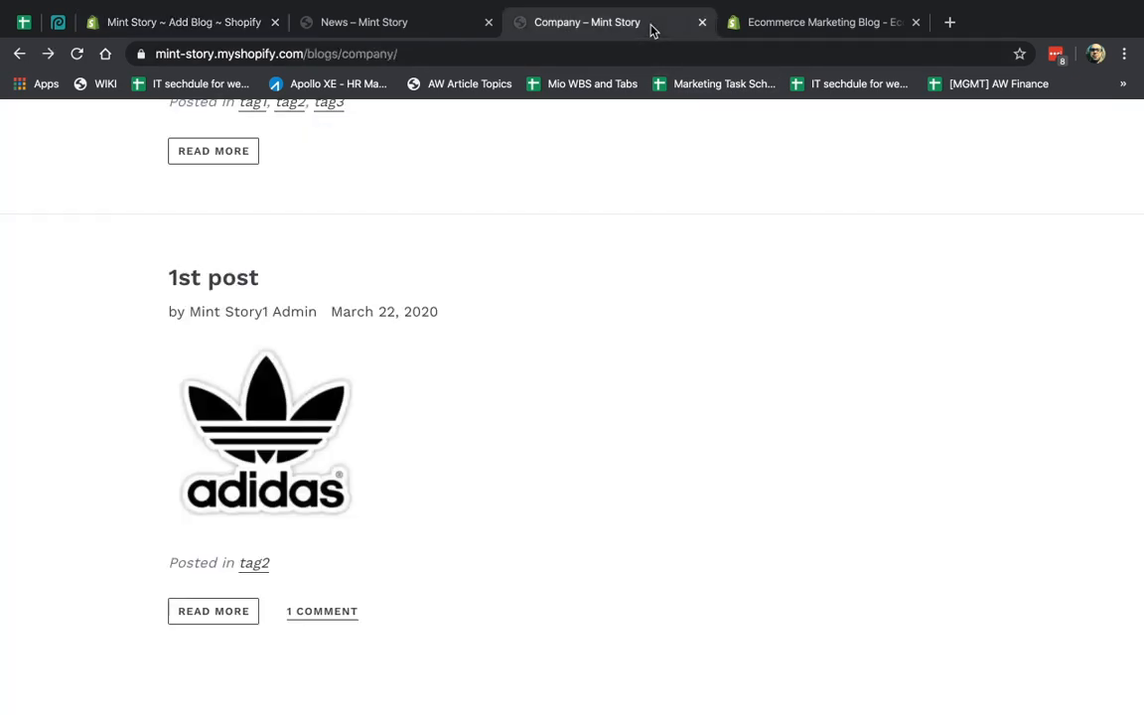
{"action": "left_click", "coordinate": [822, 22]}
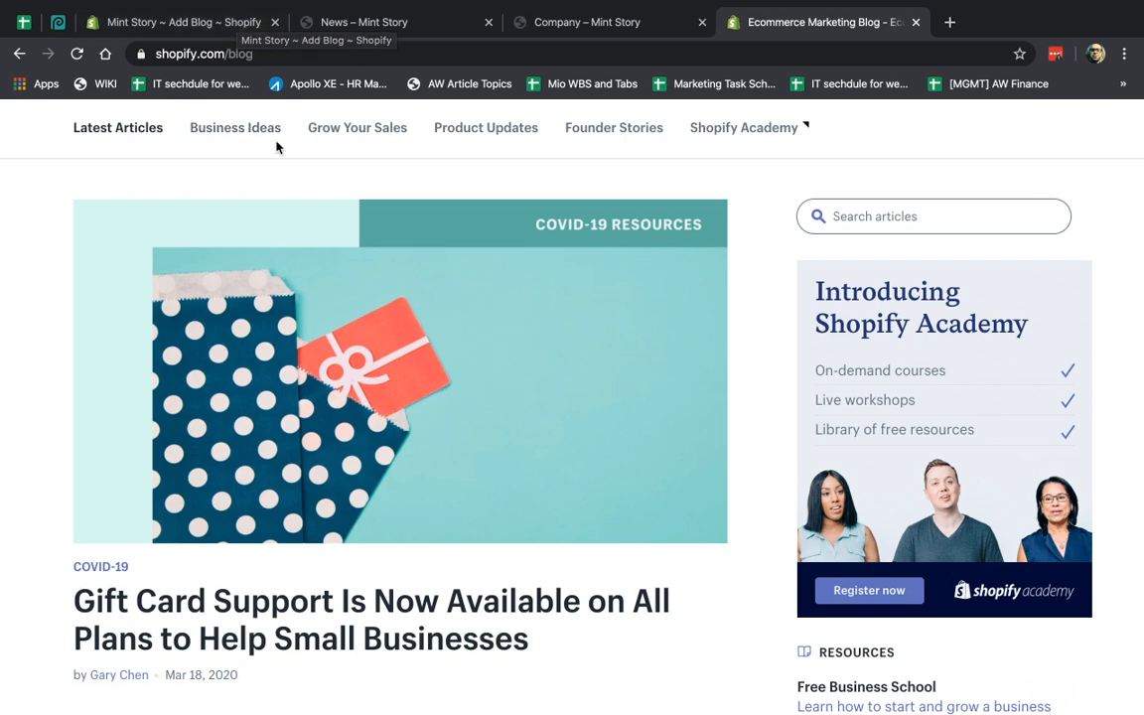
{"action": "mouse_move", "coordinate": [783, 154]}
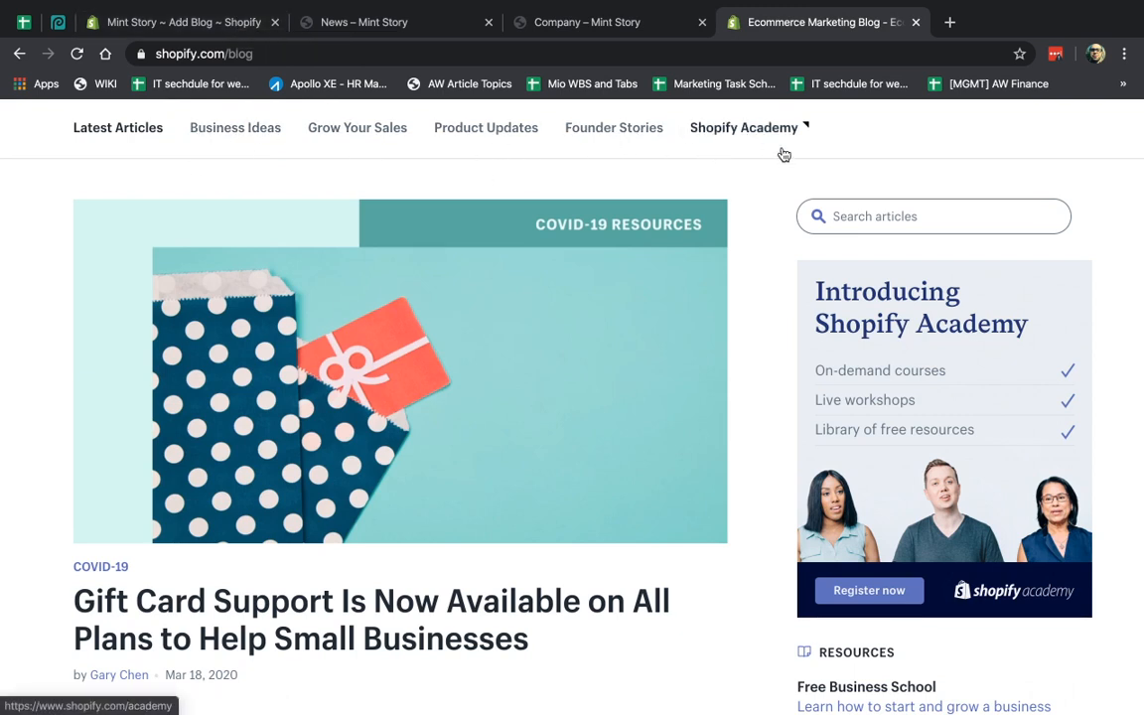
{"action": "mouse_move", "coordinate": [869, 149]}
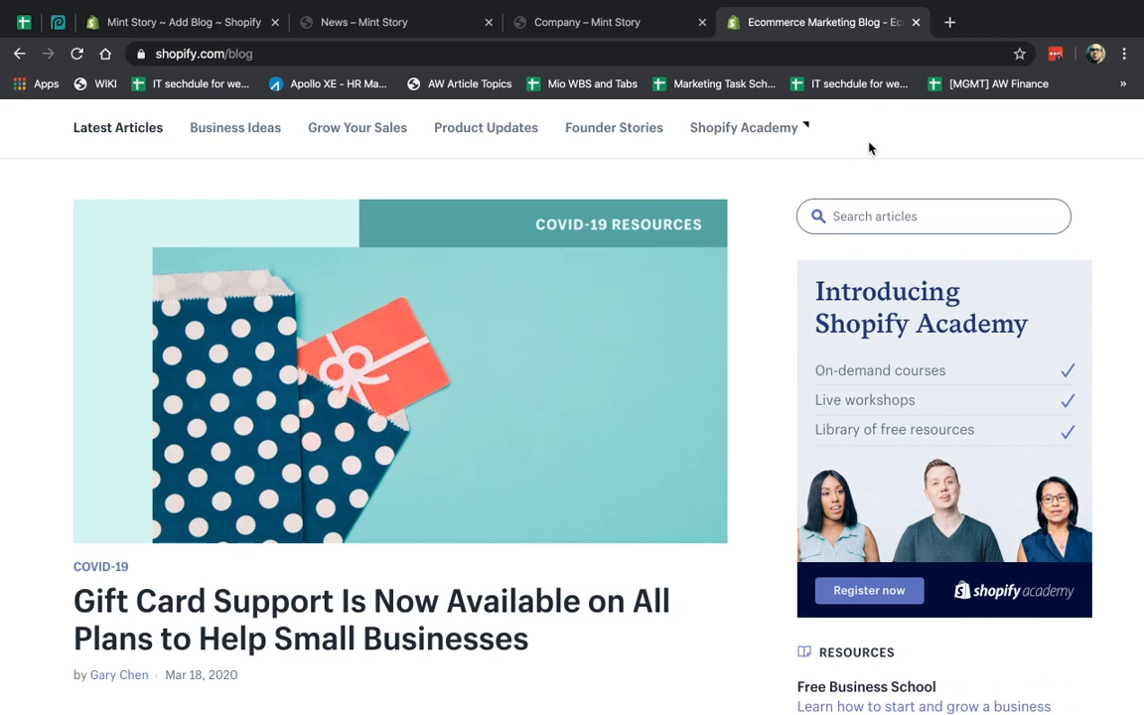
{"action": "mouse_move", "coordinate": [739, 336]}
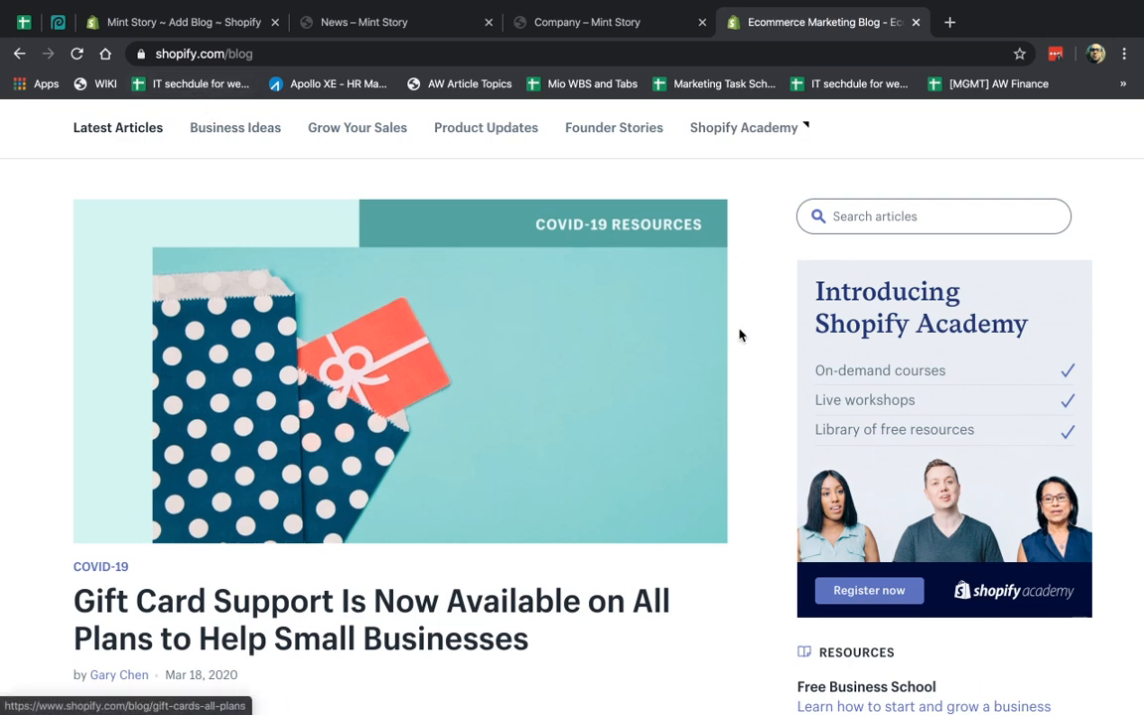
{"action": "scroll", "scroll_direction": "down", "scroll_amount": 3}
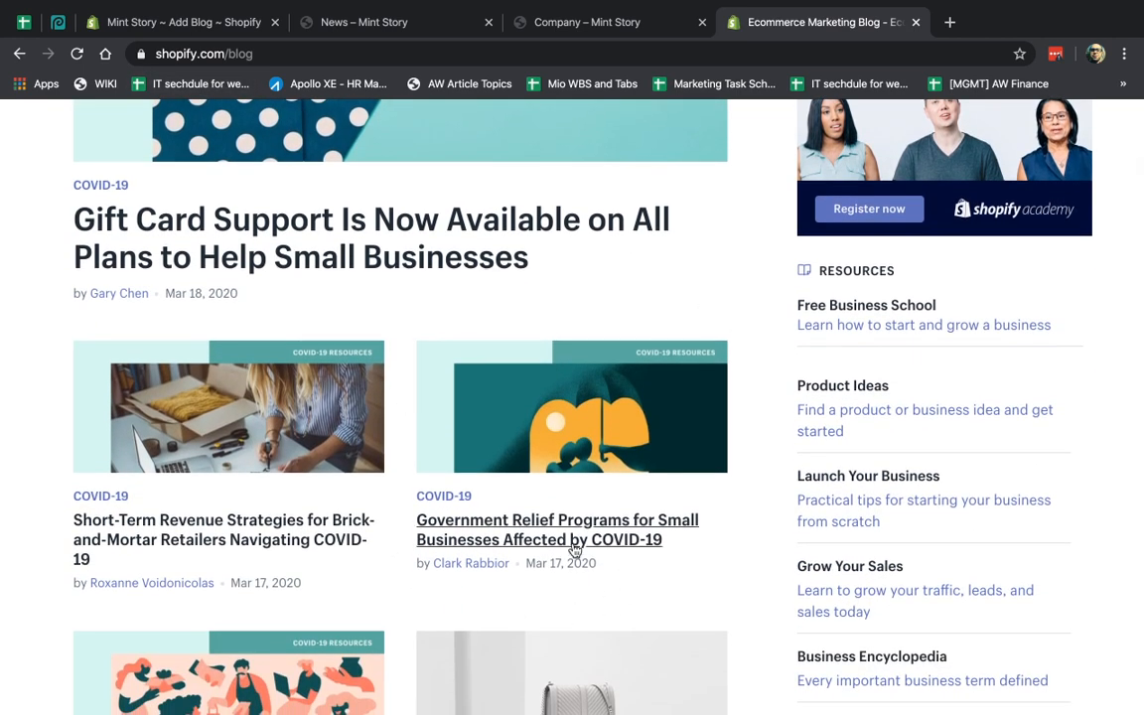
{"action": "scroll", "scroll_direction": "down", "scroll_amount": 3}
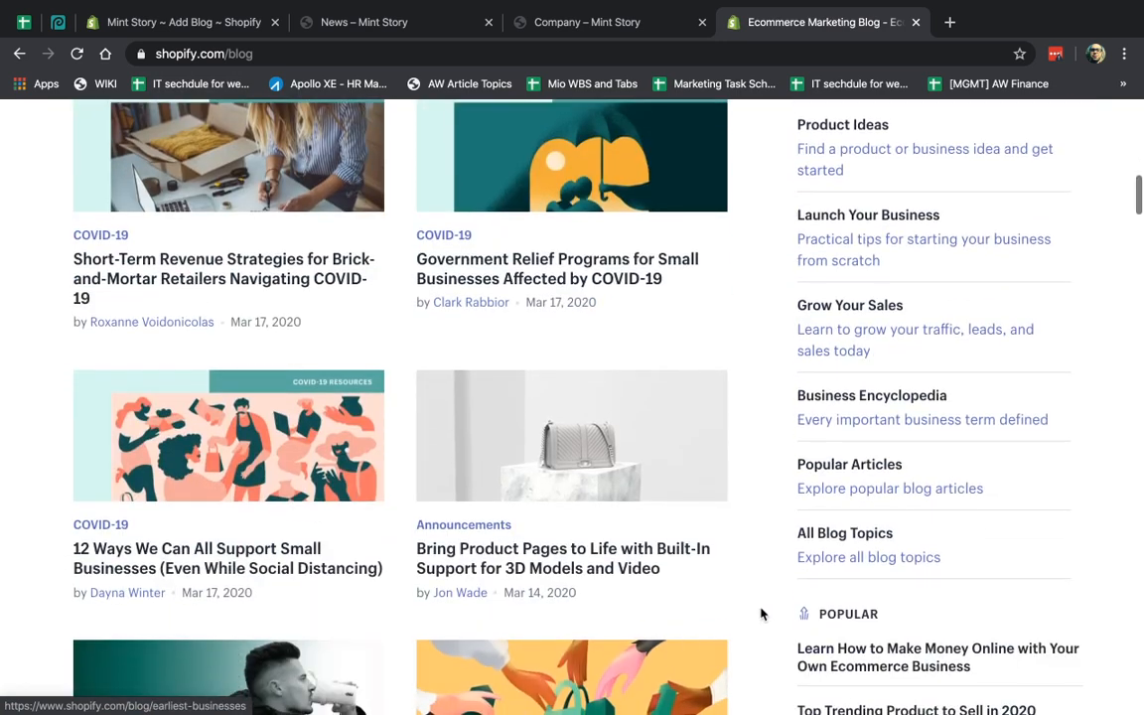
{"action": "mouse_move", "coordinate": [755, 594]}
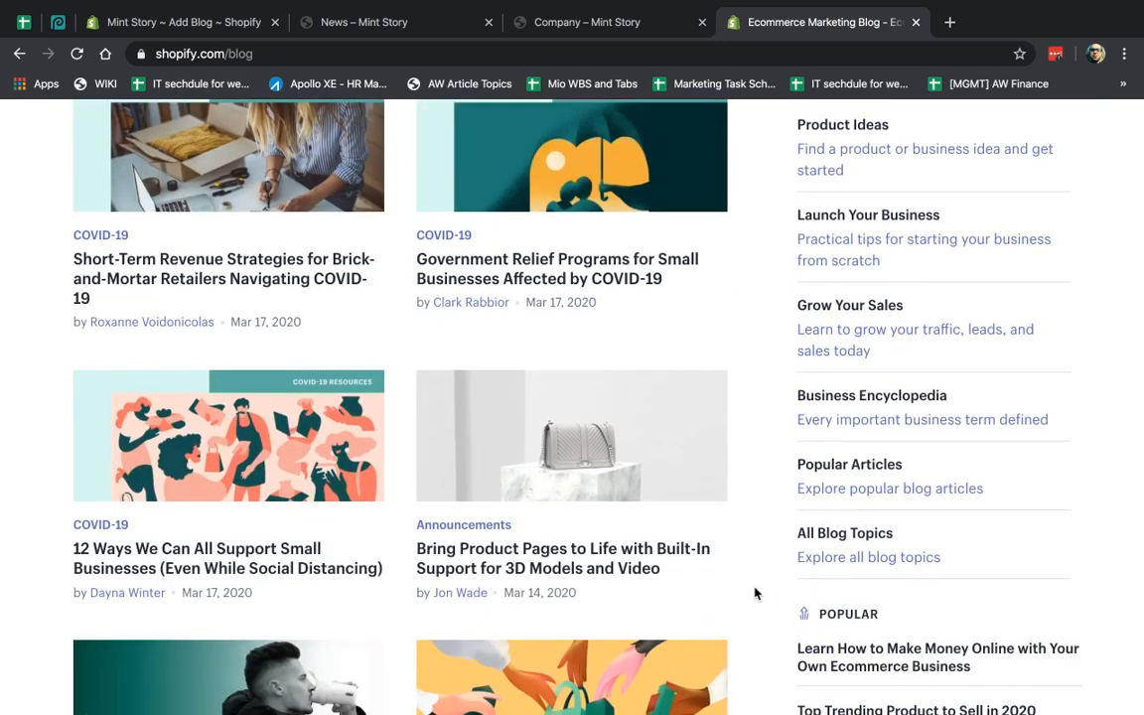
{"action": "mouse_move", "coordinate": [439, 531]}
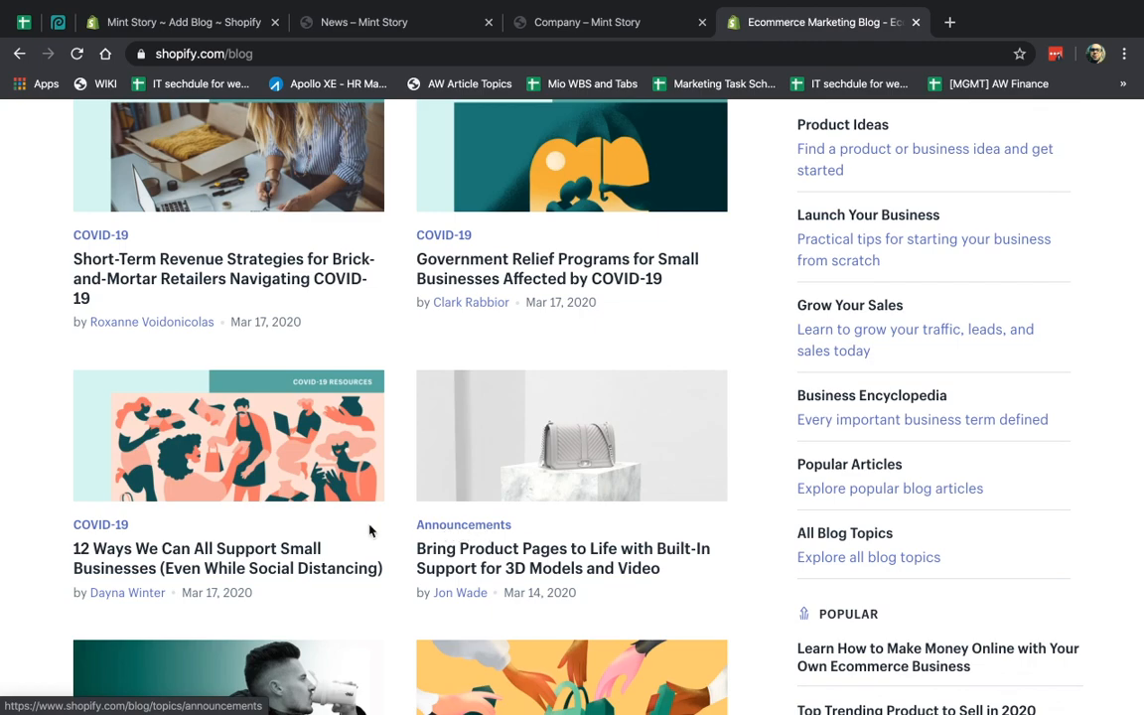
{"action": "scroll", "scroll_direction": "down", "scroll_amount": 3}
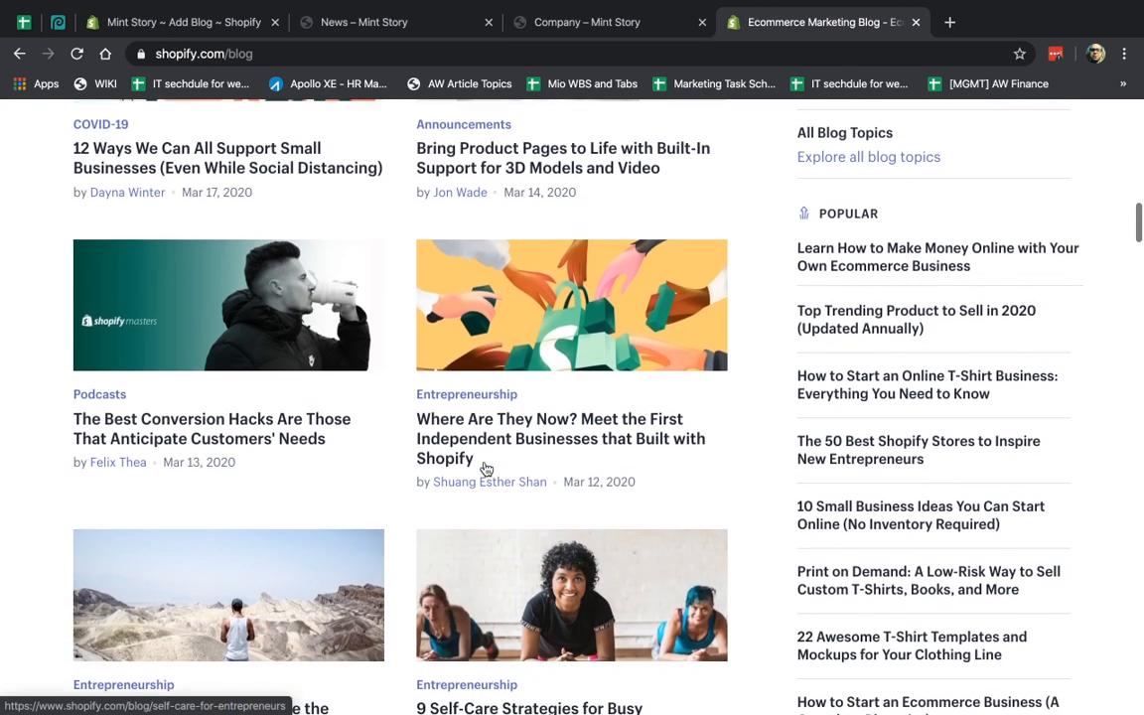
{"action": "scroll", "scroll_direction": "up", "scroll_amount": 3}
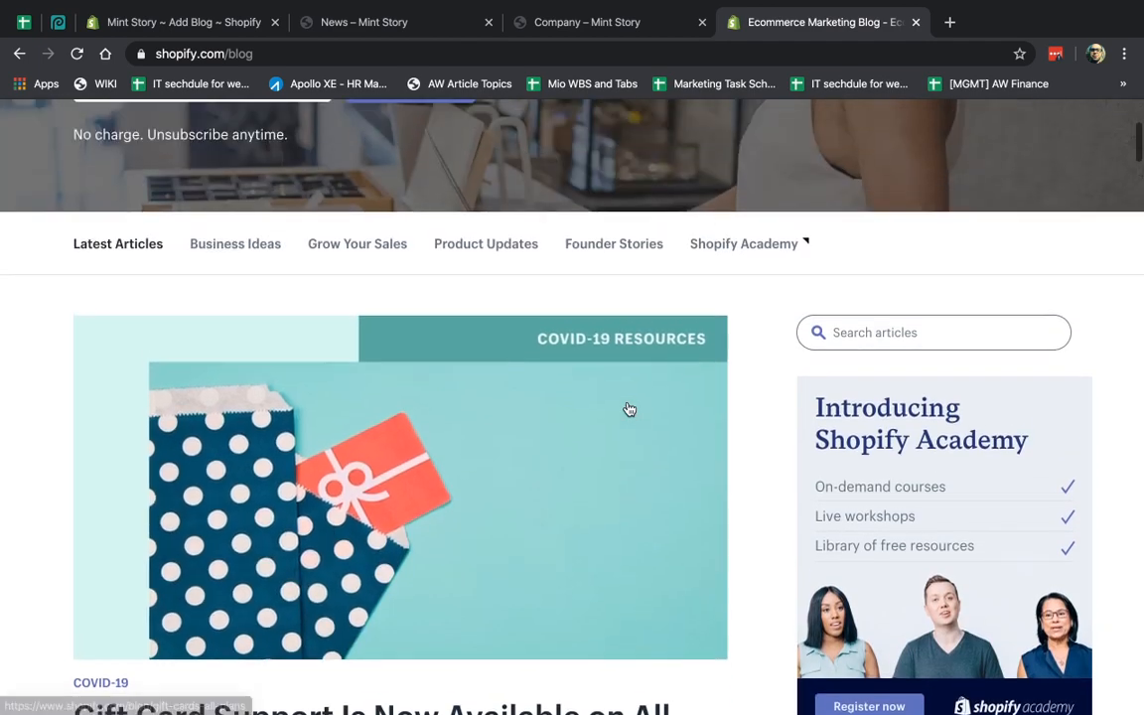
{"action": "scroll", "scroll_direction": "up", "scroll_amount": 3}
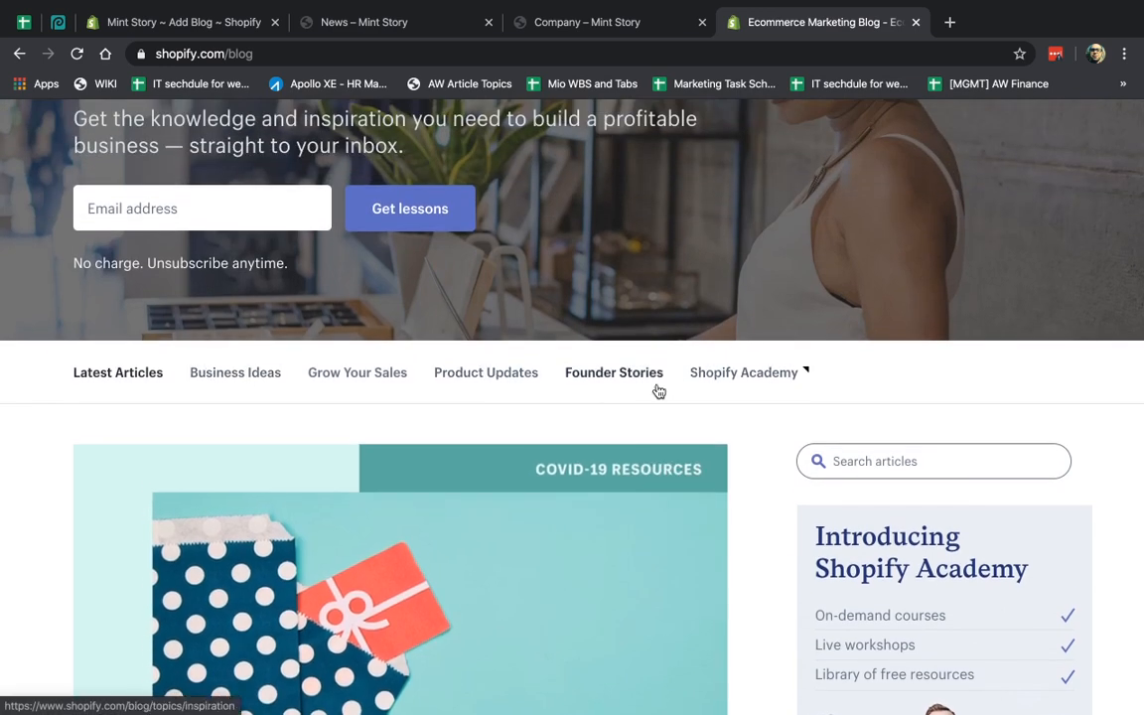
{"action": "scroll", "scroll_direction": "down", "scroll_amount": 3}
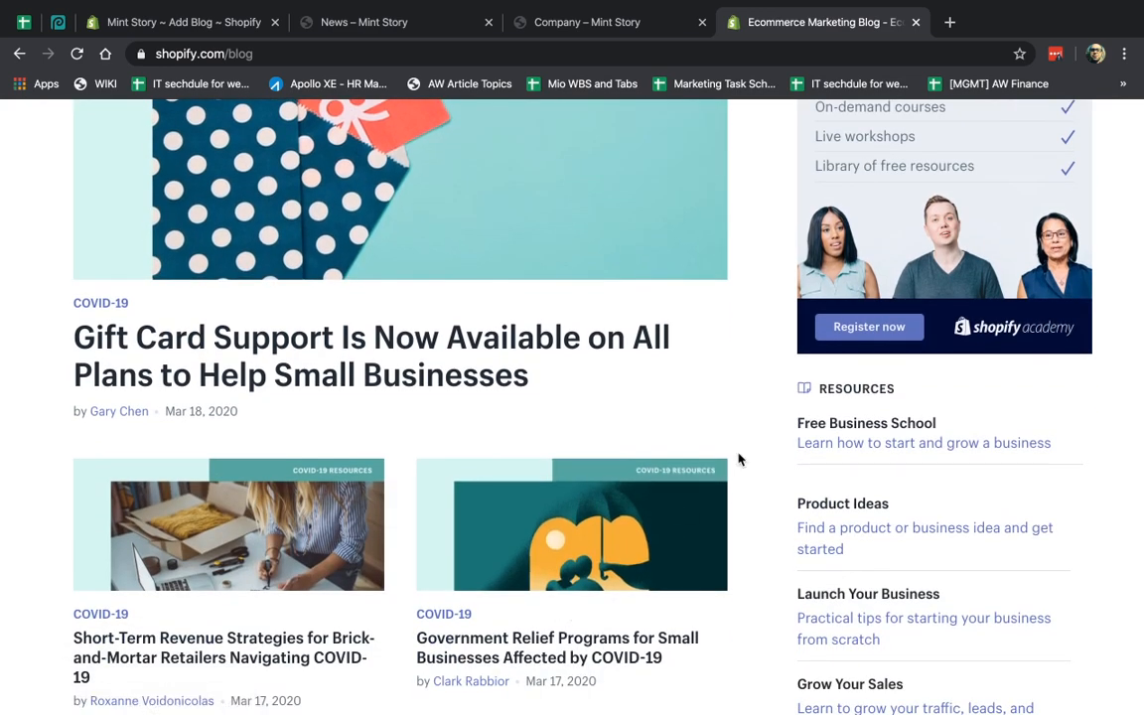
{"action": "scroll", "scroll_direction": "up", "scroll_amount": 3}
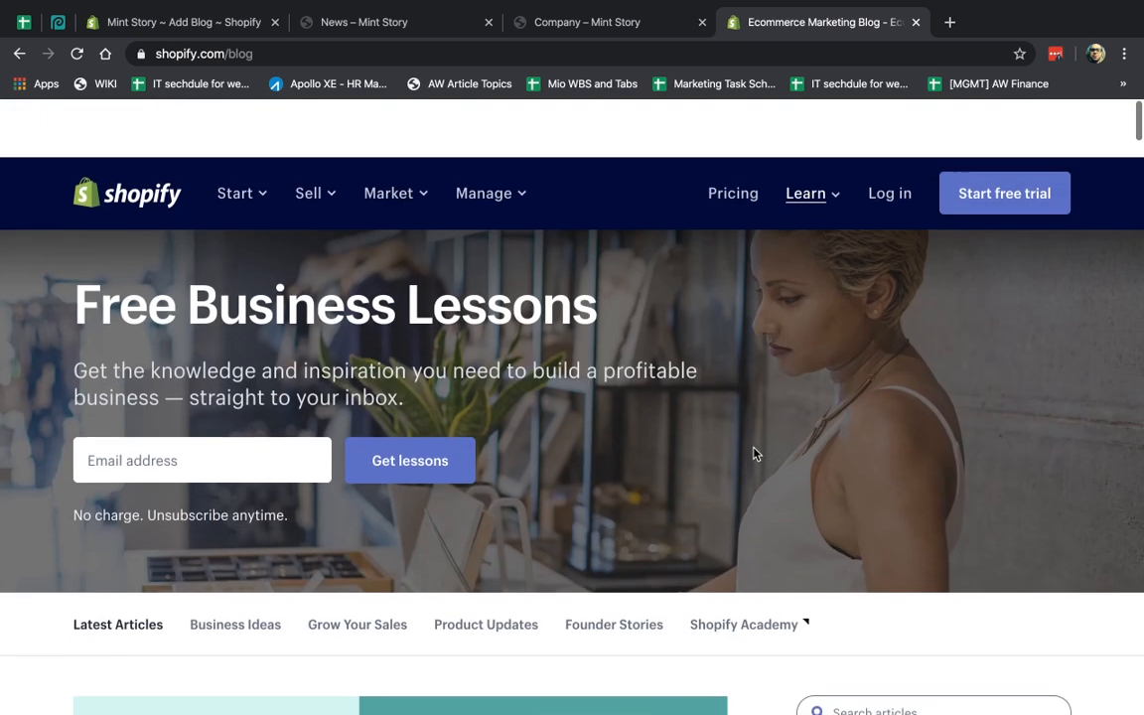
- Title the new blog 'About The Company' and keep the Feedburner URL at None
{"action": "left_click", "coordinate": [179, 21]}
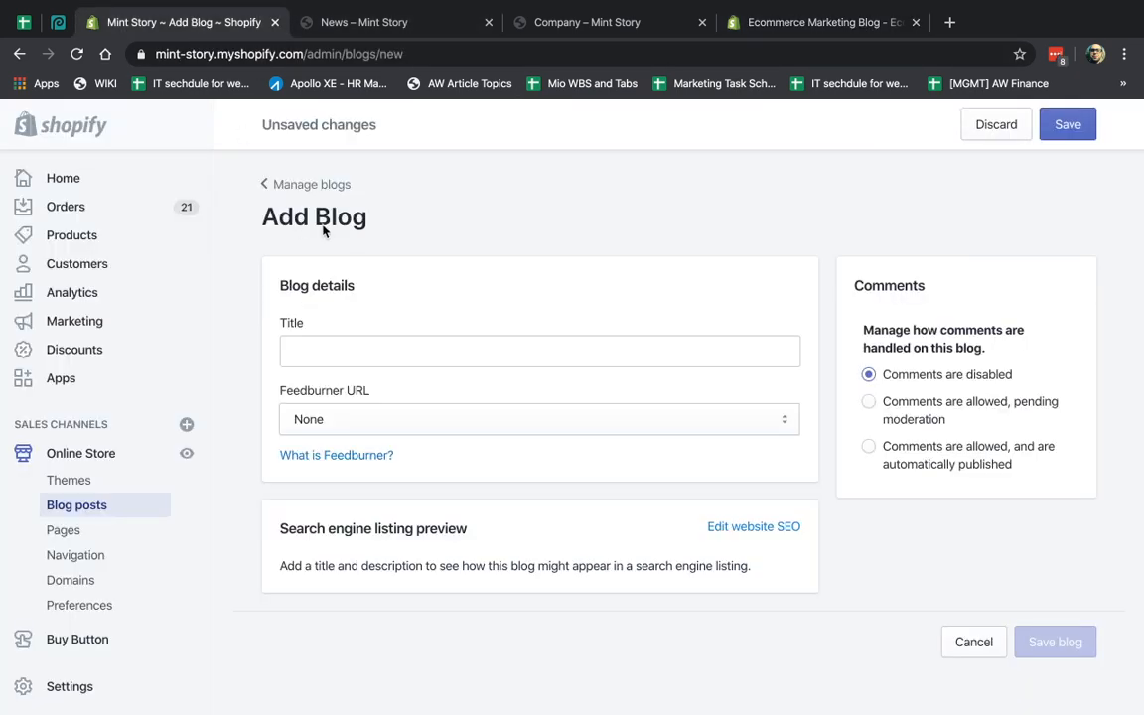
{"action": "mouse_move", "coordinate": [418, 374]}
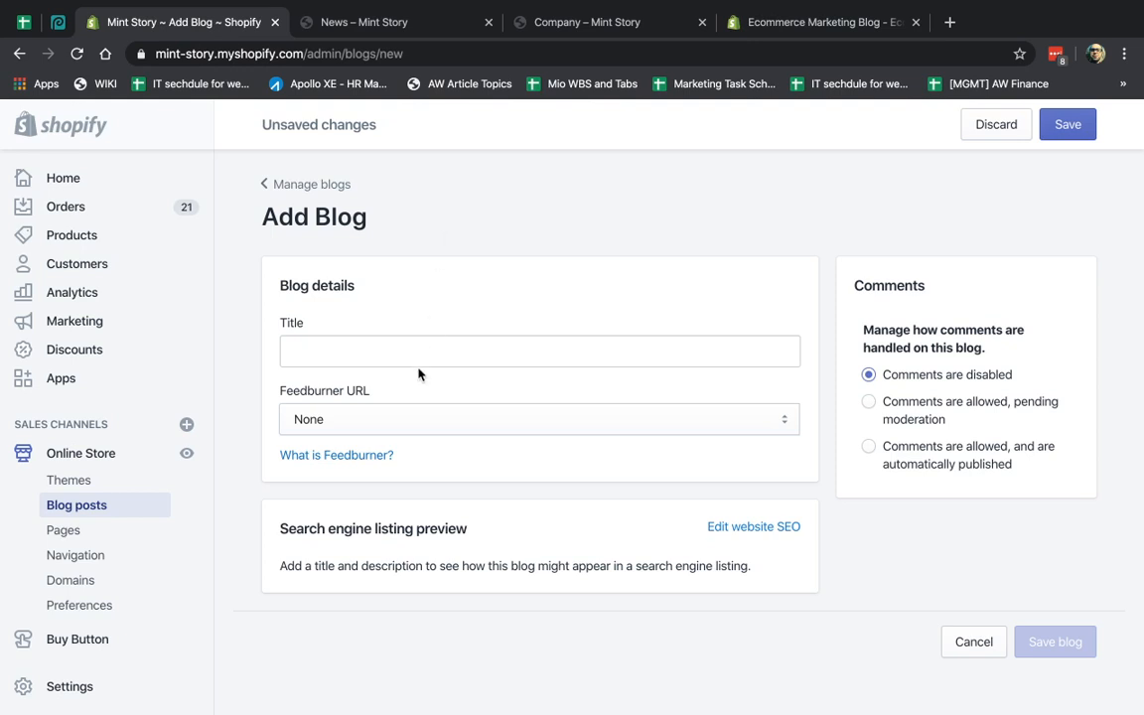
{"action": "left_click", "coordinate": [539, 350]}
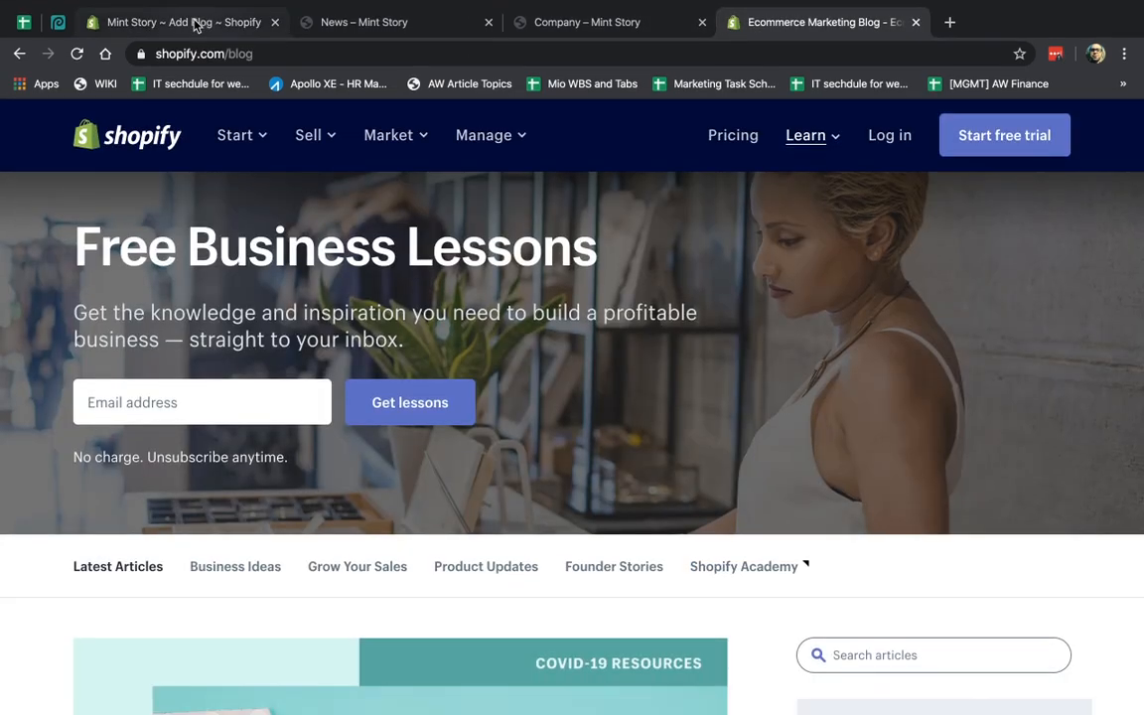
{"action": "left_click", "coordinate": [182, 21]}
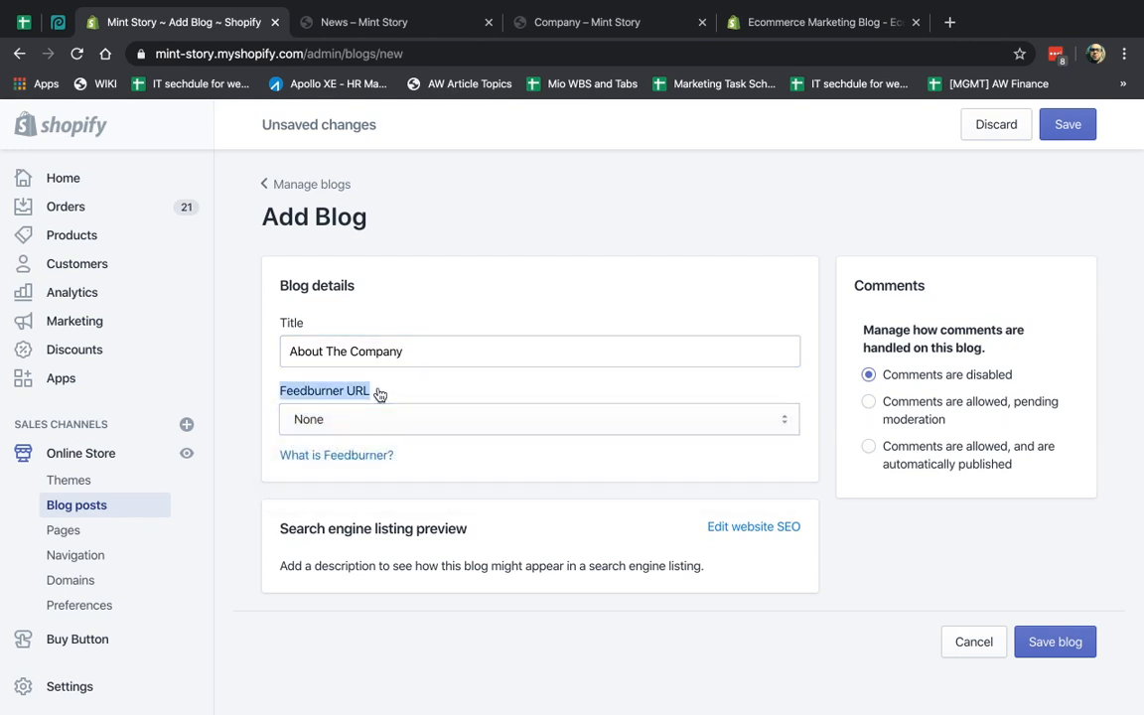
{"action": "mouse_move", "coordinate": [427, 431]}
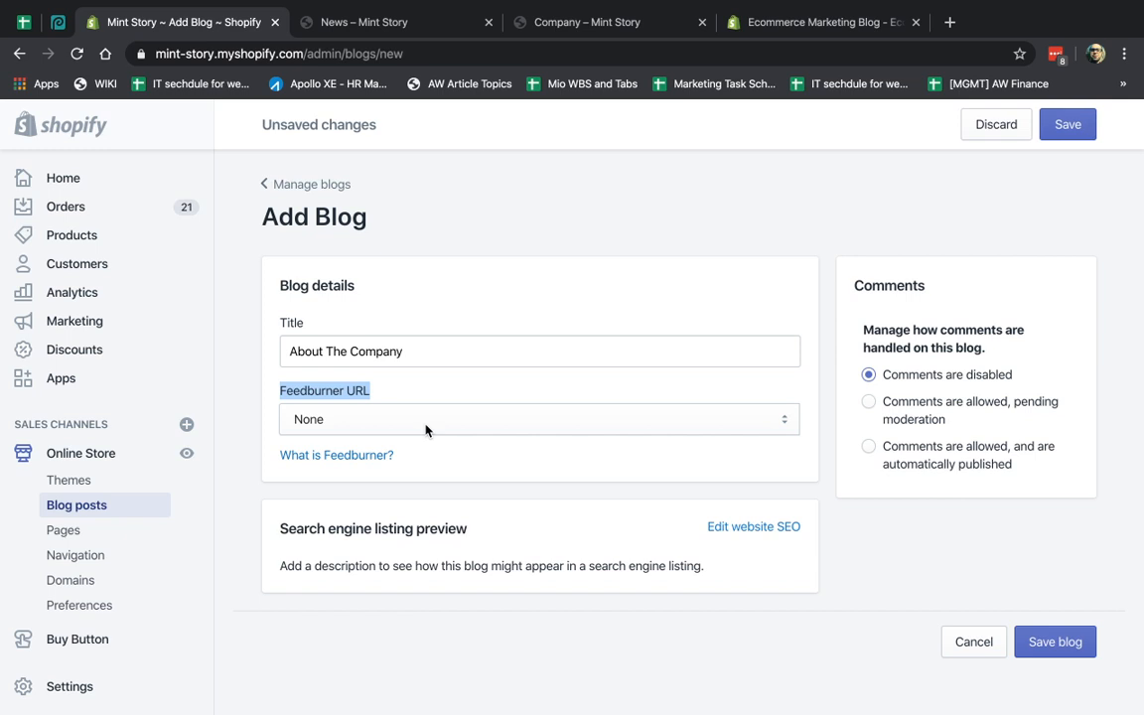
{"action": "left_click", "coordinate": [539, 418]}
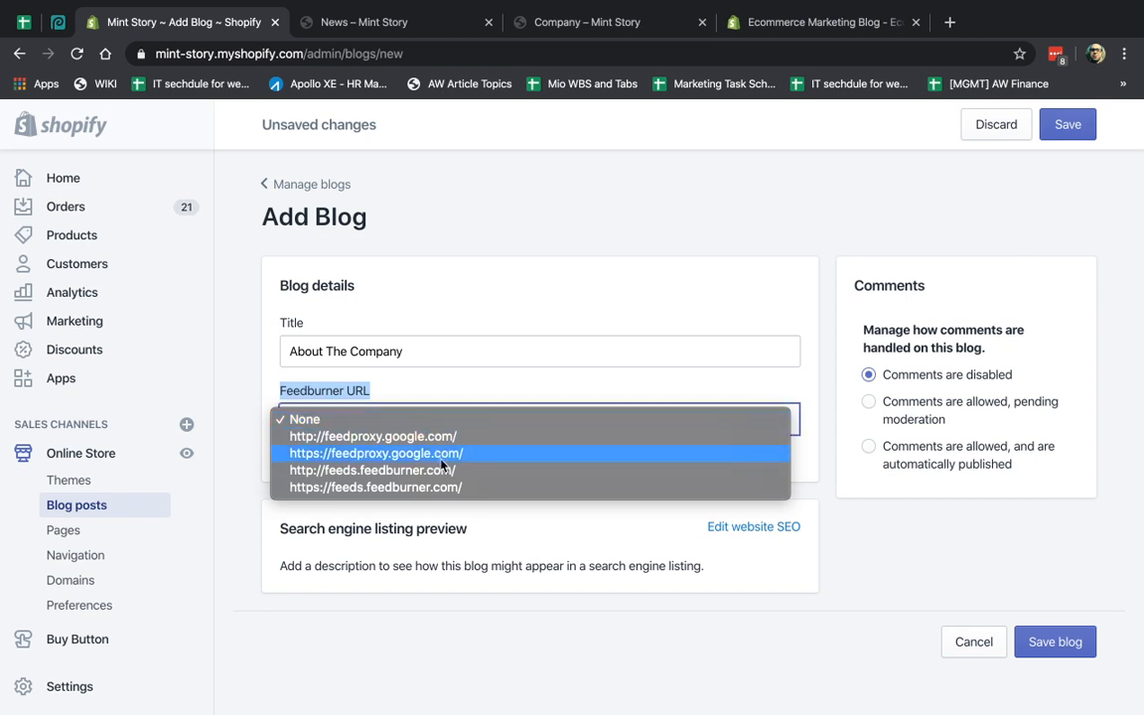
{"action": "left_click", "coordinate": [304, 418]}
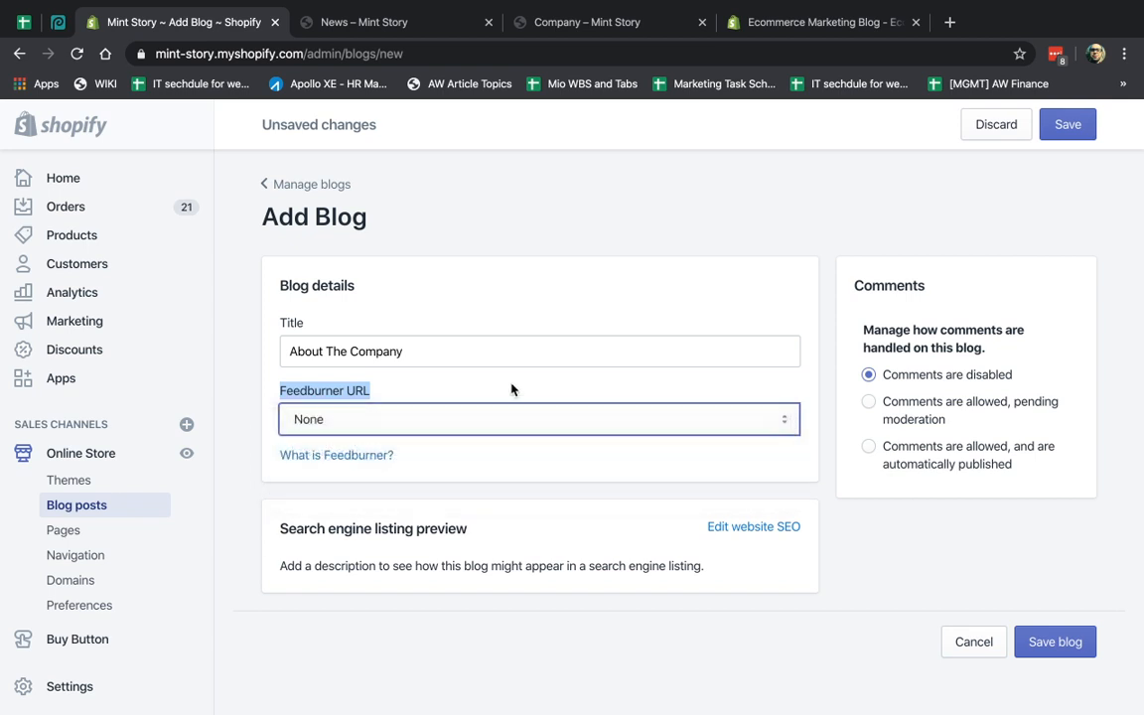
{"action": "scroll", "scroll_direction": "up", "scroll_amount": 3}
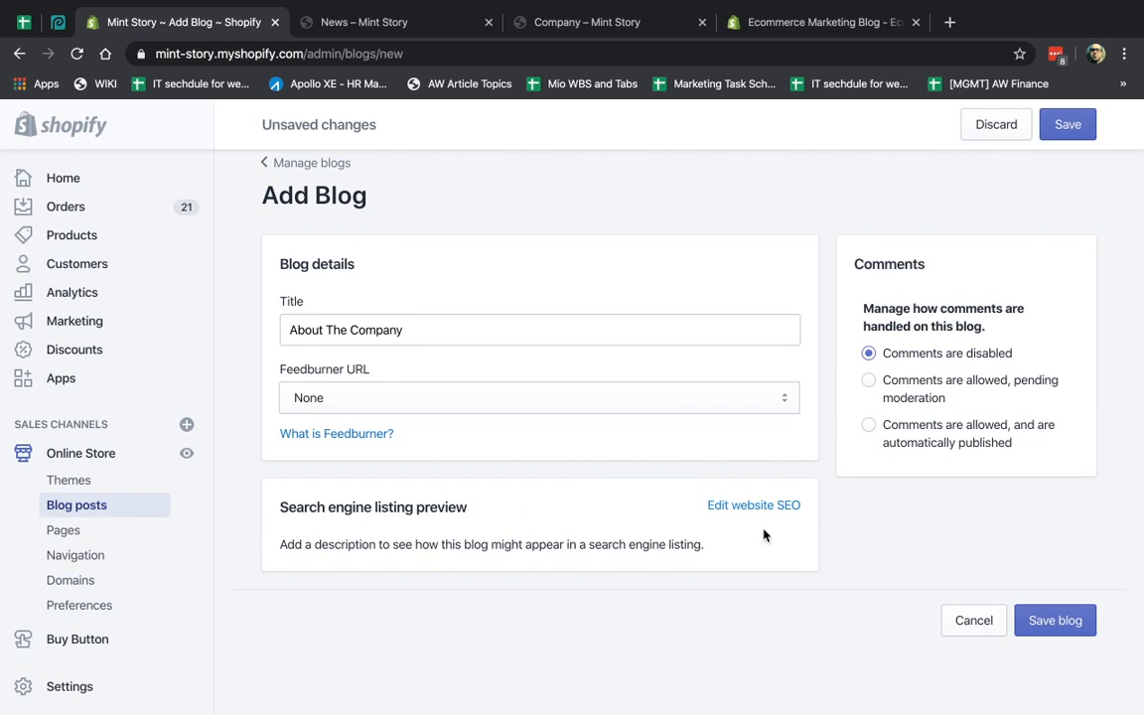
{"action": "mouse_move", "coordinate": [765, 512]}
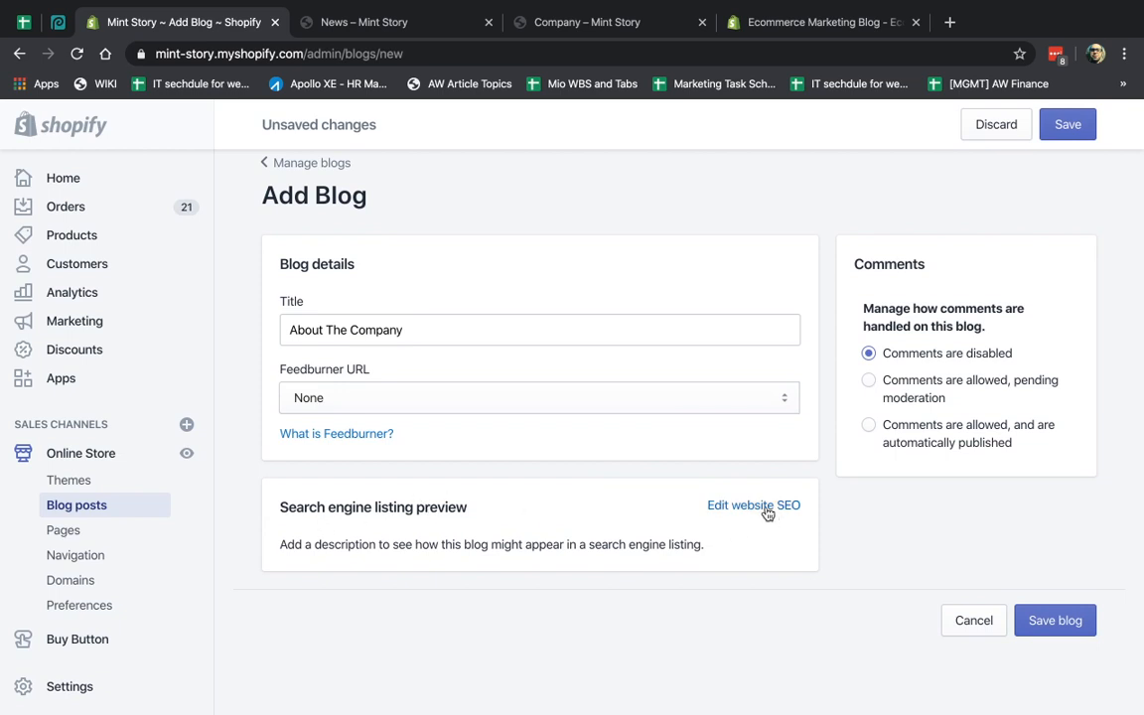
- Set the SEO title 'About The Company | My Company's Blog' and a latest-company-info description
{"action": "left_click", "coordinate": [752, 505]}
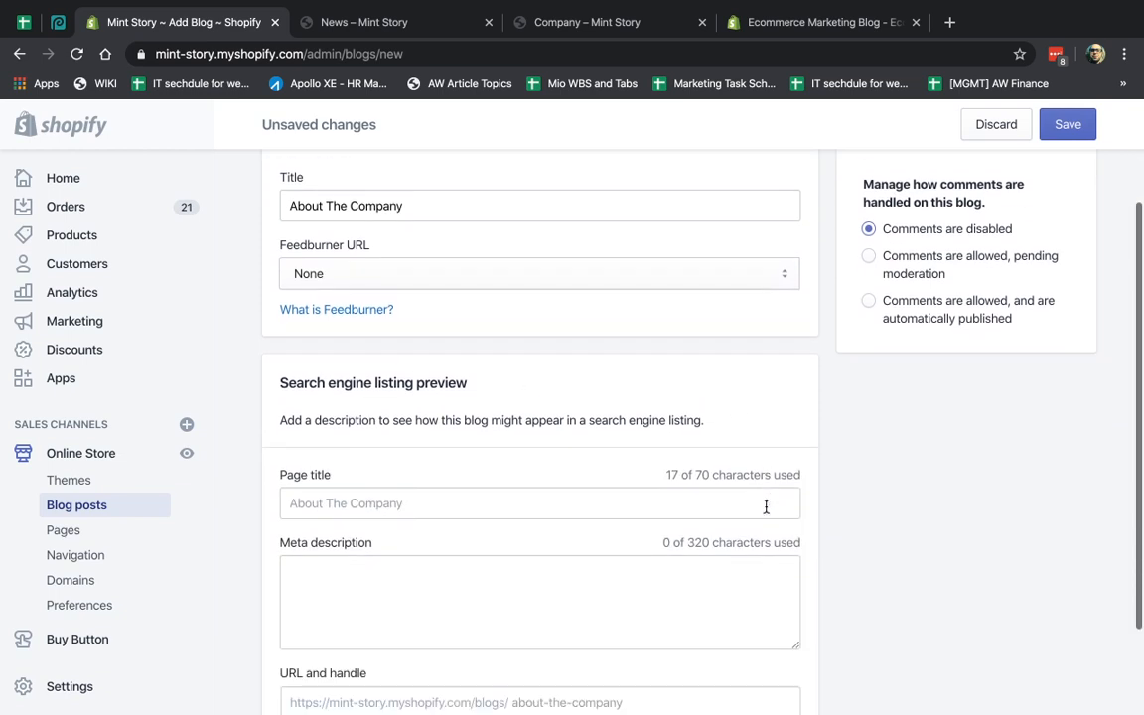
{"action": "scroll", "scroll_direction": "down", "scroll_amount": 3}
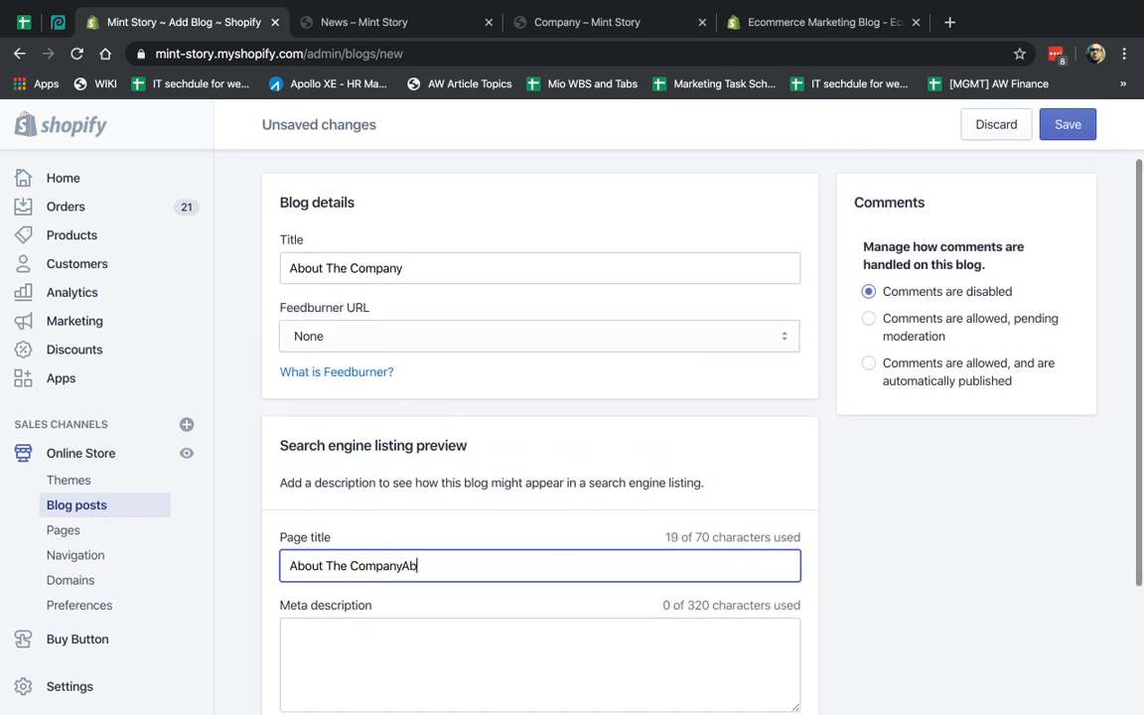
{"action": "key", "text": "Backspace"}
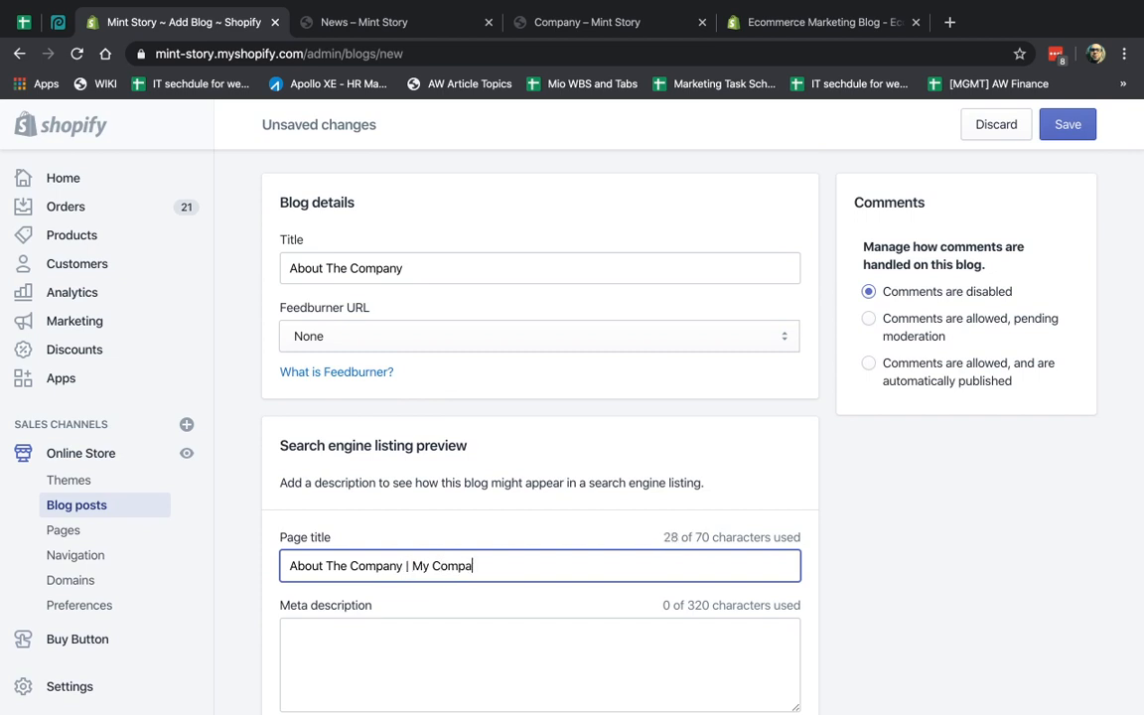
{"action": "type", "text": "ny's Blog"}
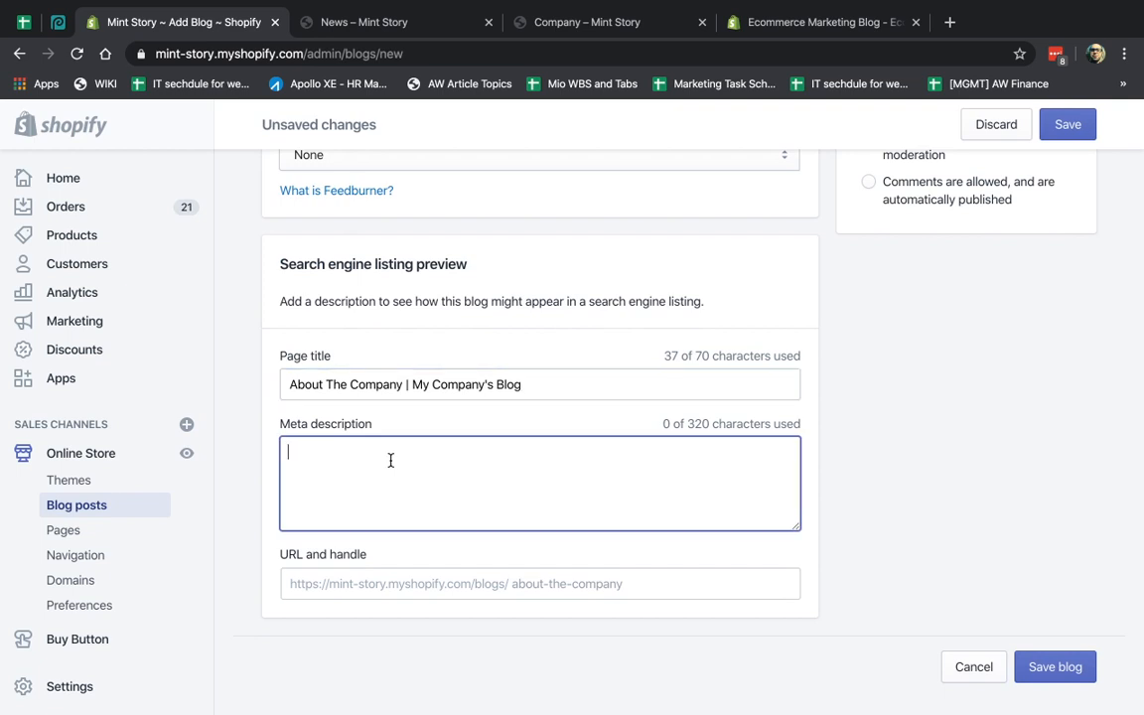
{"action": "type", "text": "We share late"}
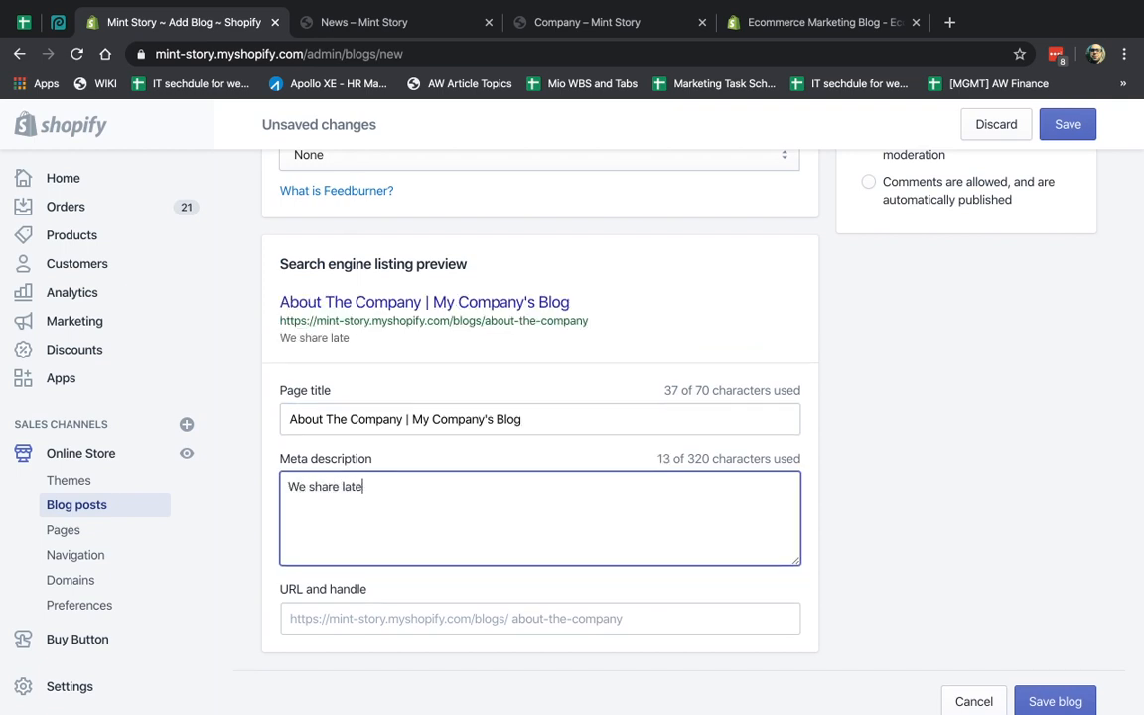
{"action": "type", "text": "st company information with the world."}
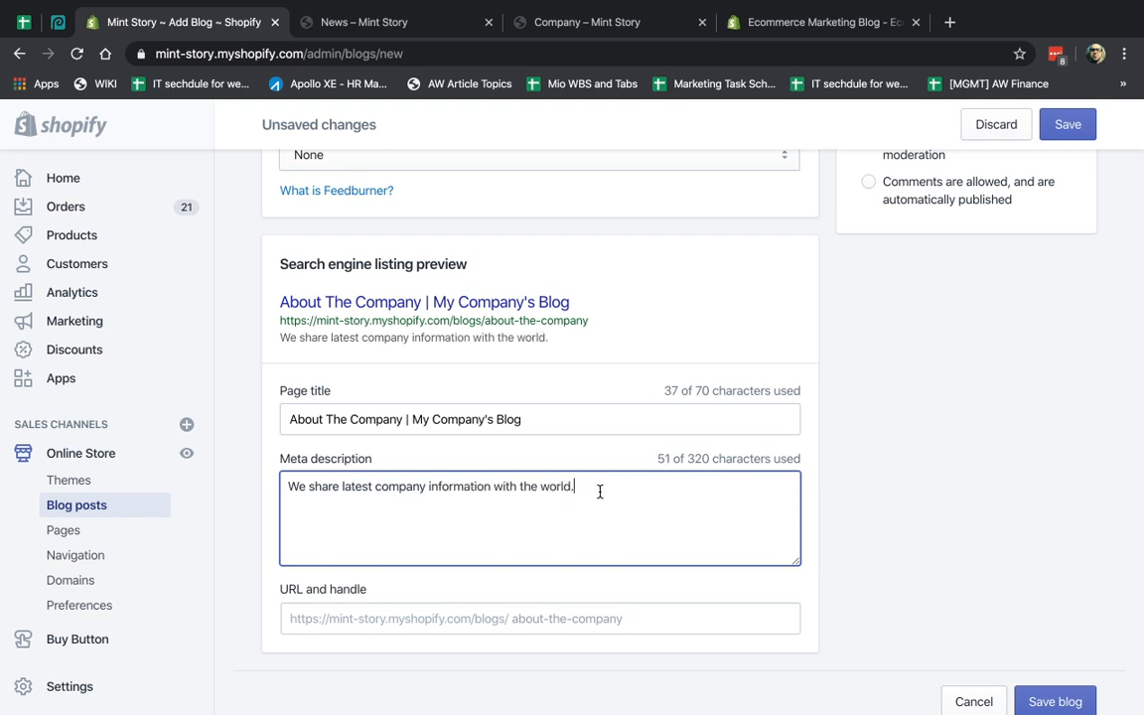
{"action": "mouse_move", "coordinate": [700, 455]}
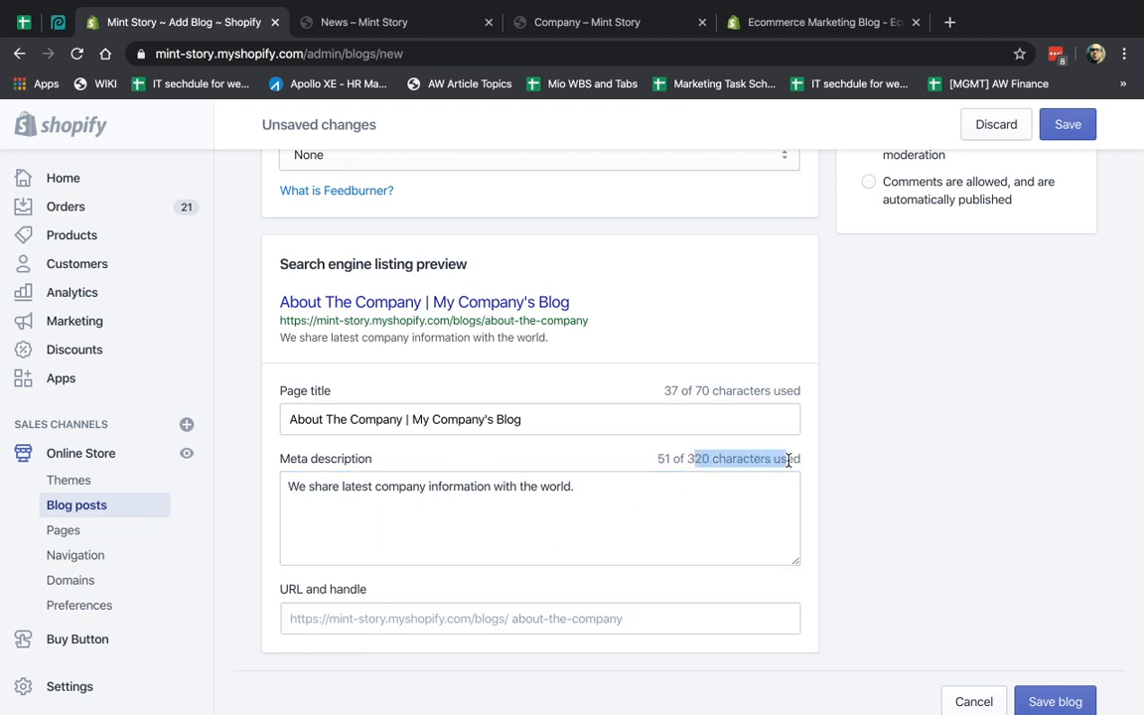
- Change the blog's URL handle to 'my-company'
{"action": "left_click", "coordinate": [540, 617]}
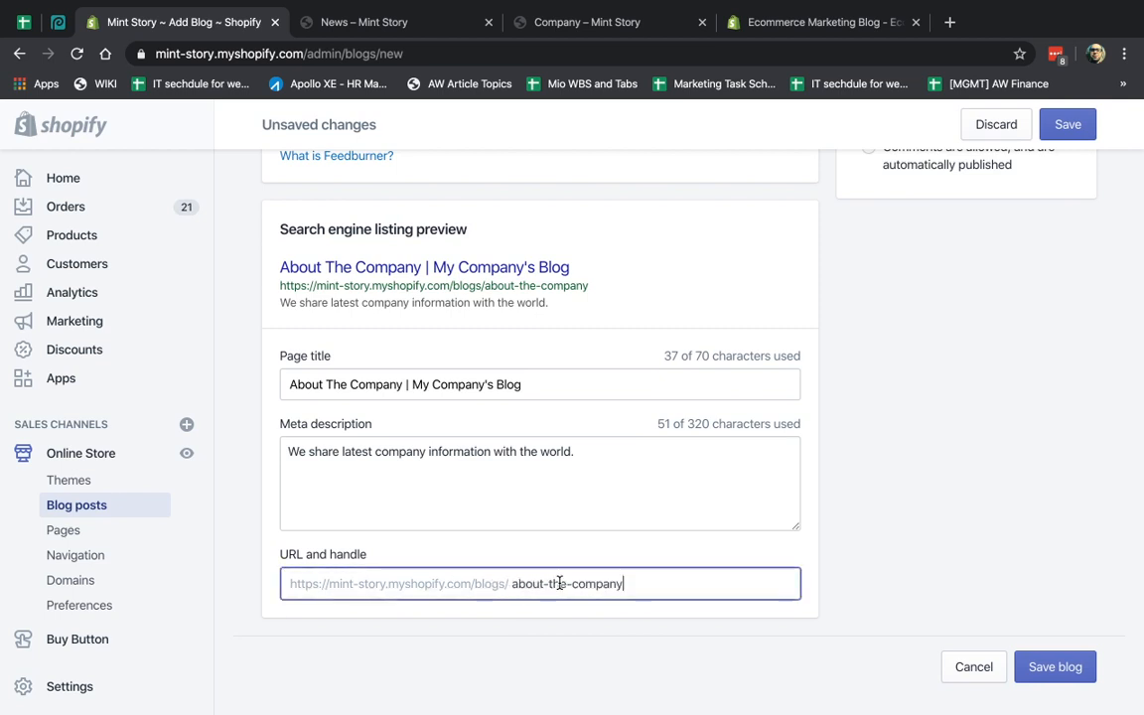
{"action": "double_click", "coordinate": [537, 583]}
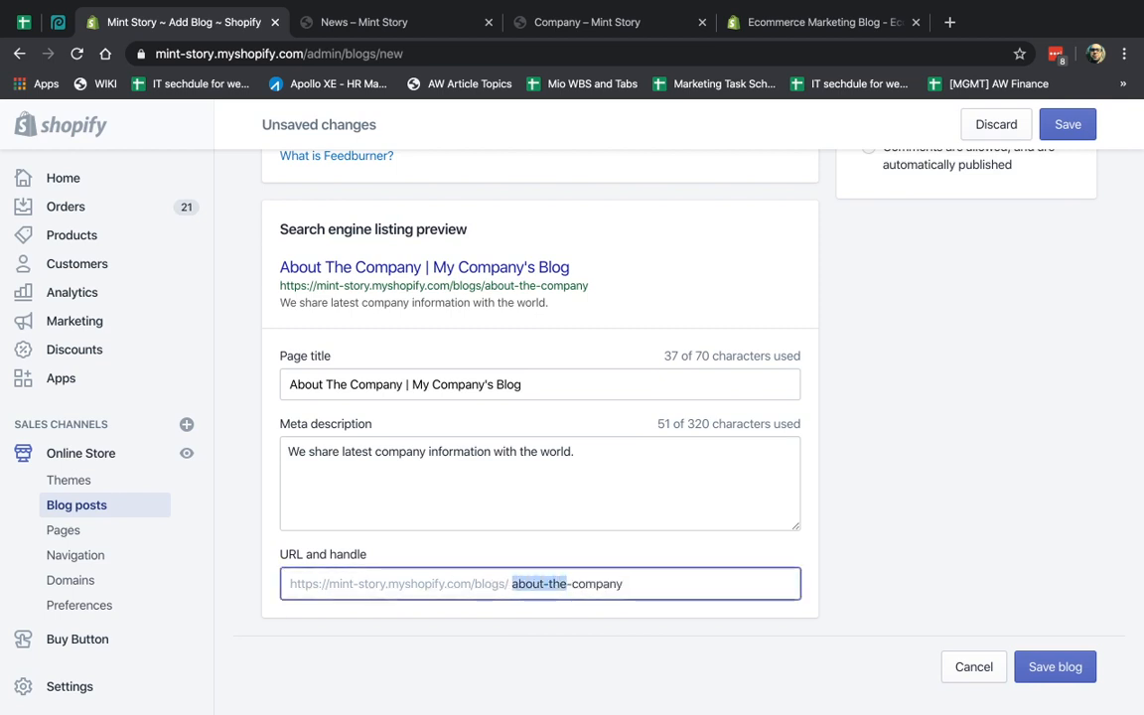
{"action": "scroll", "scroll_direction": "up", "scroll_amount": 3}
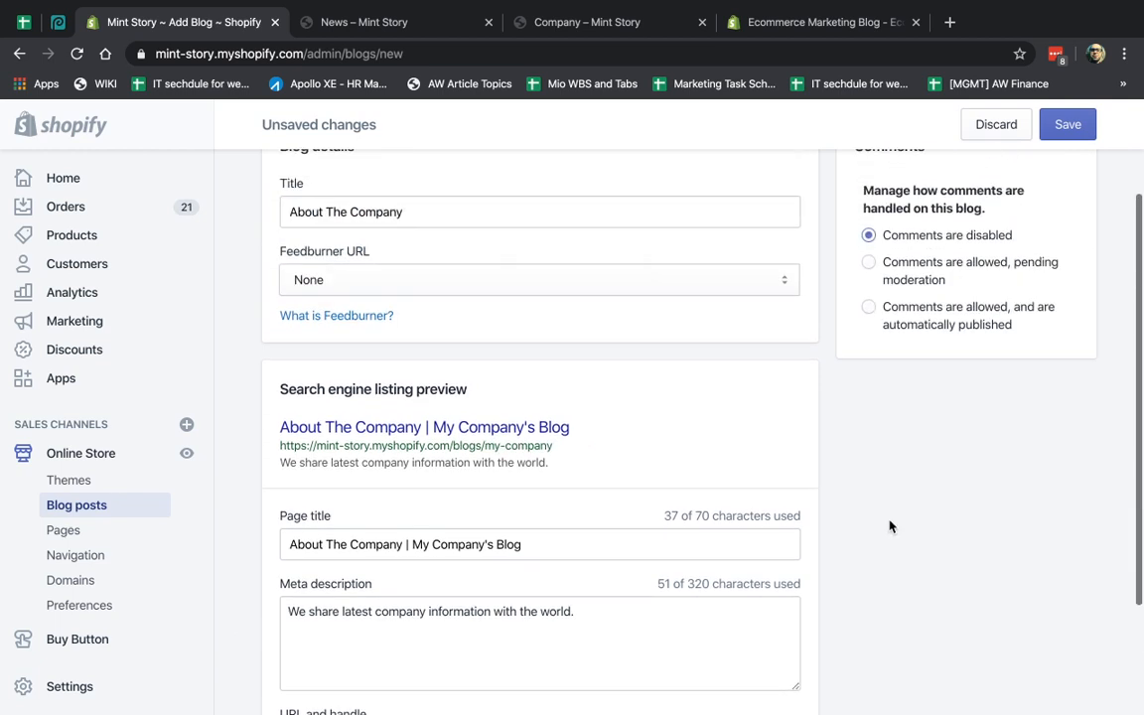
- Try the comment options, ending on comments allowed pending moderation
{"action": "scroll", "scroll_direction": "up", "scroll_amount": 3}
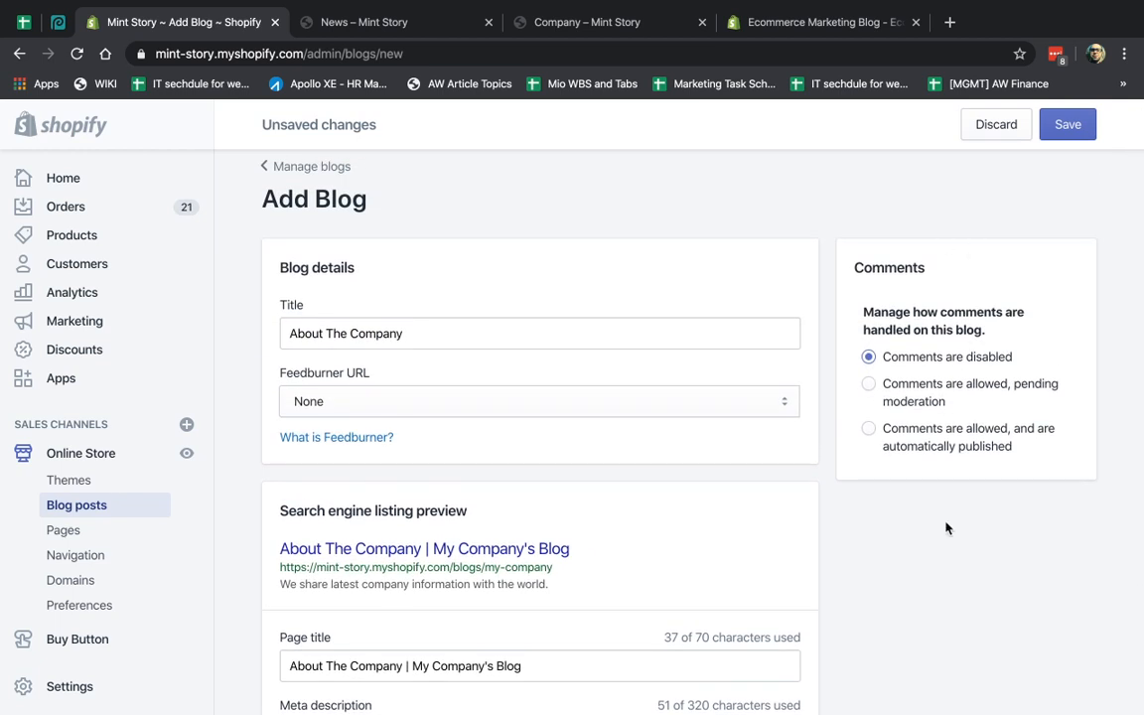
{"action": "mouse_move", "coordinate": [1040, 392]}
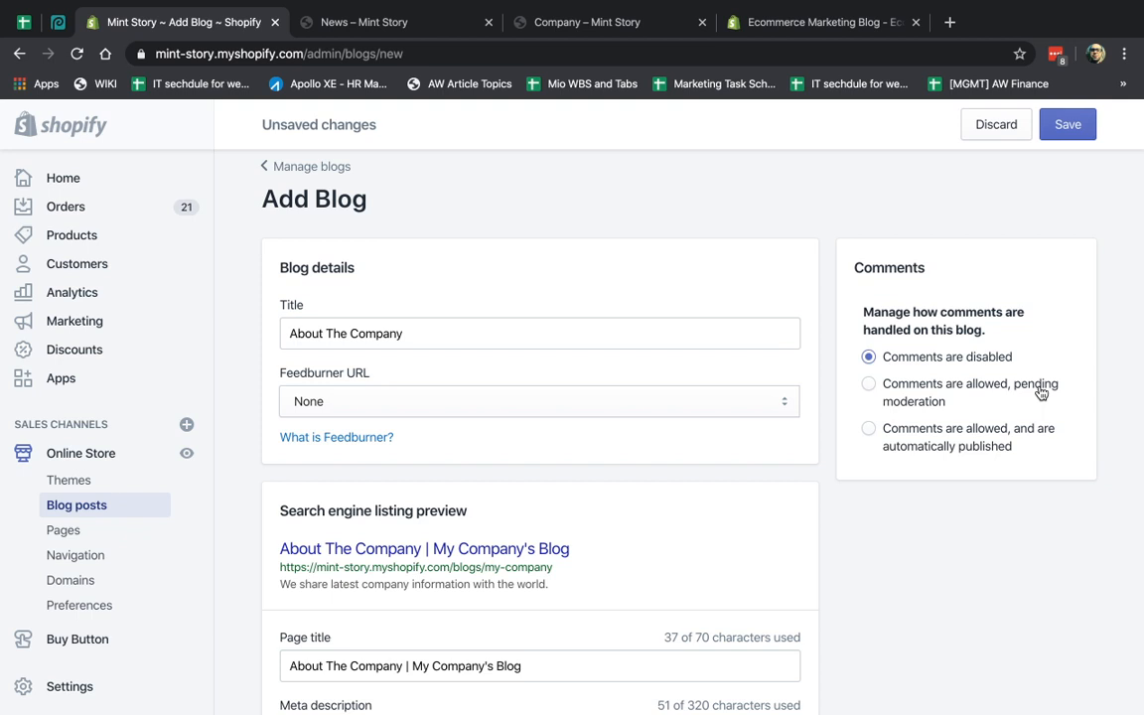
{"action": "mouse_move", "coordinate": [1010, 352]}
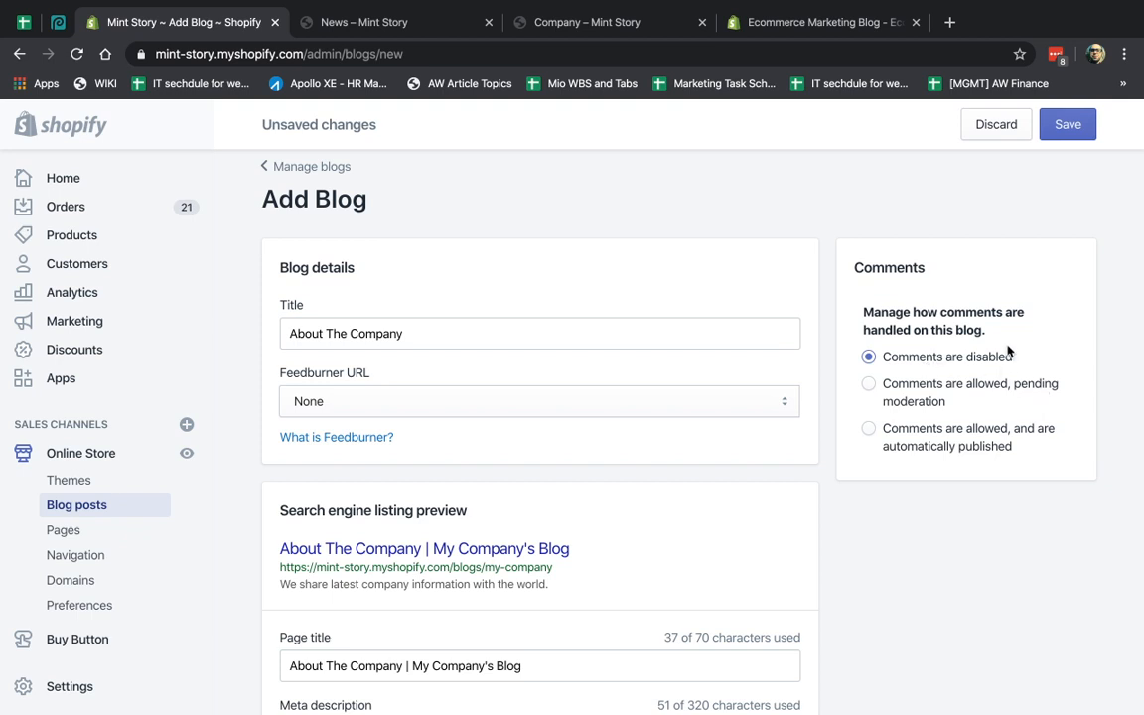
{"action": "mouse_move", "coordinate": [912, 395]}
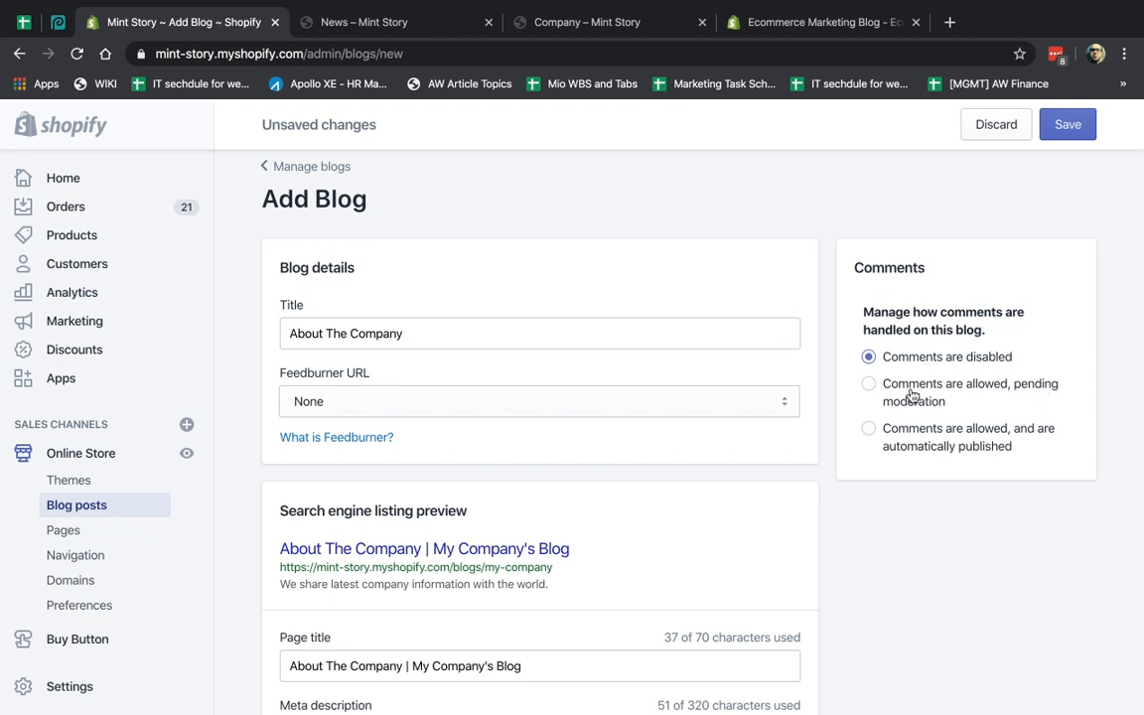
{"action": "left_click", "coordinate": [868, 384]}
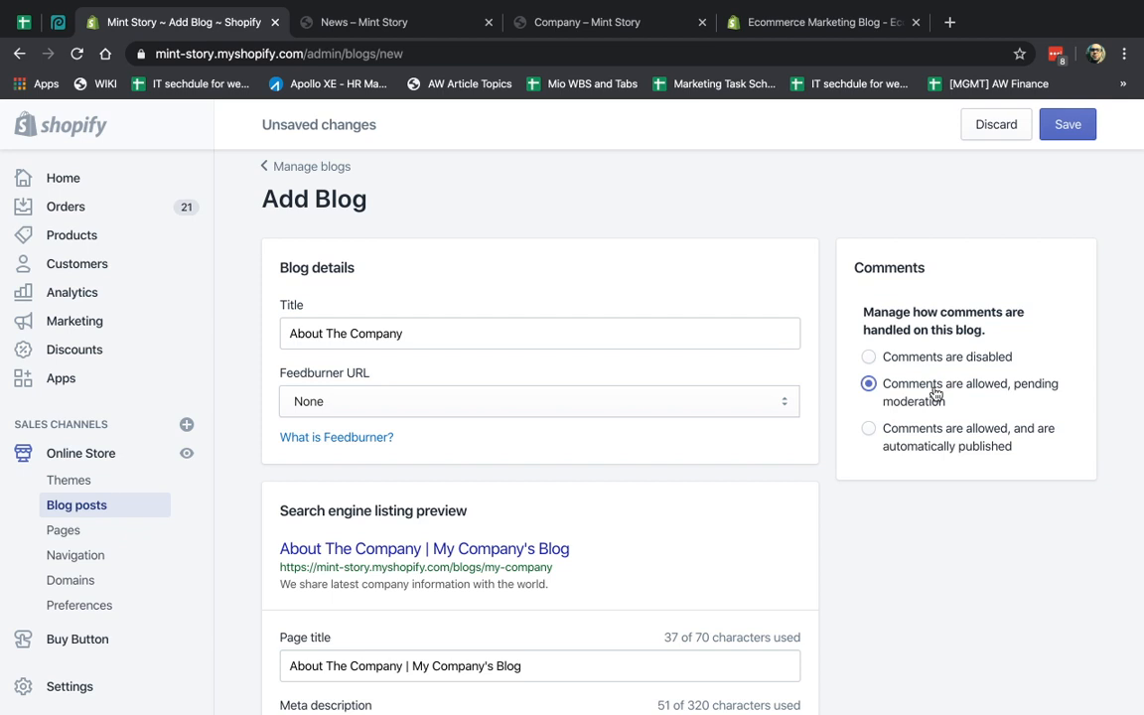
{"action": "mouse_move", "coordinate": [924, 451]}
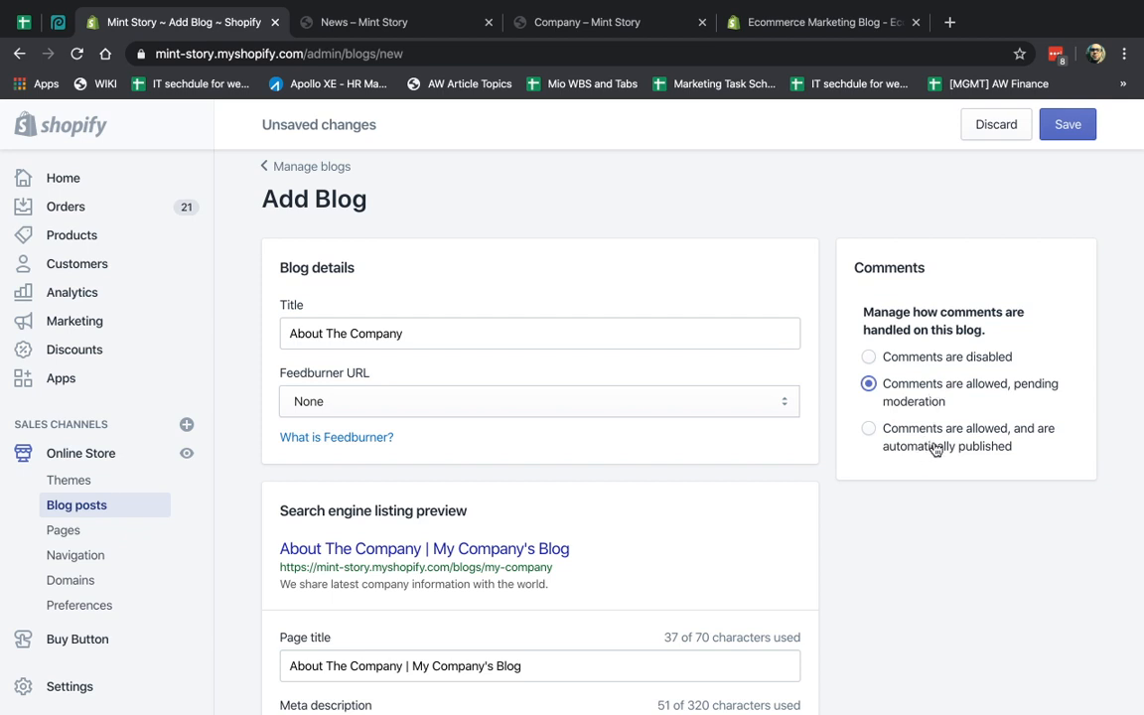
{"action": "left_click", "coordinate": [868, 356]}
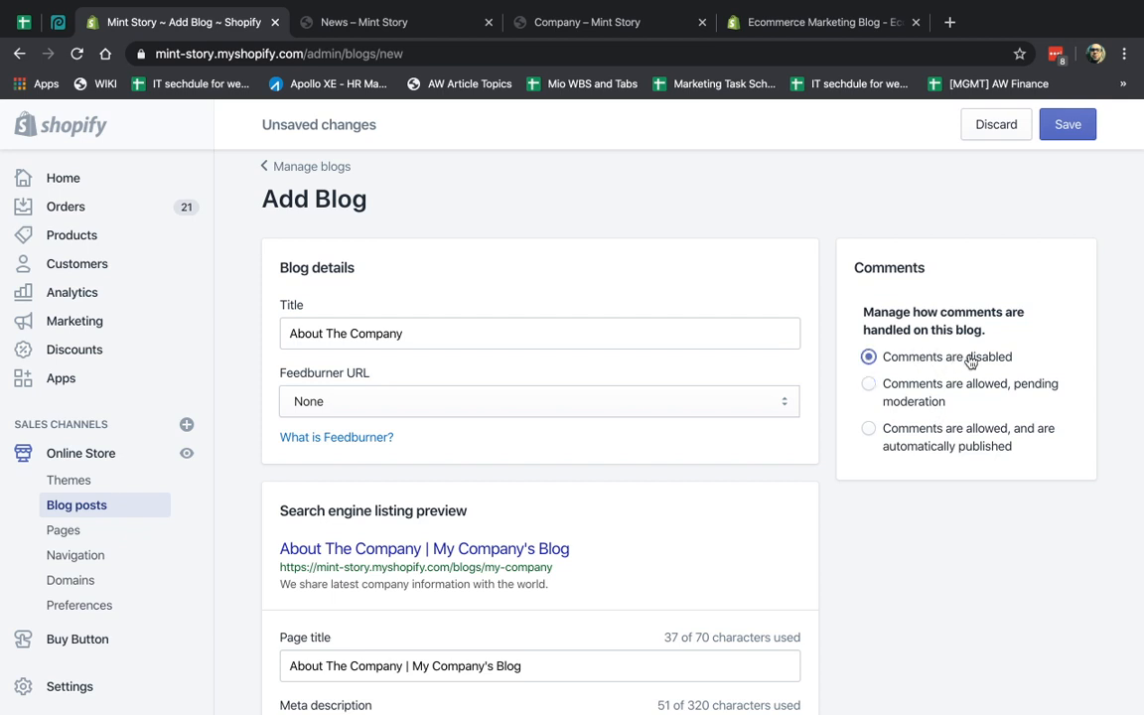
{"action": "left_click", "coordinate": [867, 383]}
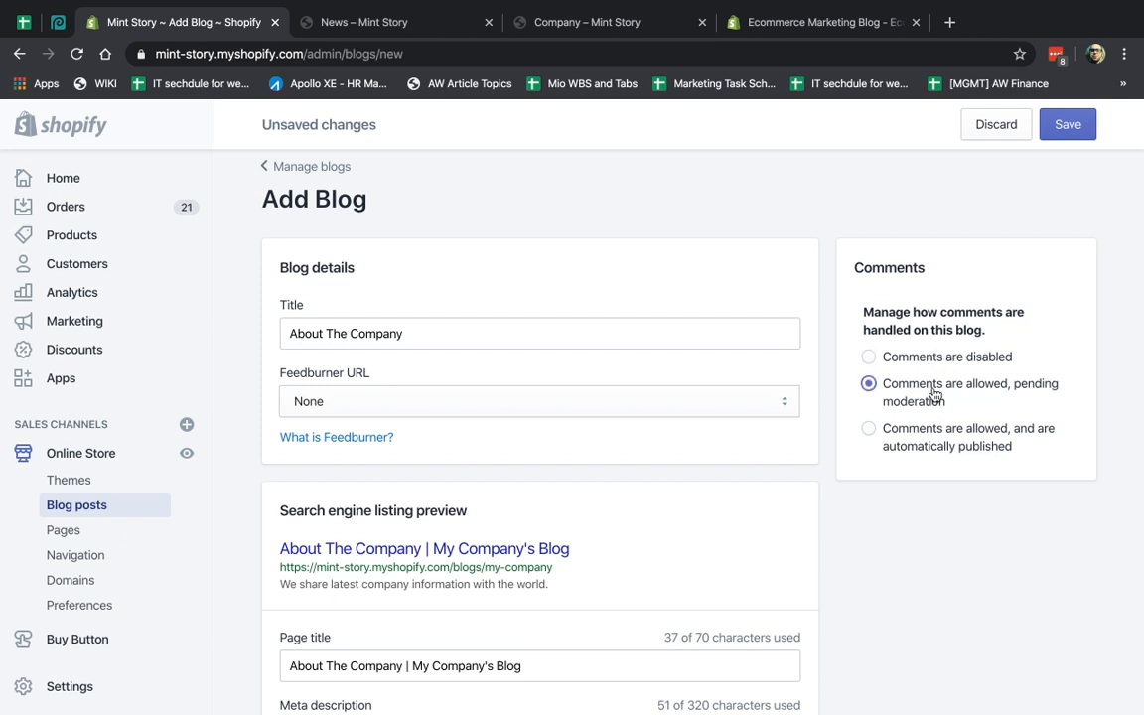
{"action": "mouse_move", "coordinate": [970, 404]}
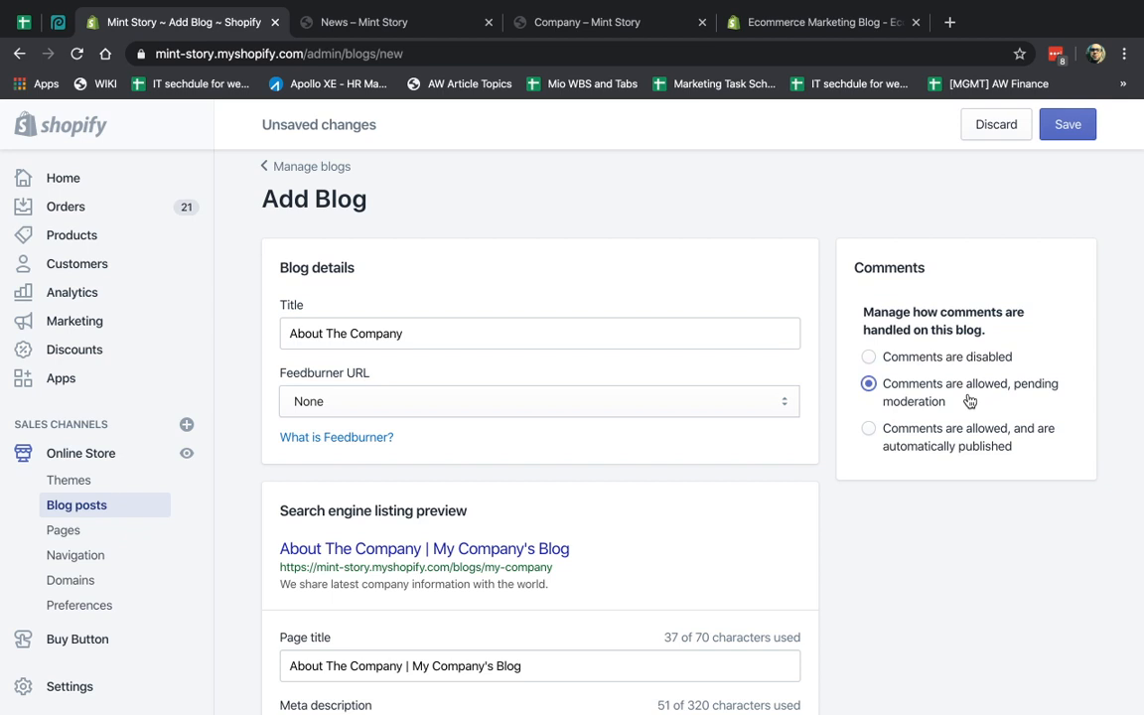
{"action": "mouse_move", "coordinate": [933, 387]}
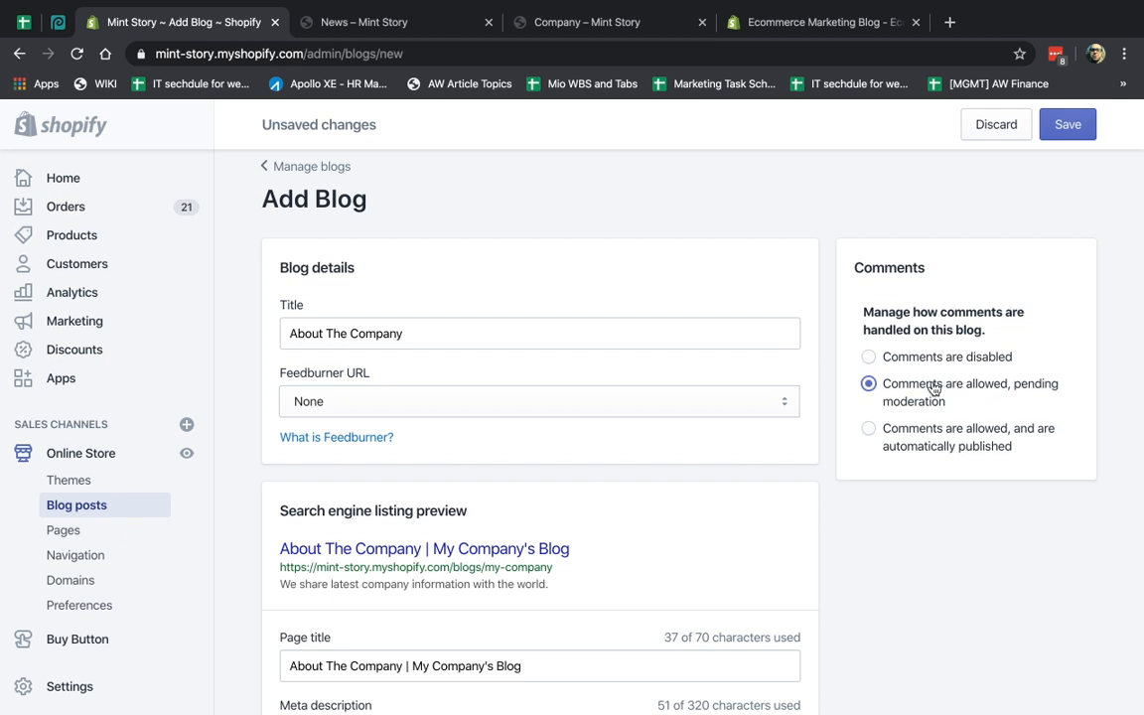
{"action": "left_click", "coordinate": [869, 427]}
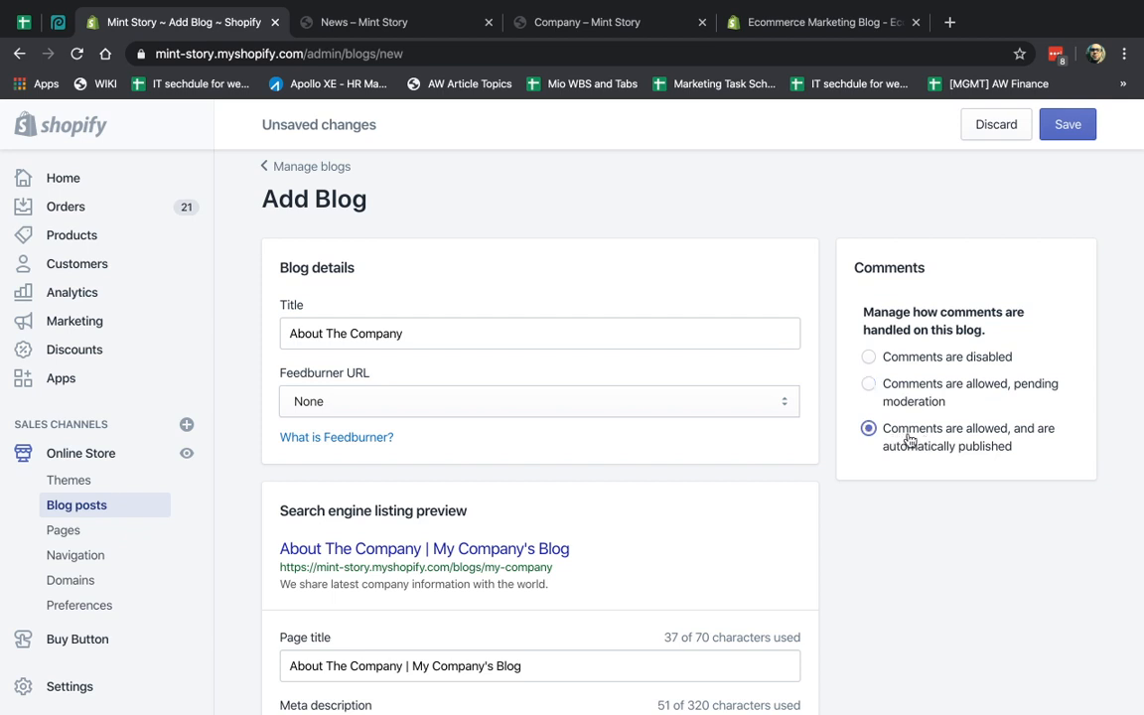
{"action": "left_click", "coordinate": [868, 383]}
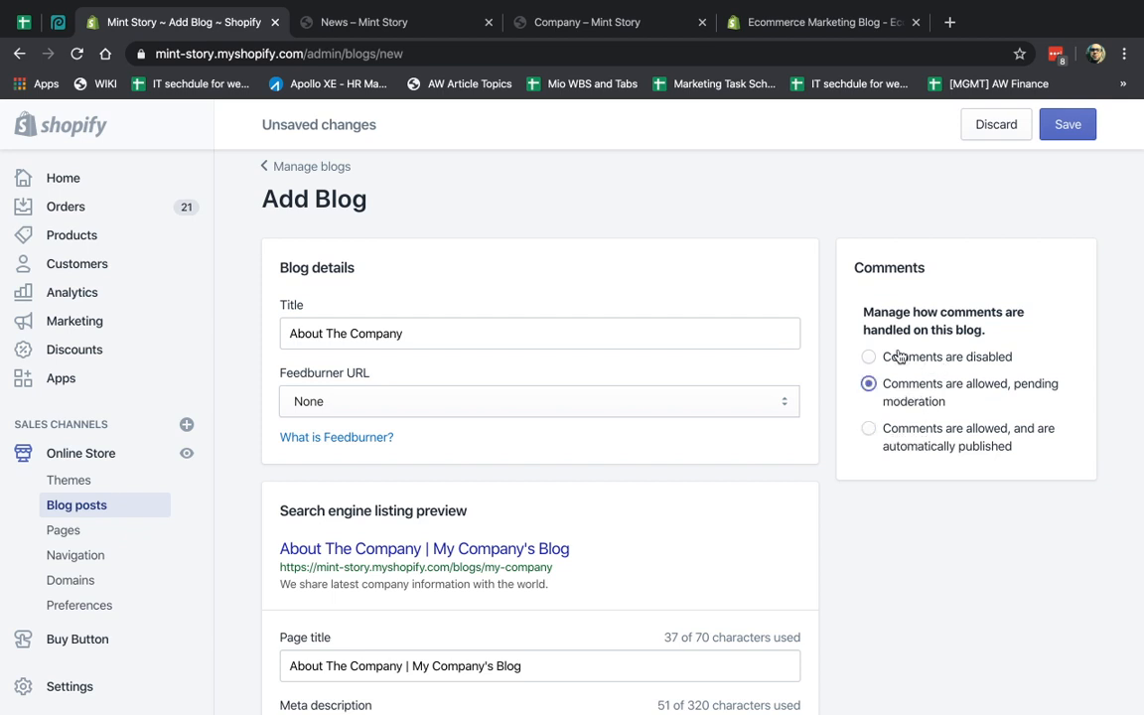
{"action": "mouse_move", "coordinate": [910, 375]}
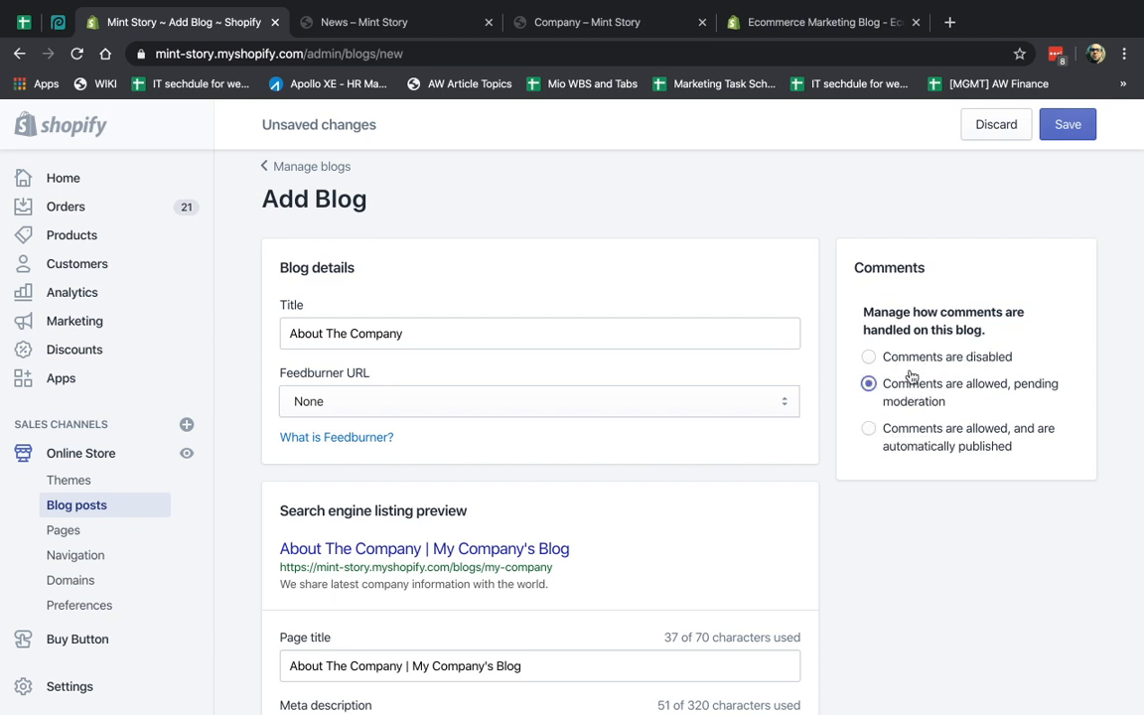
{"action": "mouse_move", "coordinate": [934, 400]}
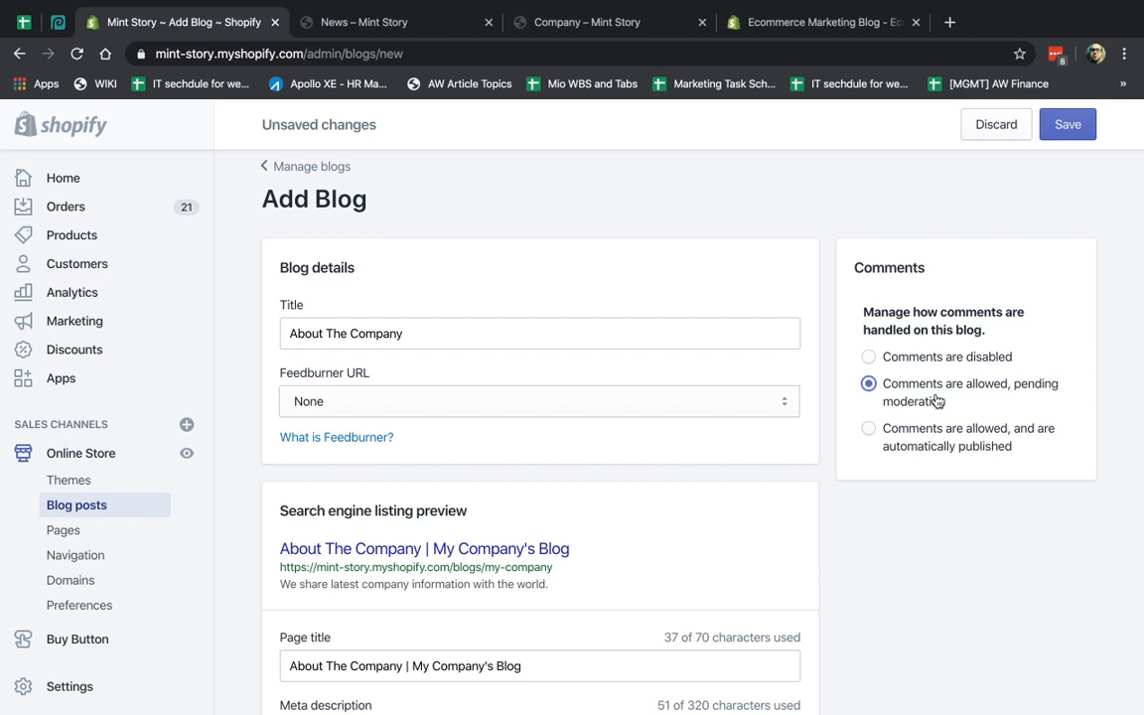
- Save the About The Company blog and return to the Manage blogs list
{"action": "left_click", "coordinate": [1067, 124]}
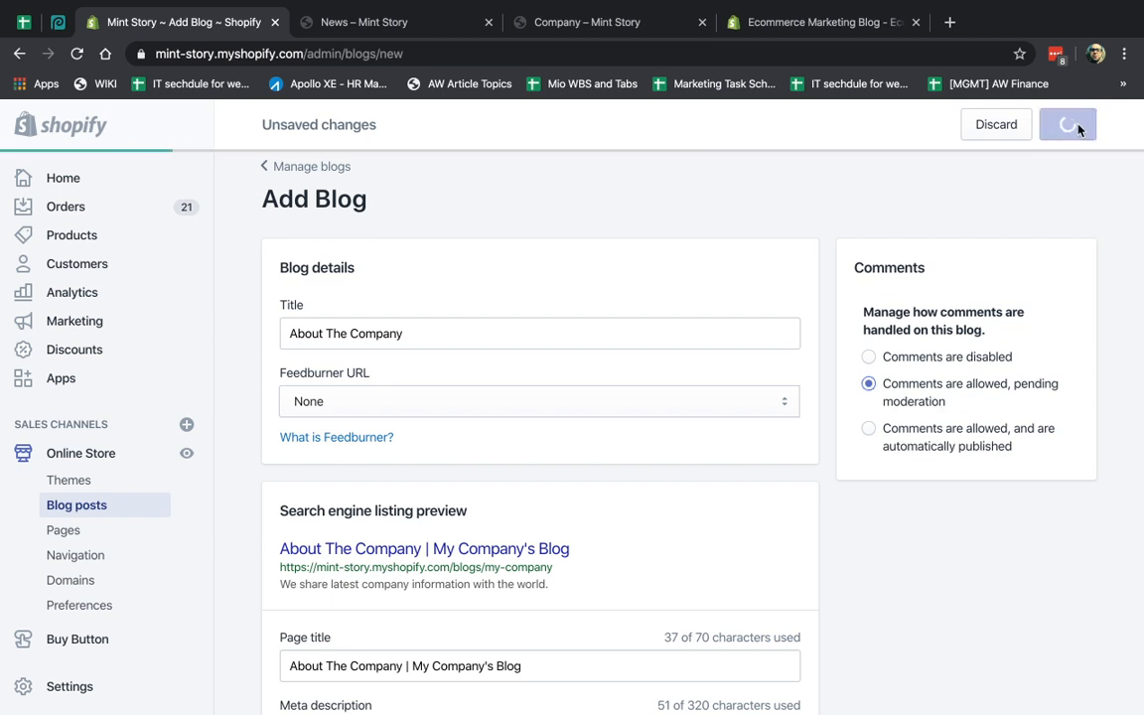
{"action": "left_click", "coordinate": [1067, 124]}
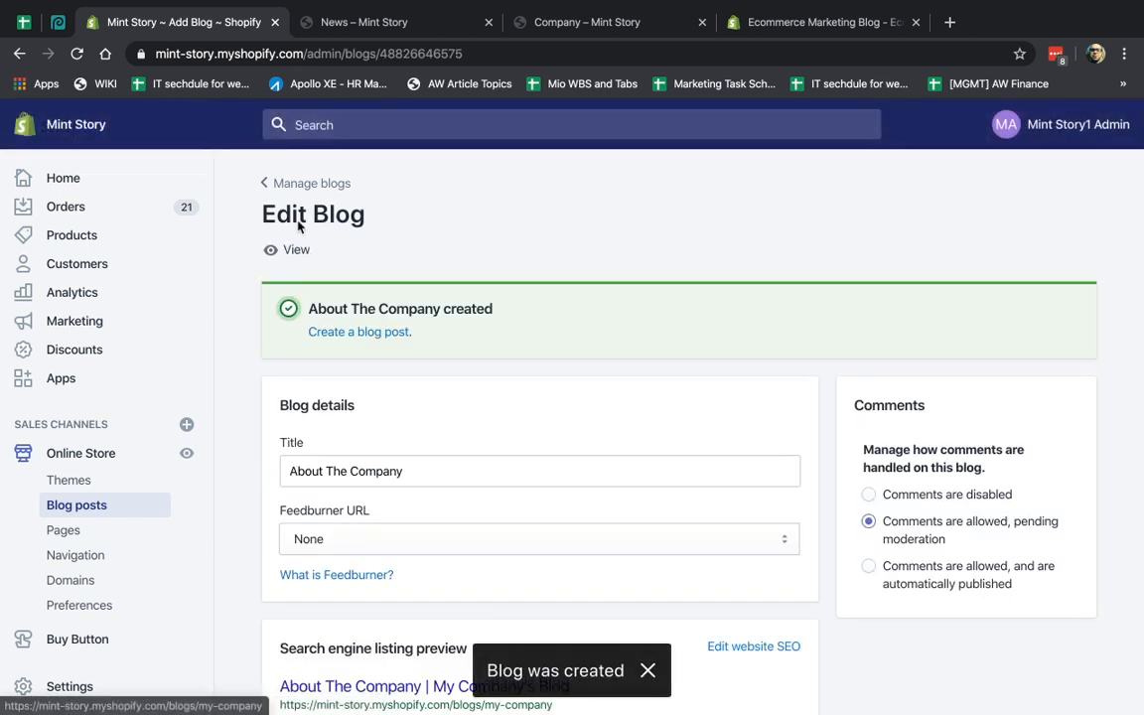
{"action": "left_click", "coordinate": [312, 182]}
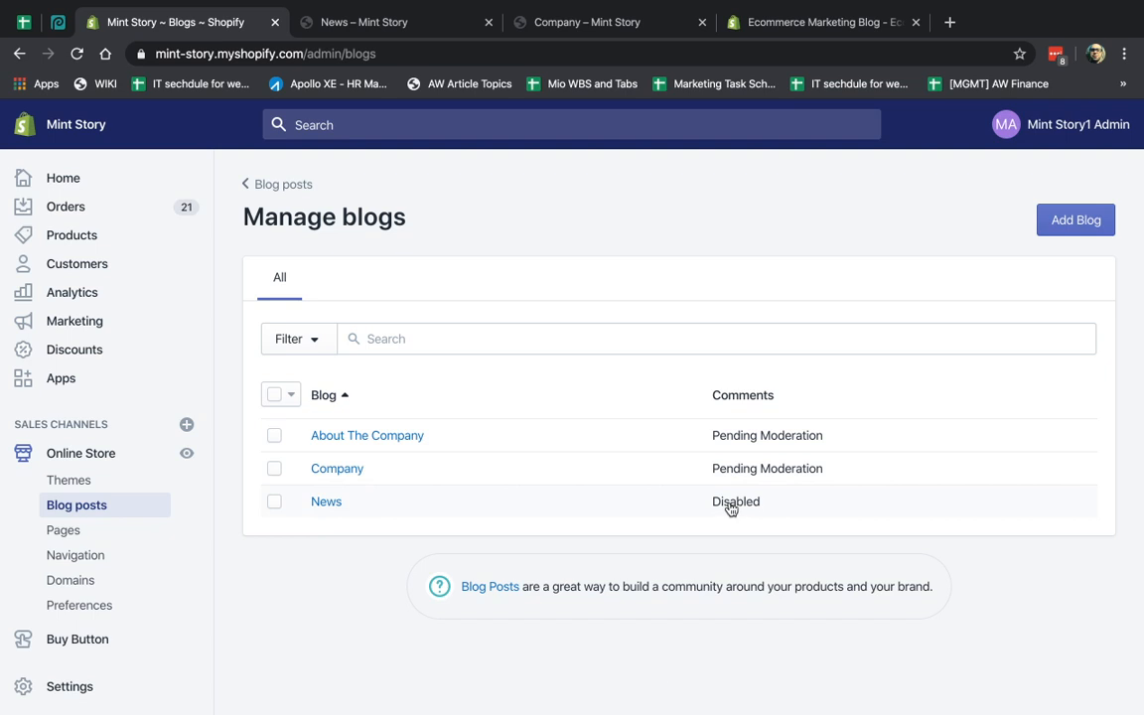
{"action": "mouse_move", "coordinate": [531, 469]}
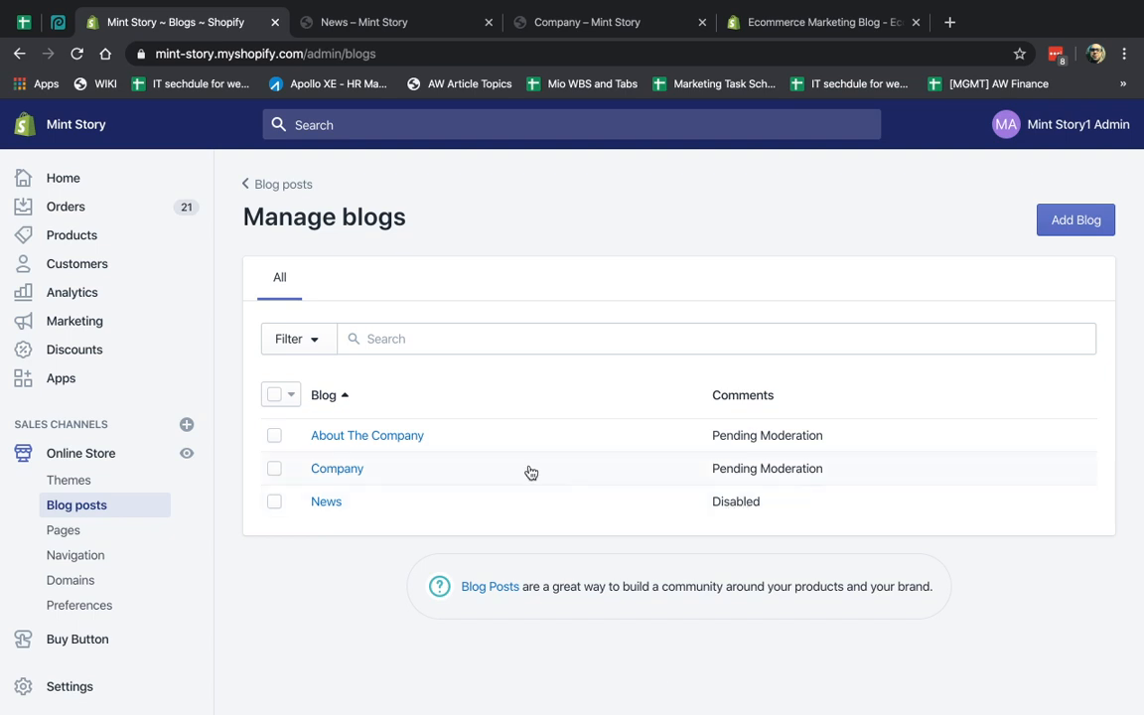
- Select the Company blog, choose Delete blogs, and confirm the deletion
{"action": "left_click", "coordinate": [274, 468]}
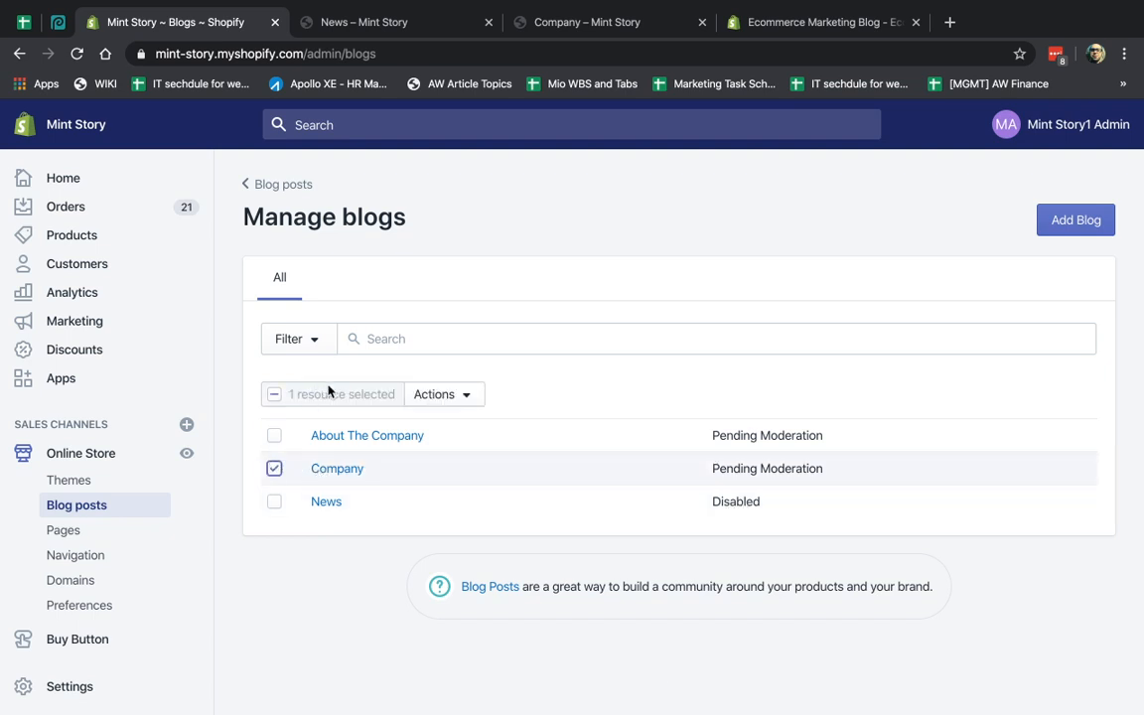
{"action": "left_click", "coordinate": [444, 394]}
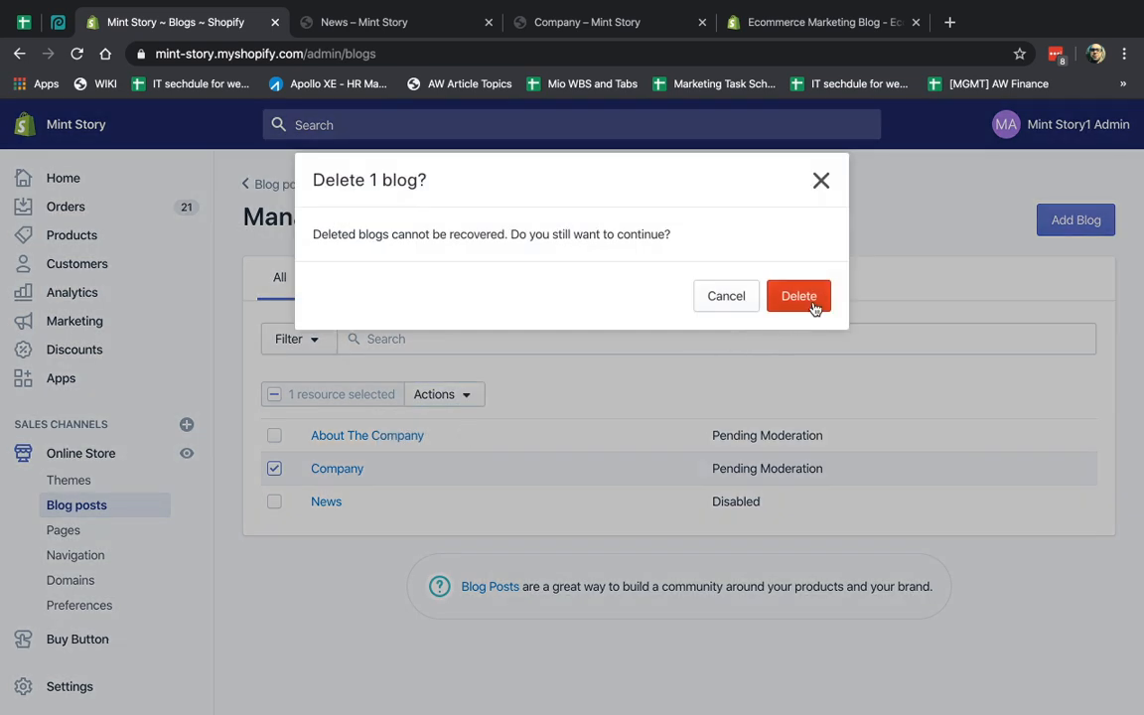
{"action": "left_click", "coordinate": [798, 296]}
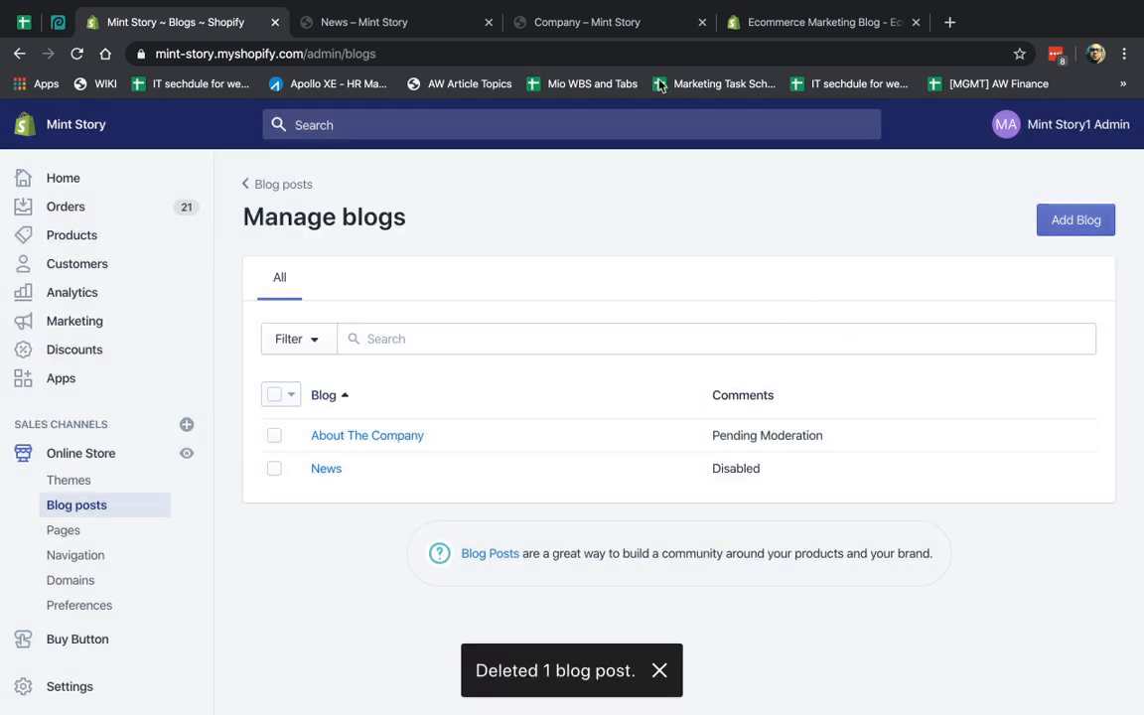
{"action": "left_click", "coordinate": [821, 22]}
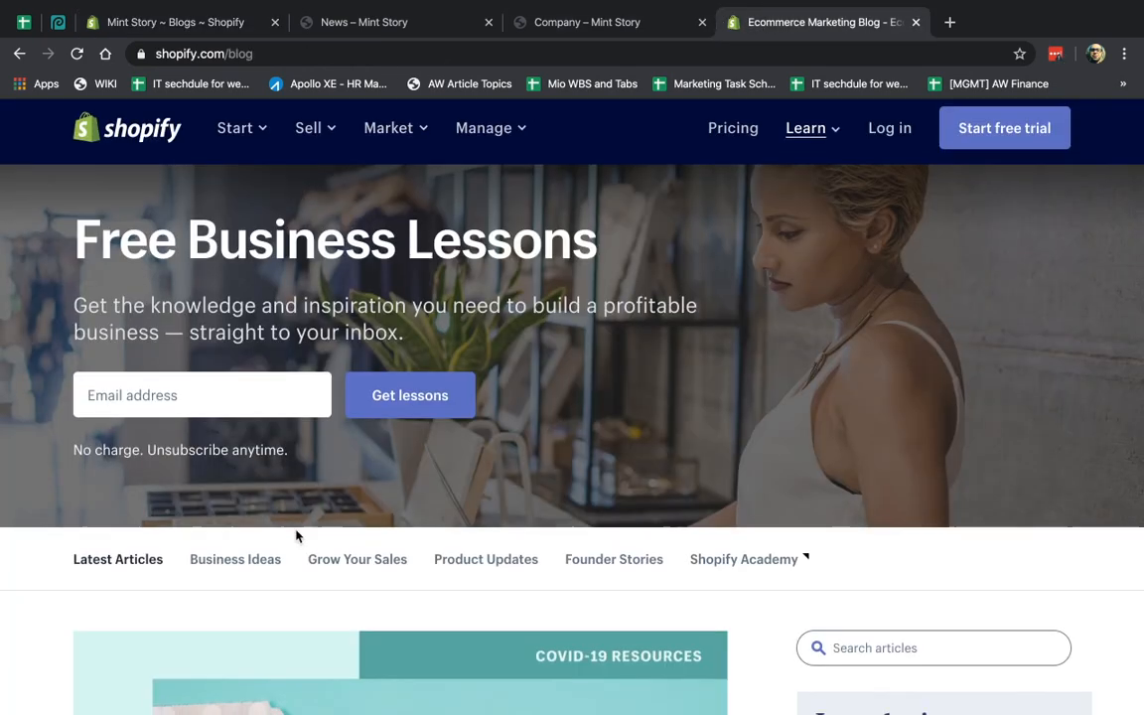
{"action": "scroll", "scroll_direction": "down", "scroll_amount": 3}
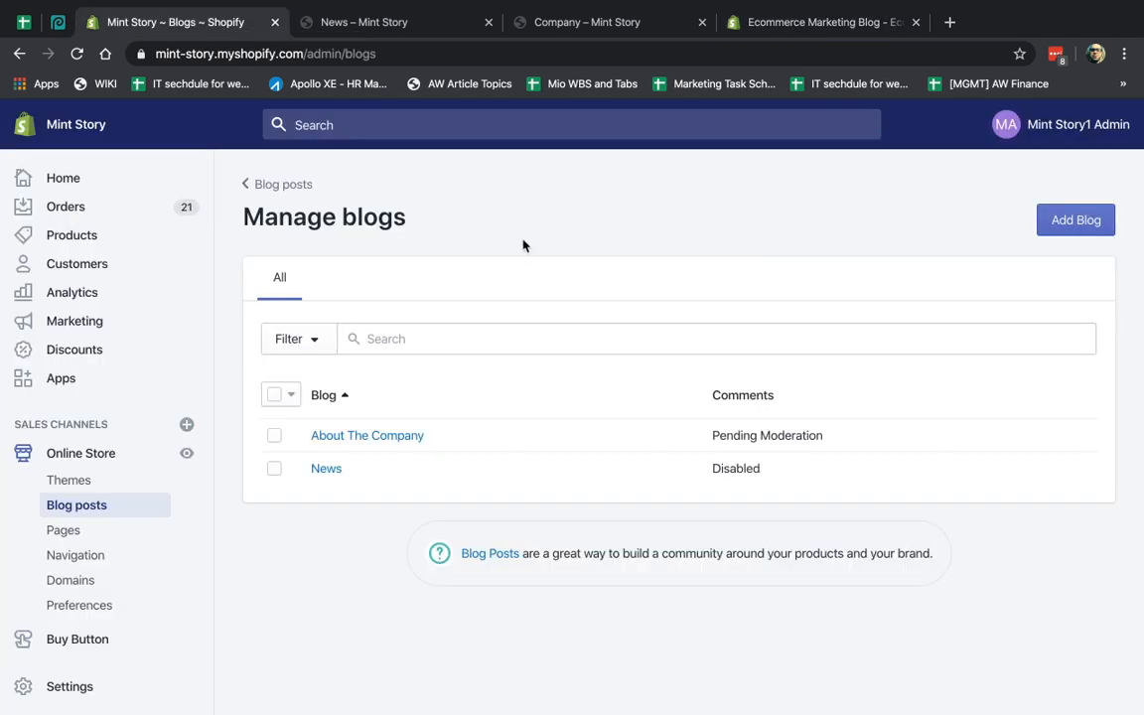
- Start a new blog post titled 'Our company just opened'
{"action": "left_click", "coordinate": [76, 504]}
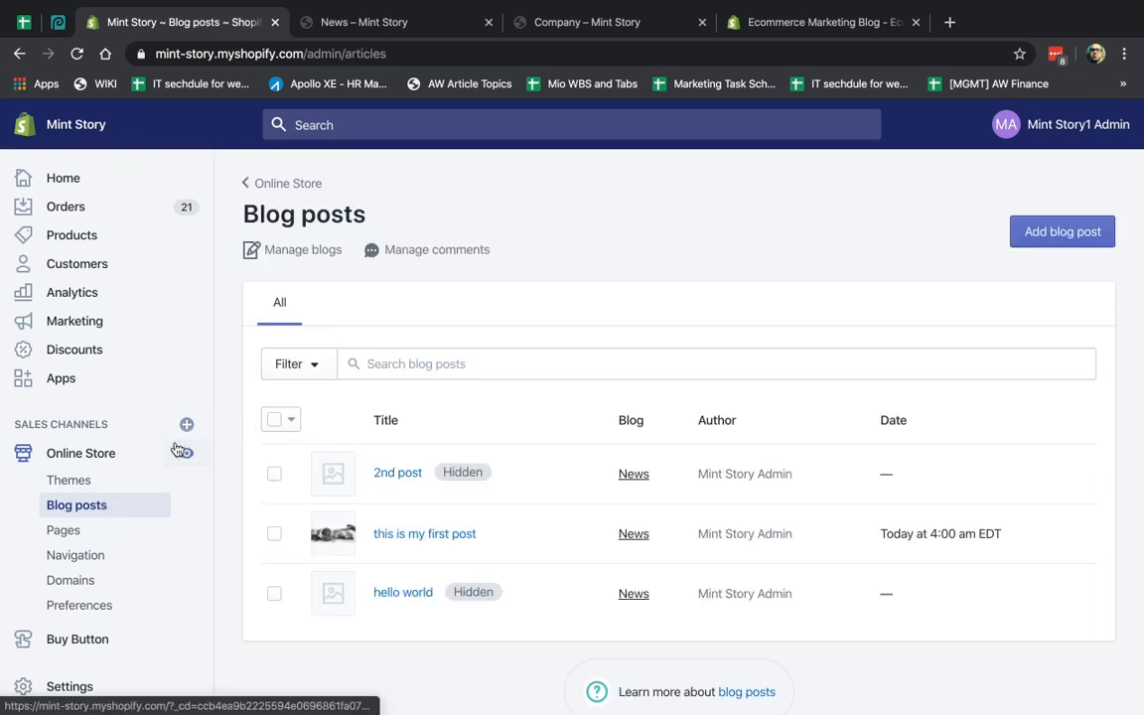
{"action": "mouse_move", "coordinate": [1061, 231]}
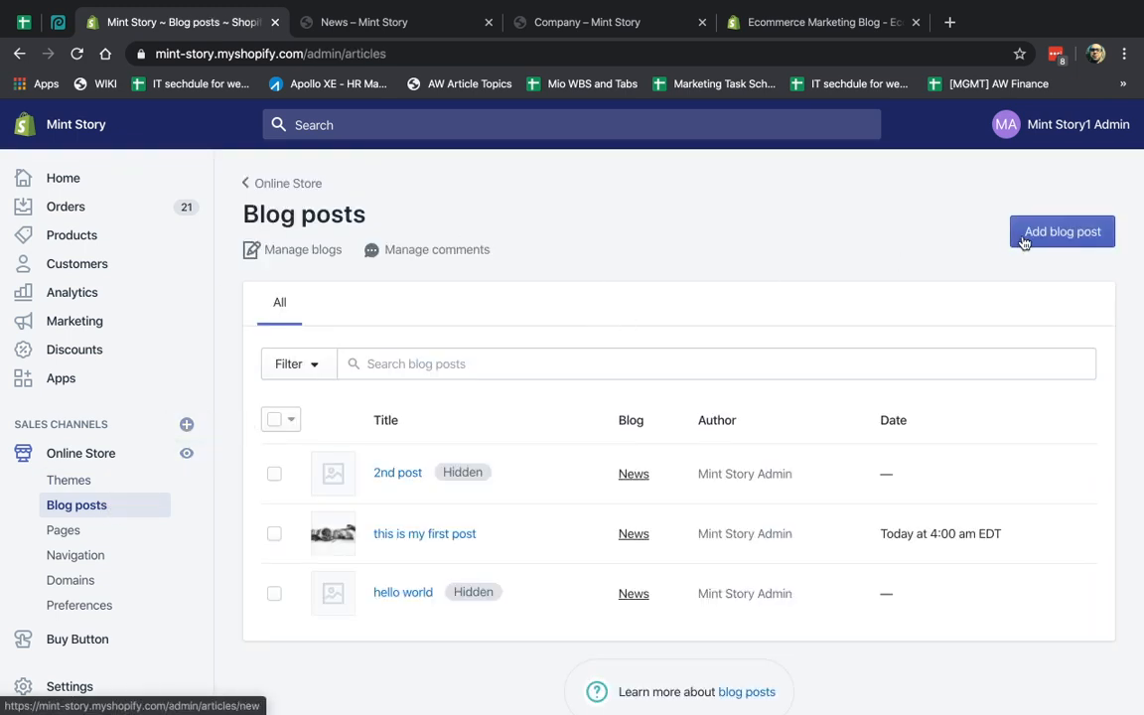
{"action": "left_click", "coordinate": [1062, 231]}
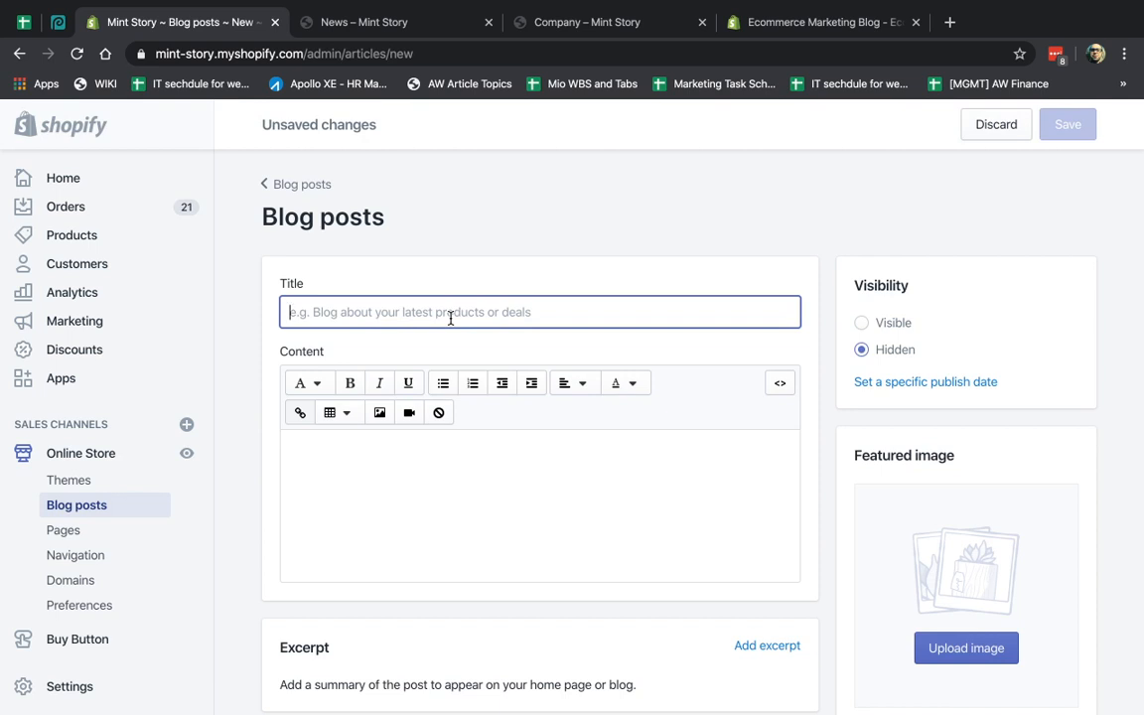
{"action": "type", "text": "Our com"}
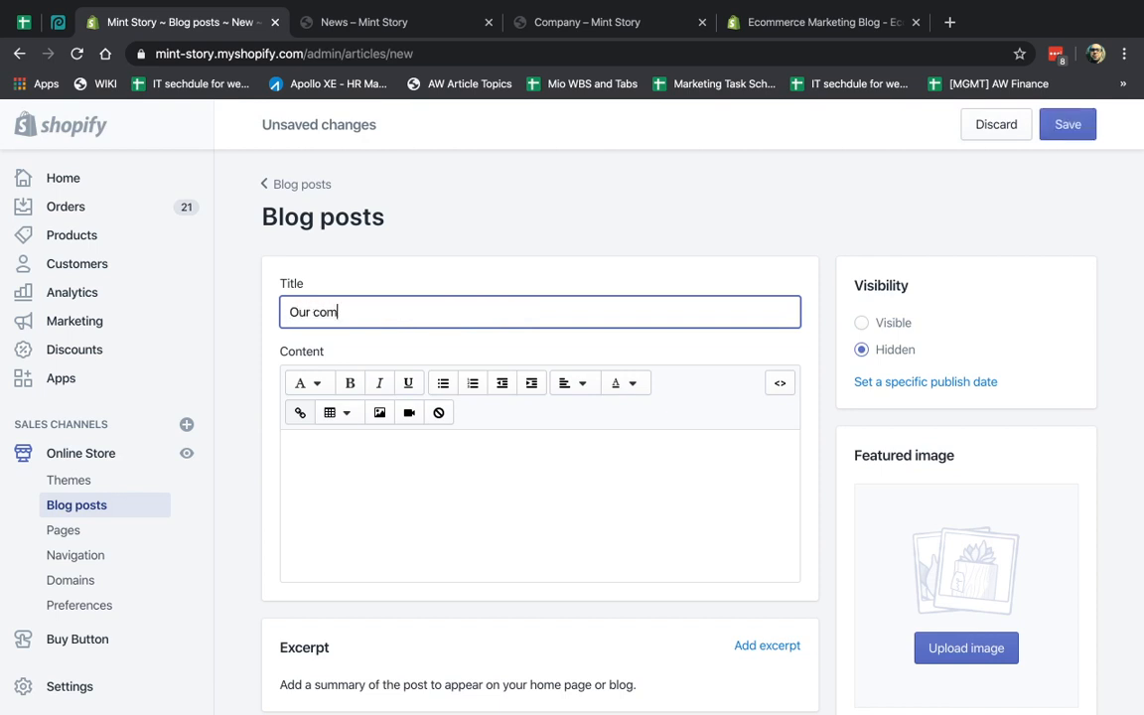
{"action": "type", "text": "pa"}
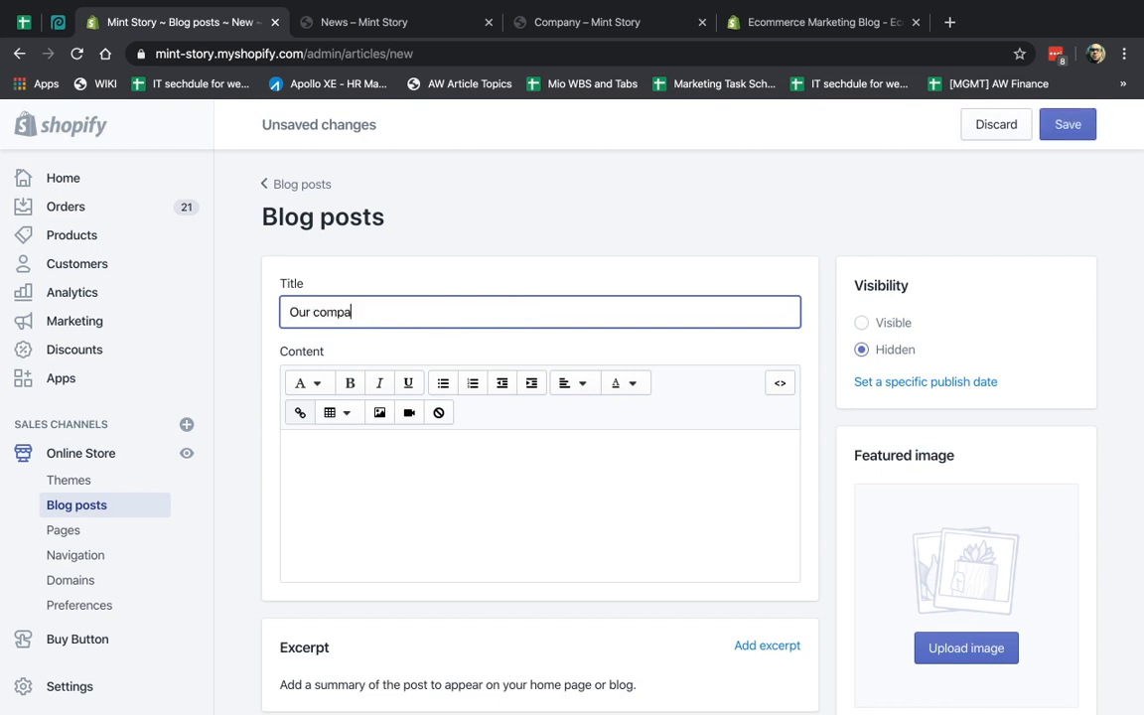
{"action": "type", "text": "ny just opened"}
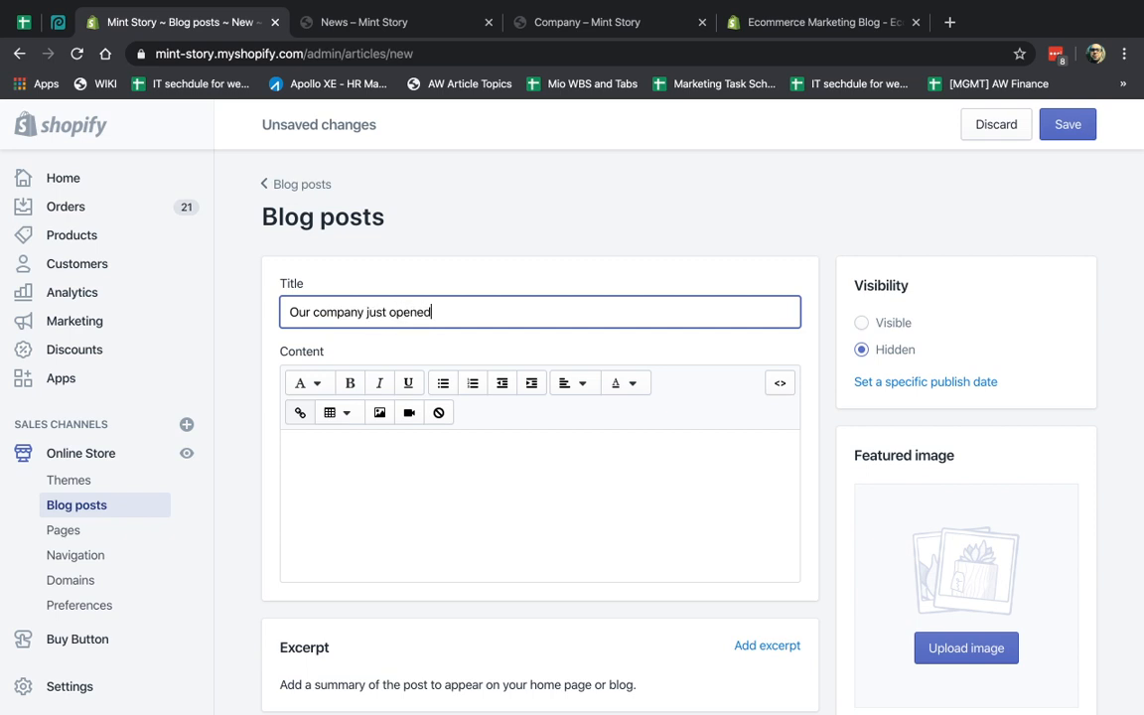
- Begin the post content with '2020 and we started ou…'
{"action": "scroll", "scroll_direction": "down", "scroll_amount": 3}
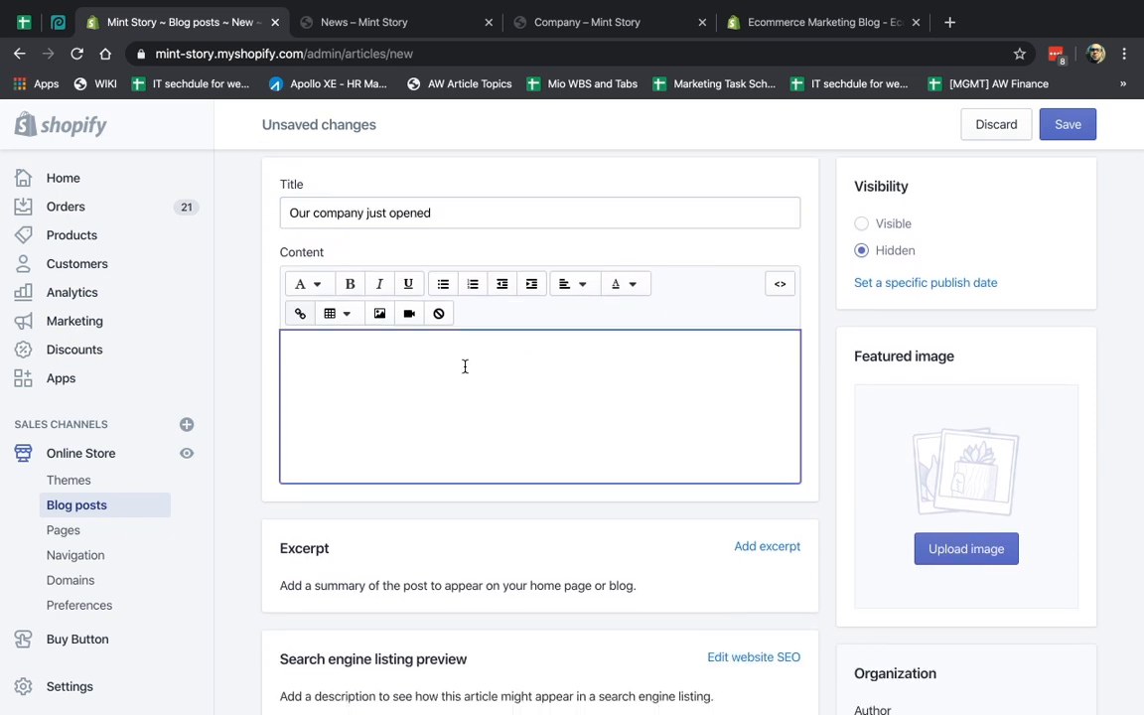
{"action": "type", "text": "2"}
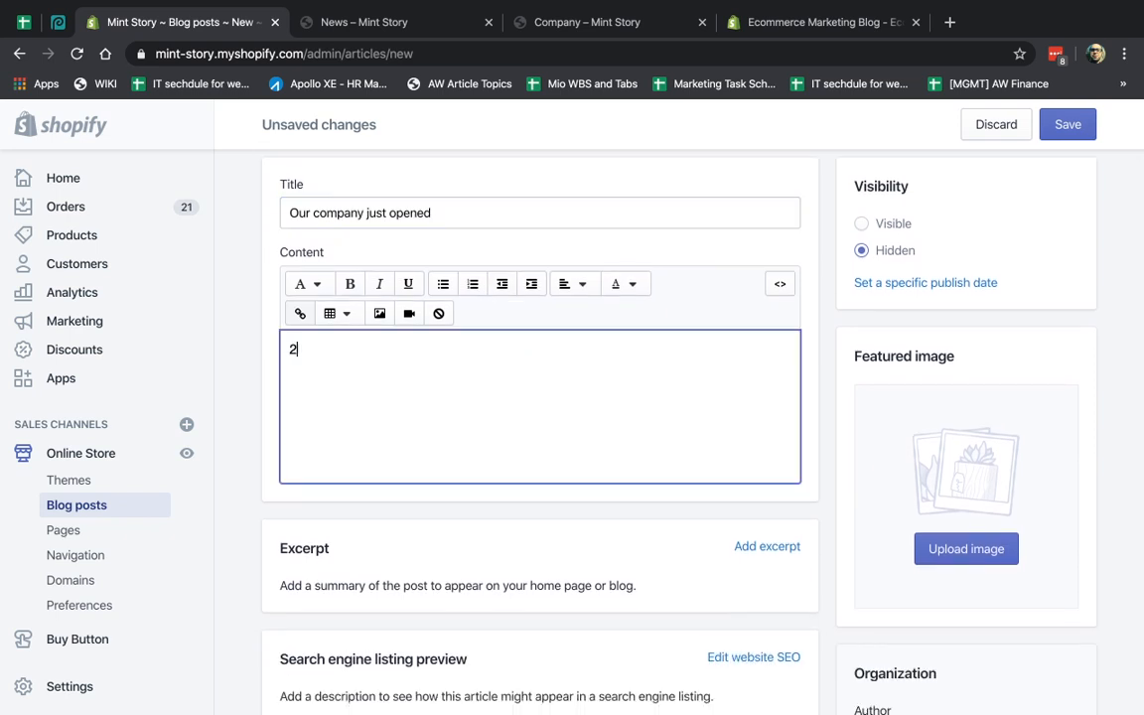
{"action": "type", "text": "020 and we started our new busines"}
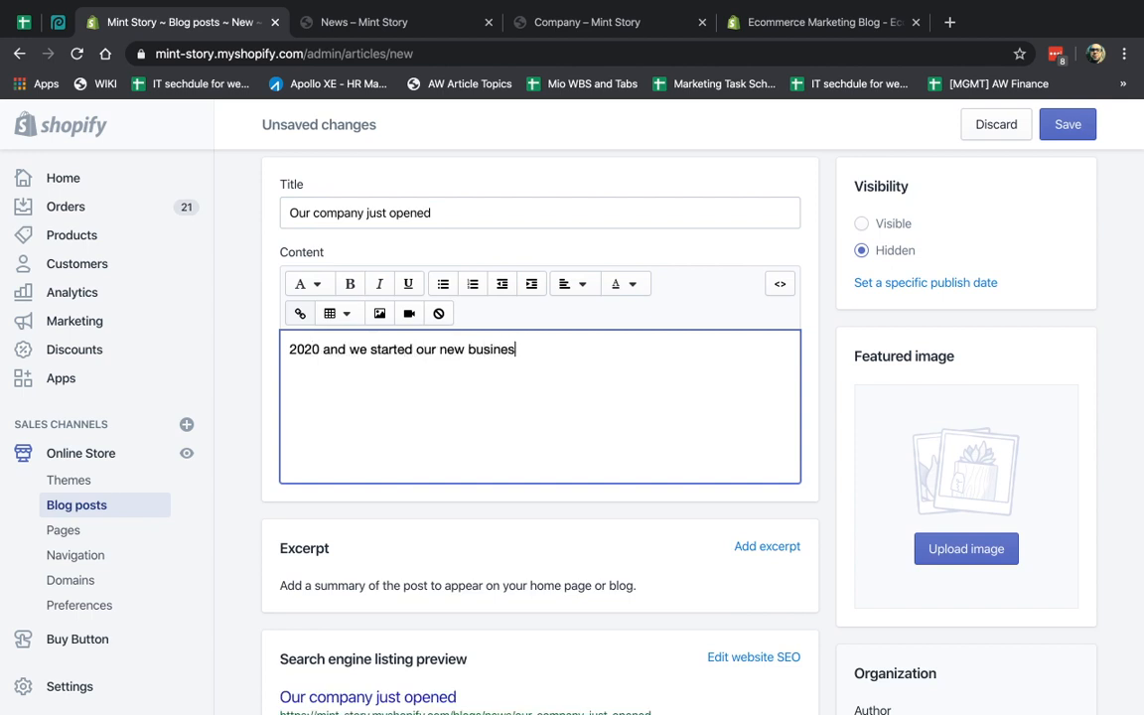
- Read Shopify's 'The Best Conversion Hacks' podcast article down to Show Notes, then return to admin
{"action": "left_click", "coordinate": [822, 22]}
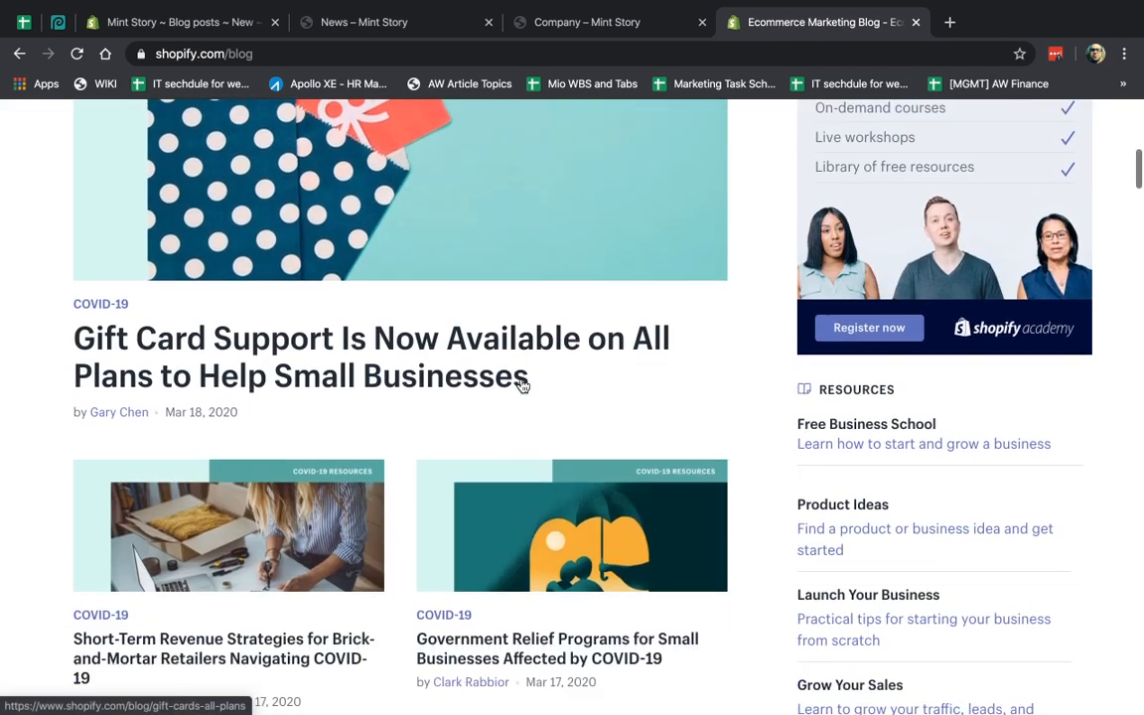
{"action": "scroll", "scroll_direction": "down", "scroll_amount": 3}
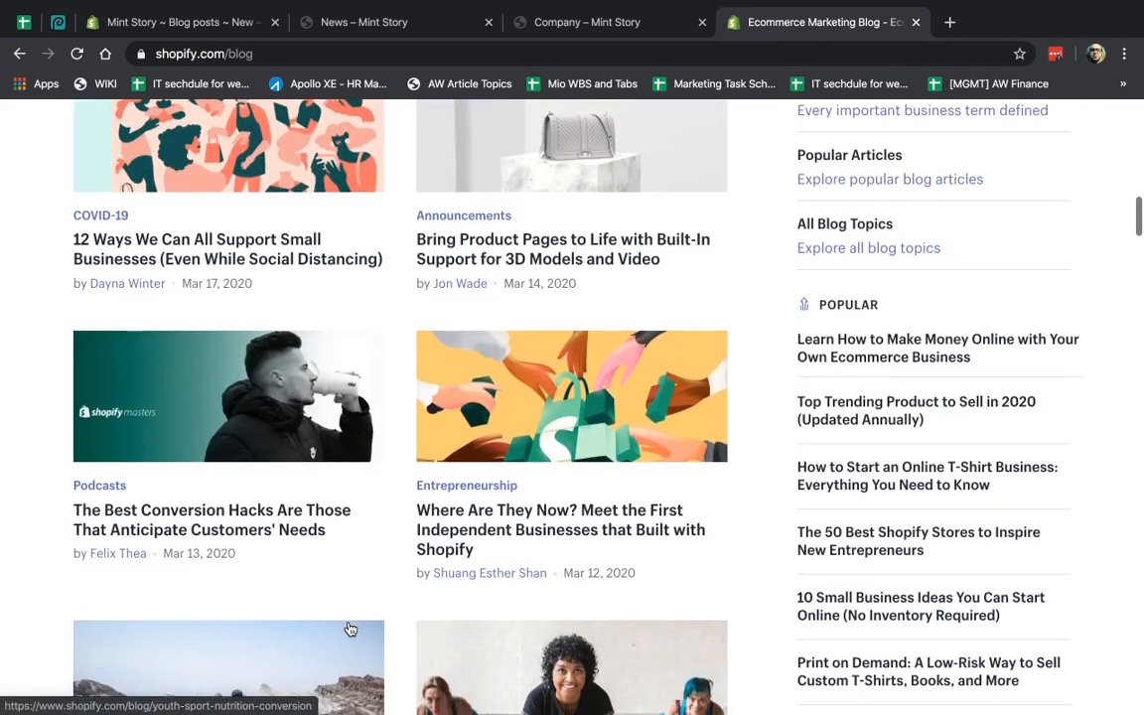
{"action": "left_click", "coordinate": [211, 509]}
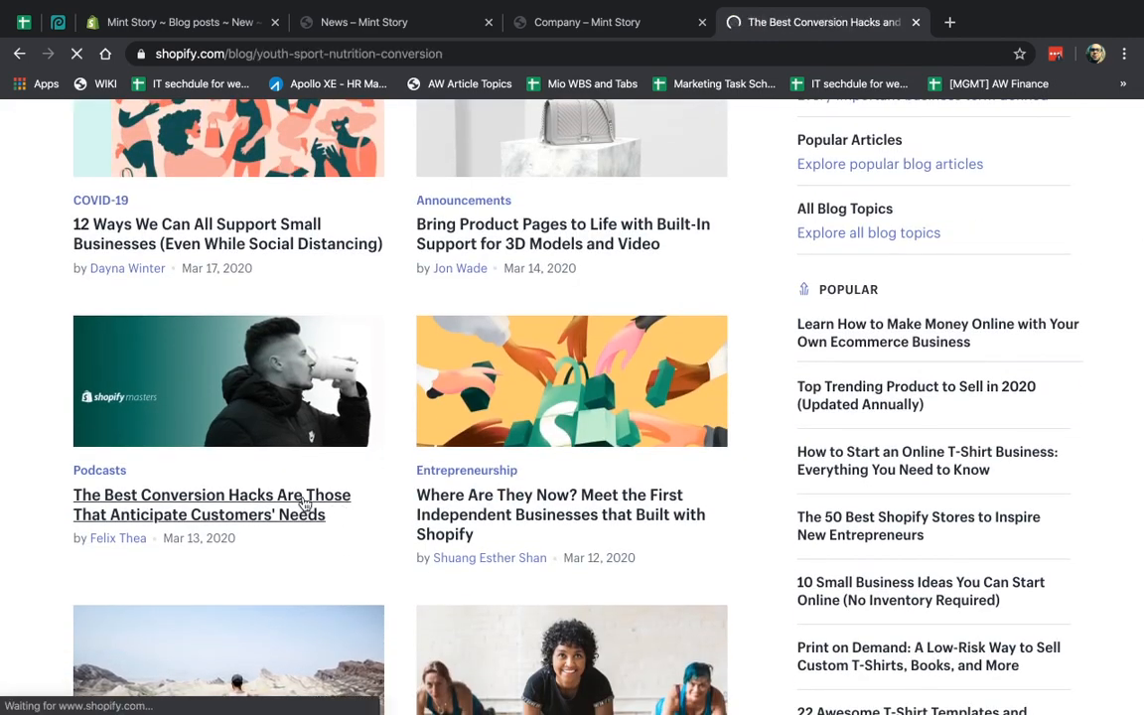
{"action": "left_click", "coordinate": [211, 495]}
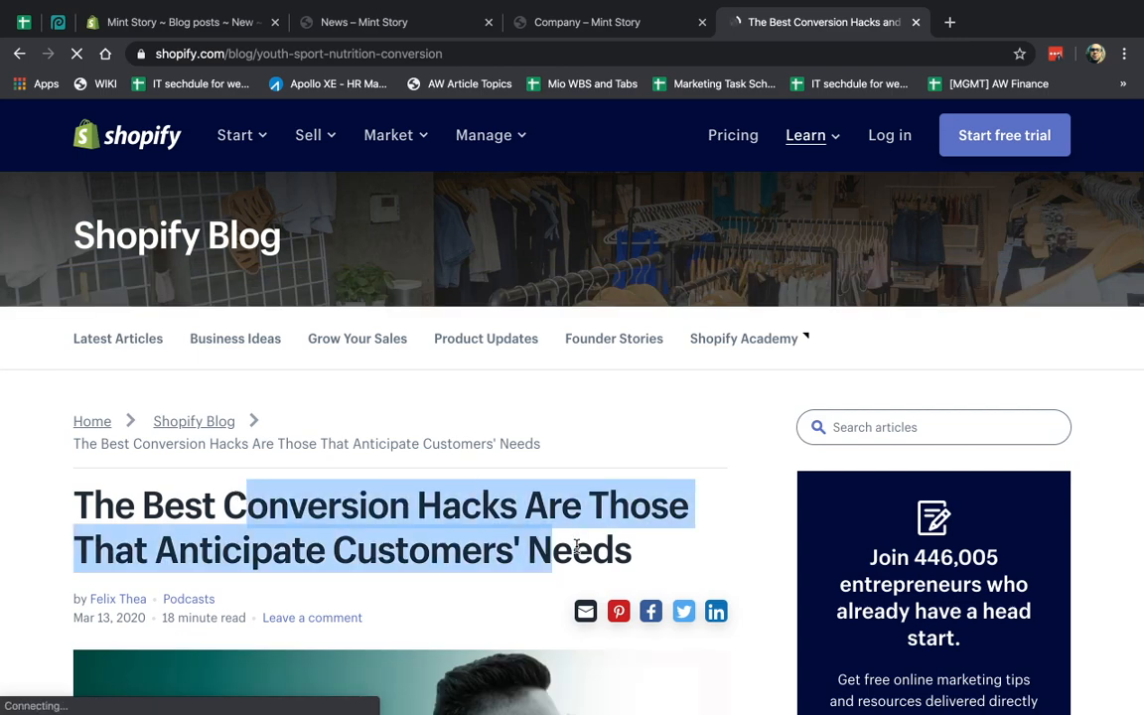
{"action": "scroll", "scroll_direction": "down", "scroll_amount": 3}
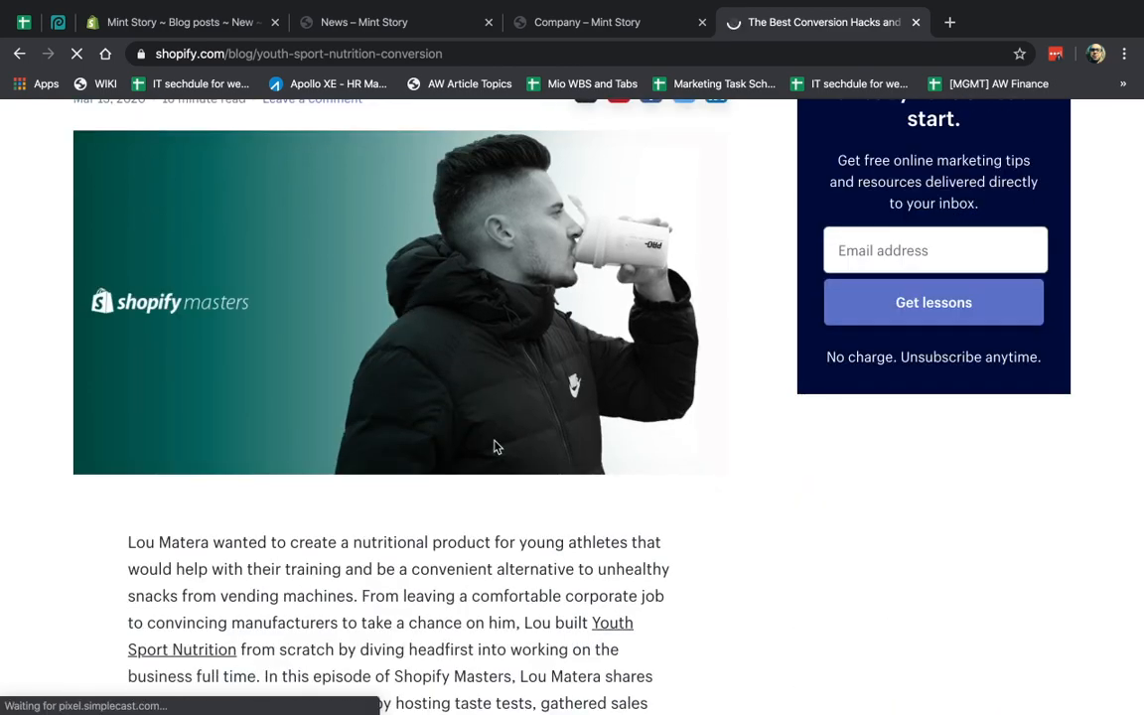
{"action": "scroll", "scroll_direction": "down", "scroll_amount": 3}
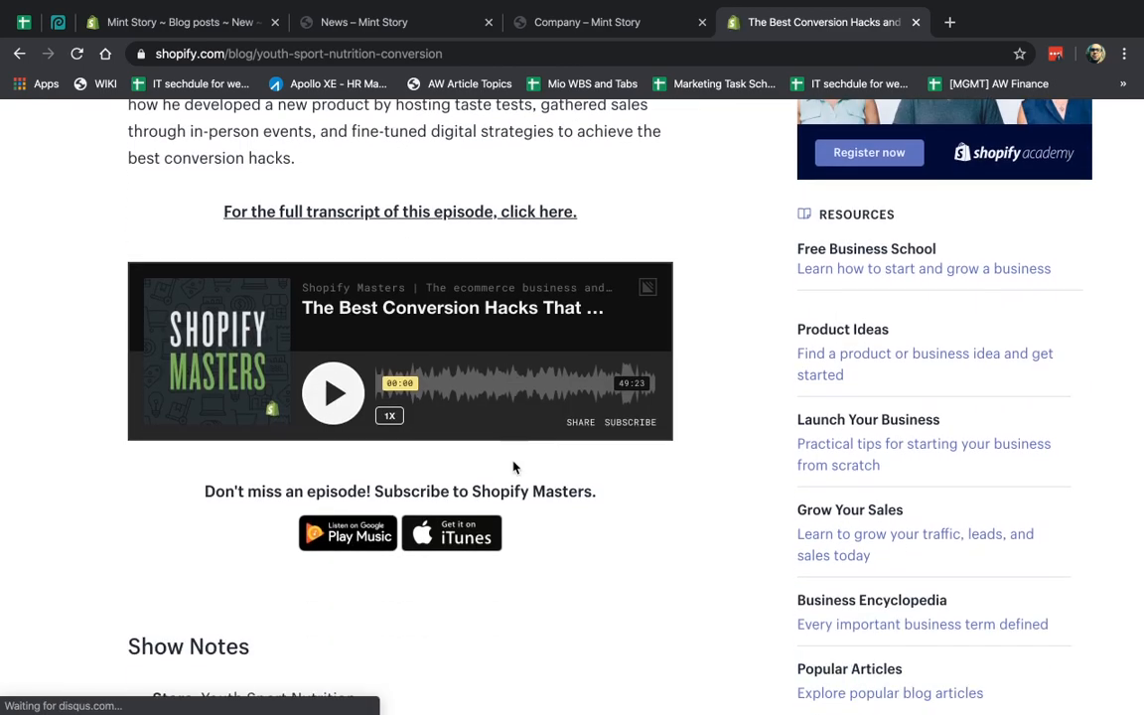
{"action": "scroll", "scroll_direction": "down", "scroll_amount": 3}
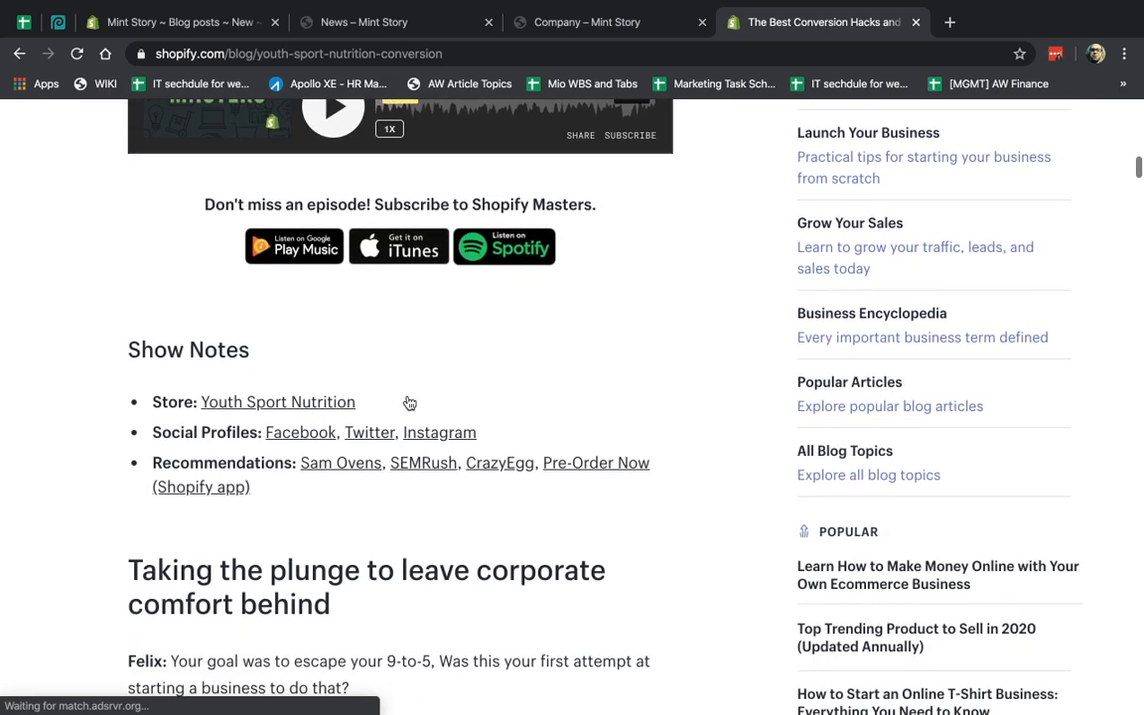
{"action": "left_click", "coordinate": [586, 22]}
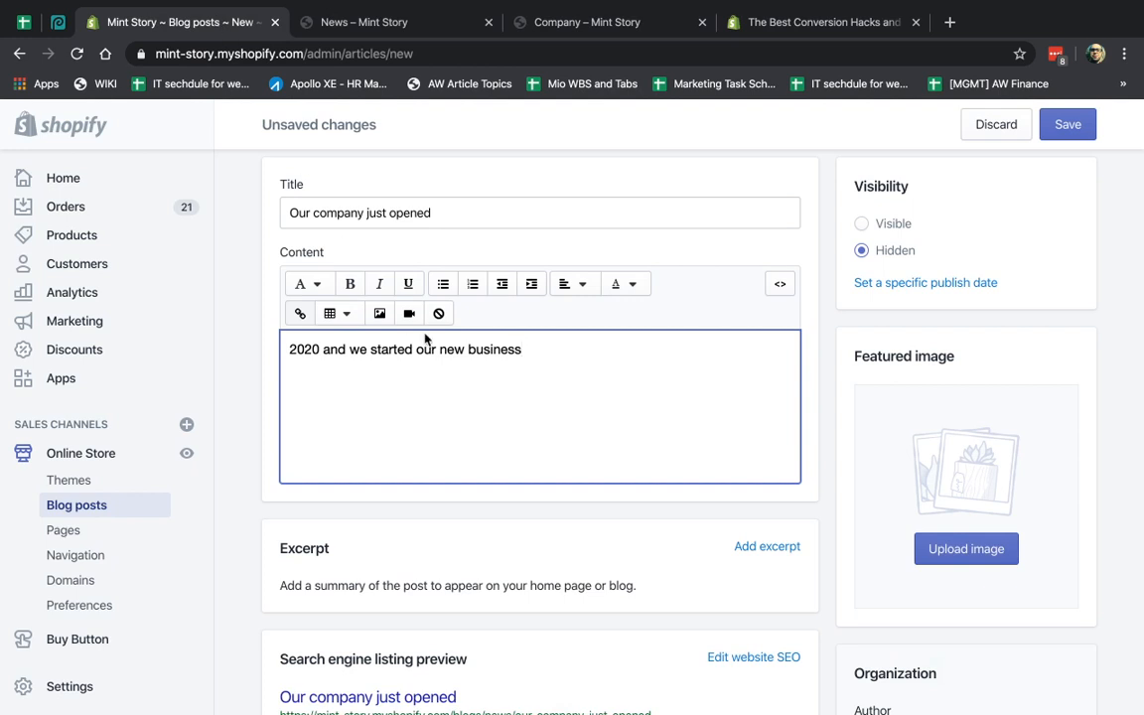
{"action": "mouse_move", "coordinate": [536, 344]}
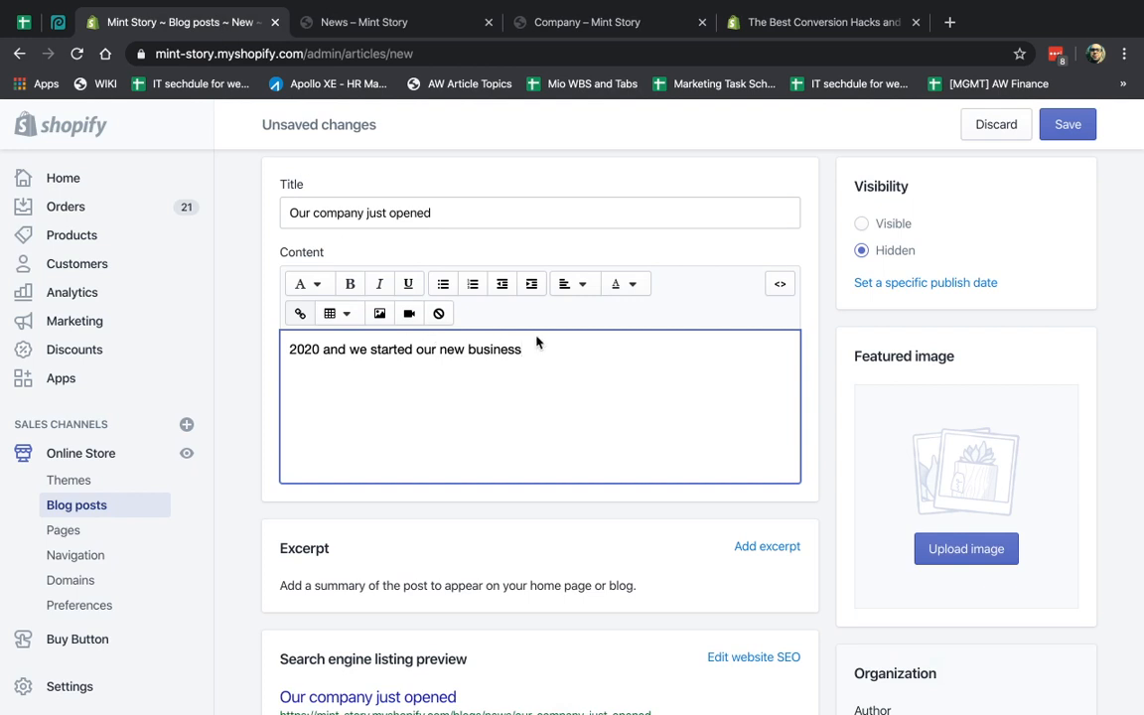
- Extend the post's opening sentence with trailing dots and add placeholder ellipsis lines
{"action": "type", "text": "........"}
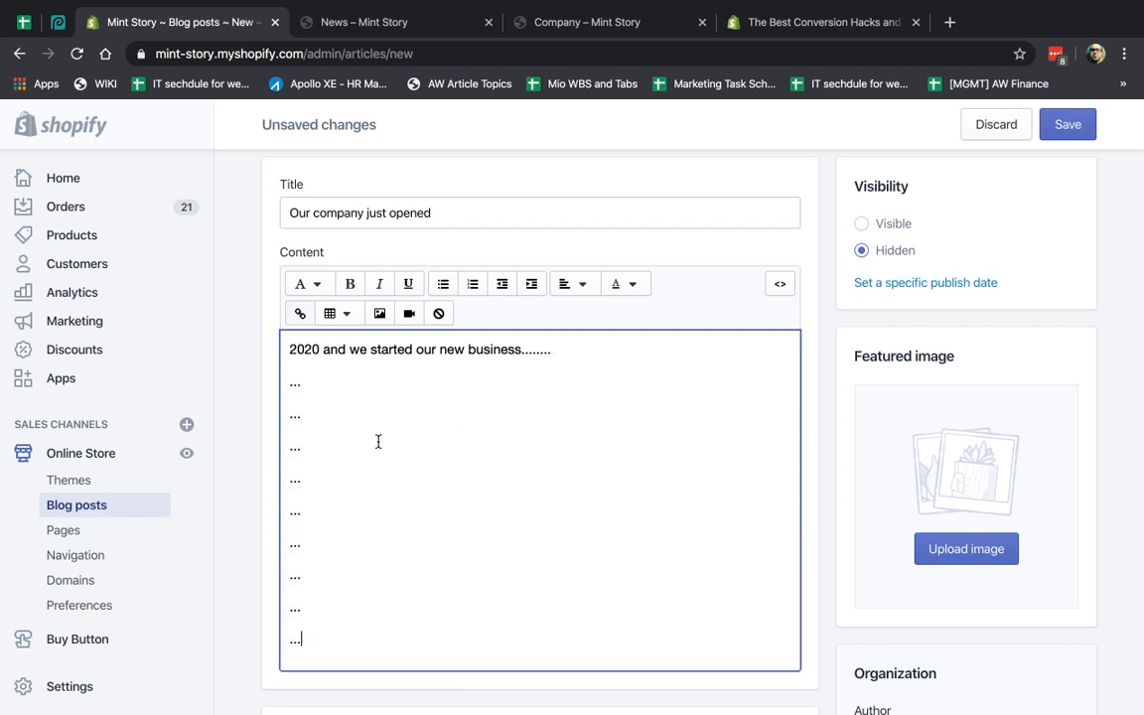
{"action": "mouse_move", "coordinate": [438, 312]}
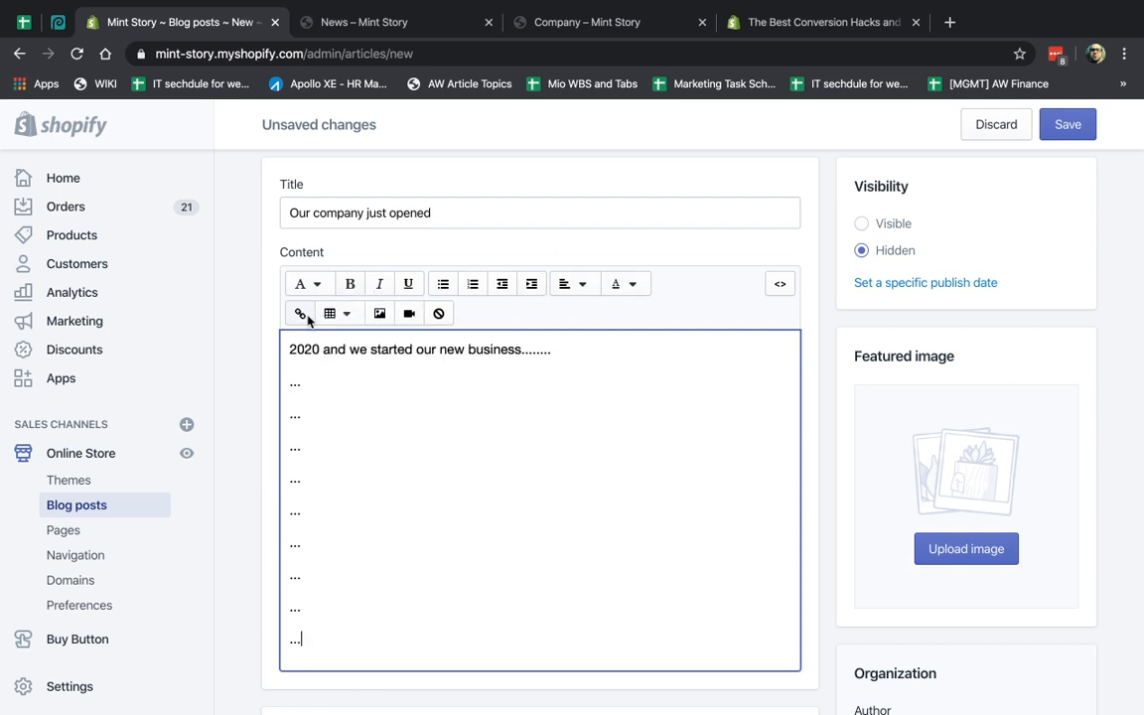
{"action": "left_click", "coordinate": [294, 477]}
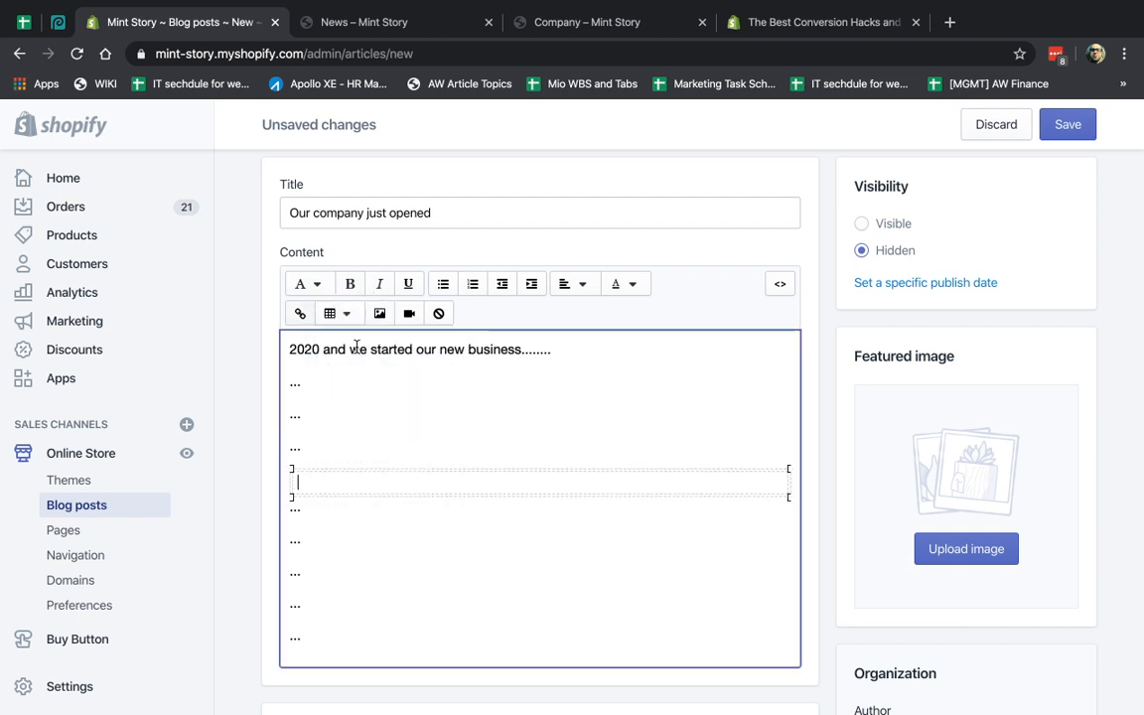
- Insert a table in the post body and add a second row below
{"action": "left_click", "coordinate": [331, 313]}
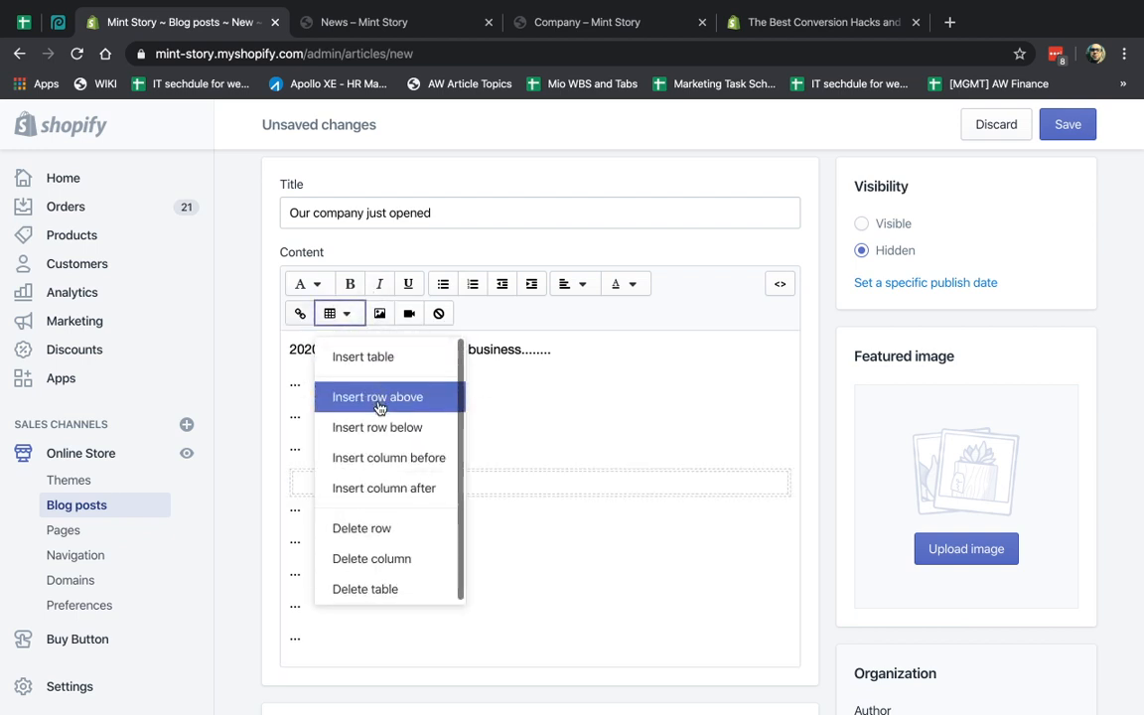
{"action": "mouse_move", "coordinate": [377, 427]}
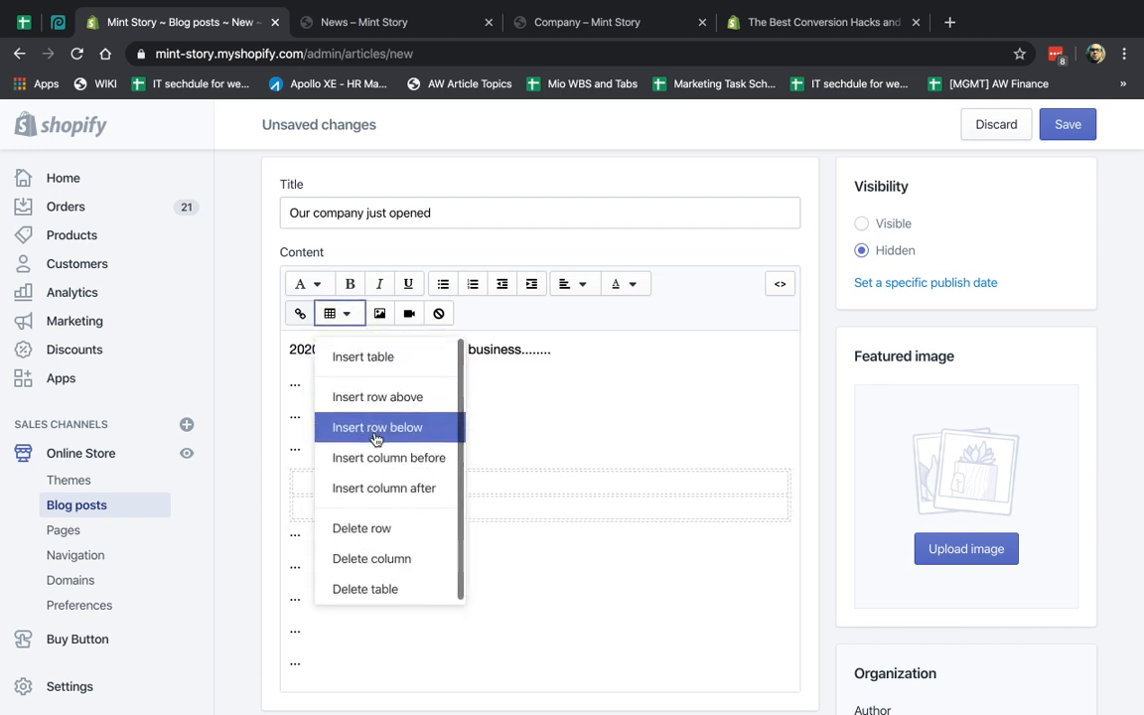
{"action": "left_click", "coordinate": [377, 426]}
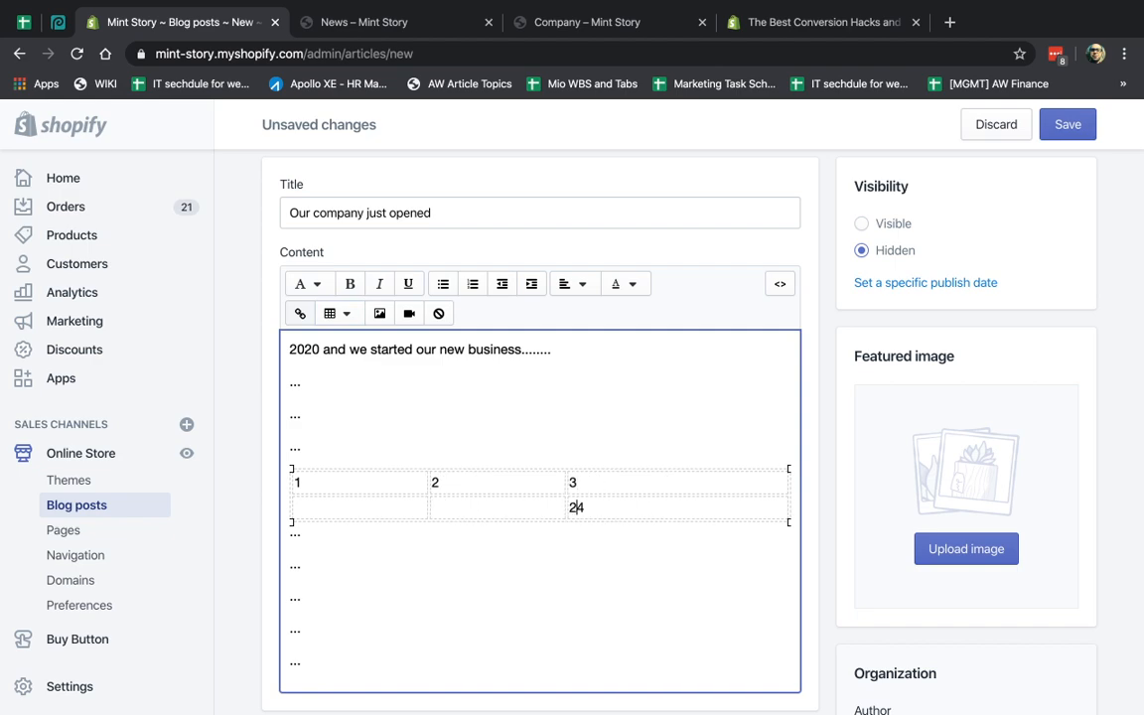
{"action": "mouse_move", "coordinate": [408, 313]}
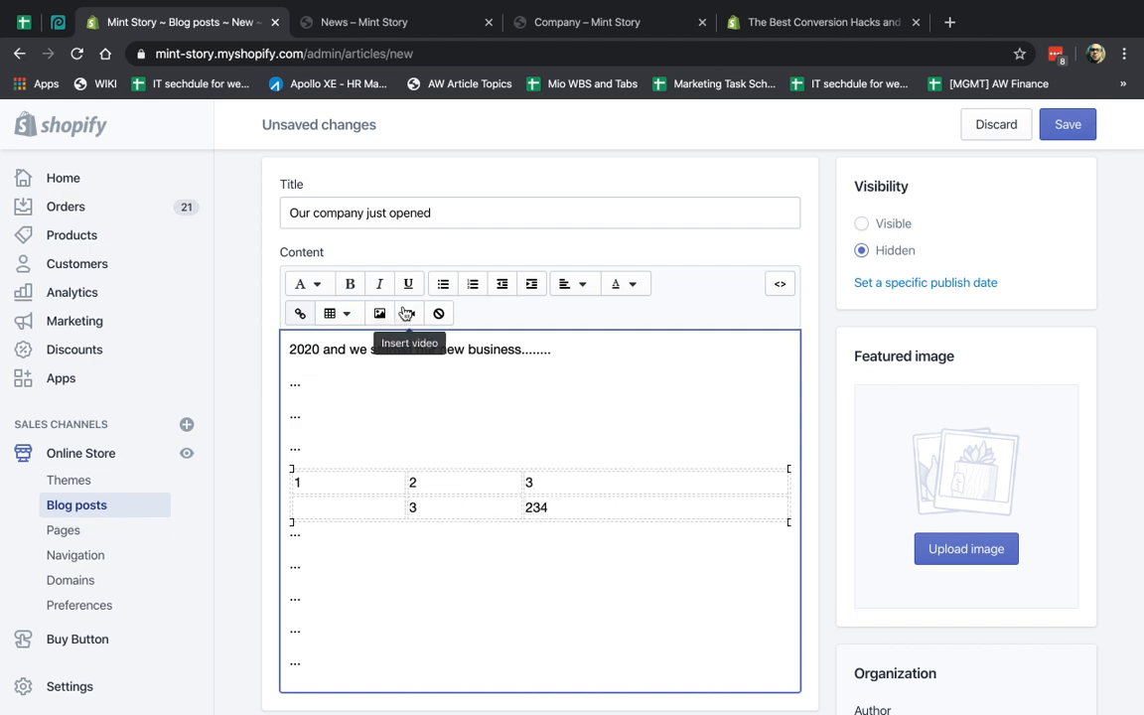
{"action": "left_click", "coordinate": [406, 312]}
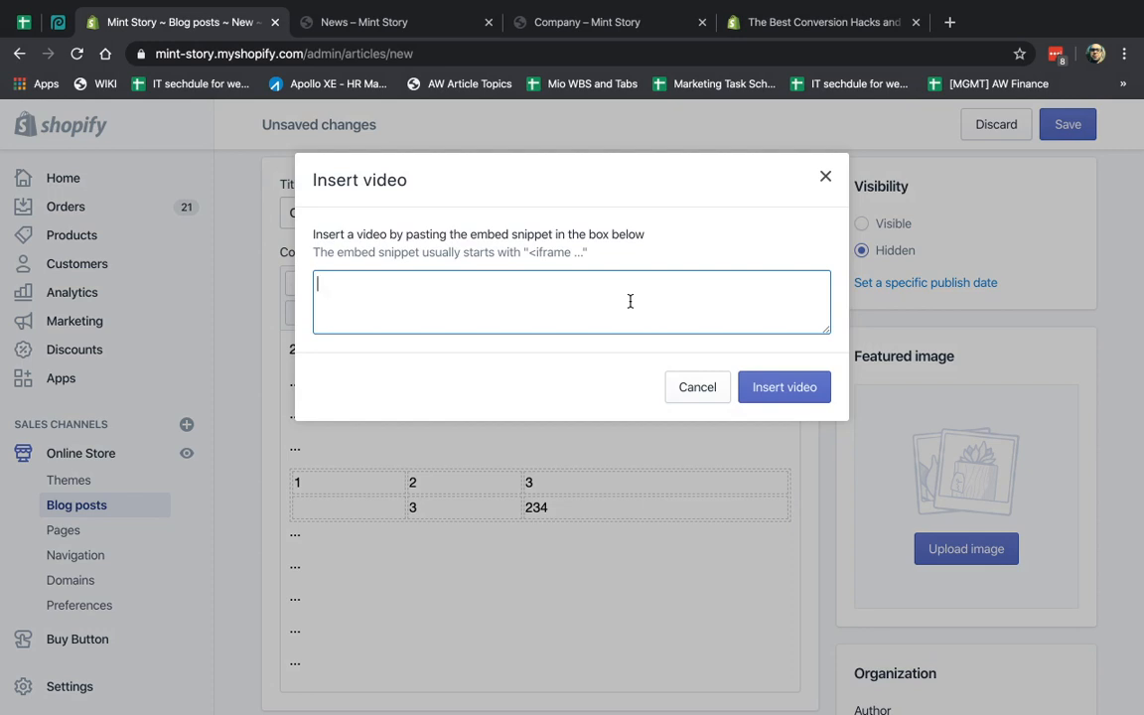
{"action": "left_click", "coordinate": [697, 387]}
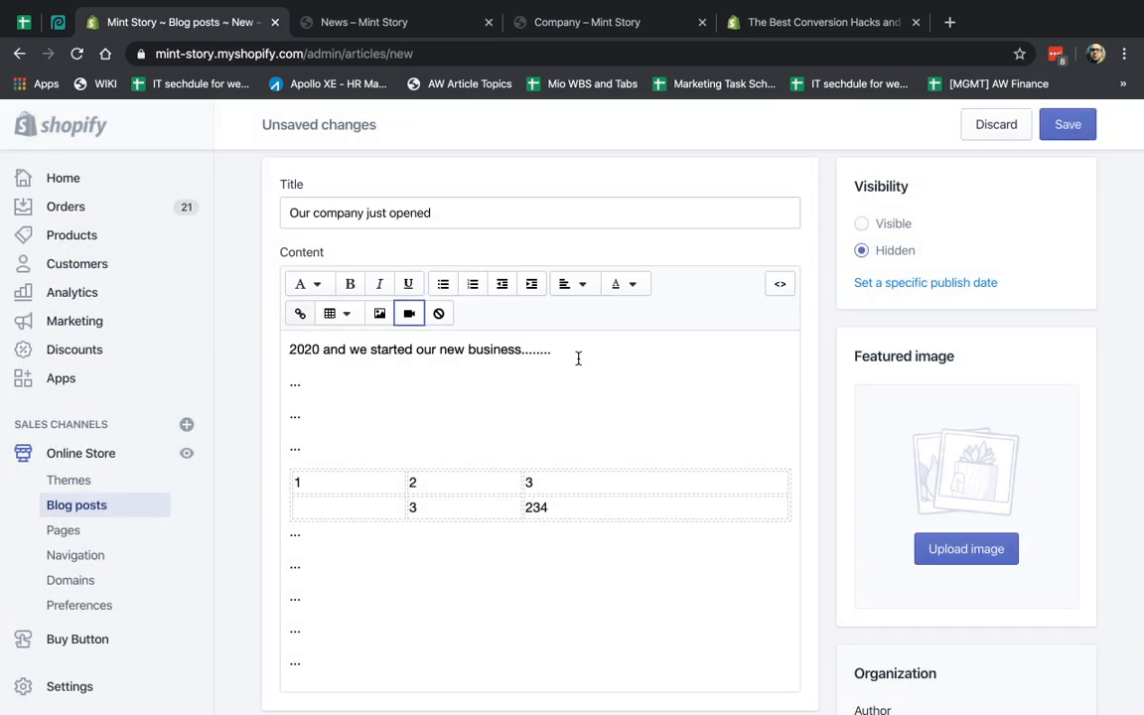
{"action": "mouse_move", "coordinate": [471, 284]}
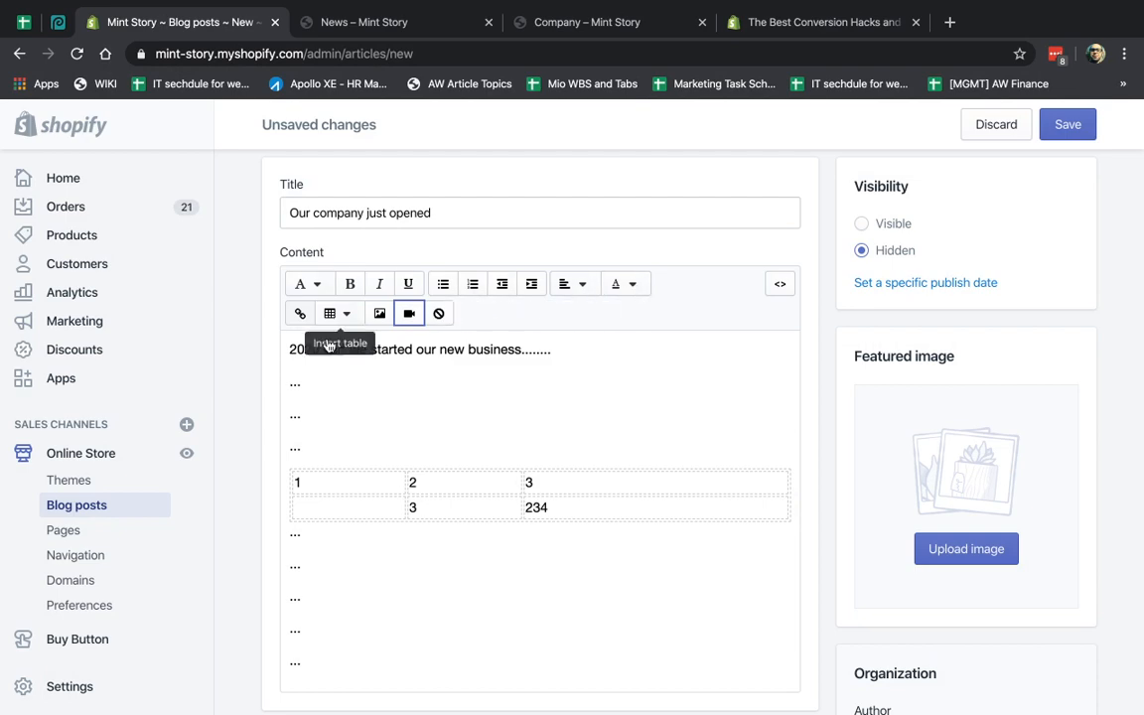
- Paste '2020 and we' from the content's opening into the excerpt, then focus Meta description
{"action": "scroll", "scroll_direction": "down", "scroll_amount": 3}
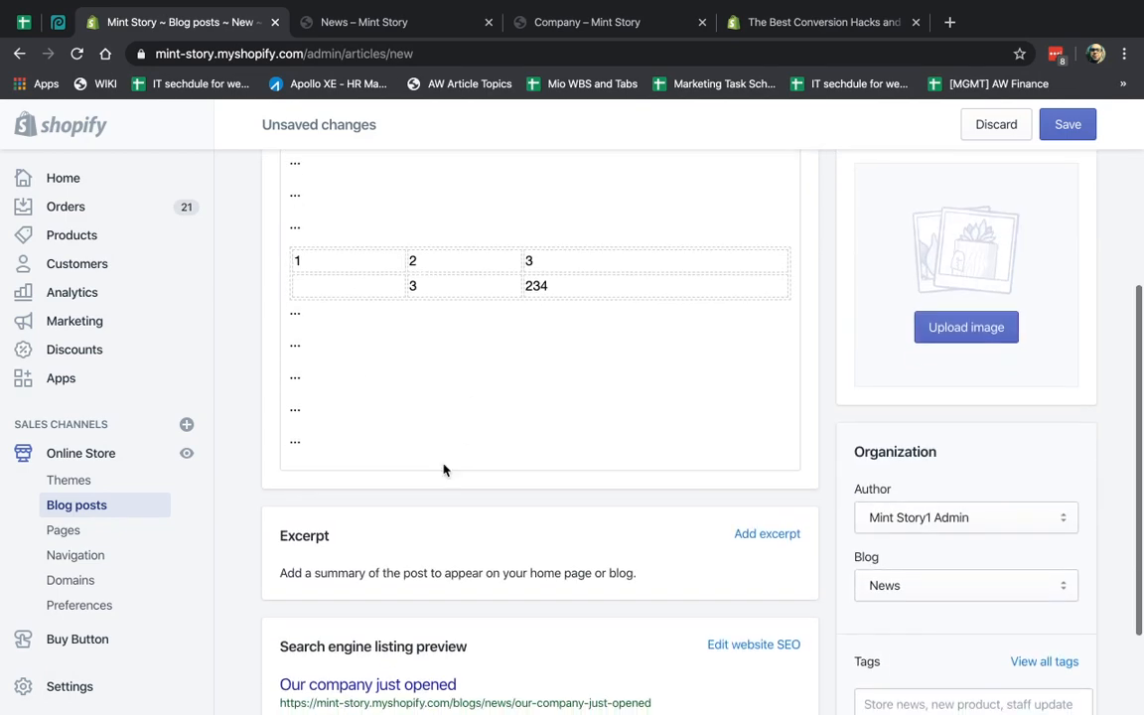
{"action": "scroll", "scroll_direction": "down", "scroll_amount": 3}
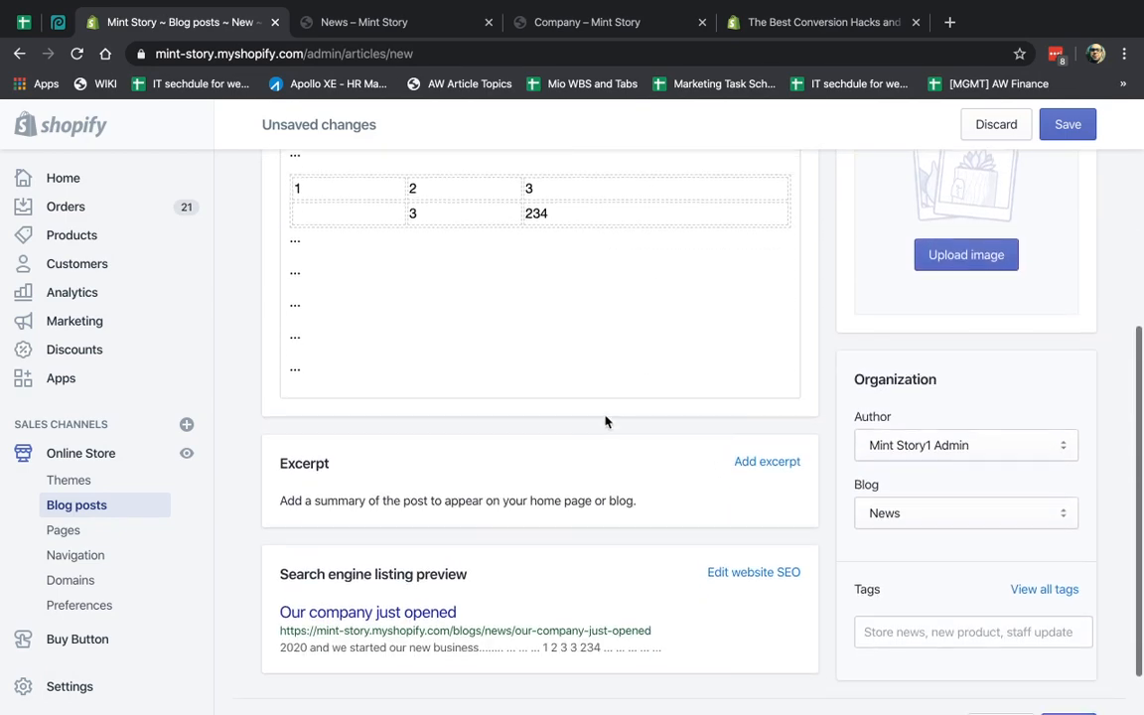
{"action": "mouse_move", "coordinate": [546, 470]}
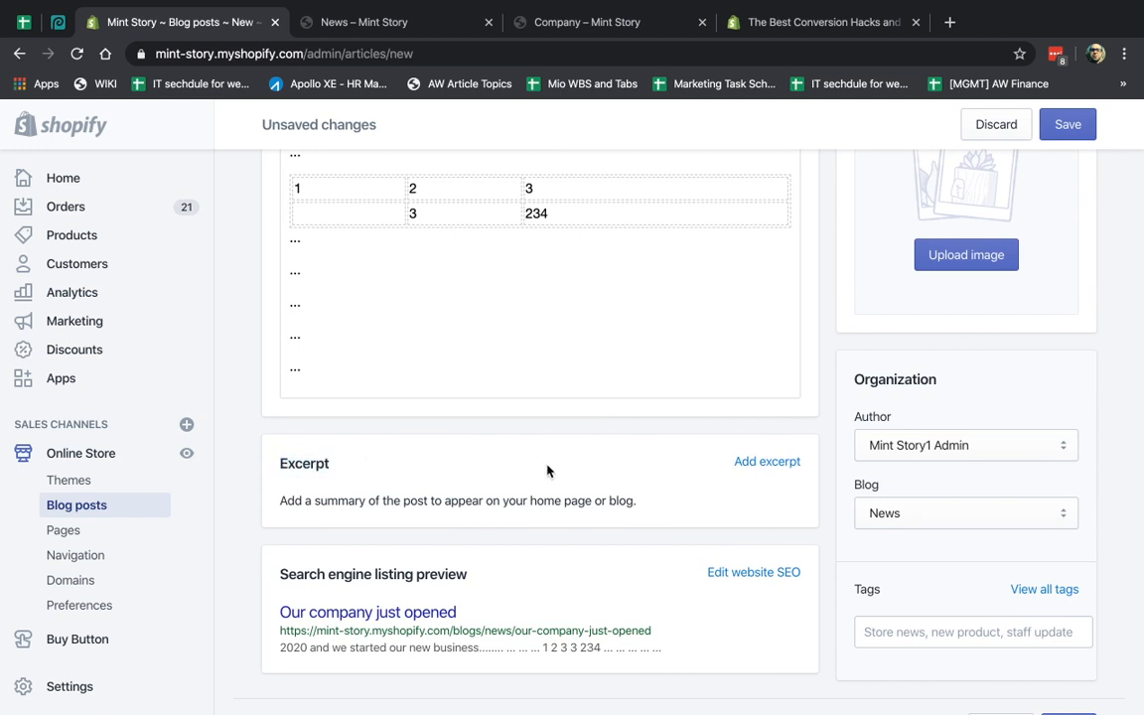
{"action": "mouse_move", "coordinate": [767, 460]}
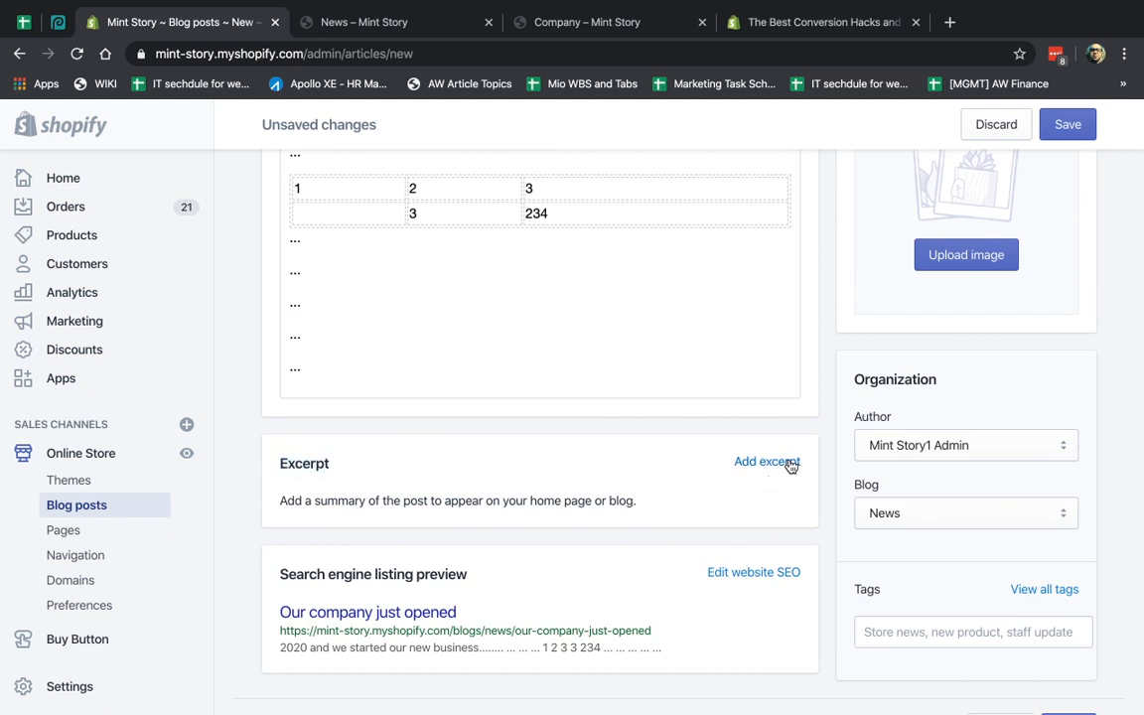
{"action": "mouse_move", "coordinate": [634, 244]}
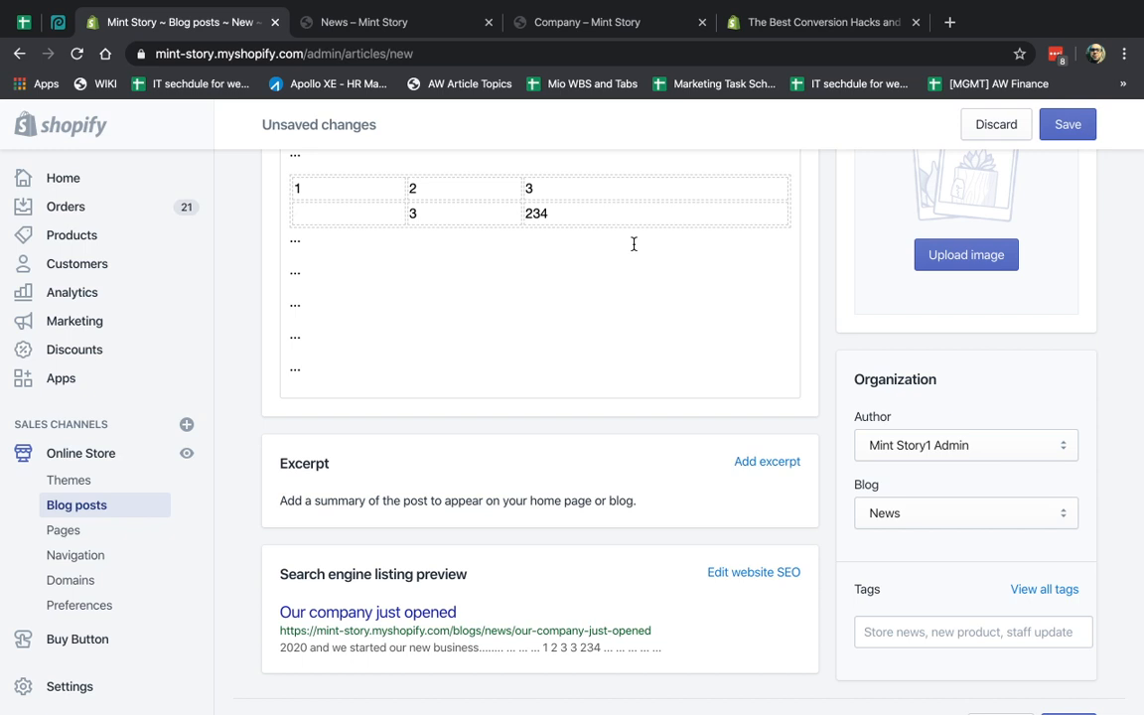
{"action": "scroll", "scroll_direction": "up", "scroll_amount": 3}
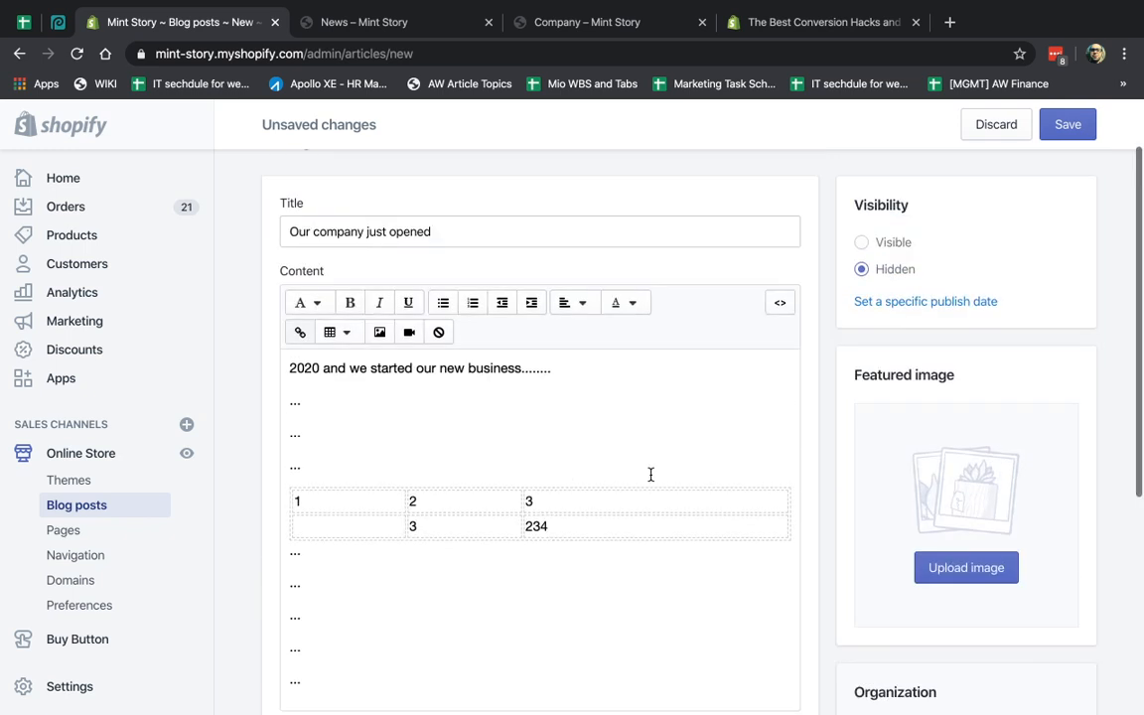
{"action": "scroll", "scroll_direction": "up", "scroll_amount": 3}
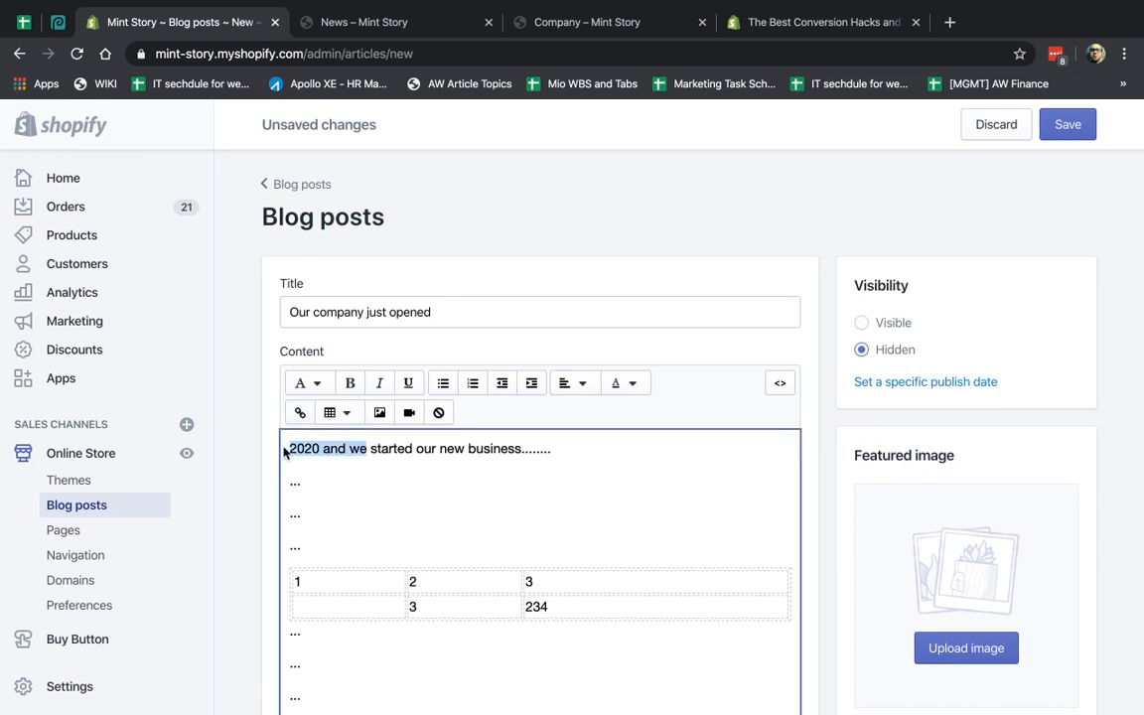
{"action": "scroll", "scroll_direction": "down", "scroll_amount": 3}
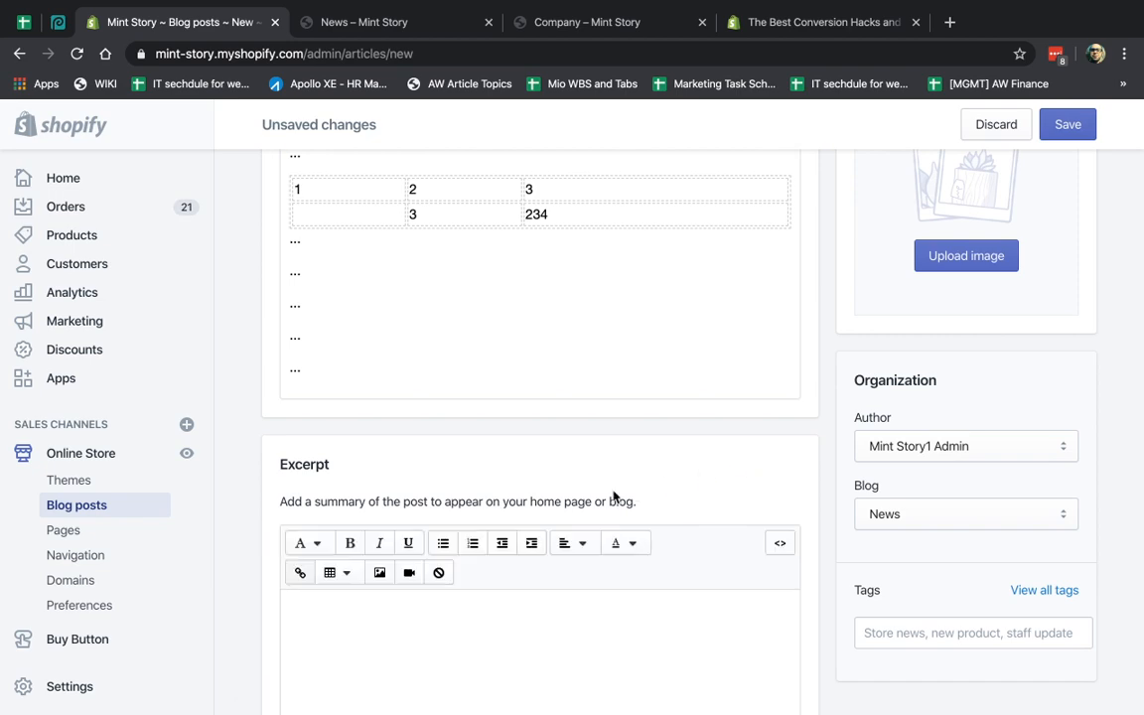
{"action": "scroll", "scroll_direction": "down", "scroll_amount": 3}
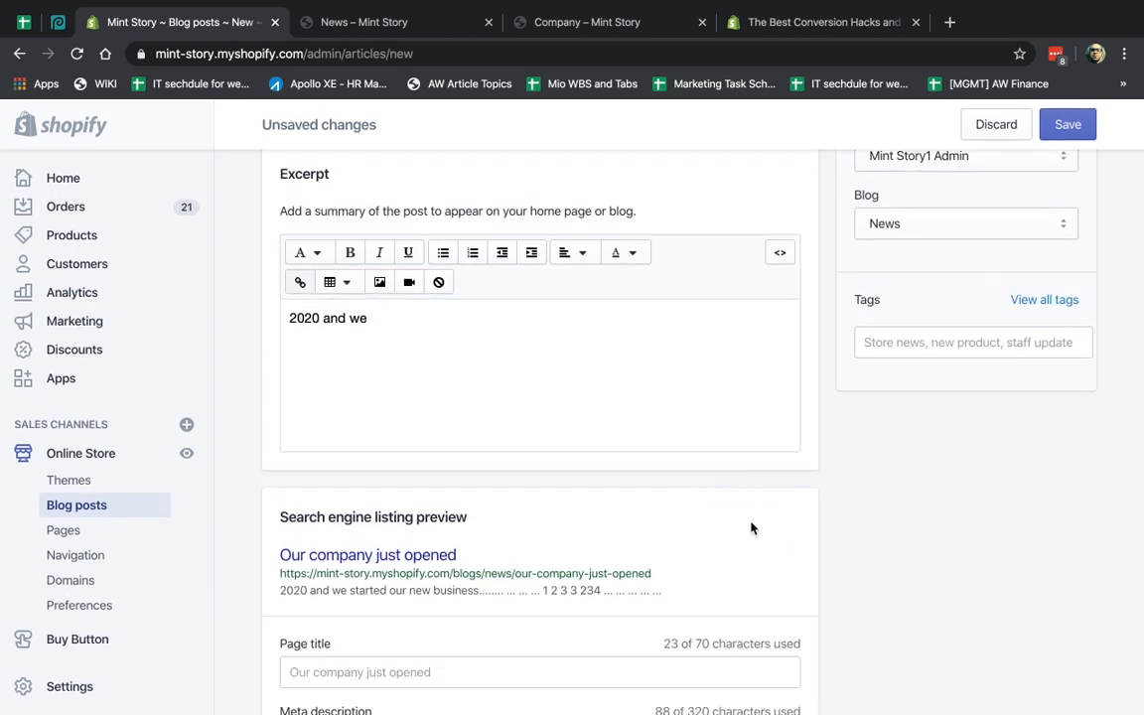
{"action": "scroll", "scroll_direction": "down", "scroll_amount": 3}
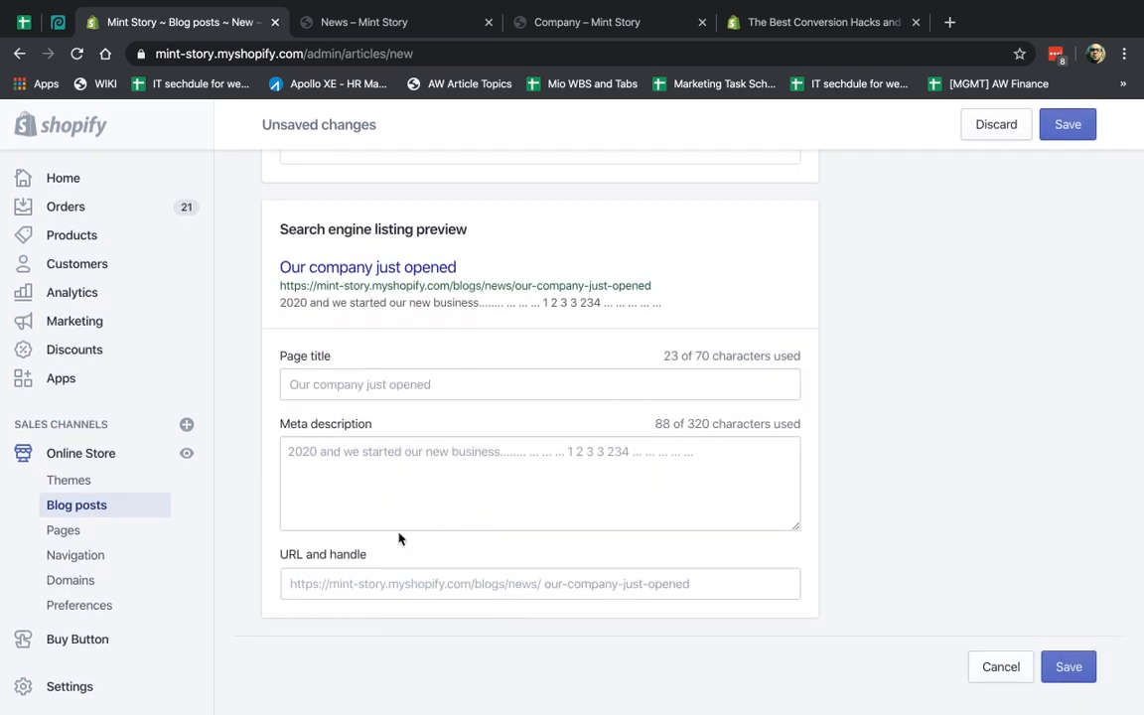
{"action": "left_click", "coordinate": [539, 483]}
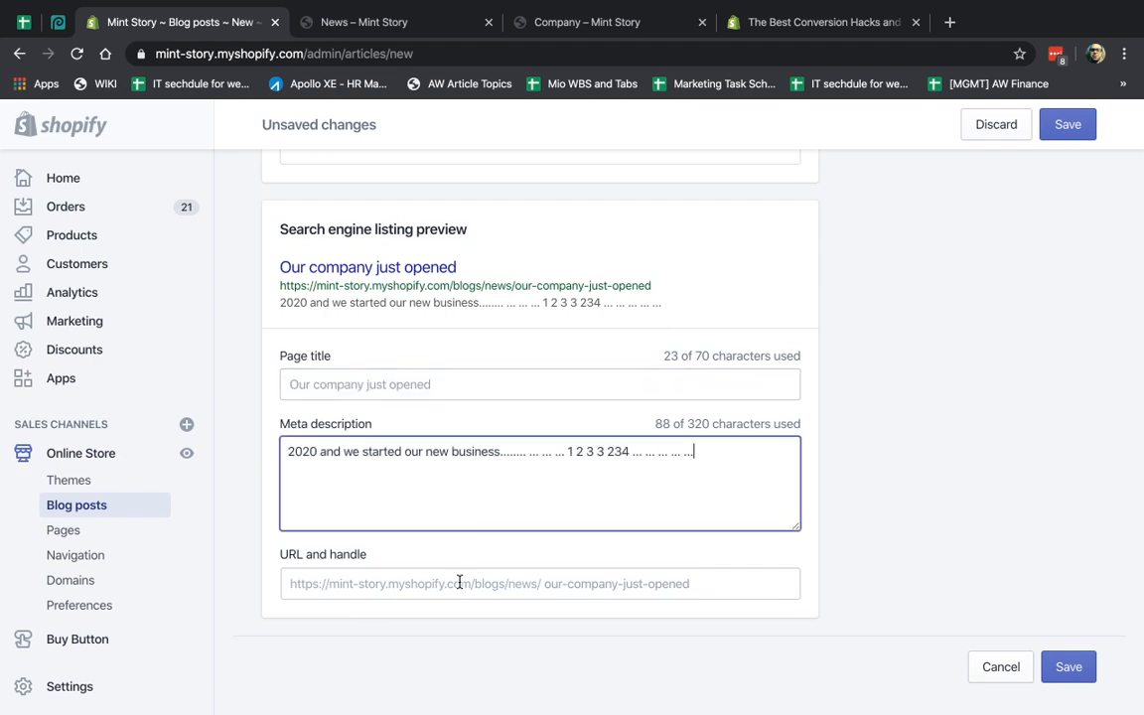
{"action": "scroll", "scroll_direction": "up", "scroll_amount": 3}
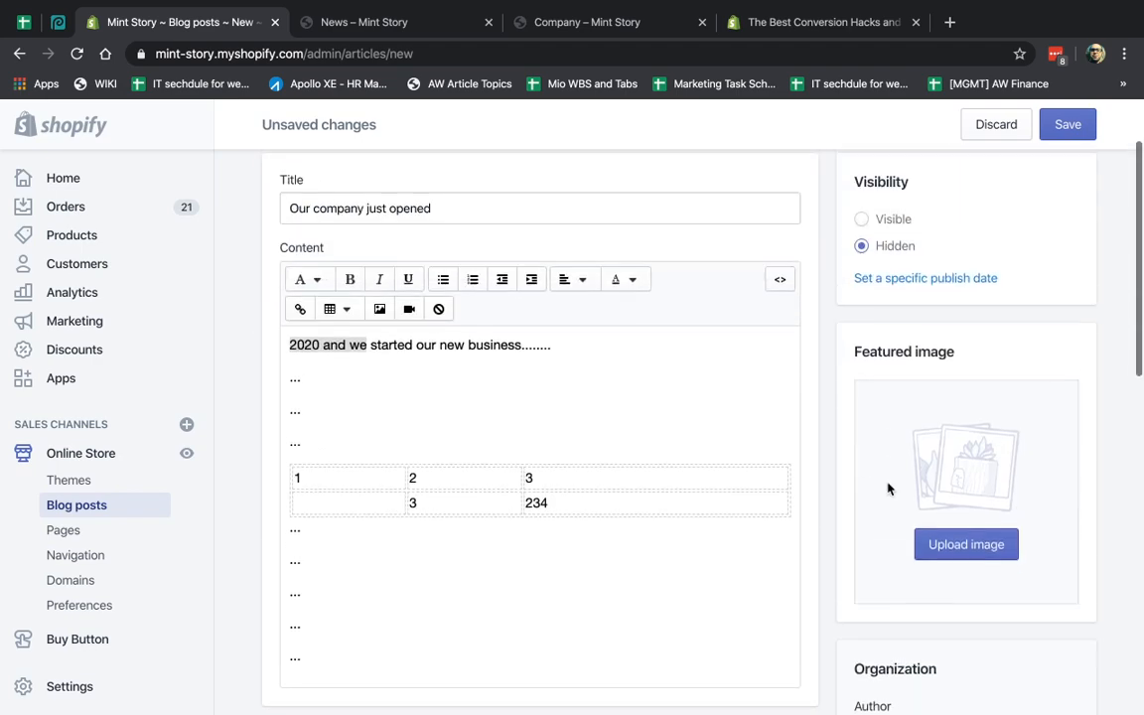
- Schedule the hidden post to become visible on 2020-03-23 at 11:45pm
{"action": "scroll", "scroll_direction": "up", "scroll_amount": 3}
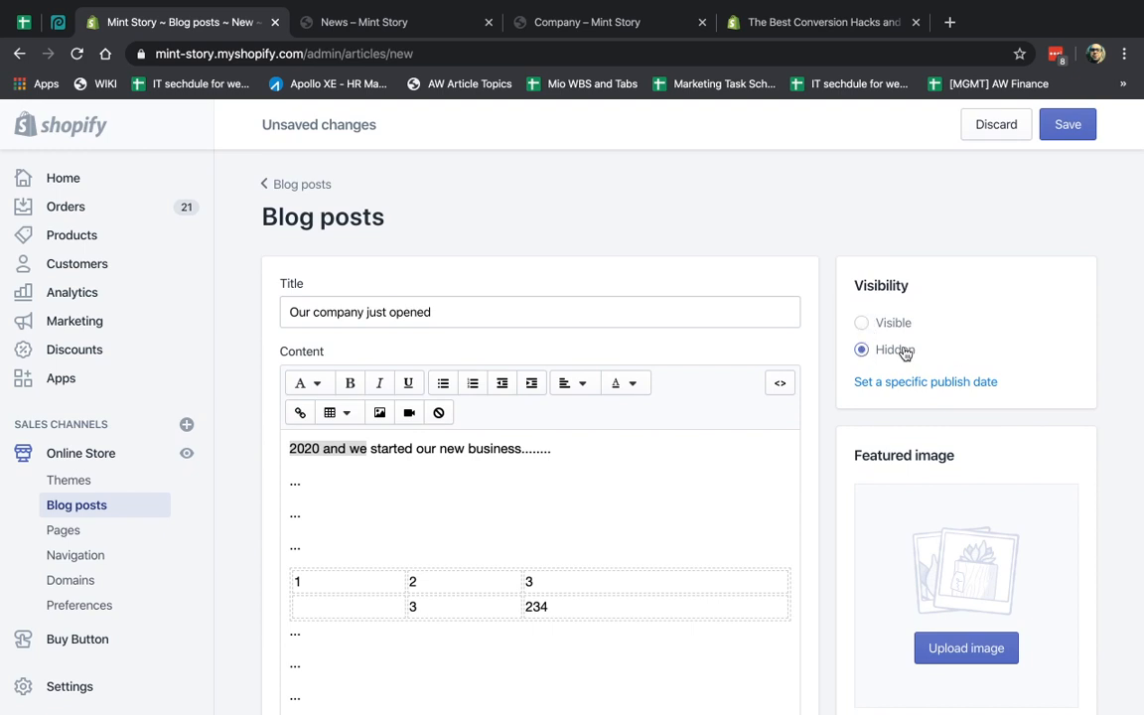
{"action": "left_click", "coordinate": [861, 322]}
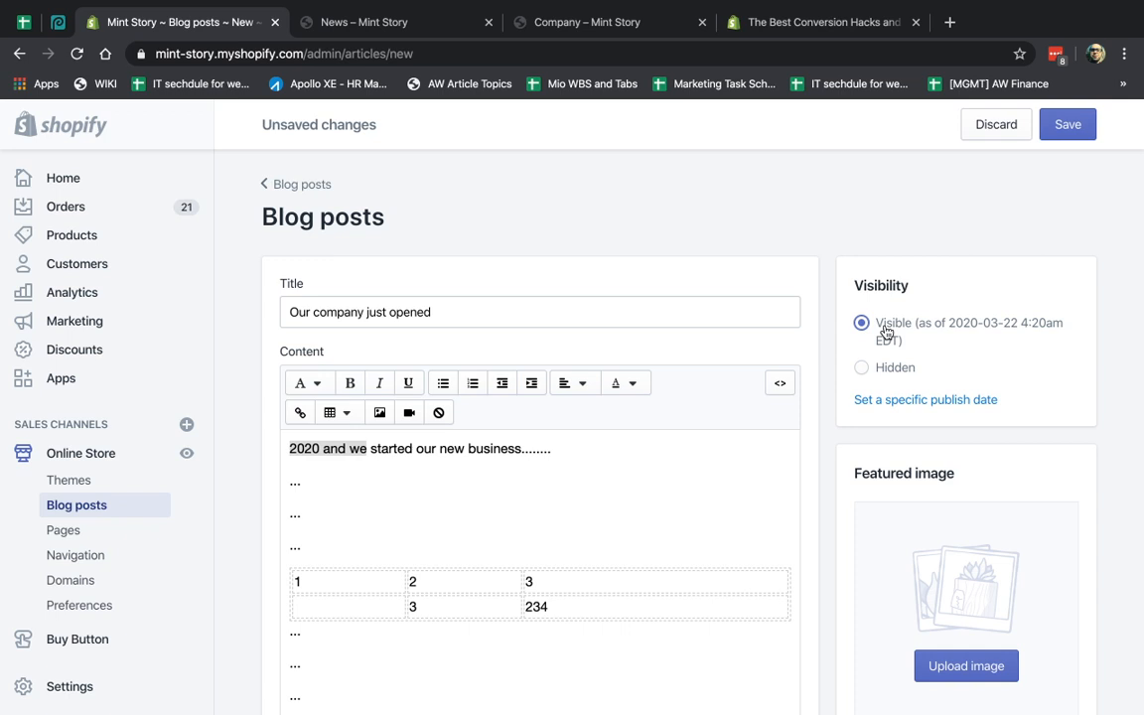
{"action": "left_click", "coordinate": [924, 399]}
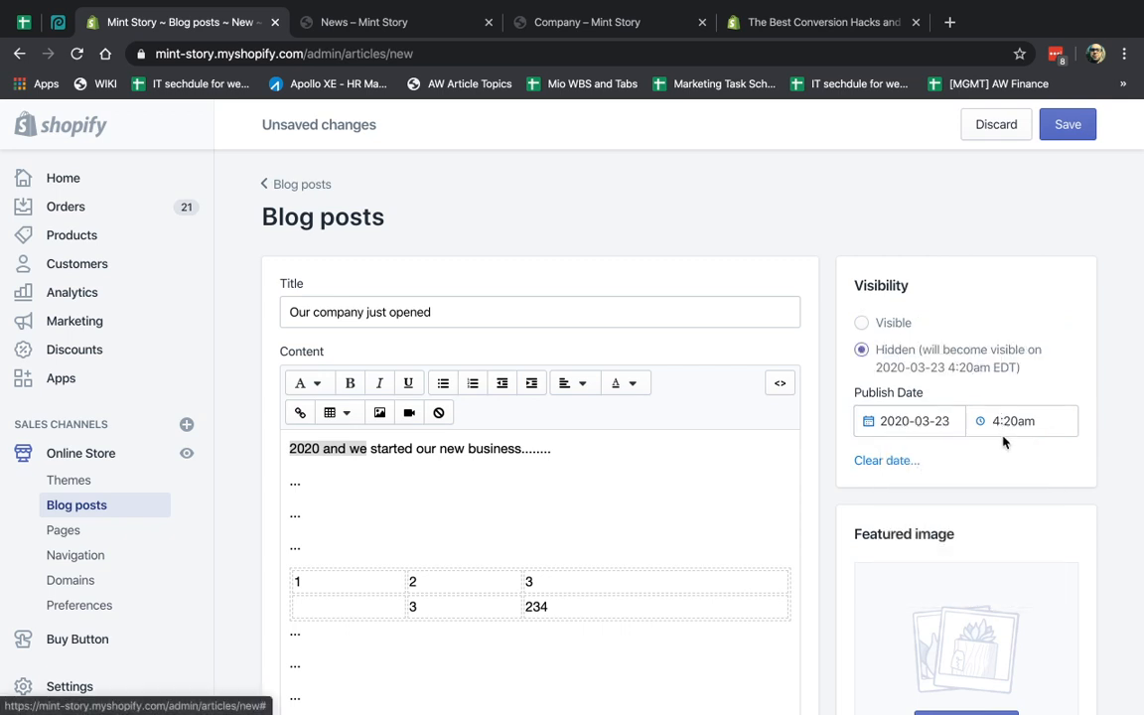
{"action": "left_click", "coordinate": [1019, 420]}
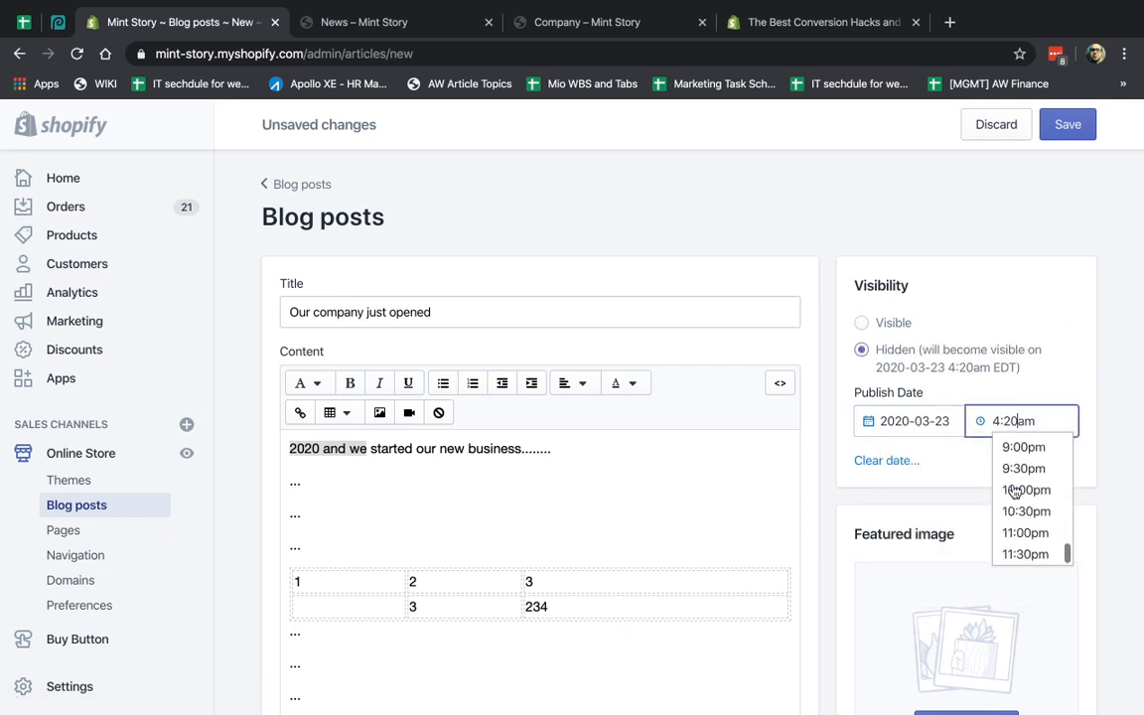
{"action": "left_click", "coordinate": [1025, 554]}
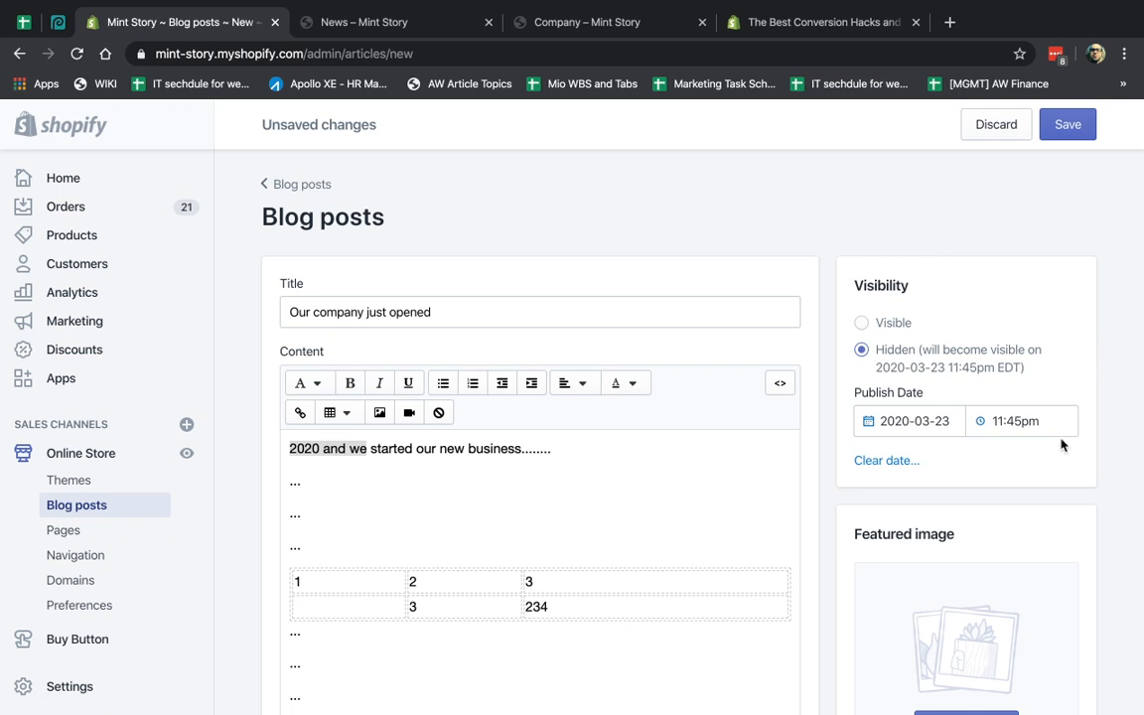
- Upload the image file from the Desktop folder as the featured image
{"action": "scroll", "scroll_direction": "down", "scroll_amount": 3}
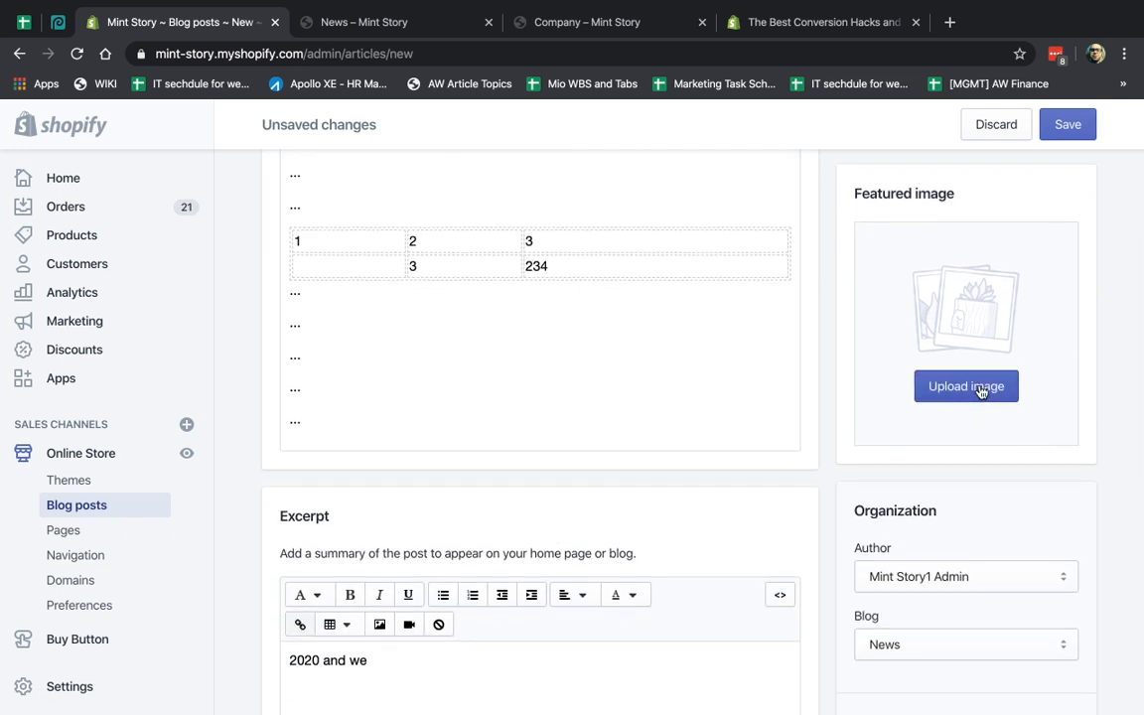
{"action": "left_click", "coordinate": [965, 386]}
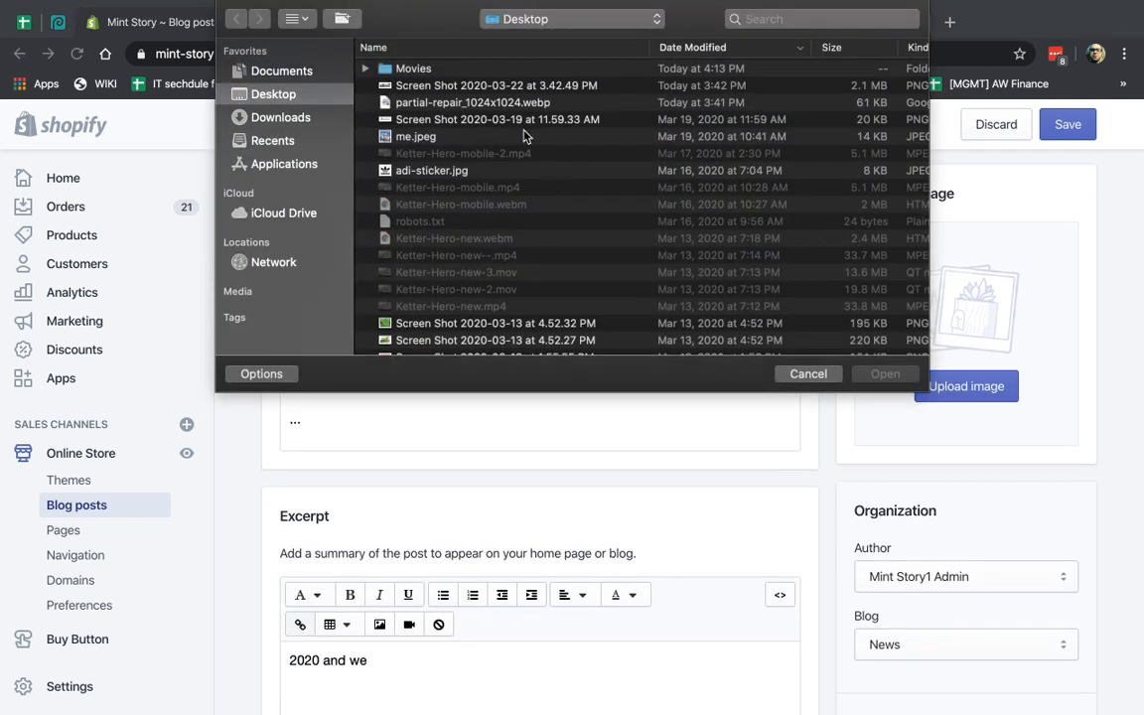
{"action": "left_click", "coordinate": [496, 119]}
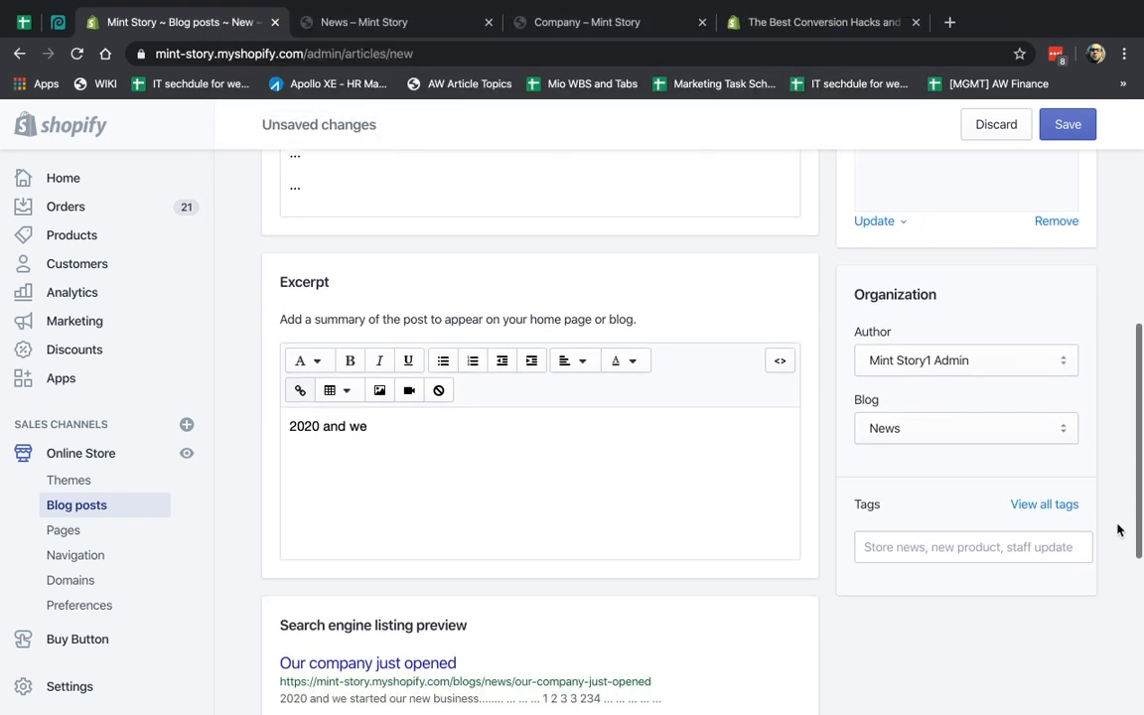
- Check the Author dropdown and keep the current author
{"action": "left_click", "coordinate": [959, 360]}
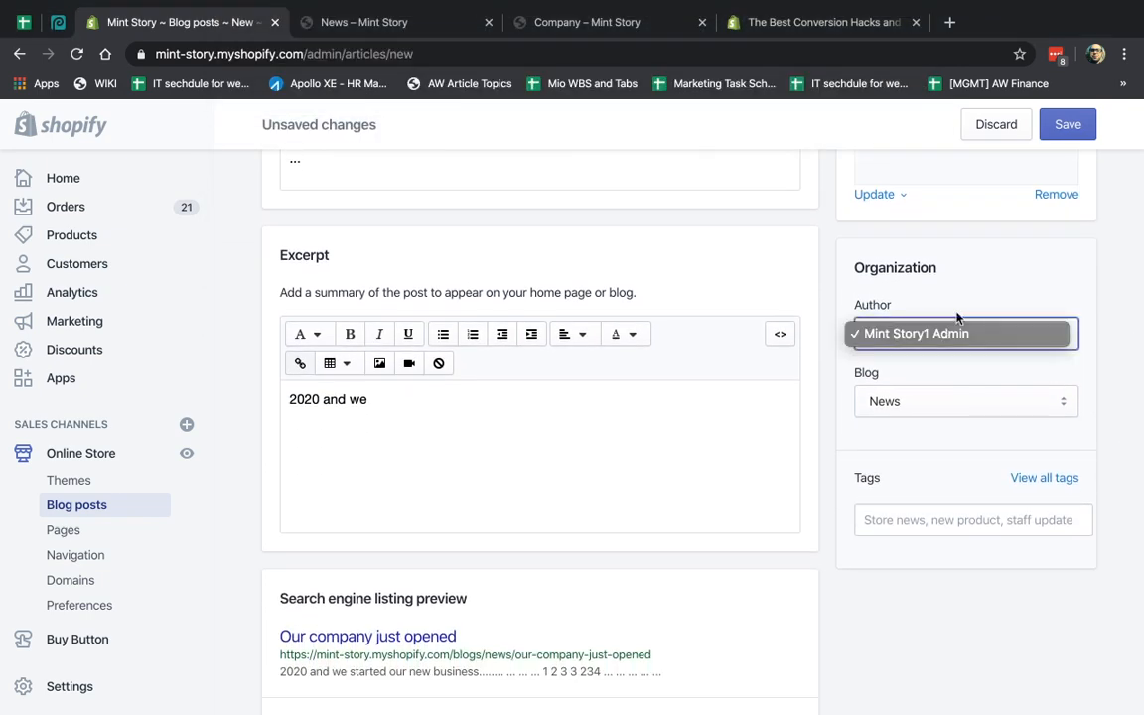
{"action": "left_click", "coordinate": [958, 333]}
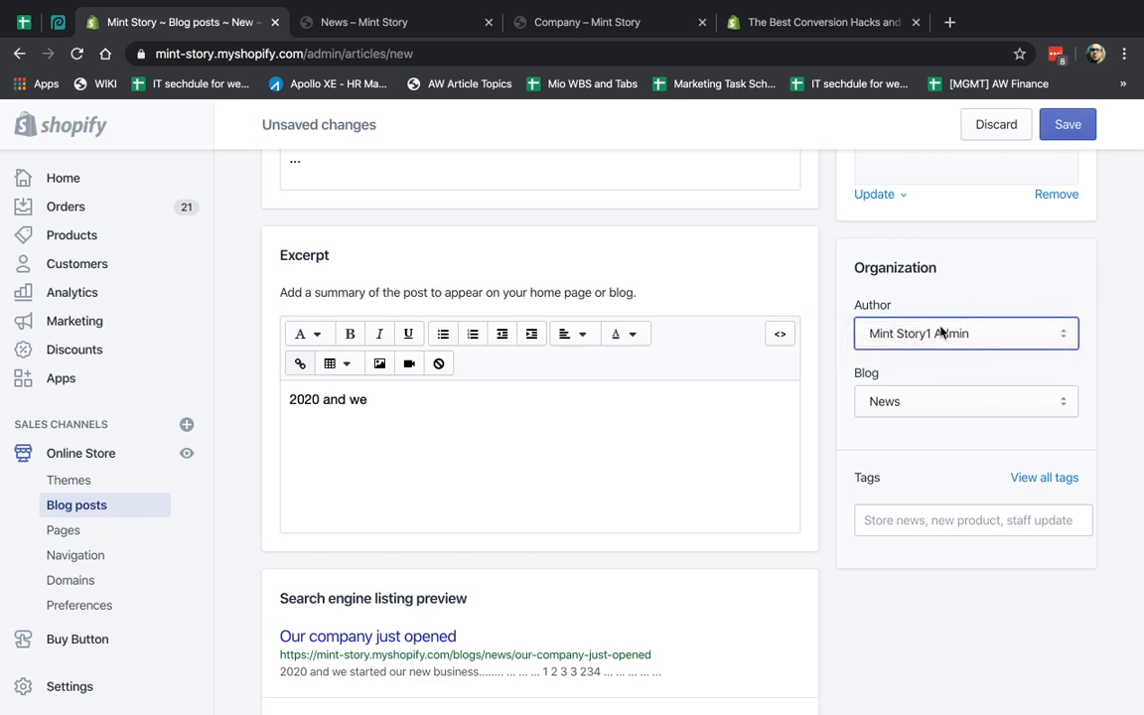
{"action": "scroll", "scroll_direction": "up", "scroll_amount": 3}
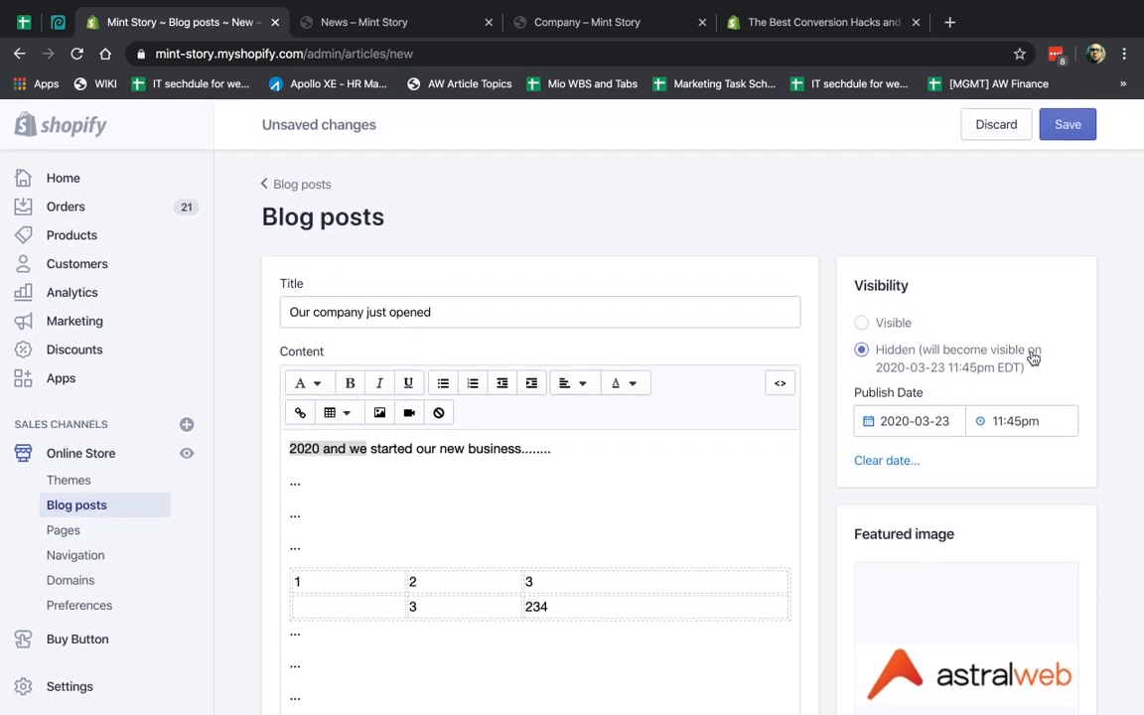
{"action": "scroll", "scroll_direction": "down", "scroll_amount": 3}
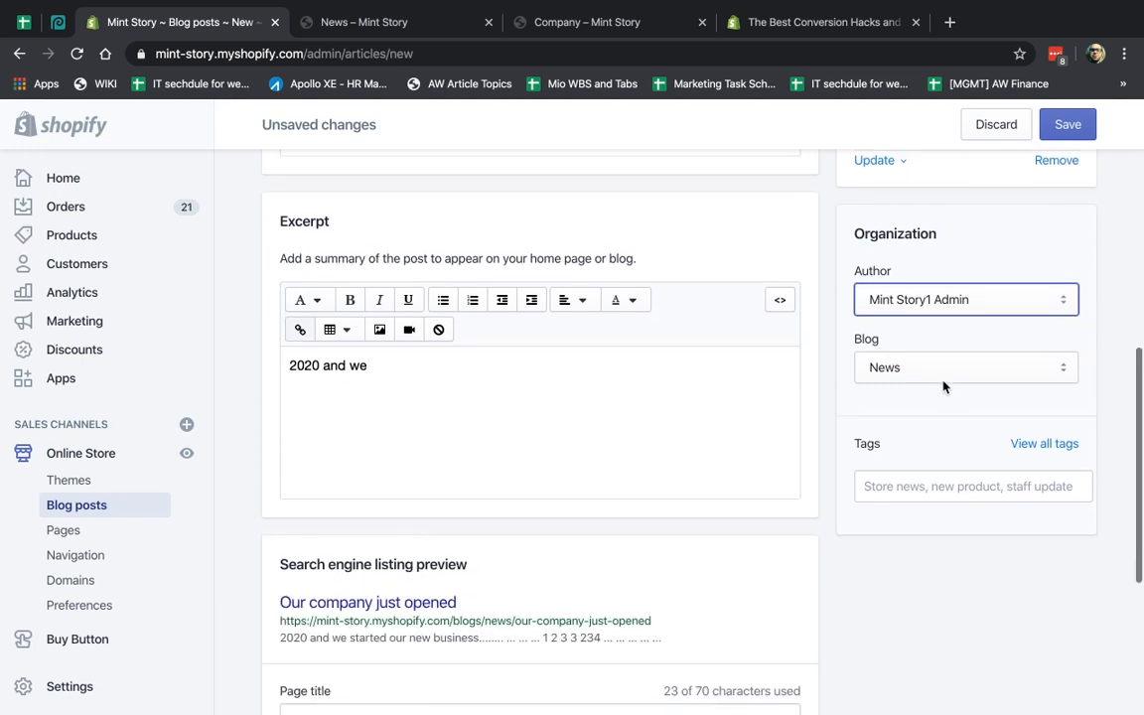
- File the post under About The Company and dismiss the tag suggestions
{"action": "left_click", "coordinate": [963, 368]}
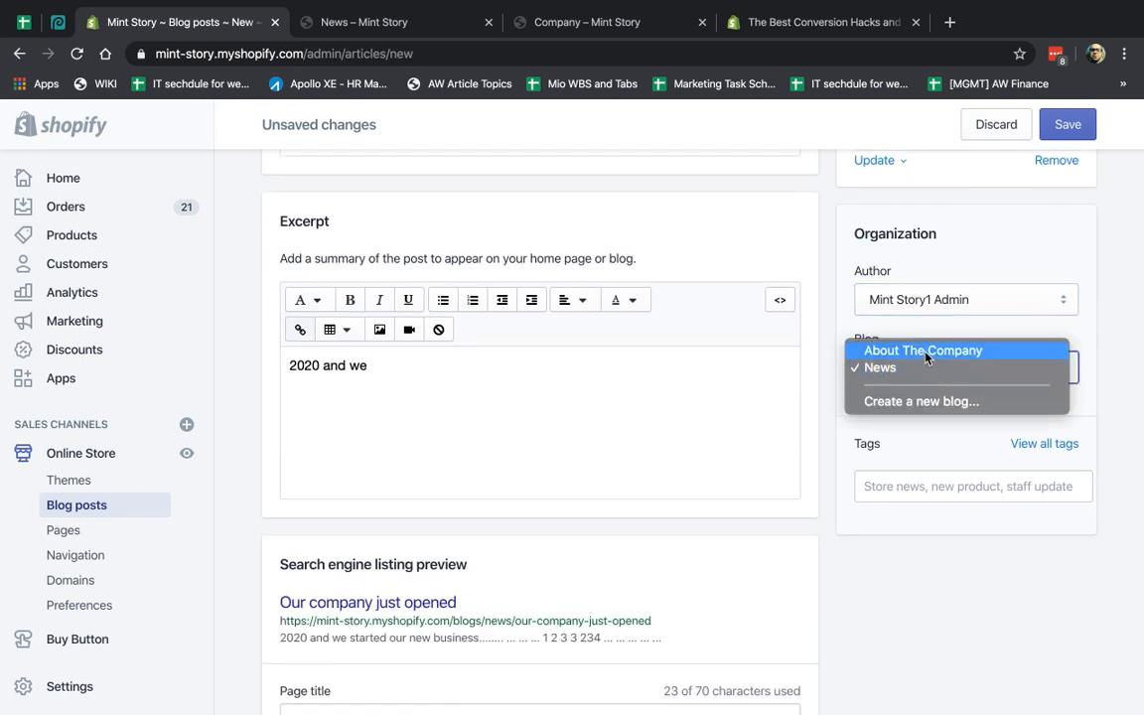
{"action": "left_click", "coordinate": [922, 349]}
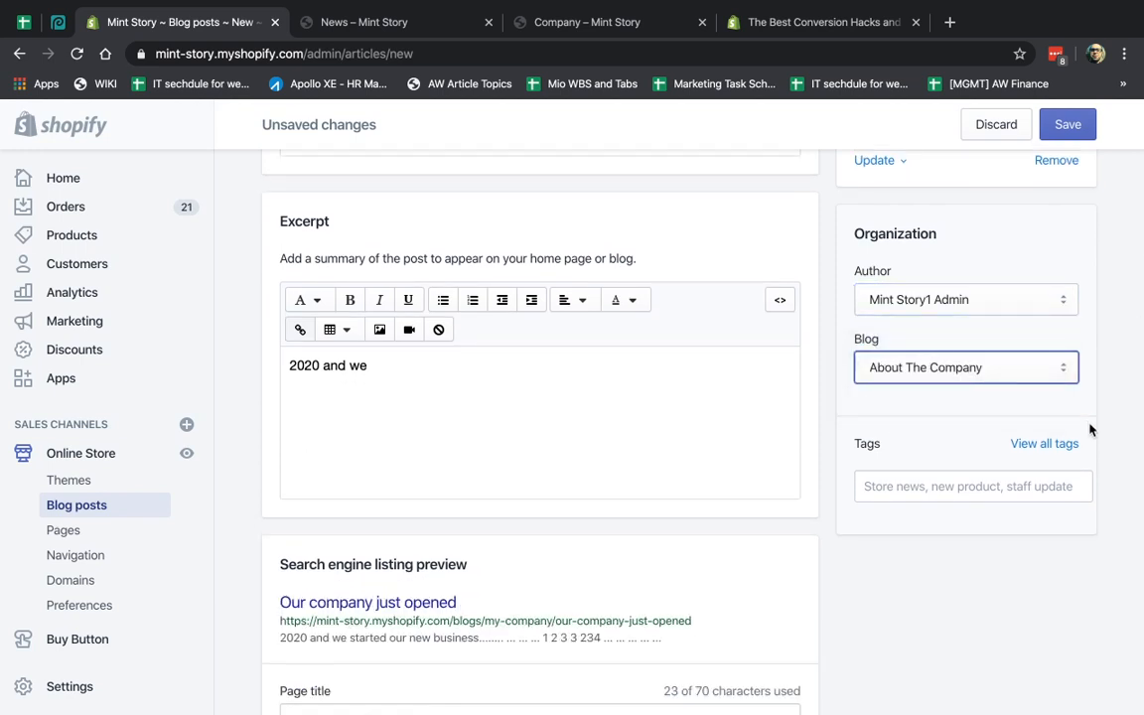
{"action": "left_click", "coordinate": [971, 486]}
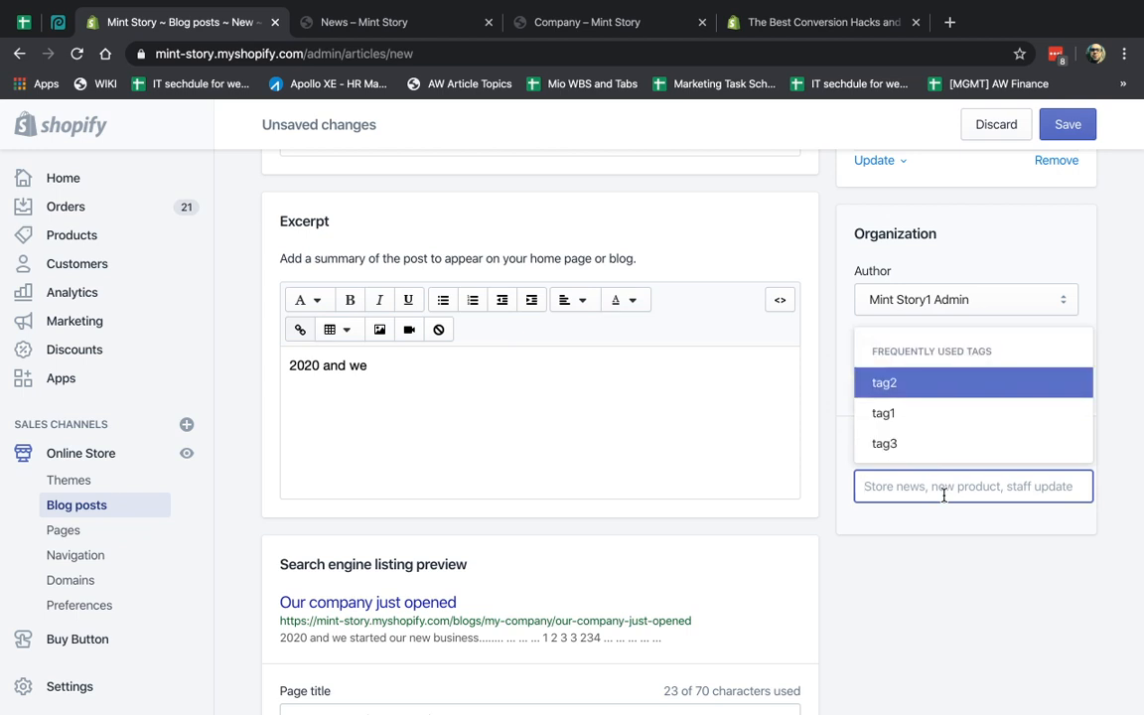
{"action": "left_click", "coordinate": [941, 541]}
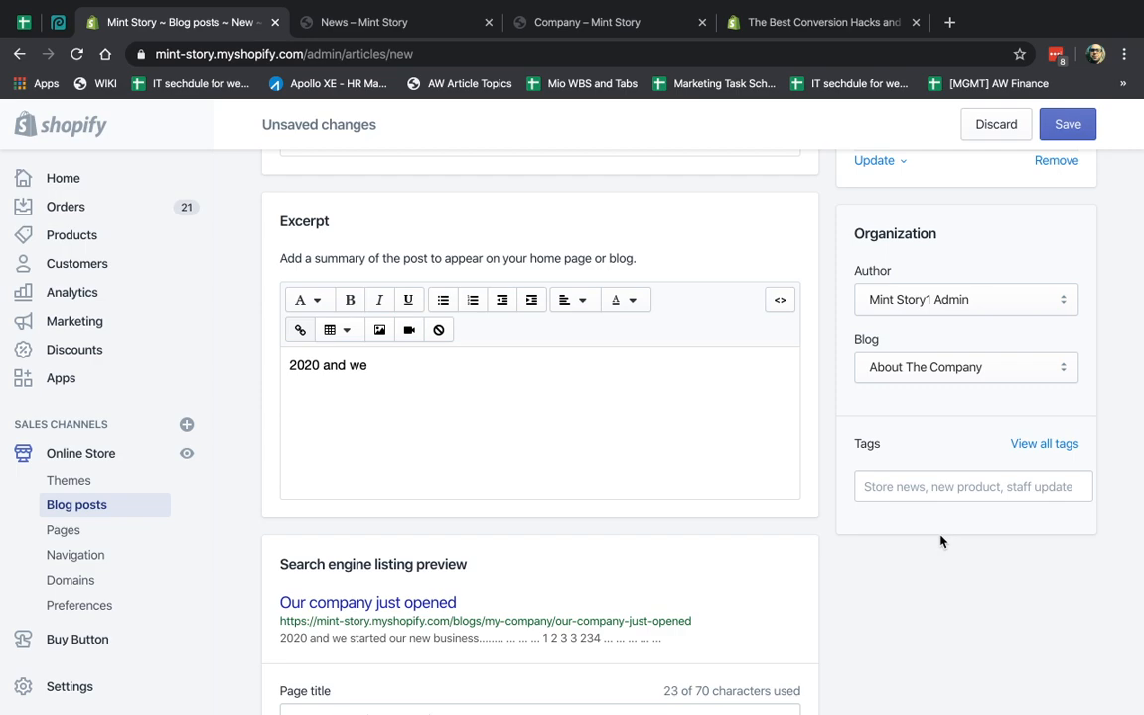
{"action": "mouse_move", "coordinate": [795, 60]}
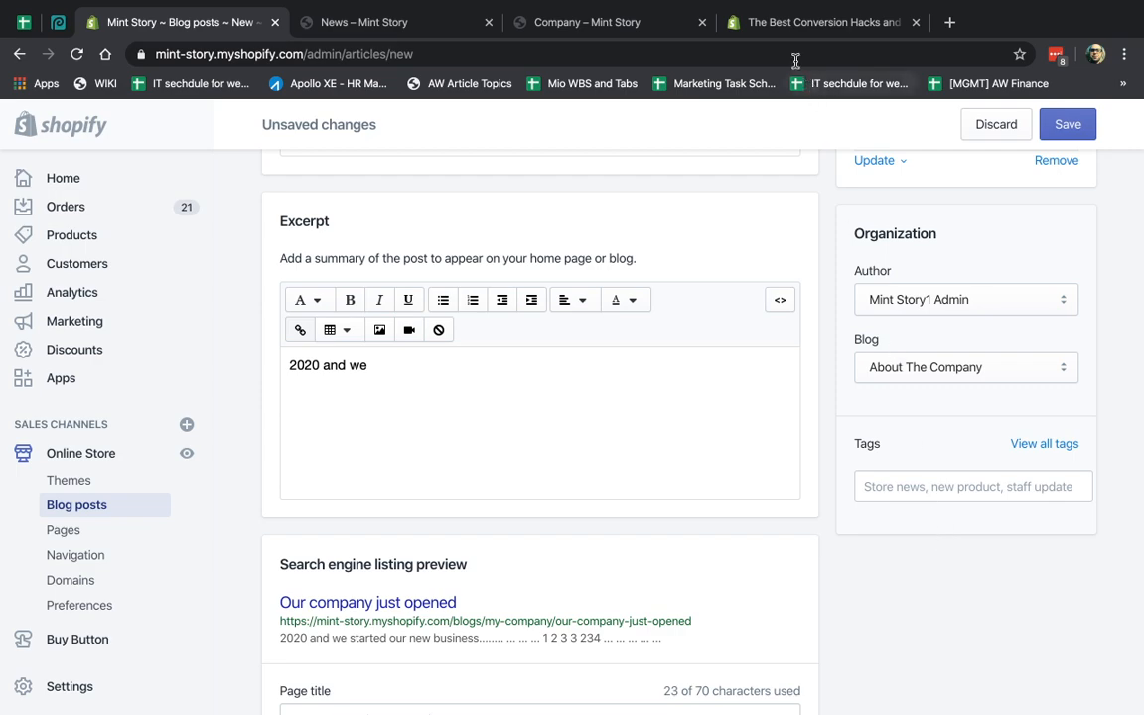
- Open the example article's Podcasts category page on Shopify Blog, then return to the editor
{"action": "left_click", "coordinate": [822, 22]}
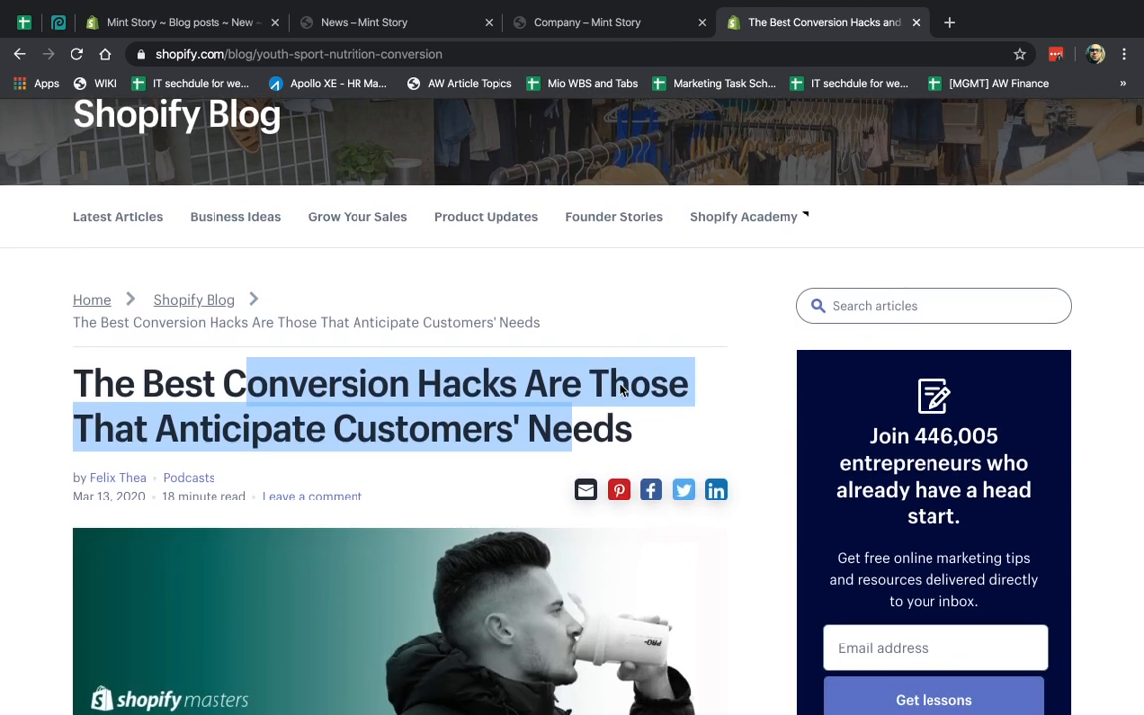
{"action": "scroll", "scroll_direction": "down", "scroll_amount": 3}
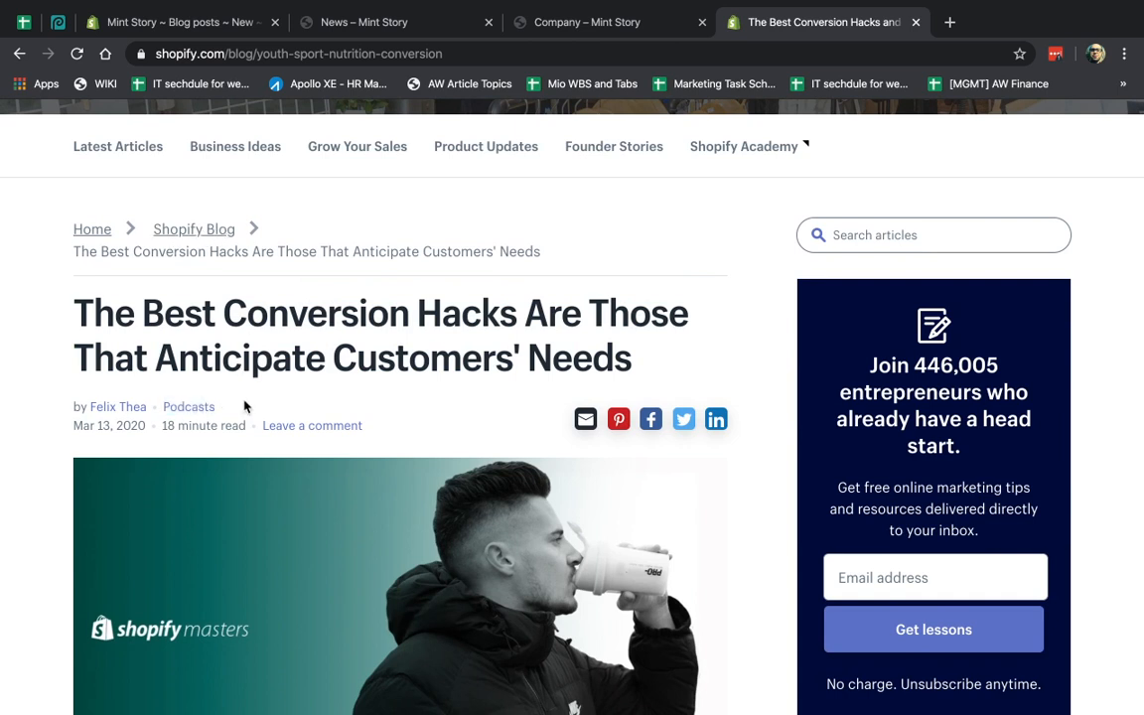
{"action": "double_click", "coordinate": [188, 406]}
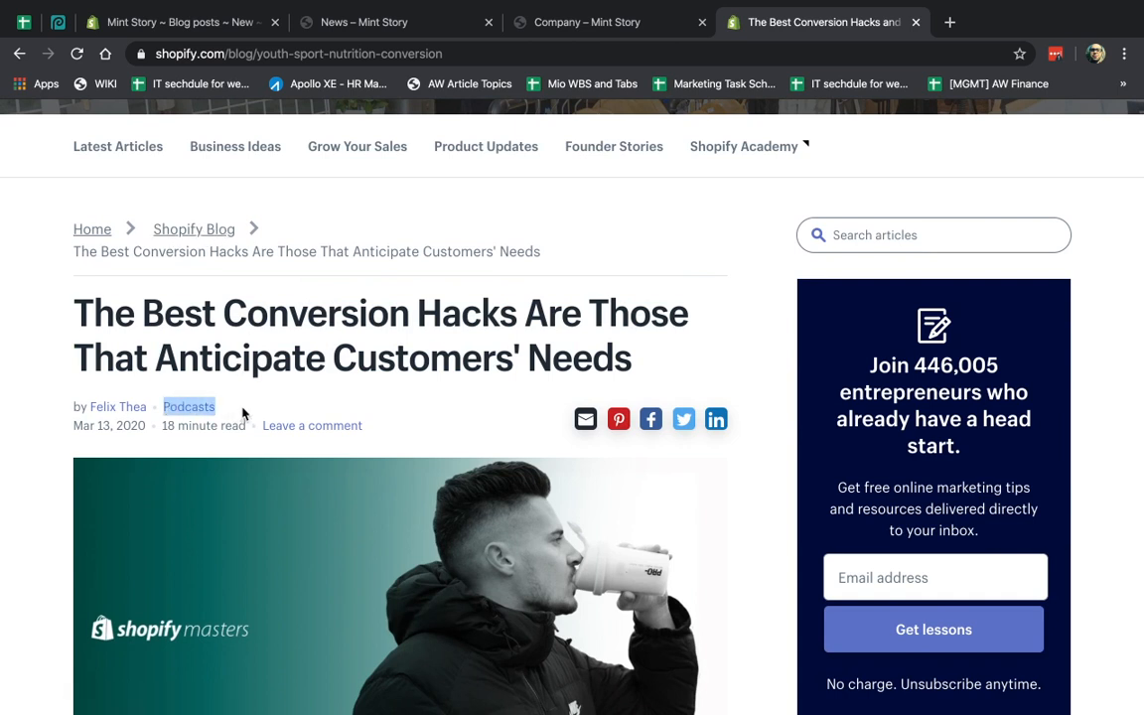
{"action": "left_click", "coordinate": [189, 407]}
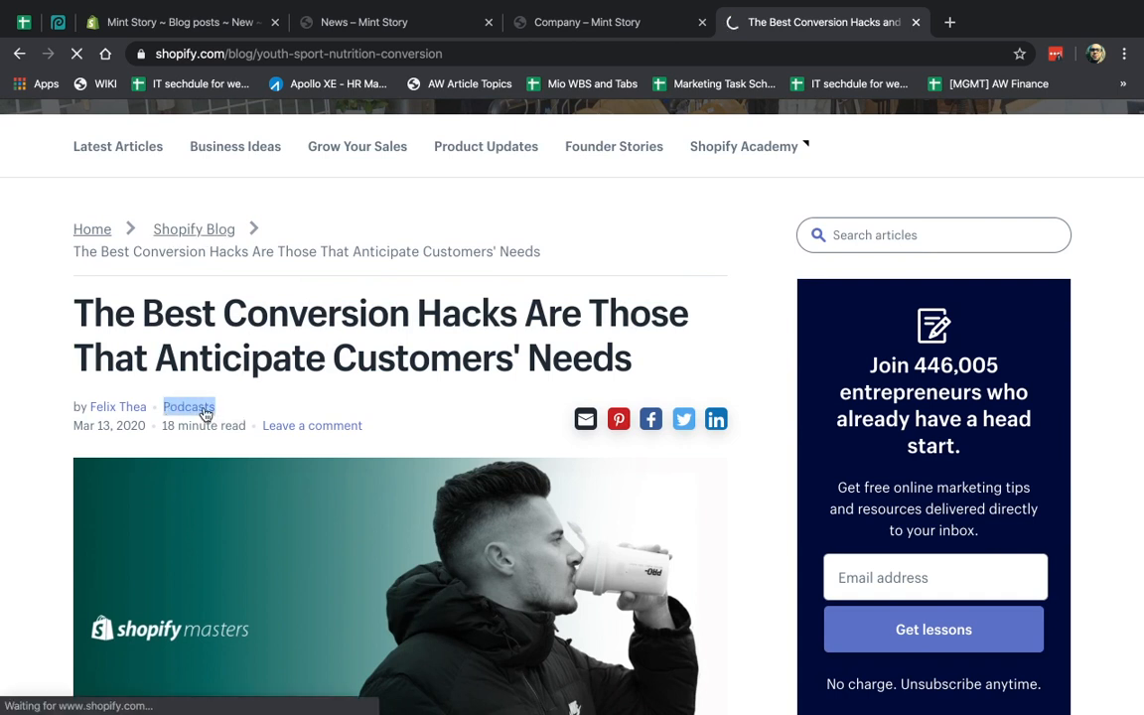
{"action": "left_click", "coordinate": [187, 406]}
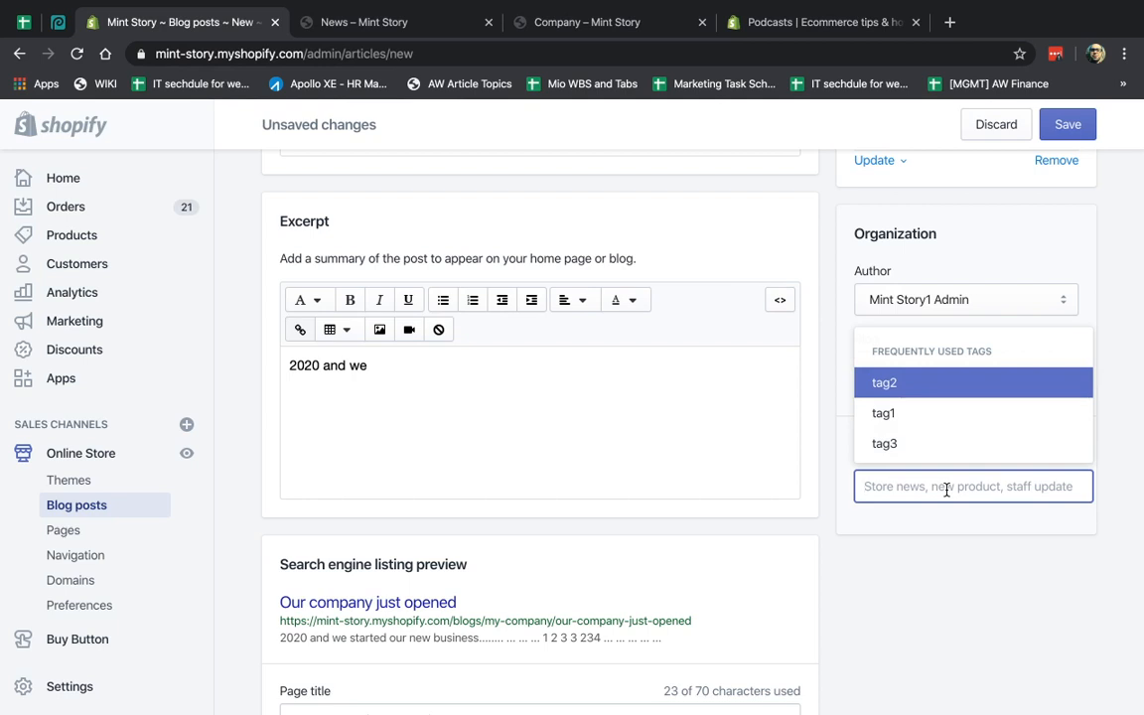
- Tag the post 'general', save it, and open the About The Company blog settings
{"action": "type", "text": "general"}
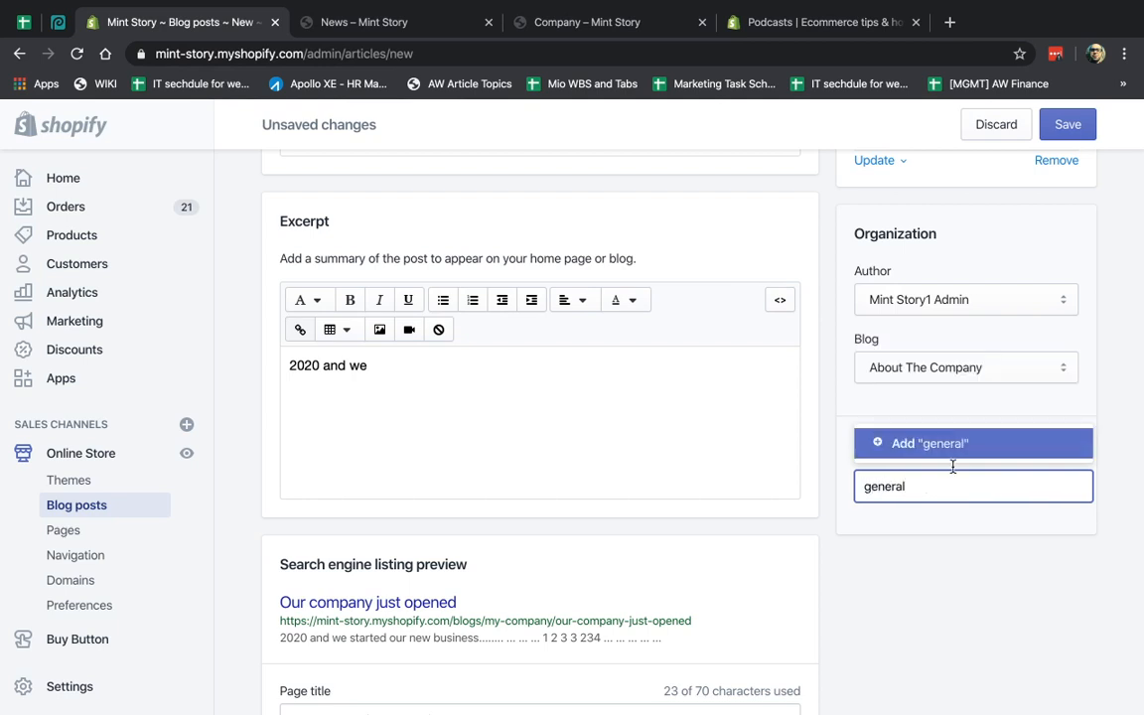
{"action": "left_click", "coordinate": [972, 442]}
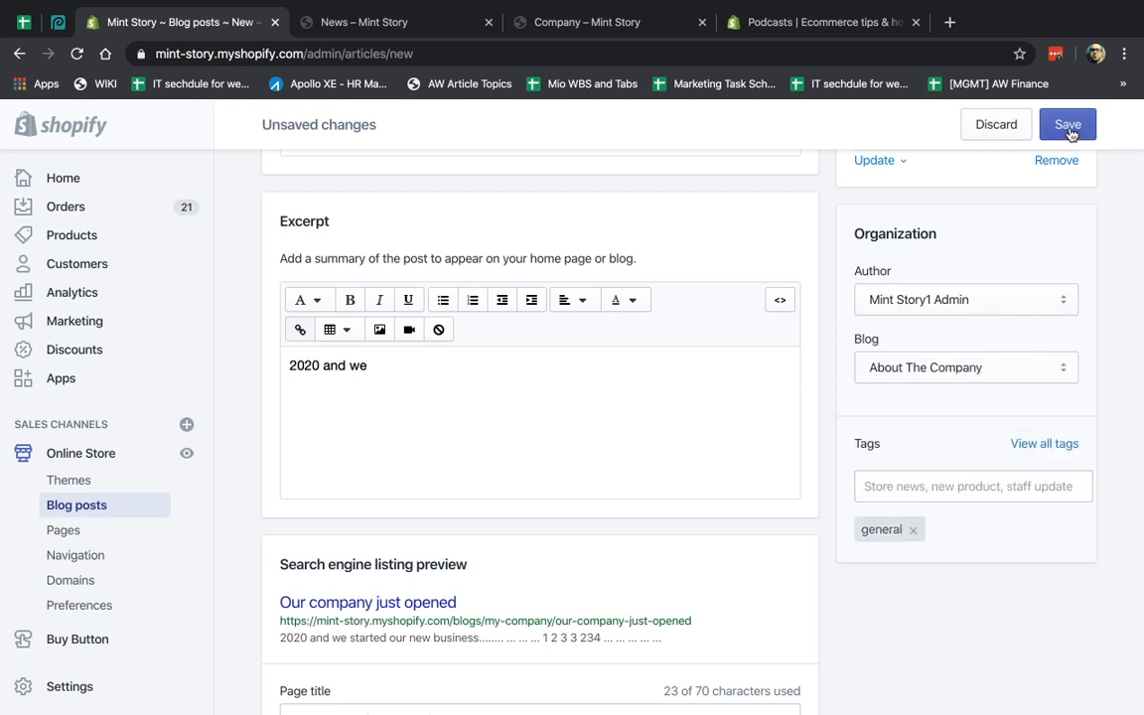
{"action": "left_click", "coordinate": [1067, 124]}
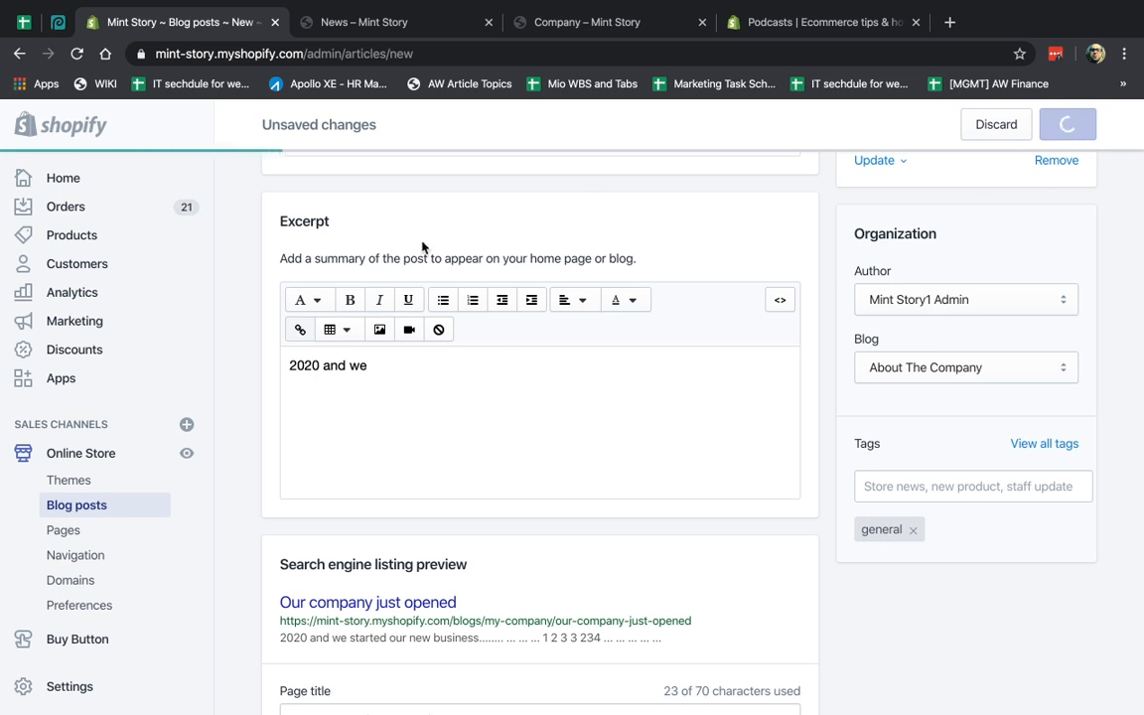
{"action": "left_click", "coordinate": [1066, 124]}
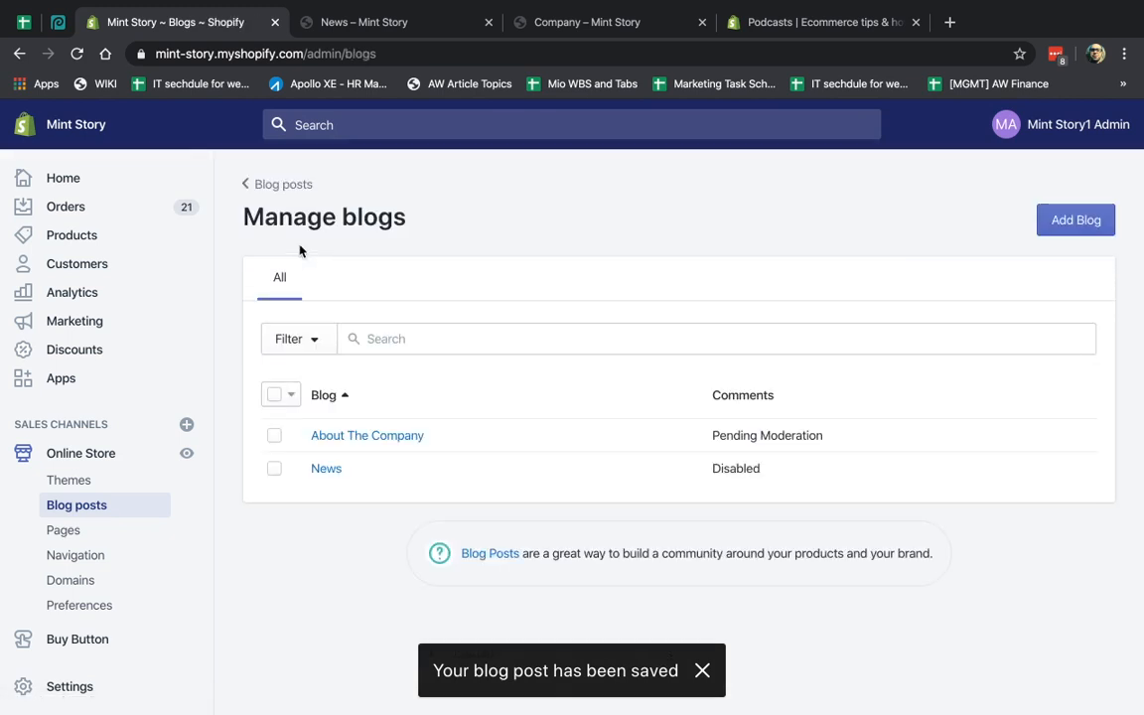
{"action": "left_click", "coordinate": [367, 435]}
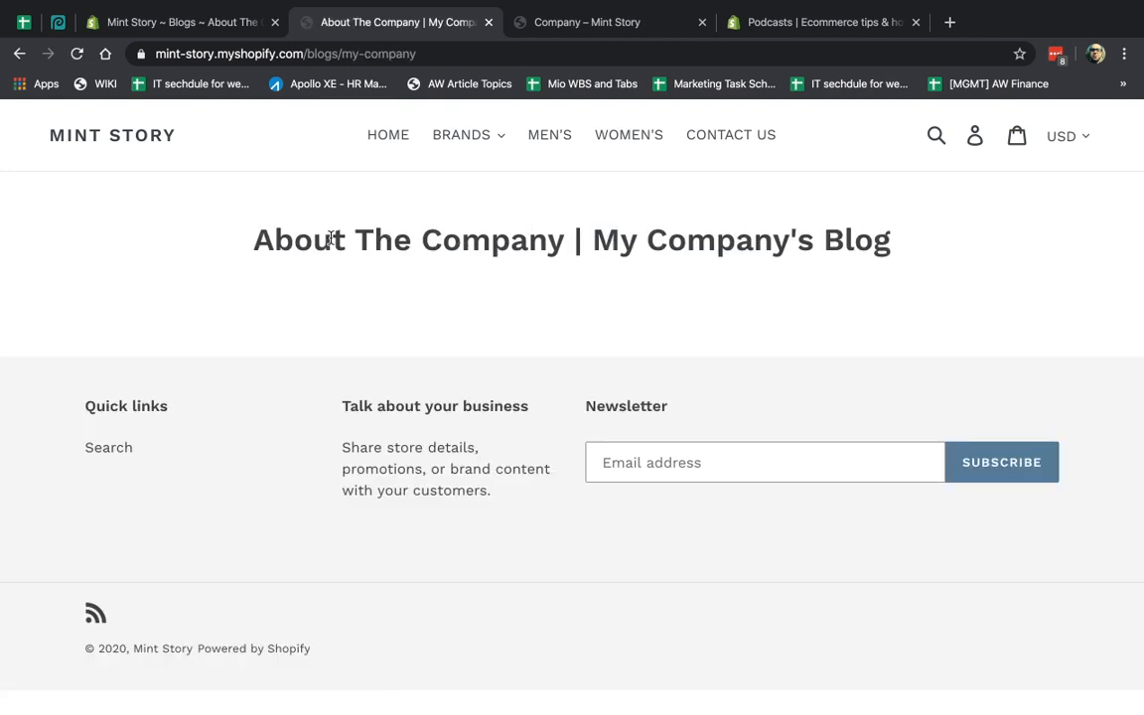
{"action": "mouse_move", "coordinate": [477, 268]}
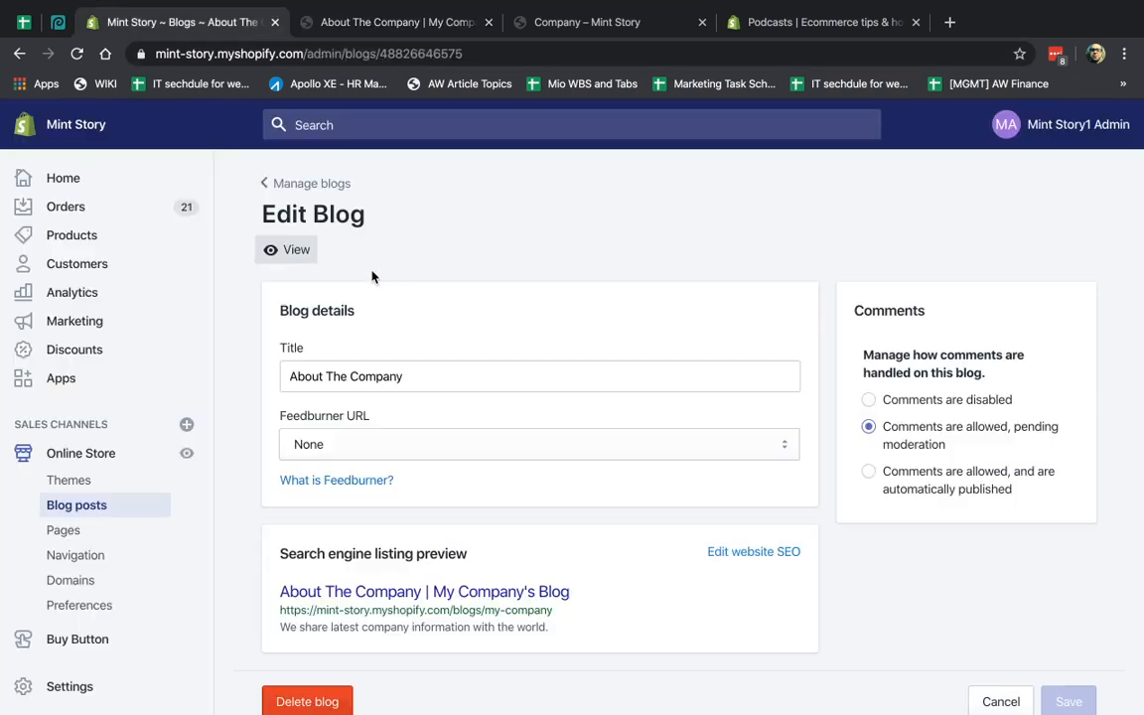
- Reopen 'Our company just opened', switch it to visible as of 2020-03-22, and save
{"action": "left_click", "coordinate": [76, 504]}
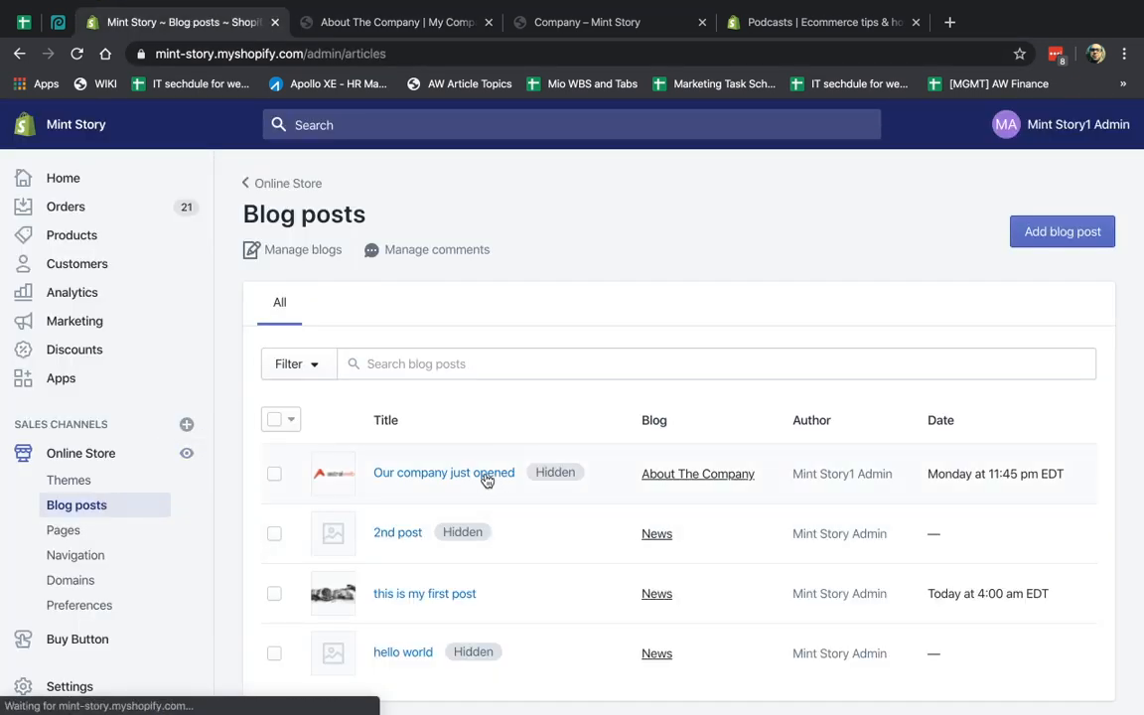
{"action": "left_click", "coordinate": [443, 473]}
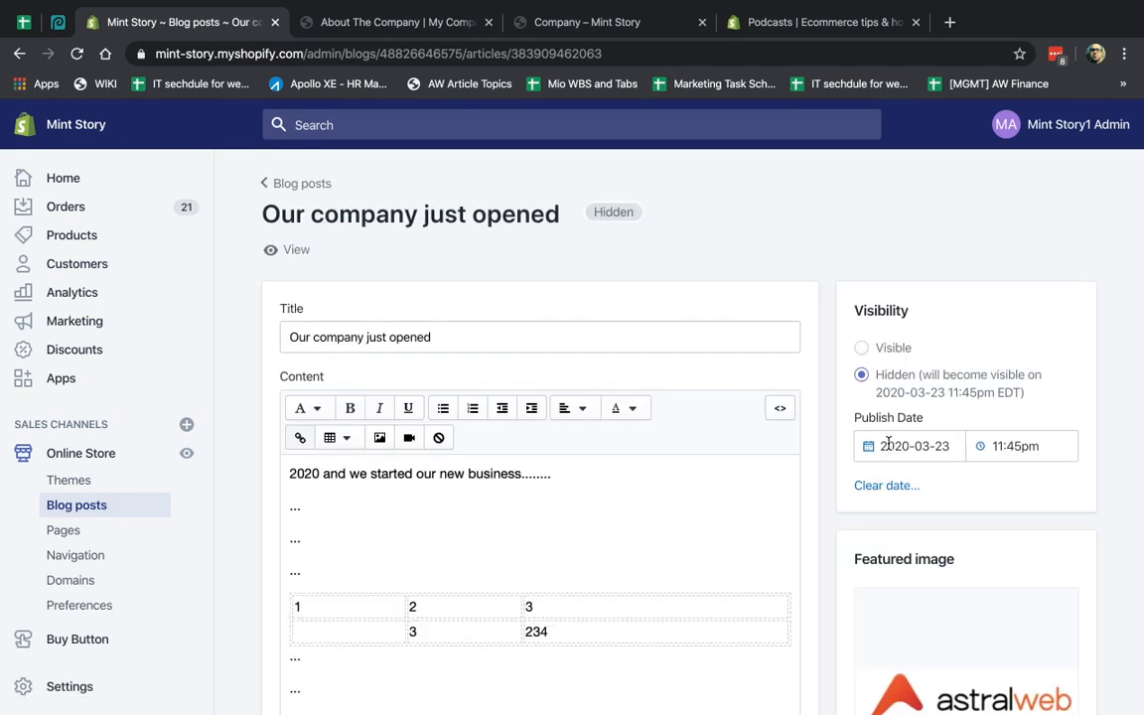
{"action": "left_click", "coordinate": [909, 444]}
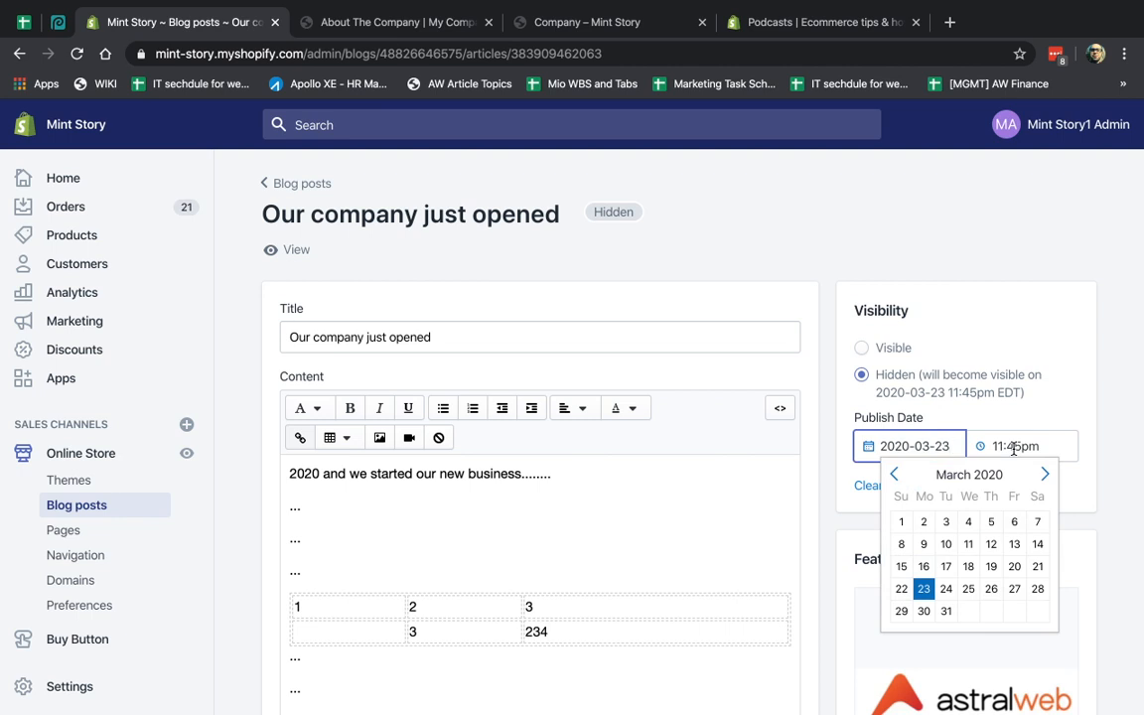
{"action": "left_click", "coordinate": [861, 347]}
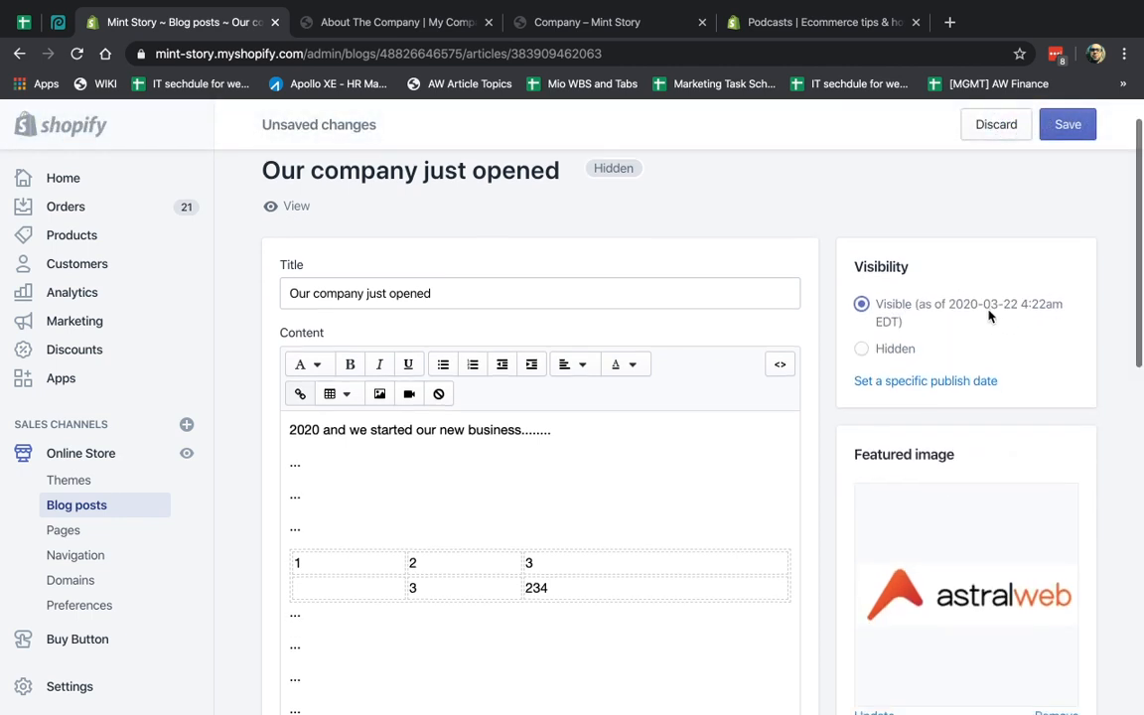
{"action": "left_click", "coordinate": [394, 22]}
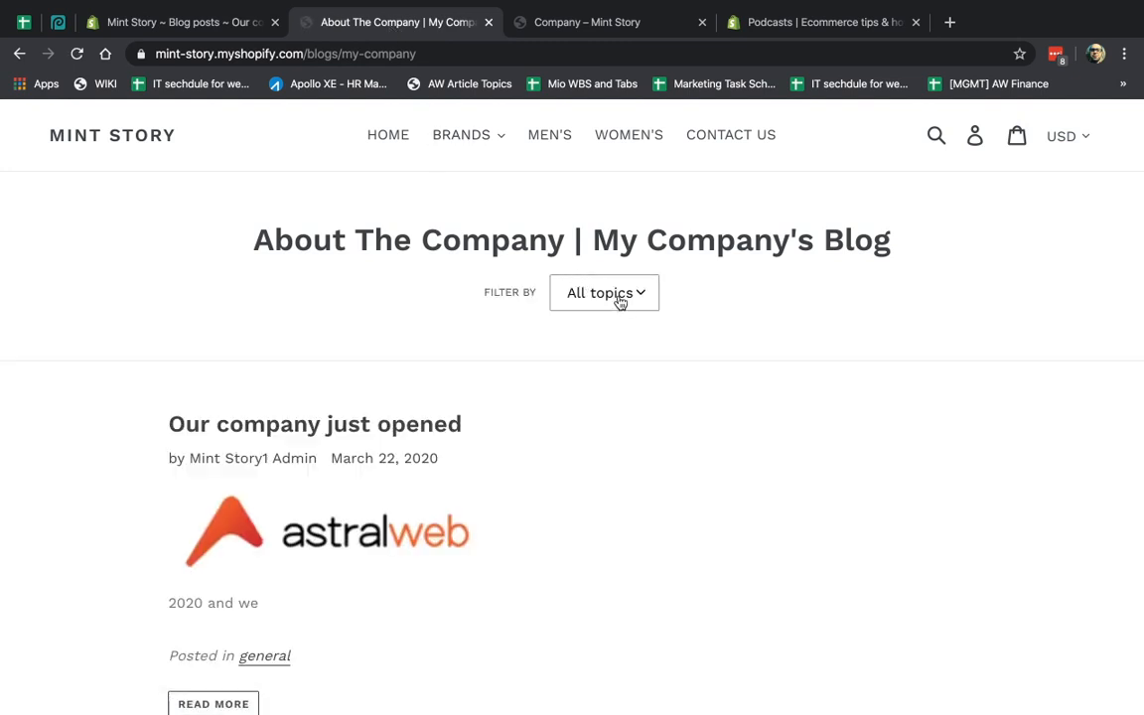
{"action": "scroll", "scroll_direction": "down", "scroll_amount": 3}
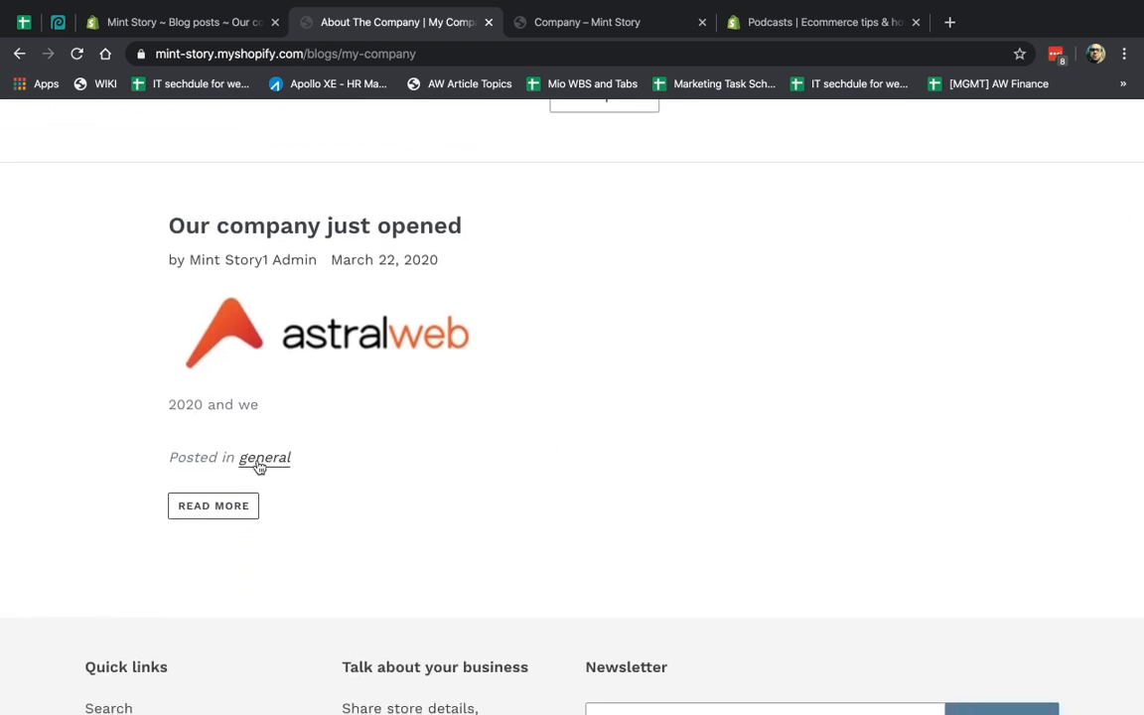
{"action": "mouse_move", "coordinate": [264, 458]}
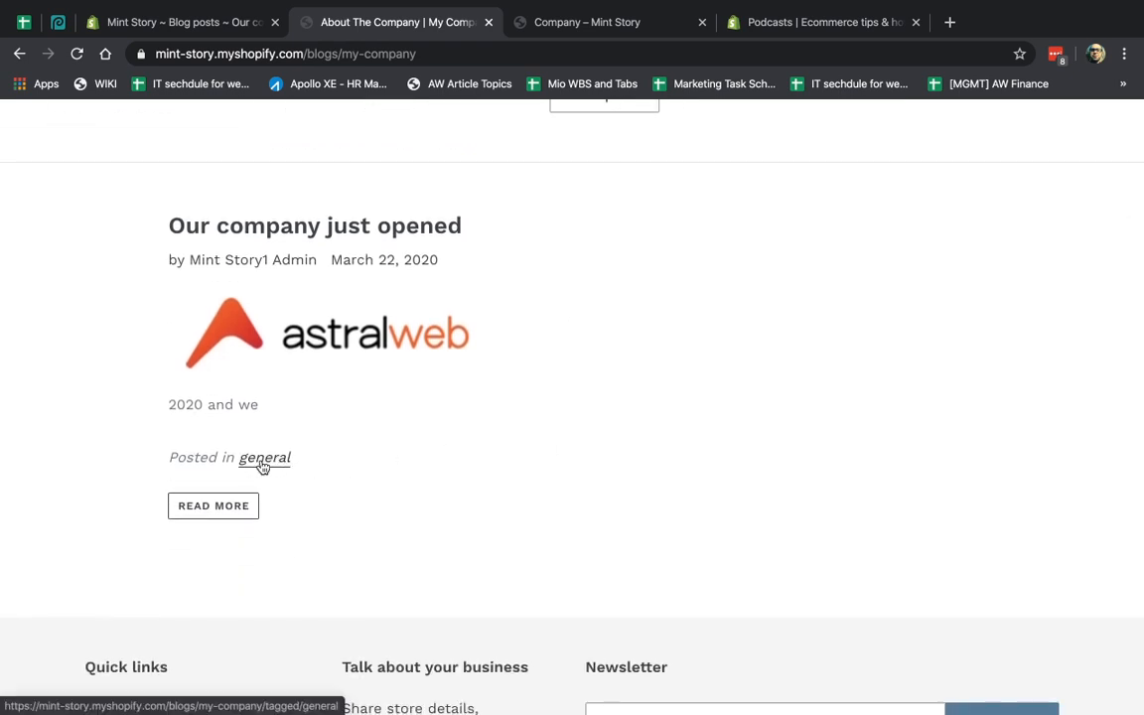
{"action": "mouse_move", "coordinate": [387, 326]}
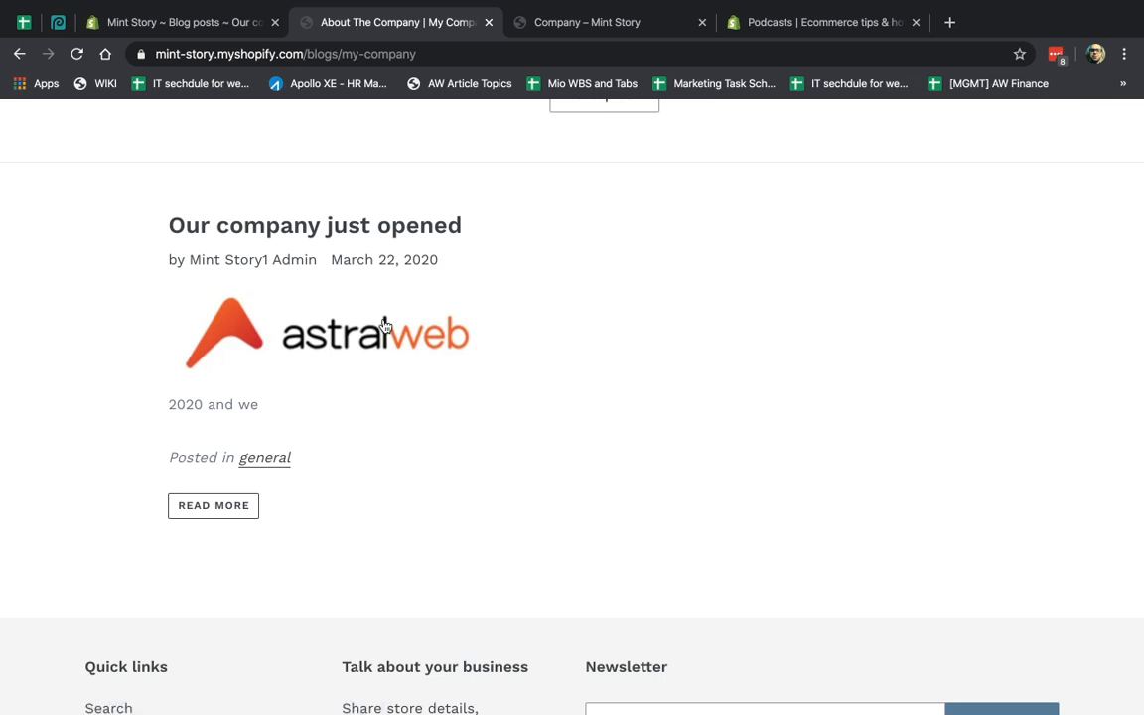
{"action": "scroll", "scroll_direction": "up", "scroll_amount": 3}
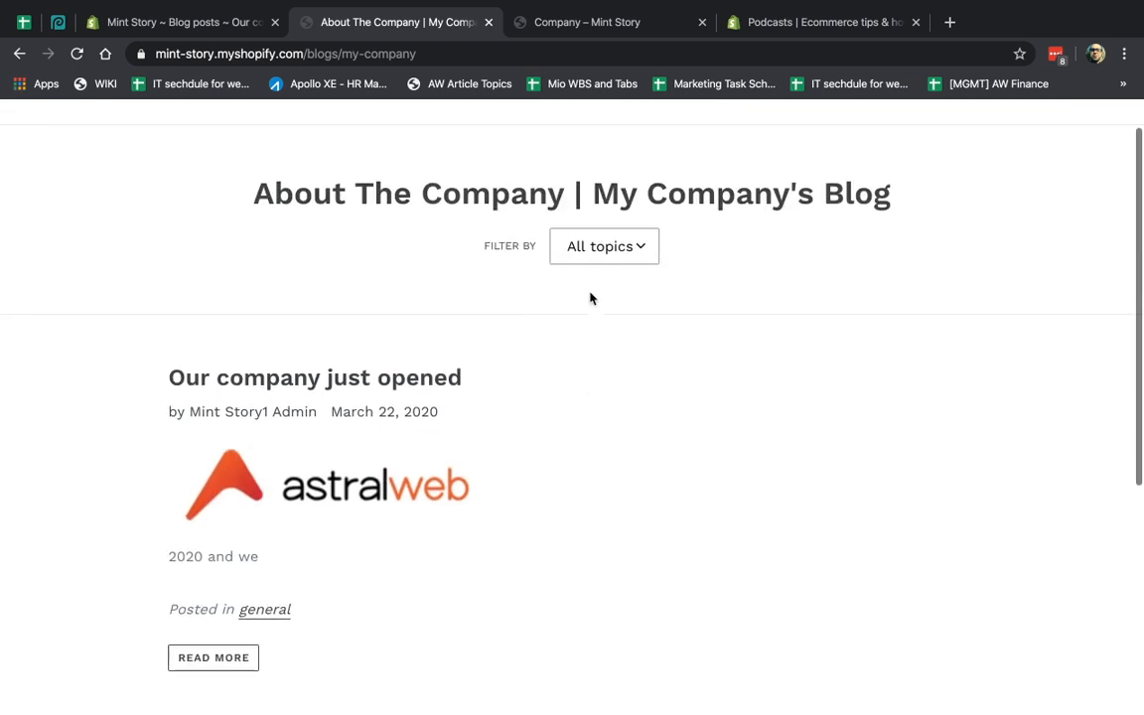
{"action": "scroll", "scroll_direction": "up", "scroll_amount": 3}
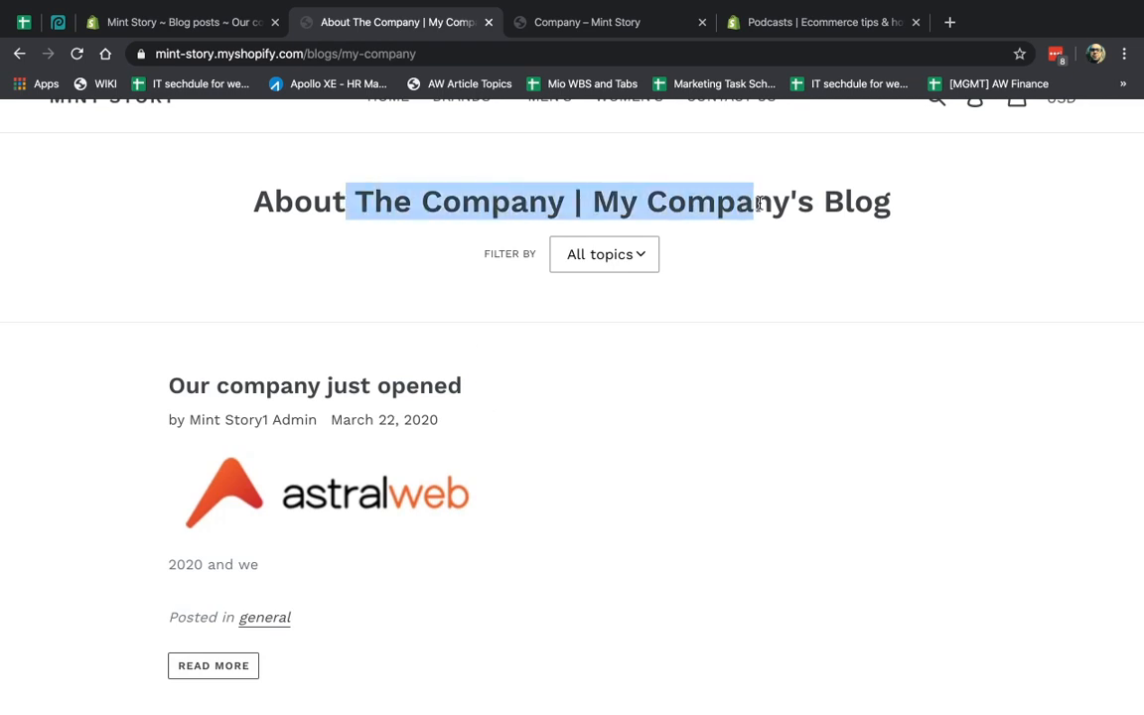
{"action": "mouse_move", "coordinate": [542, 418]}
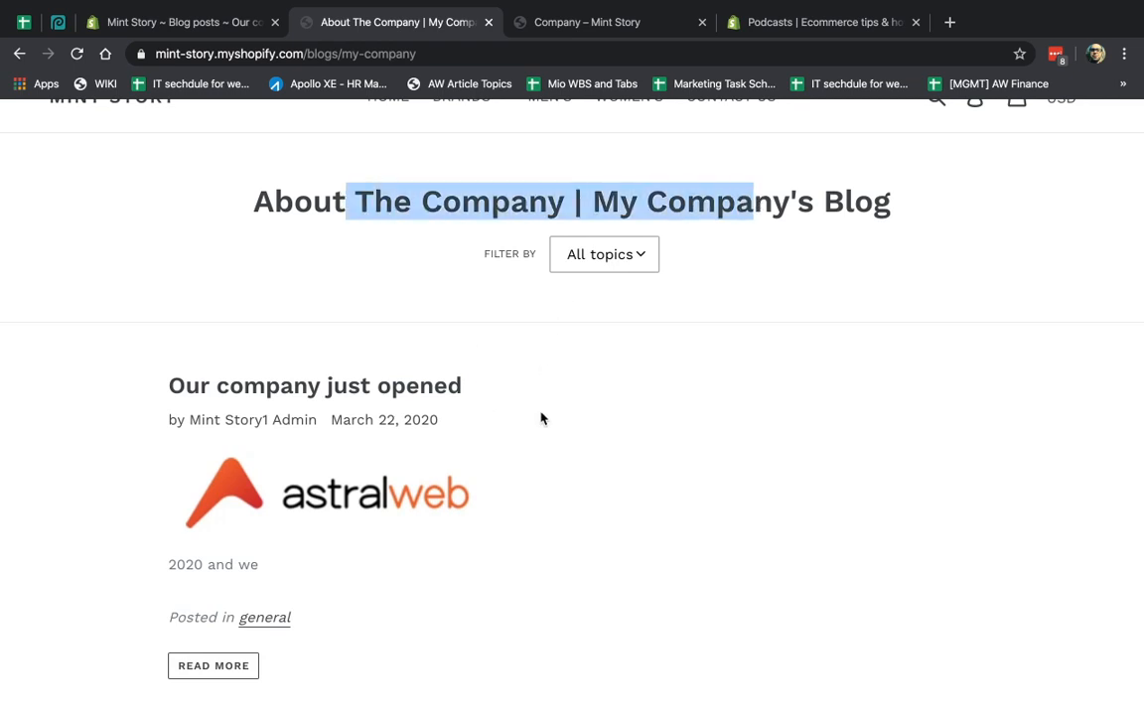
{"action": "scroll", "scroll_direction": "down", "scroll_amount": 3}
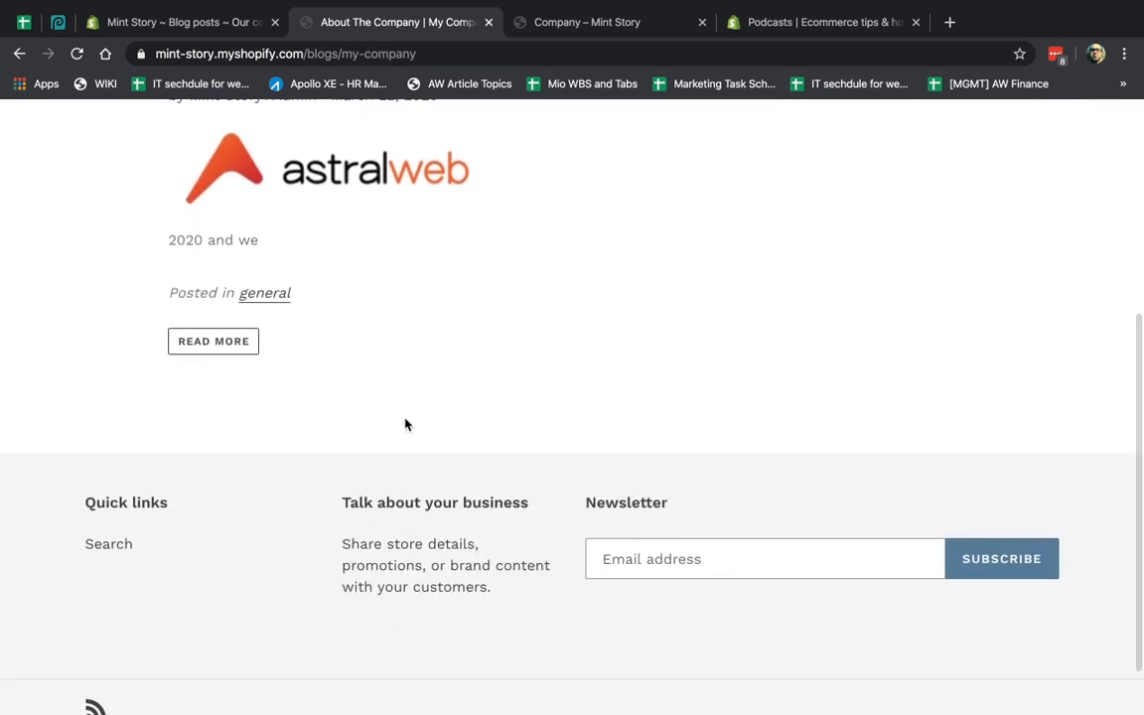
{"action": "scroll", "scroll_direction": "up", "scroll_amount": 3}
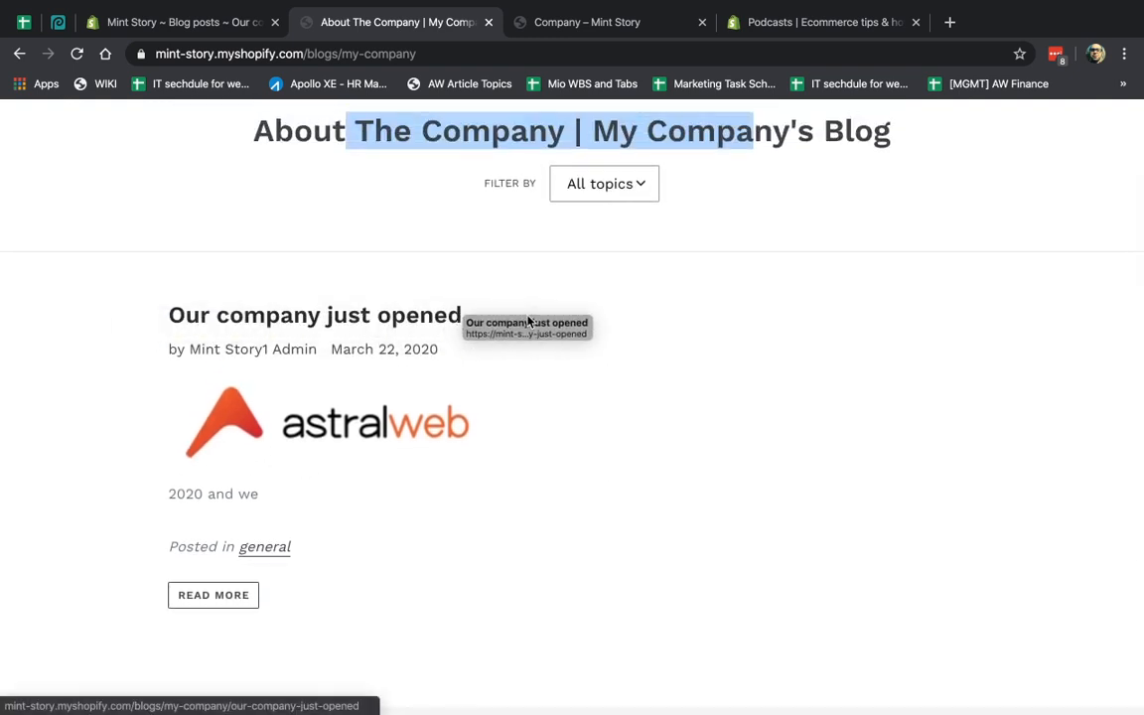
{"action": "mouse_move", "coordinate": [404, 458]}
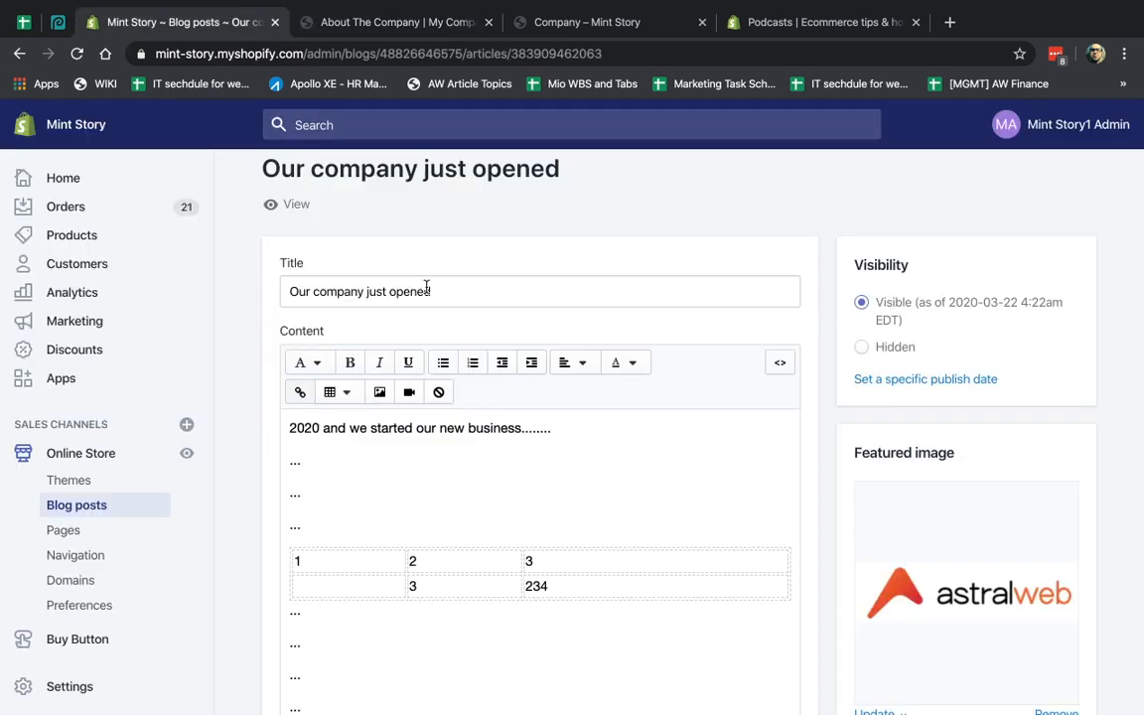
- Review the post's content and excerpt in the admin editor
{"action": "scroll", "scroll_direction": "down", "scroll_amount": 3}
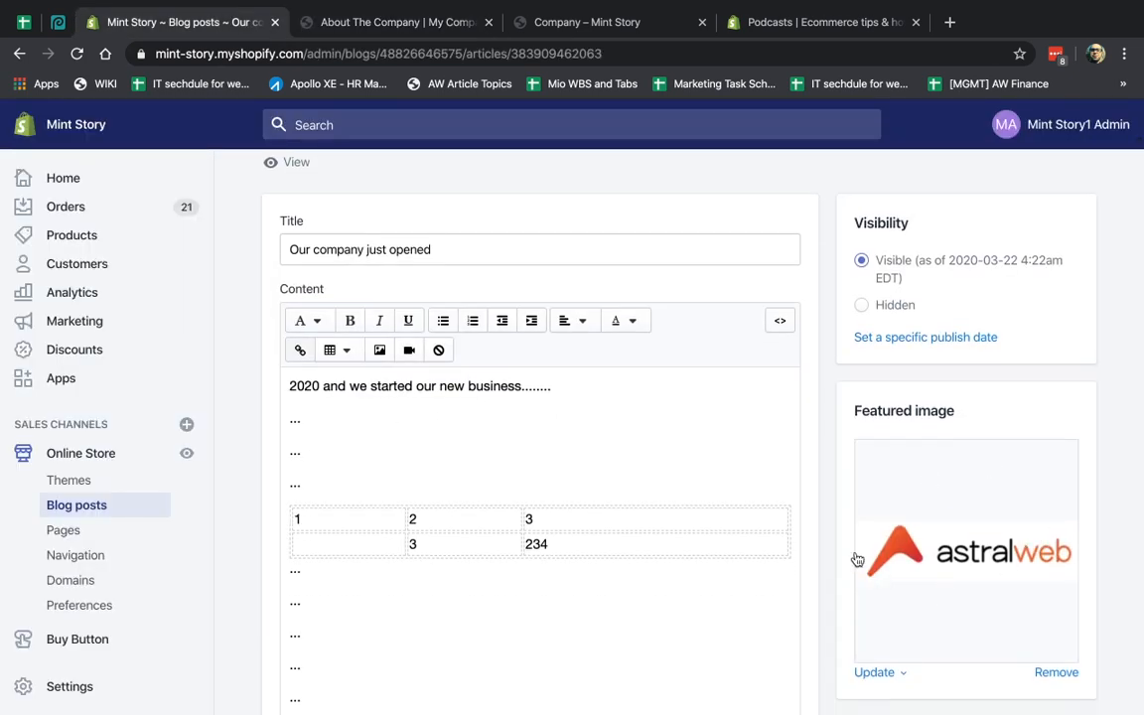
{"action": "scroll", "scroll_direction": "down", "scroll_amount": 3}
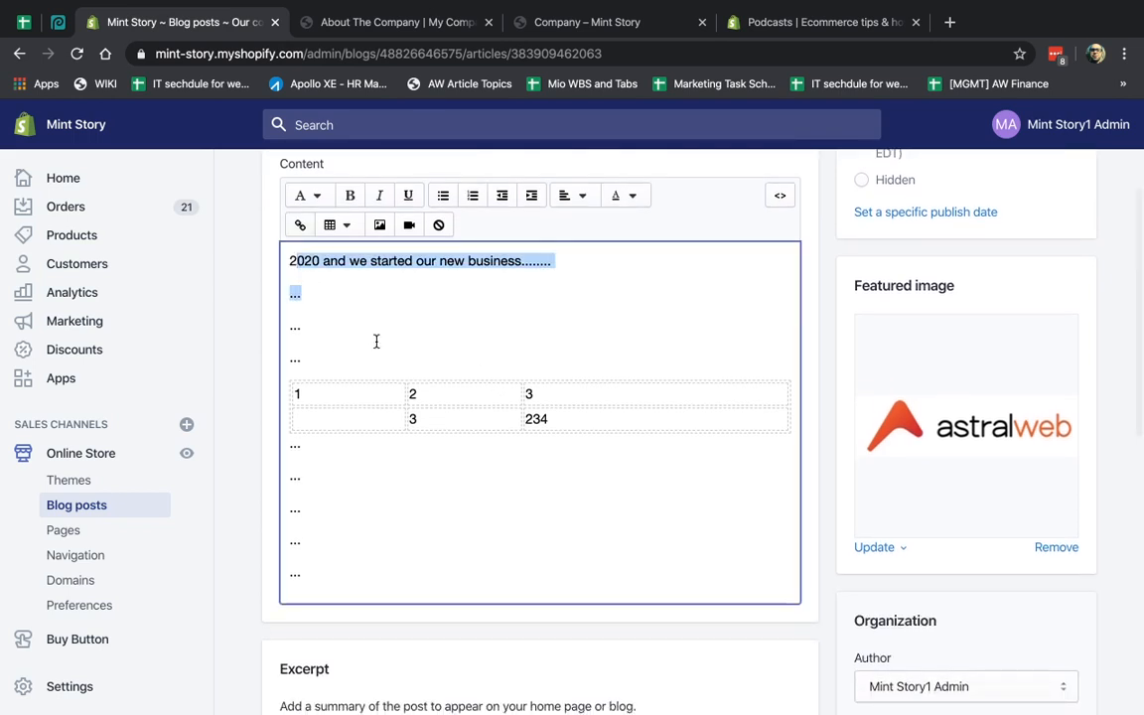
{"action": "scroll", "scroll_direction": "up", "scroll_amount": 3}
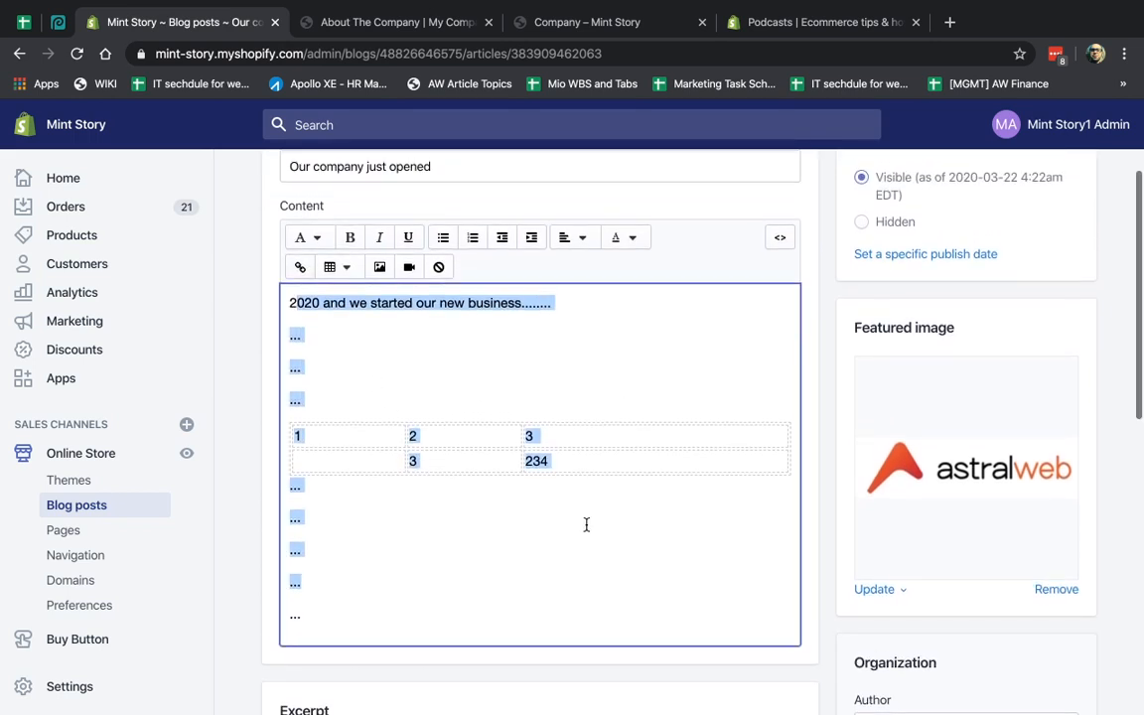
{"action": "scroll", "scroll_direction": "down", "scroll_amount": 3}
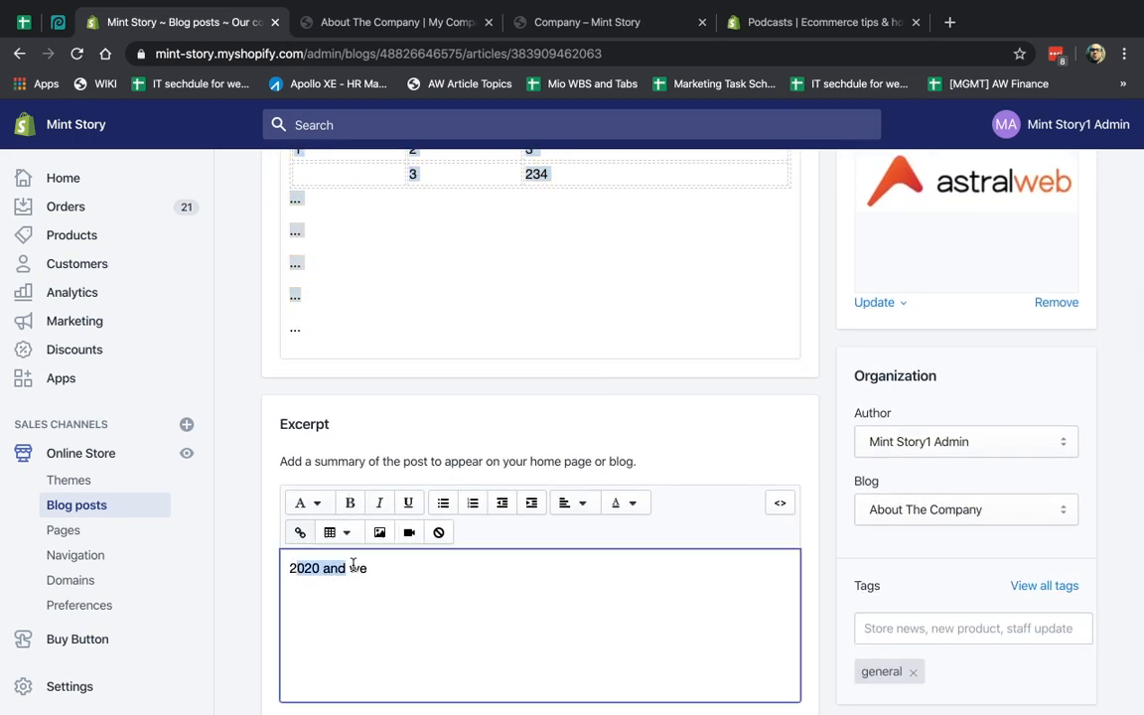
{"action": "type", "text": "we"}
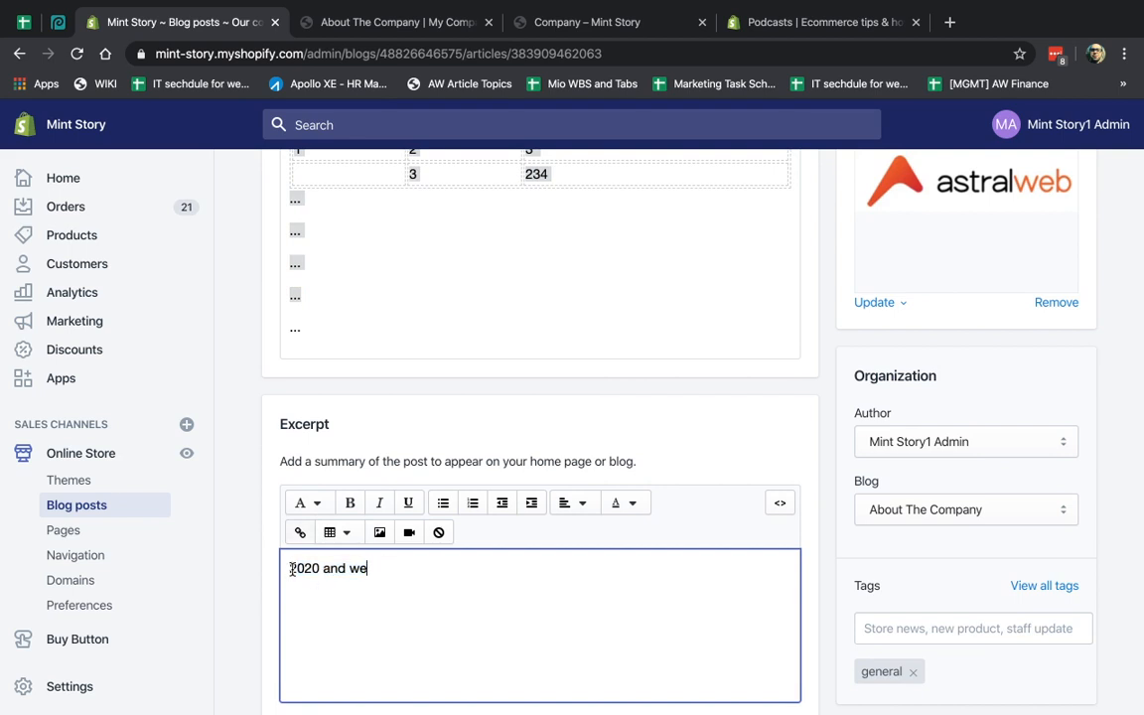
- Open the full 'Our company just opened' article on the storefront
{"action": "left_click", "coordinate": [395, 22]}
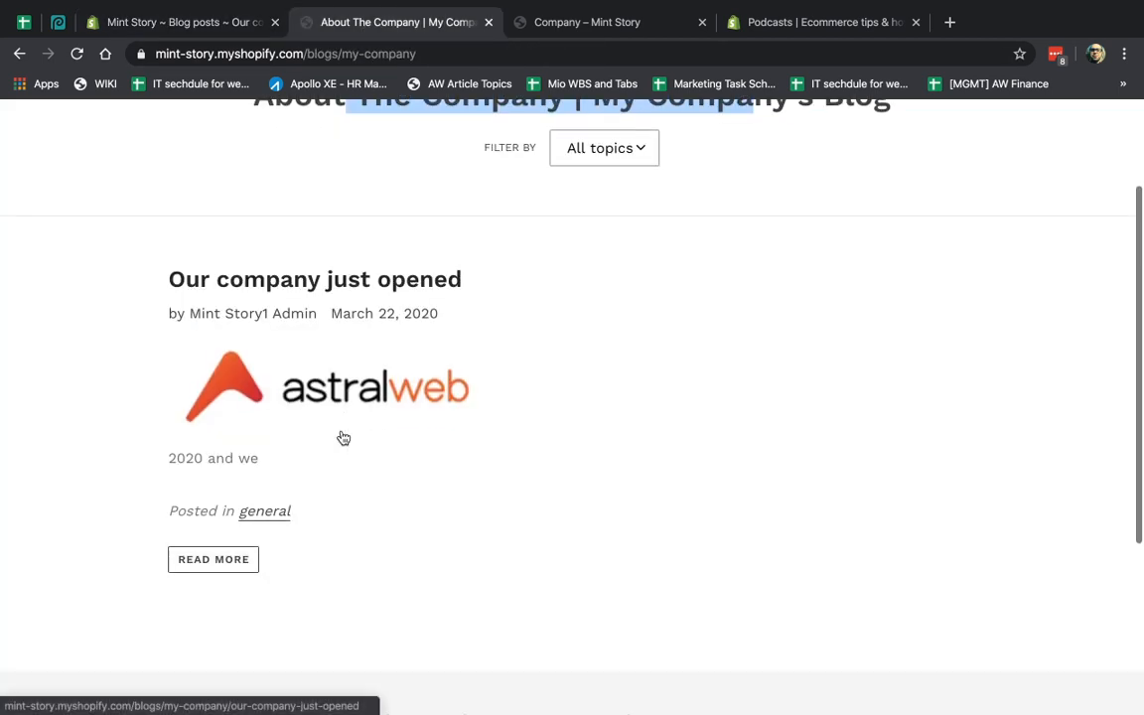
{"action": "mouse_move", "coordinate": [467, 288]}
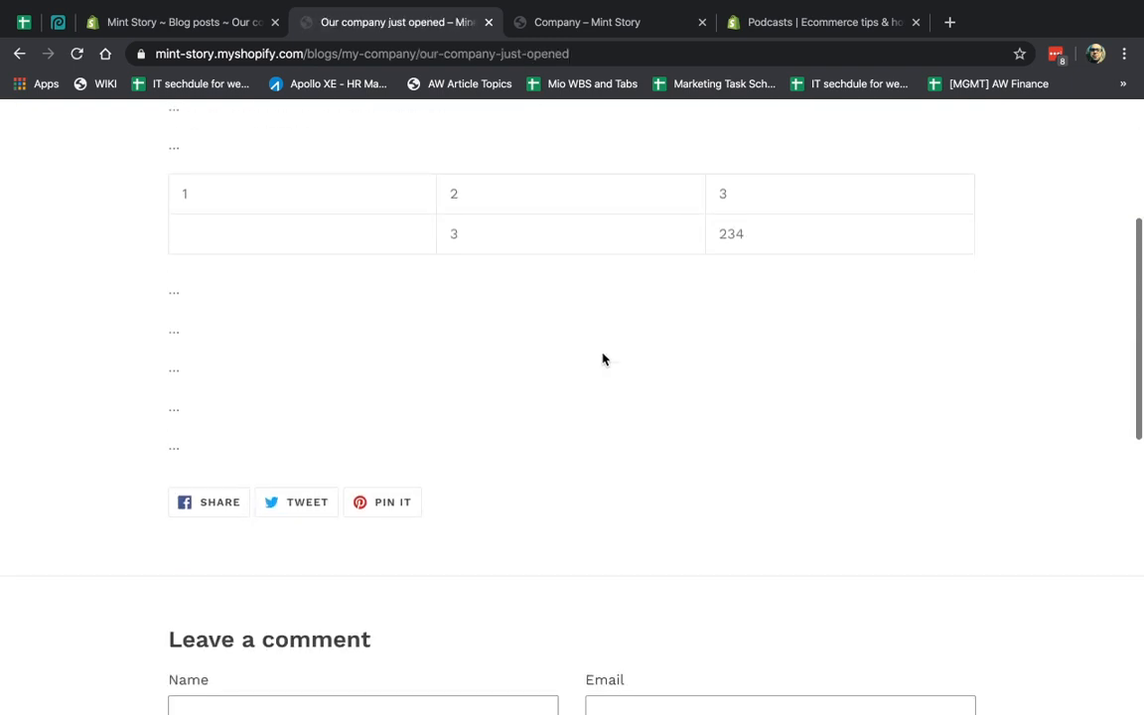
{"action": "scroll", "scroll_direction": "up", "scroll_amount": 3}
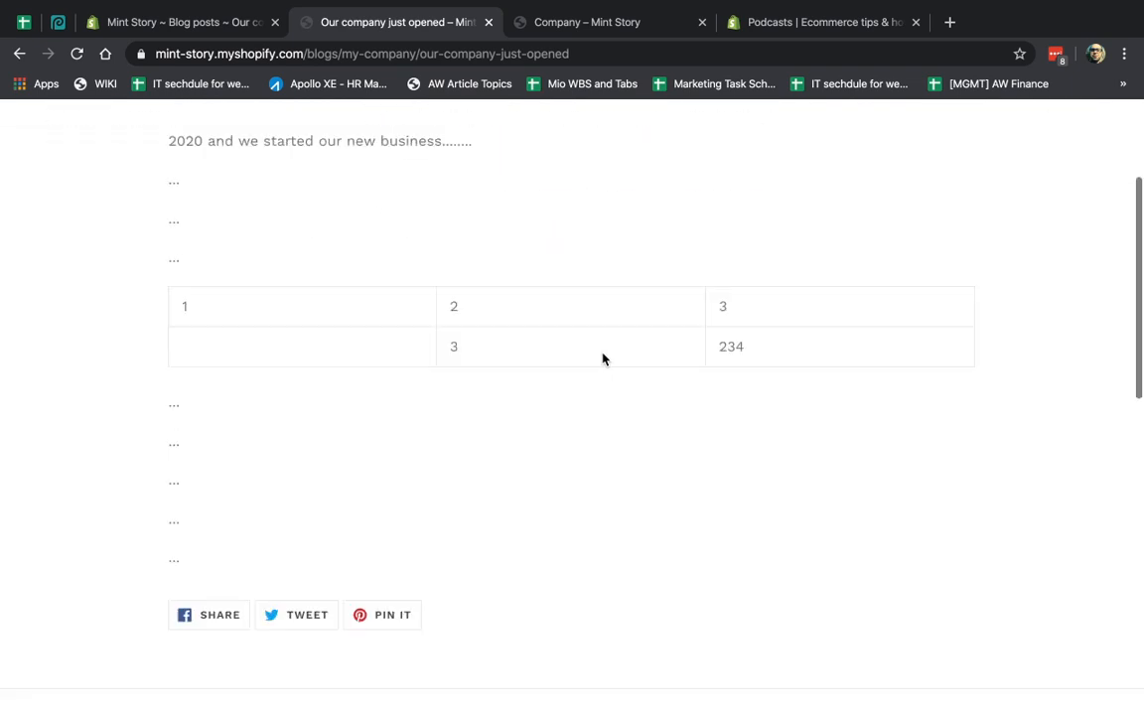
{"action": "scroll", "scroll_direction": "down", "scroll_amount": 3}
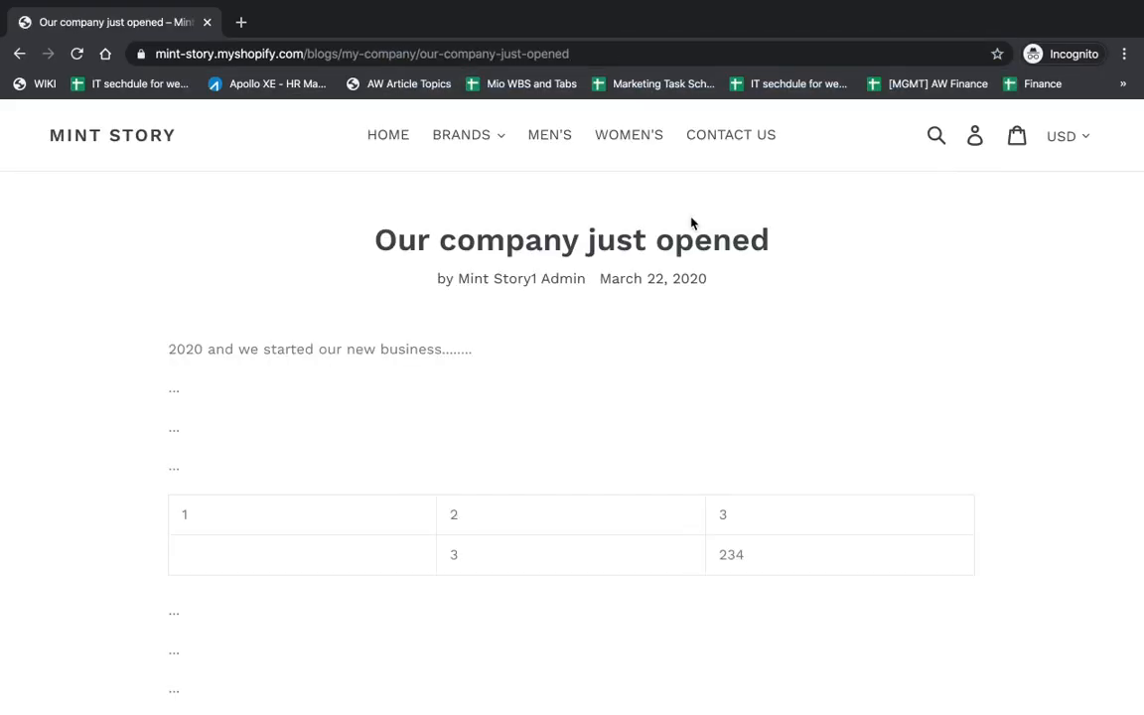
{"action": "left_click", "coordinate": [363, 395]}
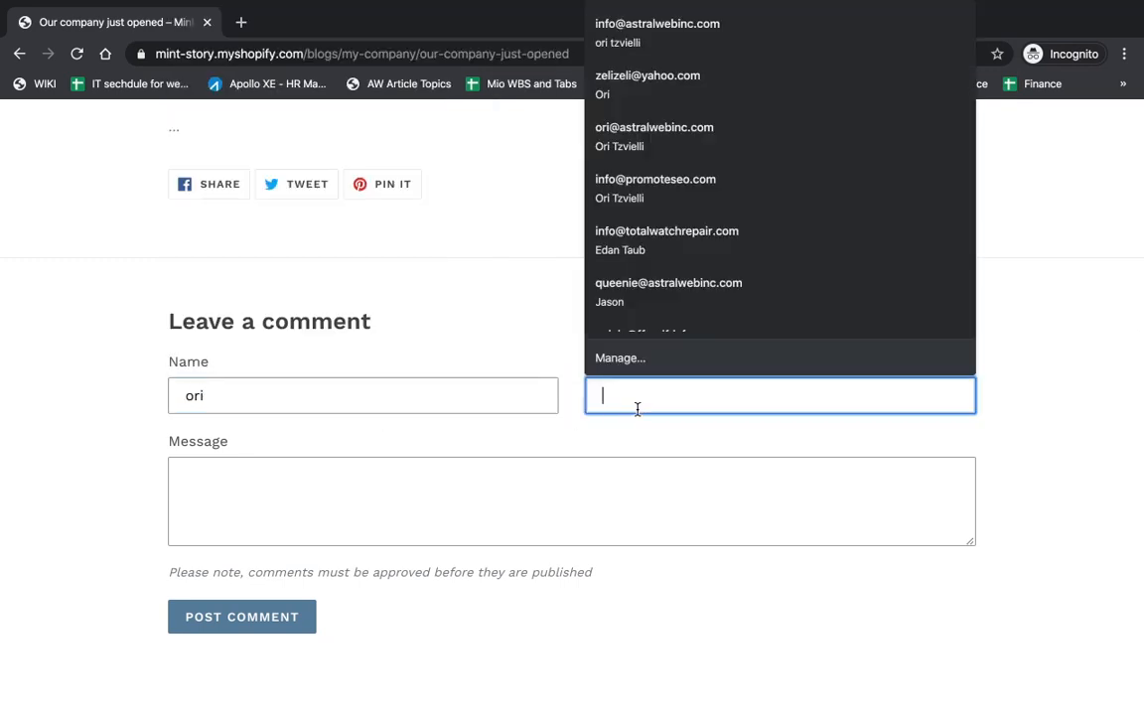
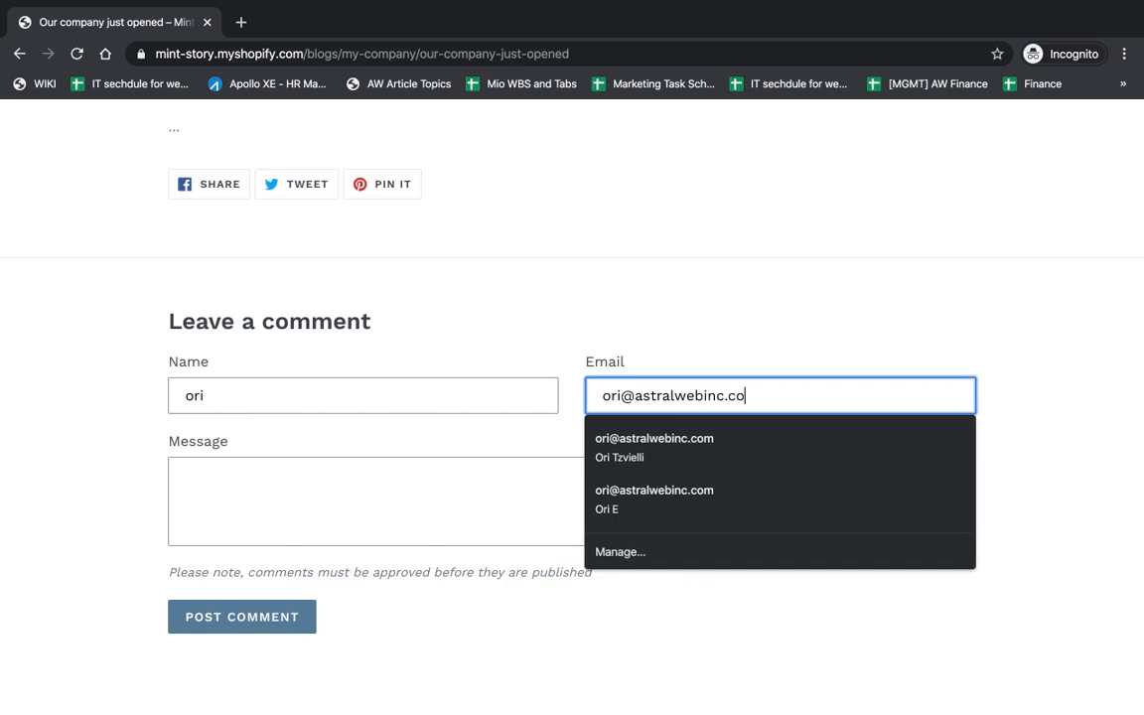
{"action": "type", "text": "this"}
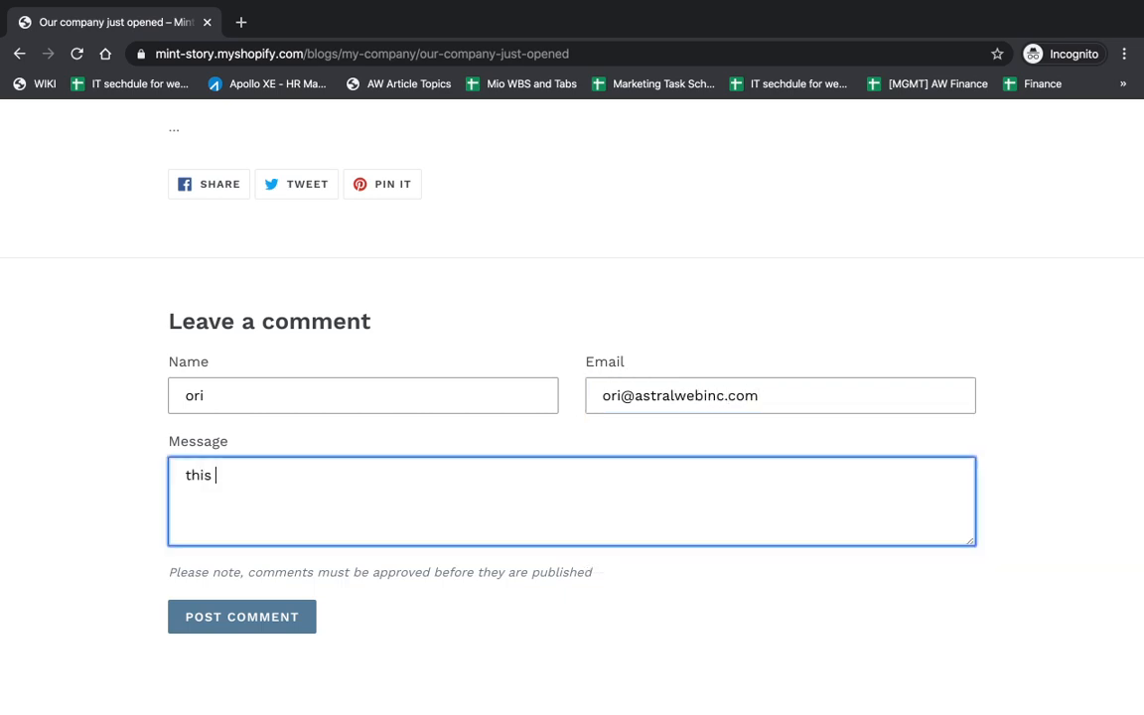
{"action": "type", "text": "article has nothing inside."}
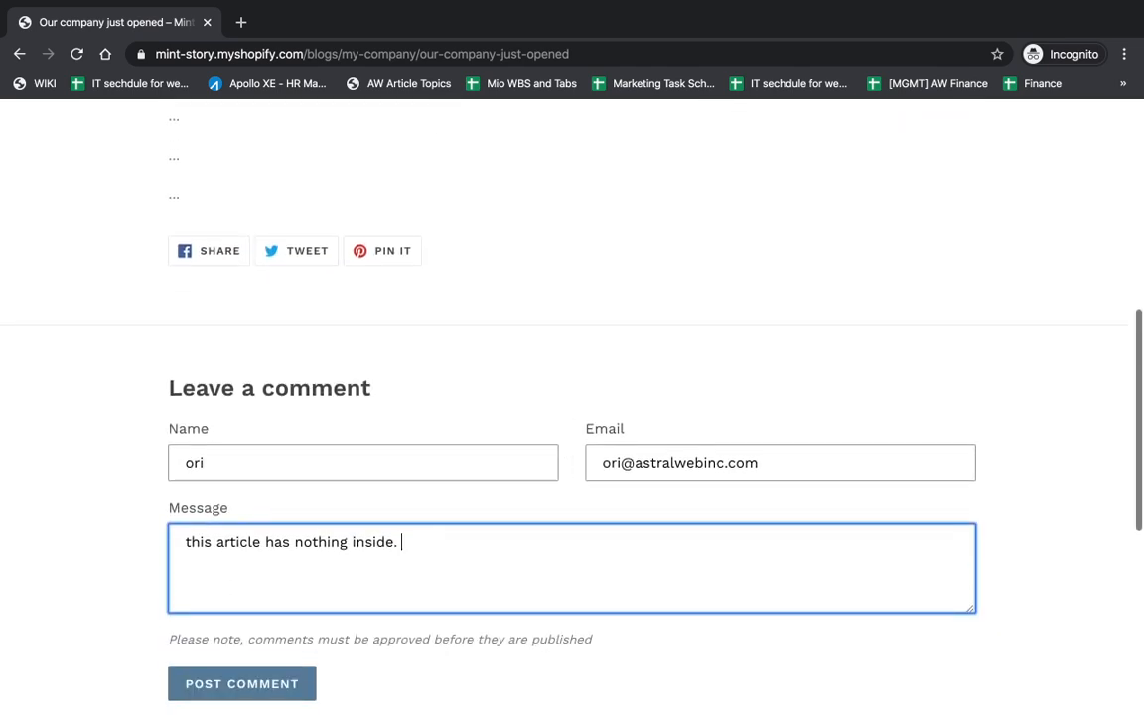
{"action": "type", "text": "please fix"}
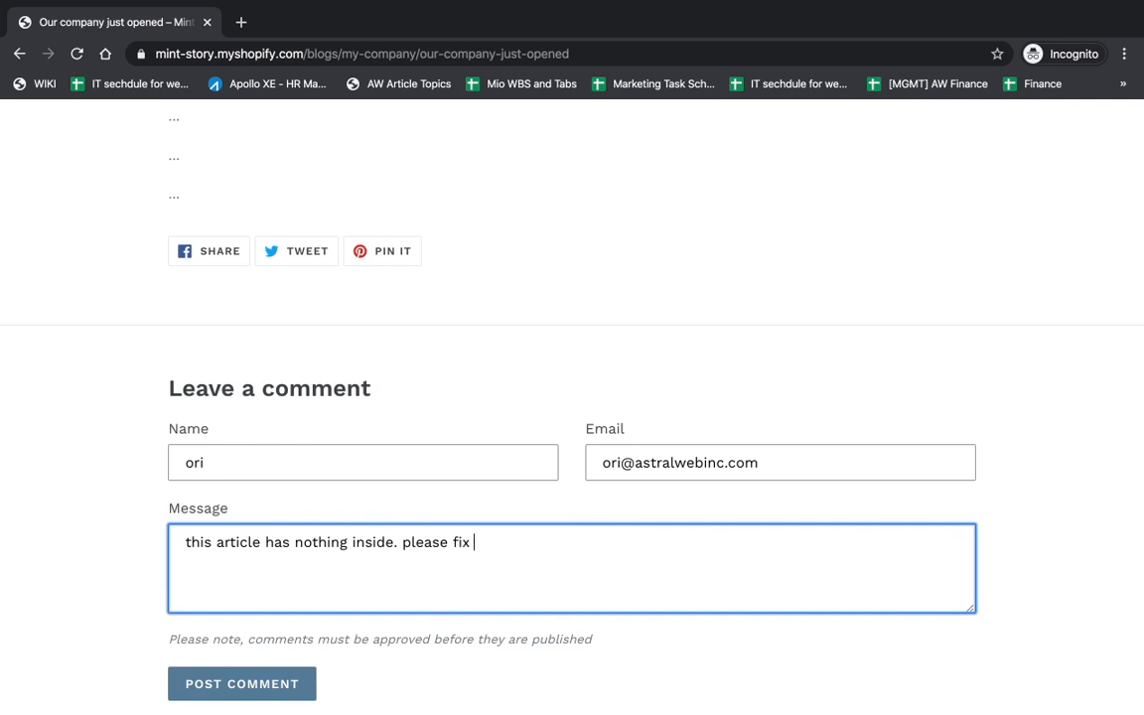
{"action": "left_click", "coordinate": [241, 683]}
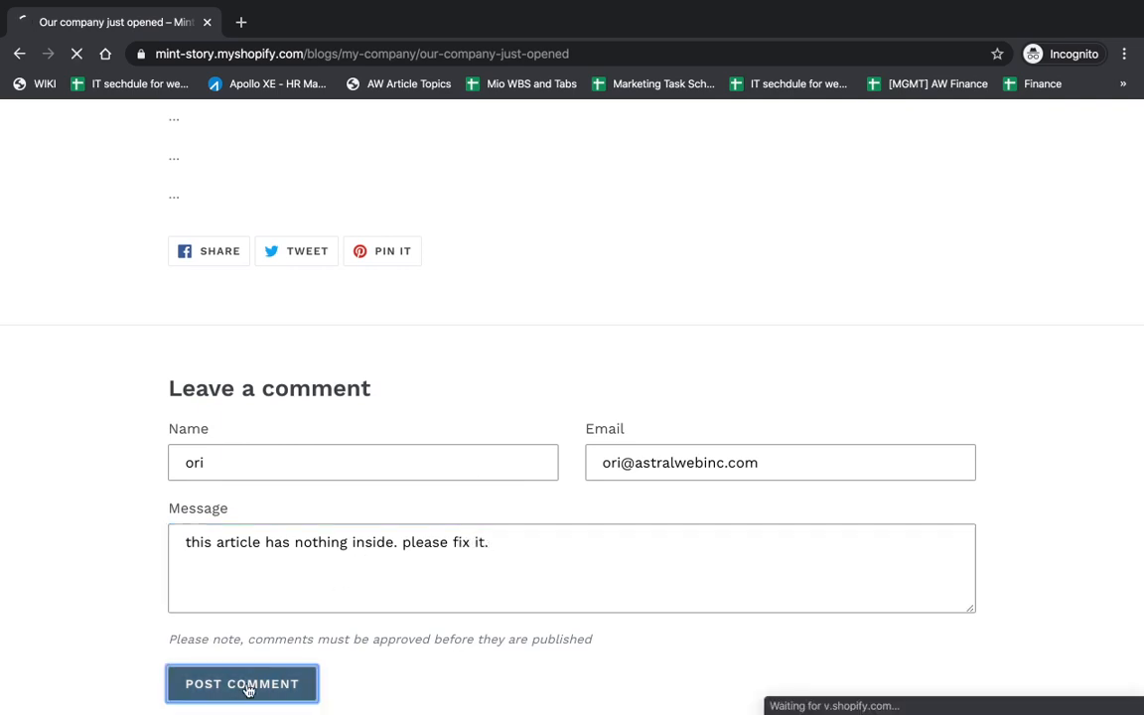
{"action": "left_click", "coordinate": [241, 683]}
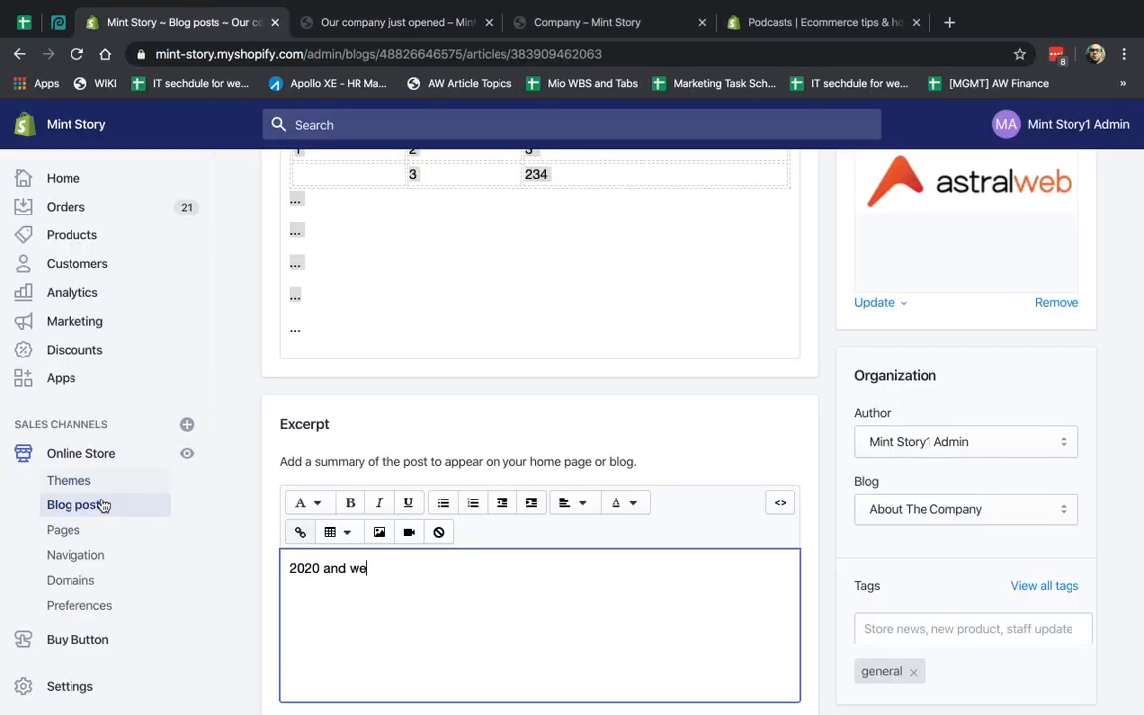
- Review the comment awaiting moderation and filter comments to unapproved ones
{"action": "left_click", "coordinate": [76, 505]}
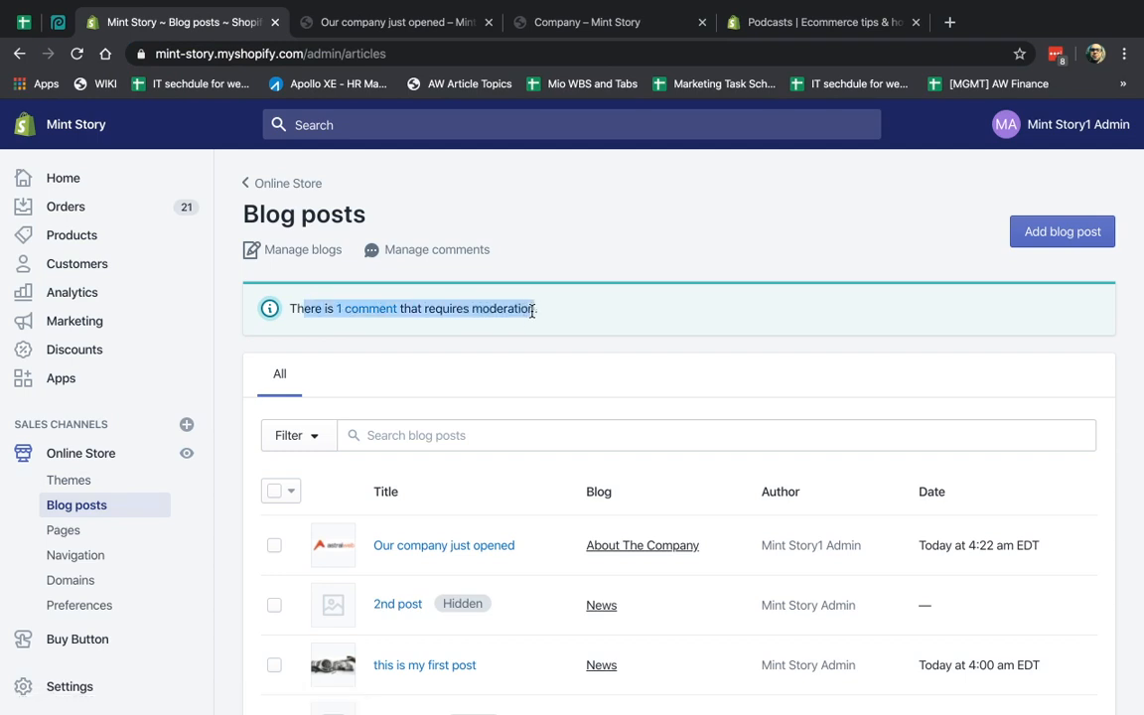
{"action": "left_click", "coordinate": [436, 249]}
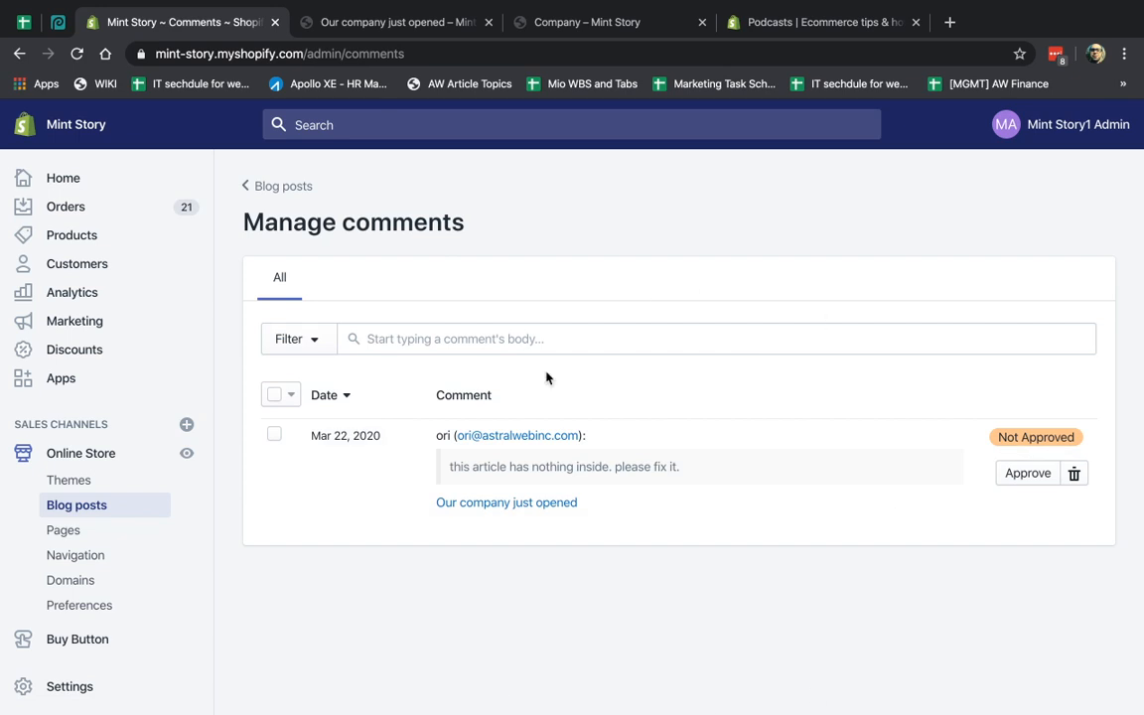
{"action": "left_click", "coordinate": [283, 185]}
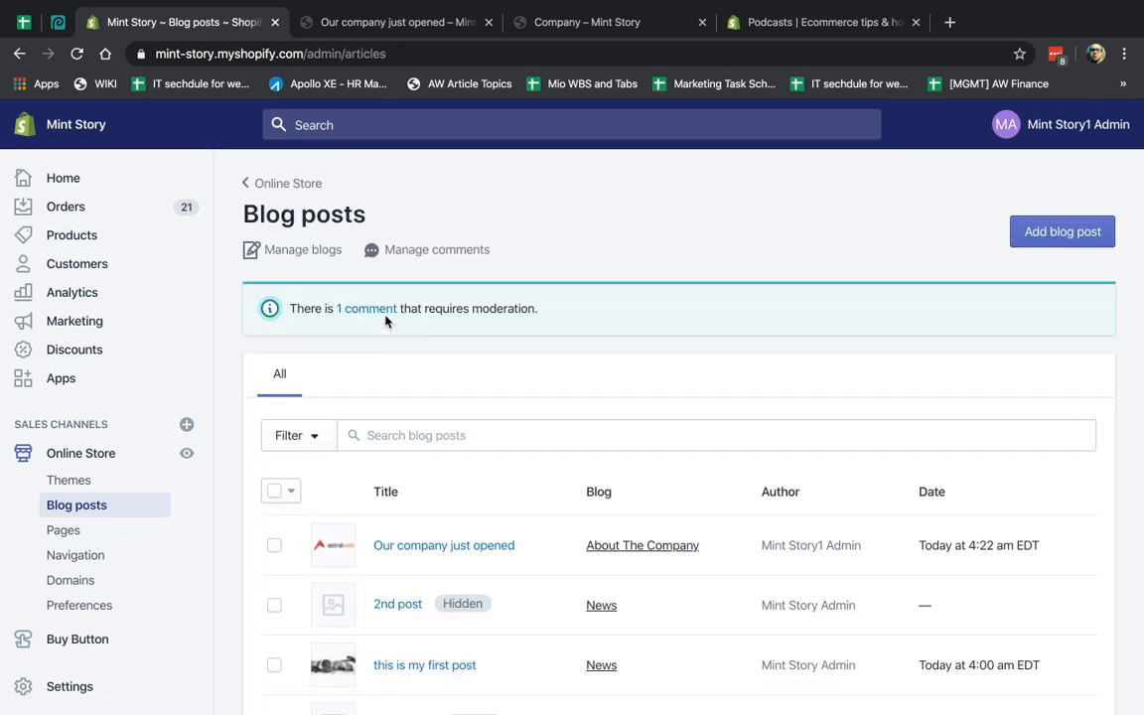
{"action": "left_click", "coordinate": [366, 307]}
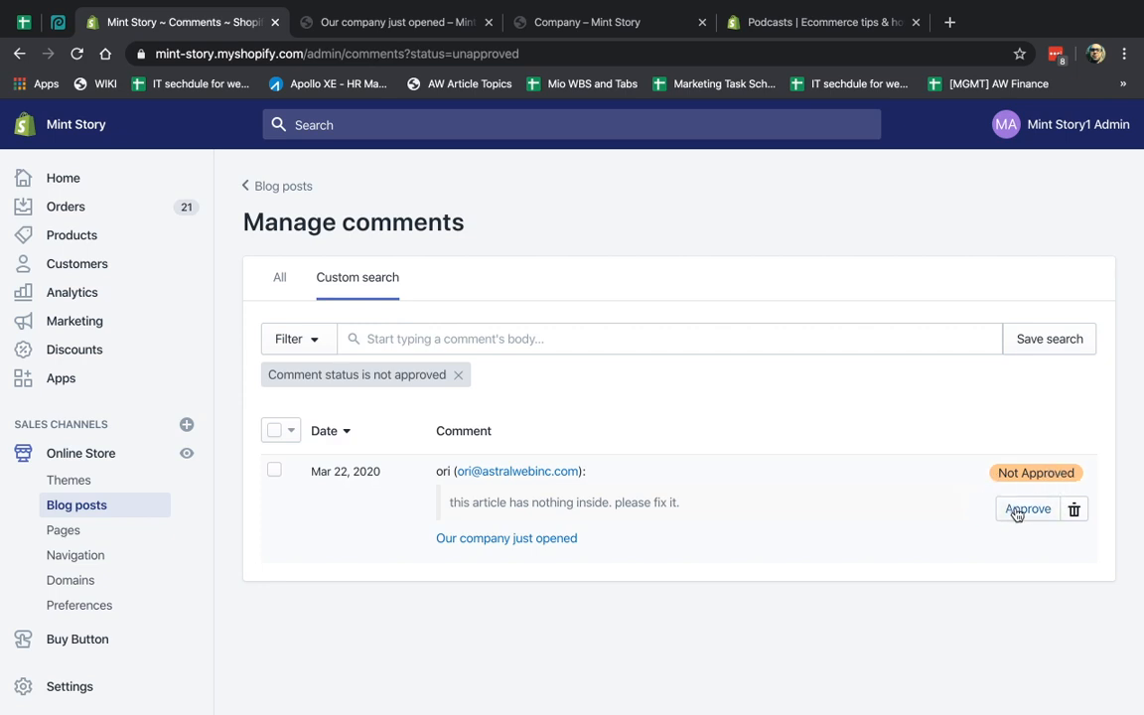
{"action": "left_click", "coordinate": [1026, 509]}
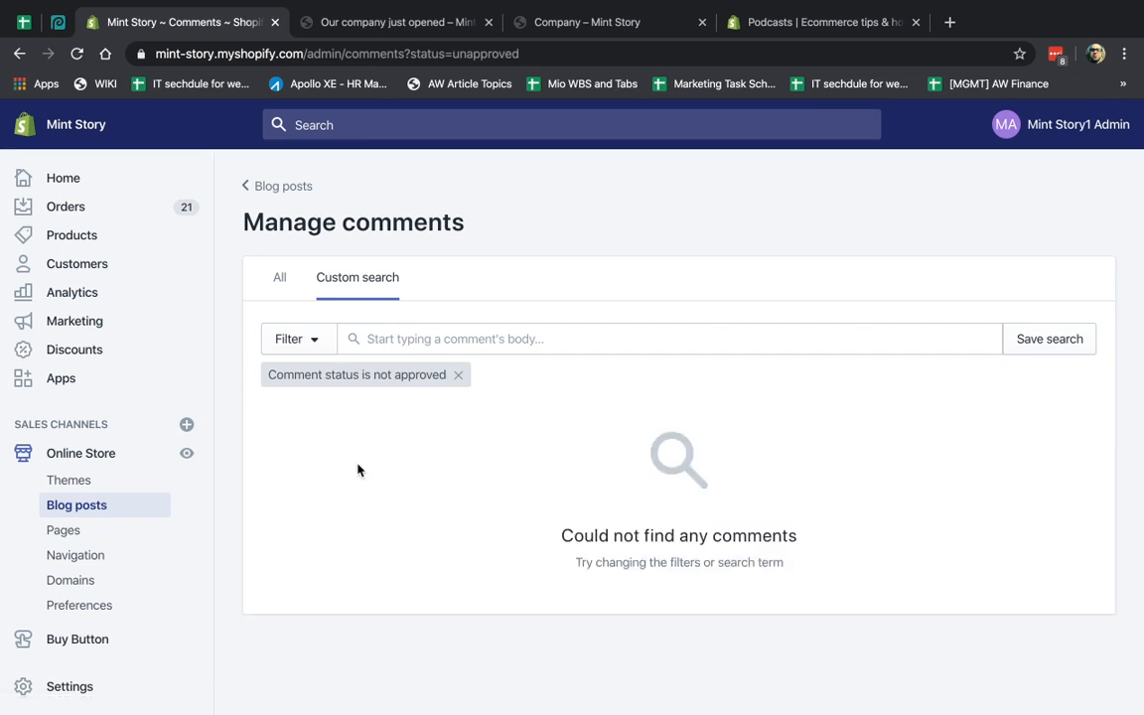
- Clear the not-approved filter, select the approved comment, and return to the storefront article
{"action": "left_click", "coordinate": [279, 277]}
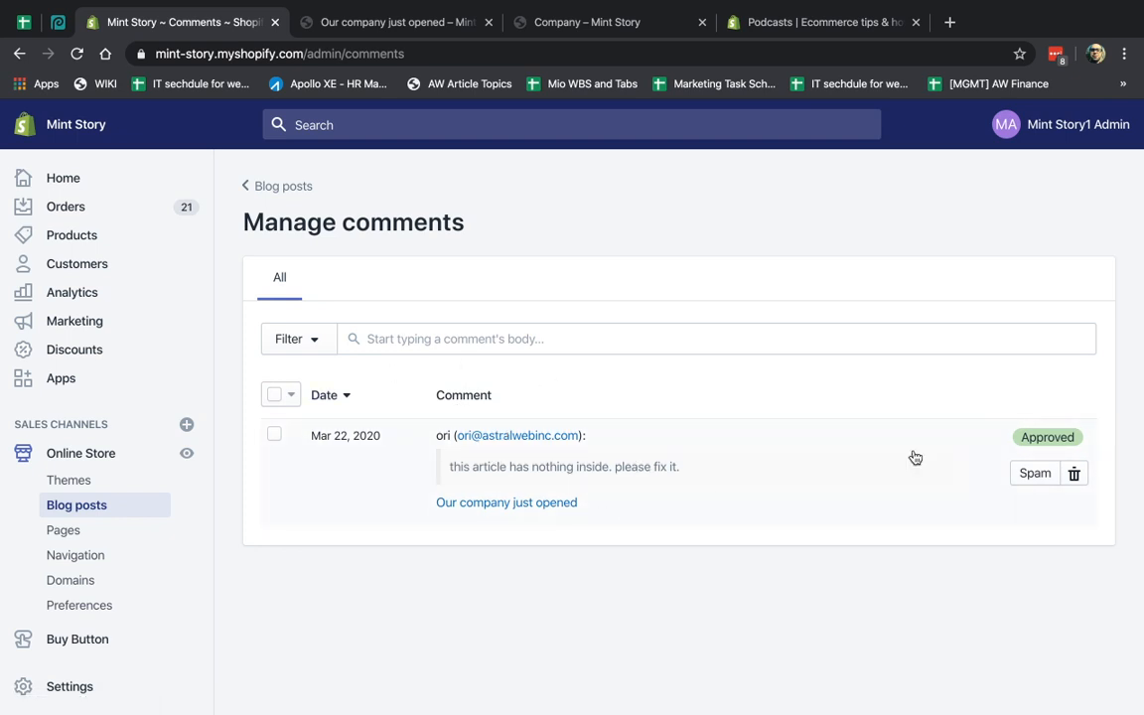
{"action": "mouse_move", "coordinate": [562, 481]}
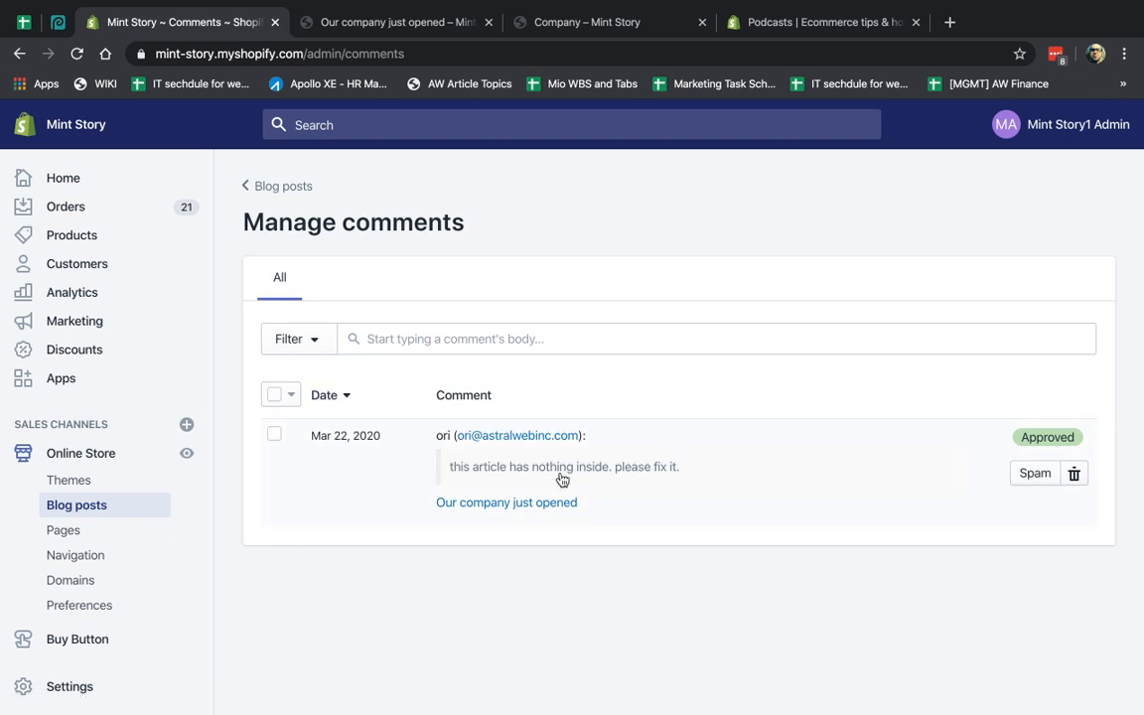
{"action": "left_click", "coordinate": [274, 394]}
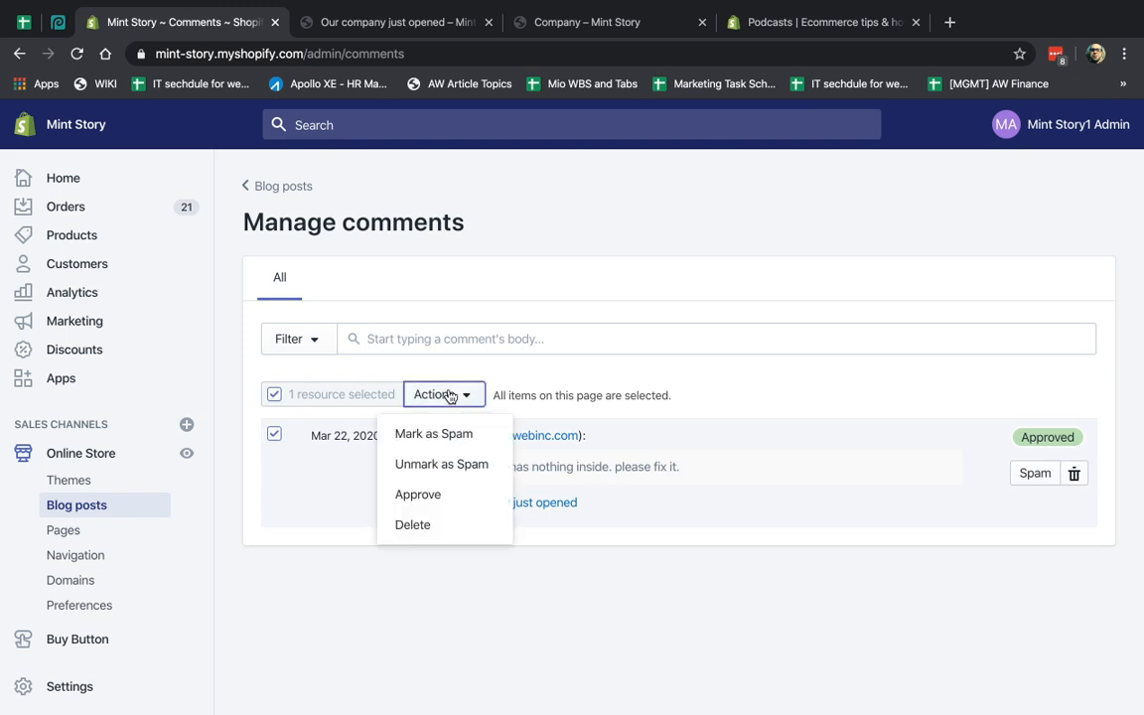
{"action": "mouse_move", "coordinate": [530, 358]}
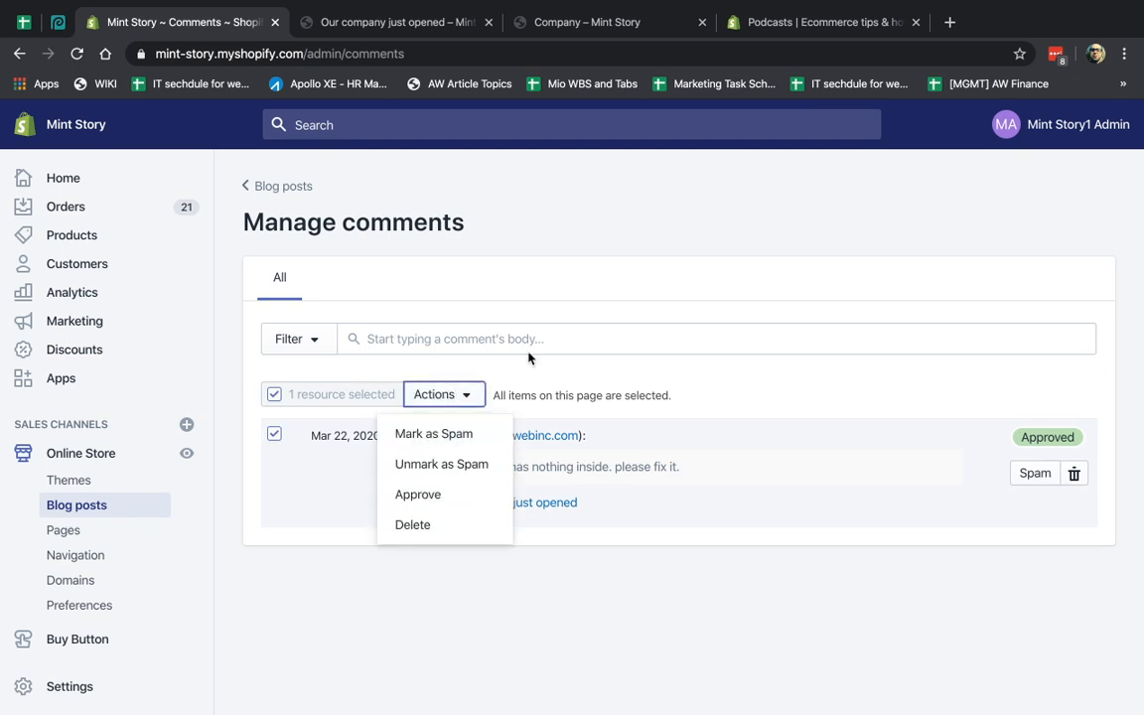
{"action": "left_click", "coordinate": [396, 22]}
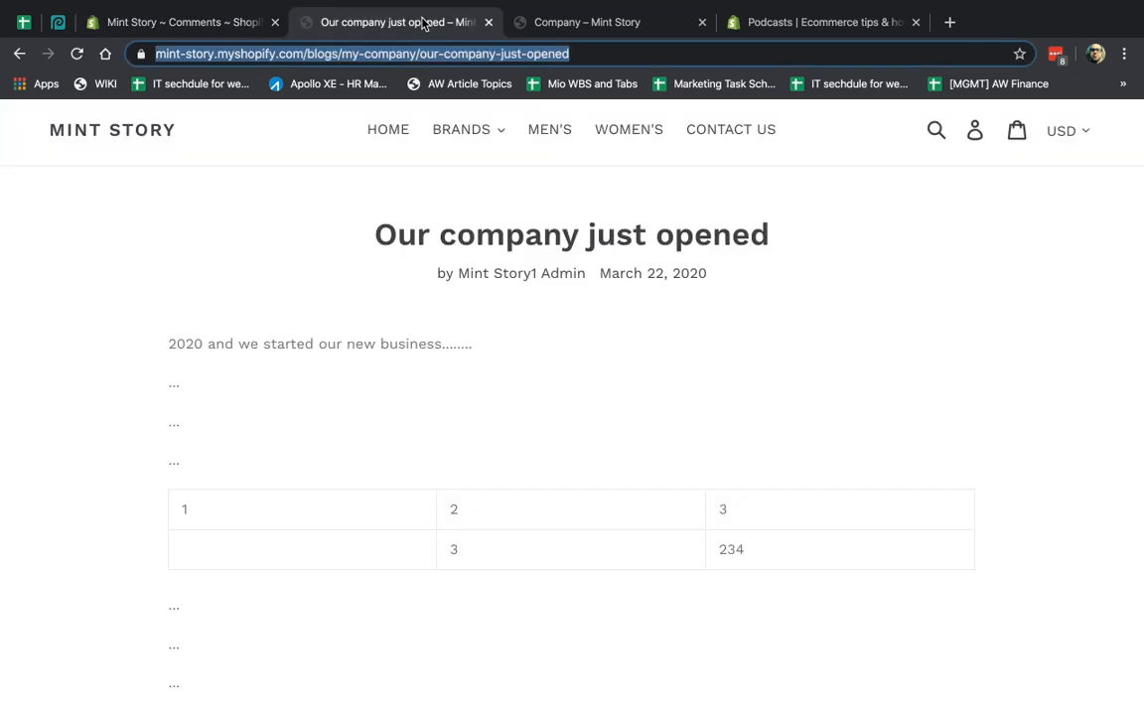
- Check the approved comment on the storefront article, go back to the News blog, then return to admin
{"action": "scroll", "scroll_direction": "down", "scroll_amount": 3}
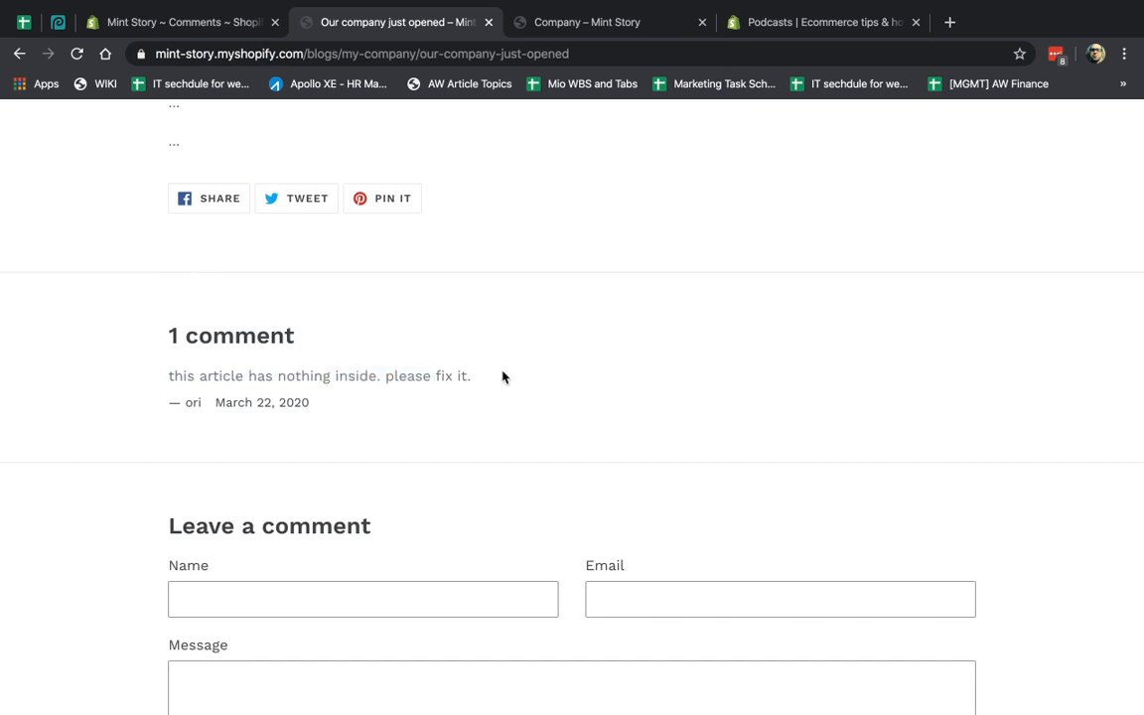
{"action": "scroll", "scroll_direction": "up", "scroll_amount": 3}
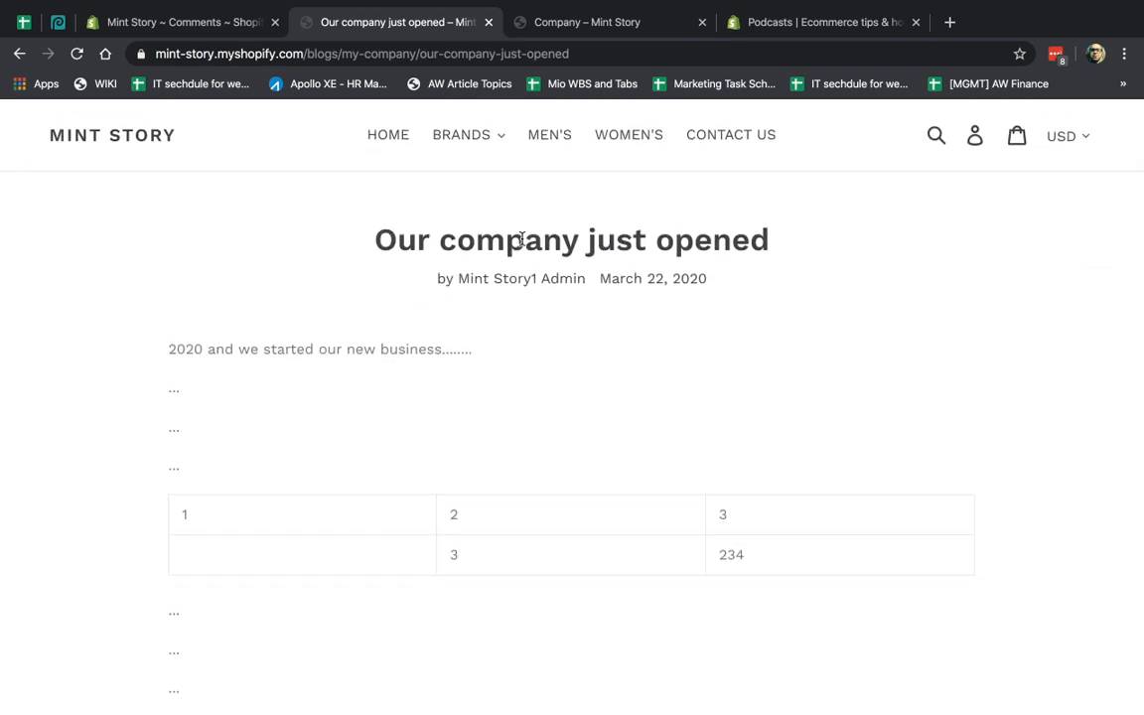
{"action": "left_click", "coordinate": [18, 53]}
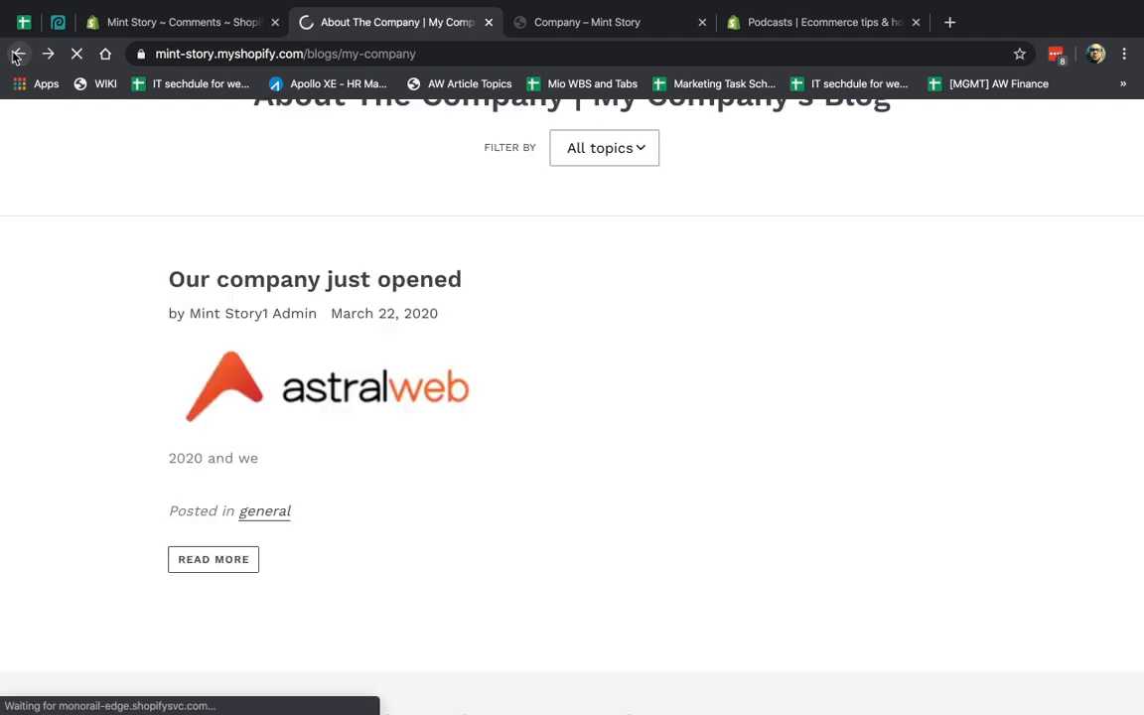
{"action": "left_click", "coordinate": [18, 53]}
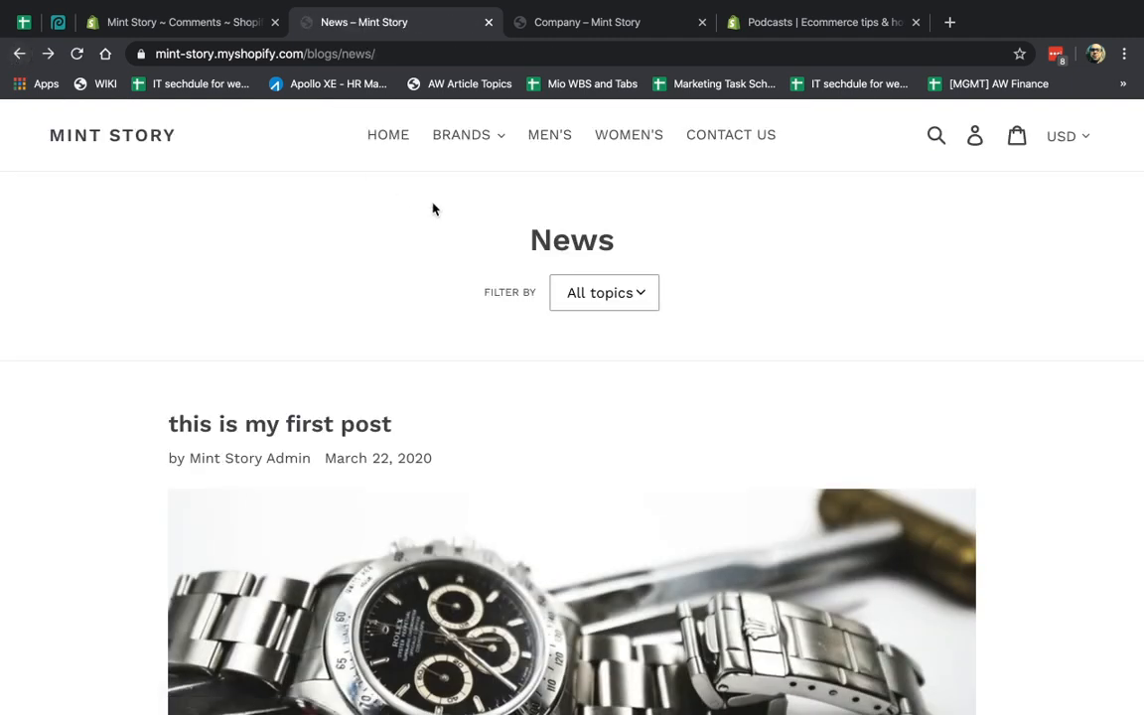
{"action": "left_click", "coordinate": [179, 22]}
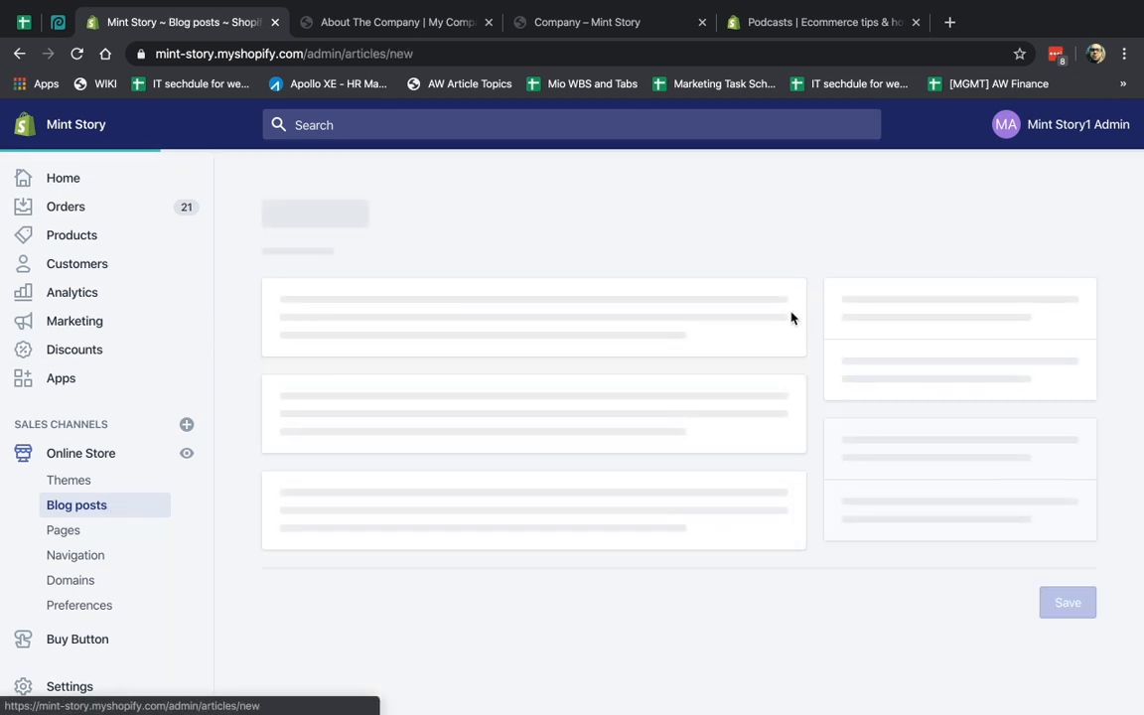
- Create post '2nd article' with body 'is atest' and excerpt 'this' in About The Company, and save
{"action": "type", "text": "2nd article"}
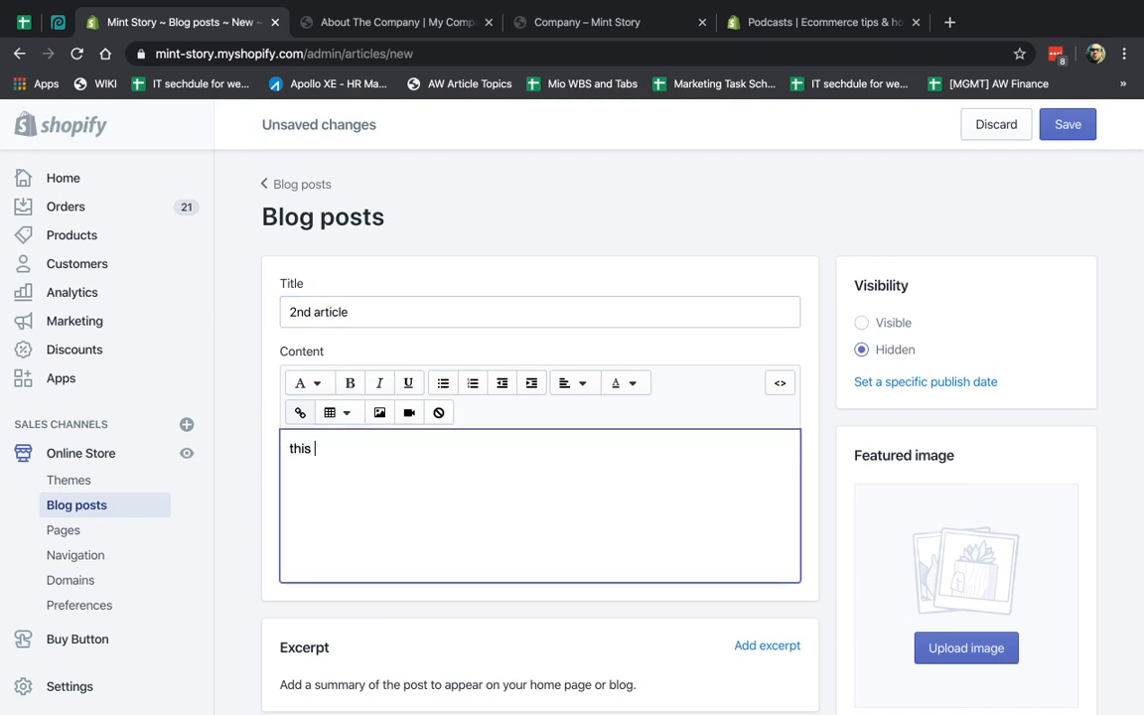
{"action": "type", "text": "is atest"}
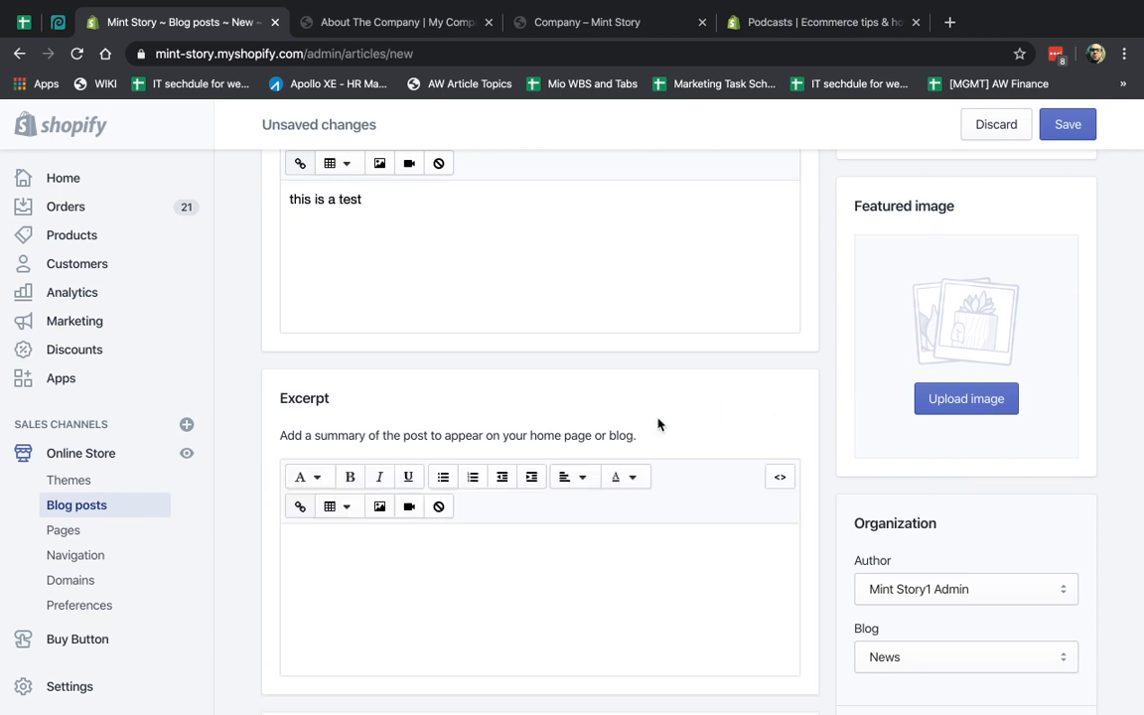
{"action": "type", "text": "this"}
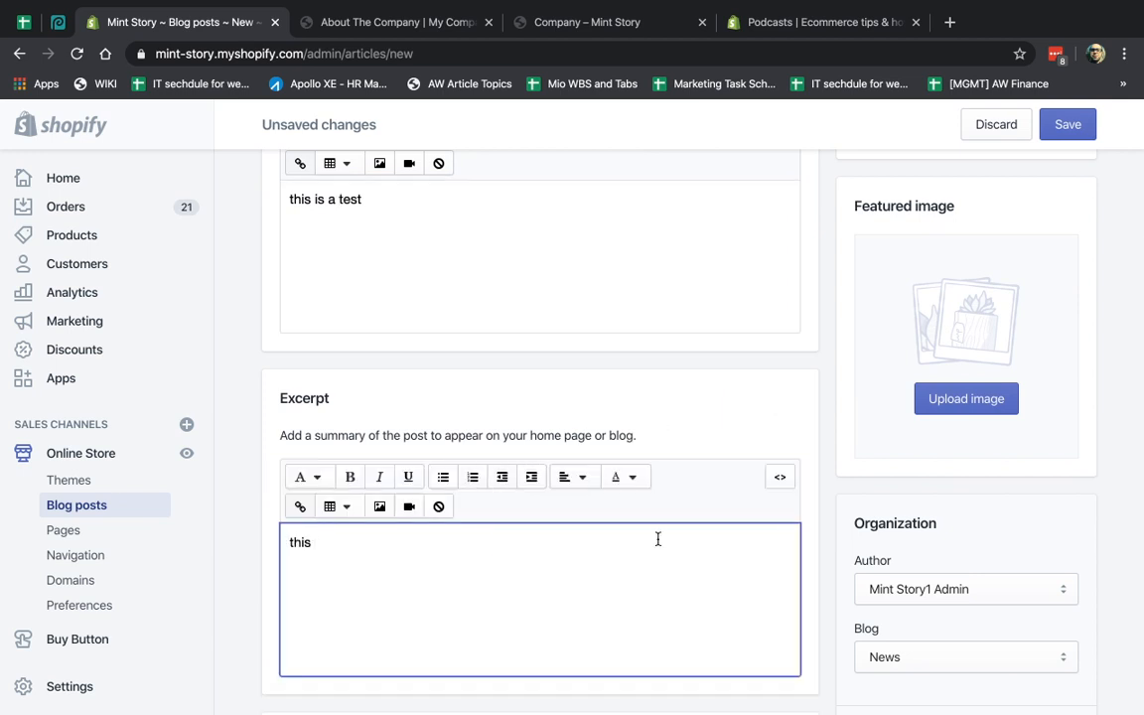
{"action": "left_click", "coordinate": [962, 656]}
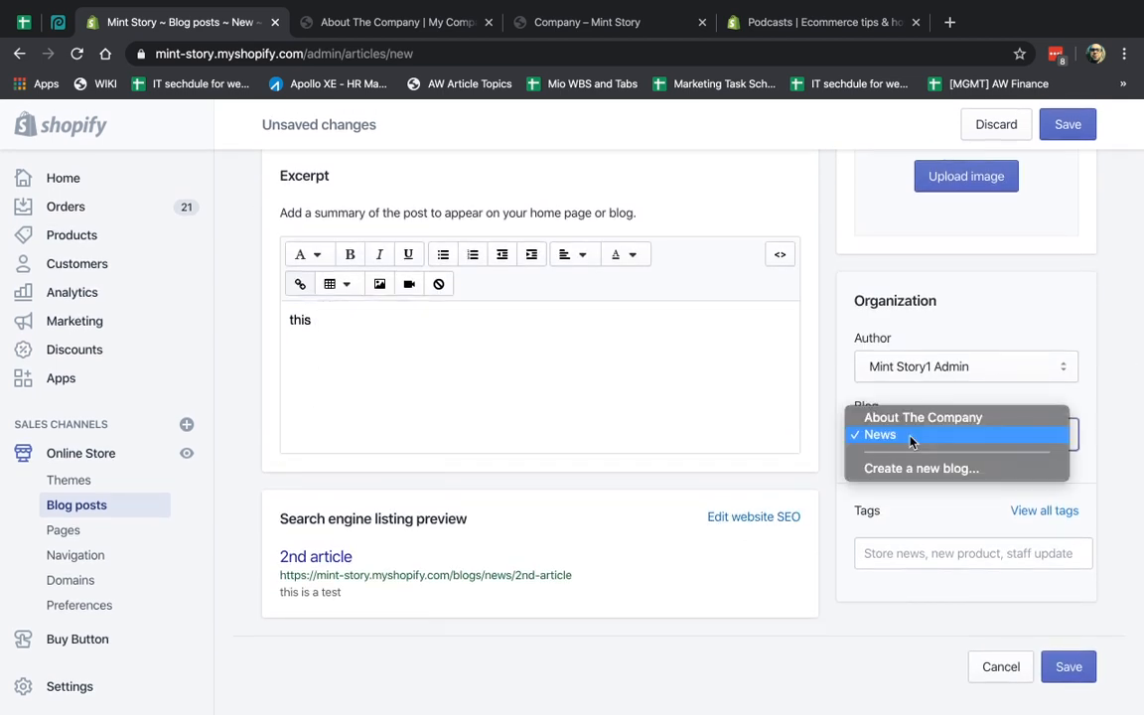
{"action": "left_click", "coordinate": [923, 417]}
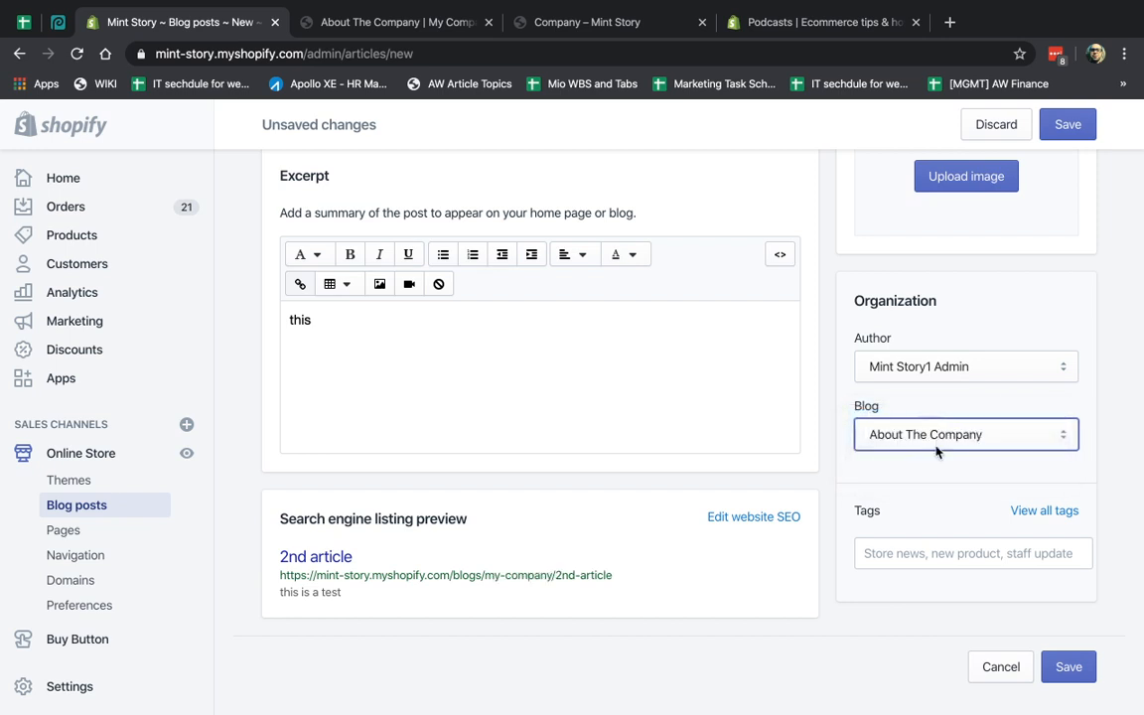
{"action": "mouse_move", "coordinate": [889, 608]}
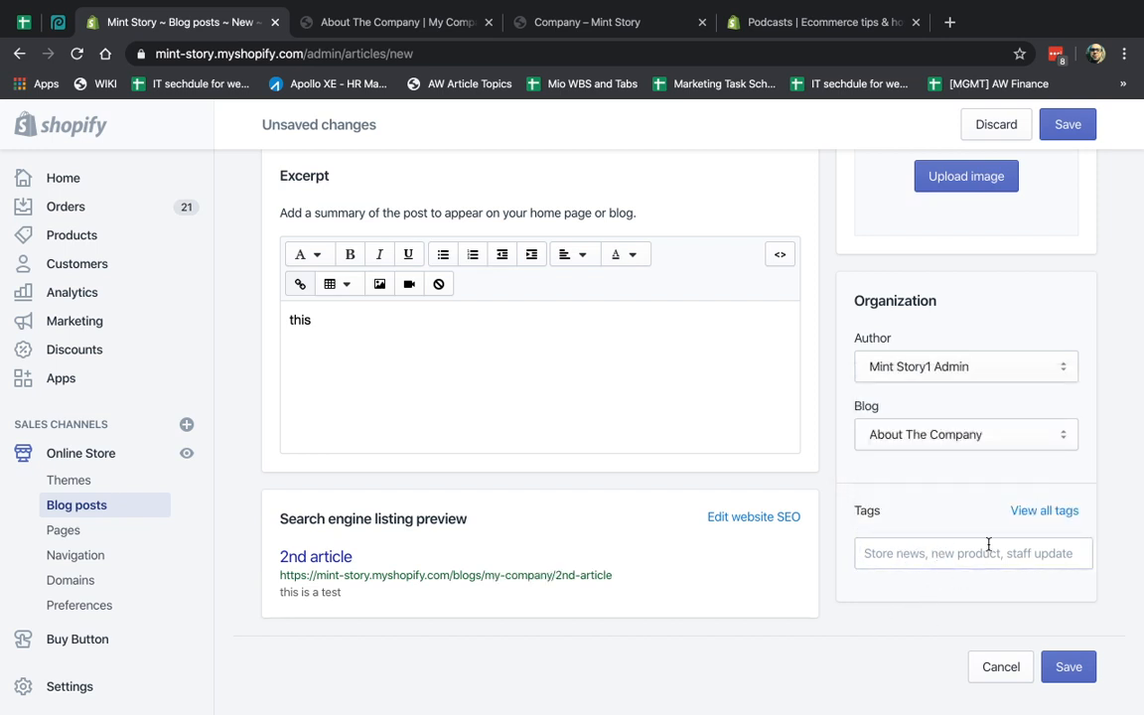
{"action": "type", "text": "new"}
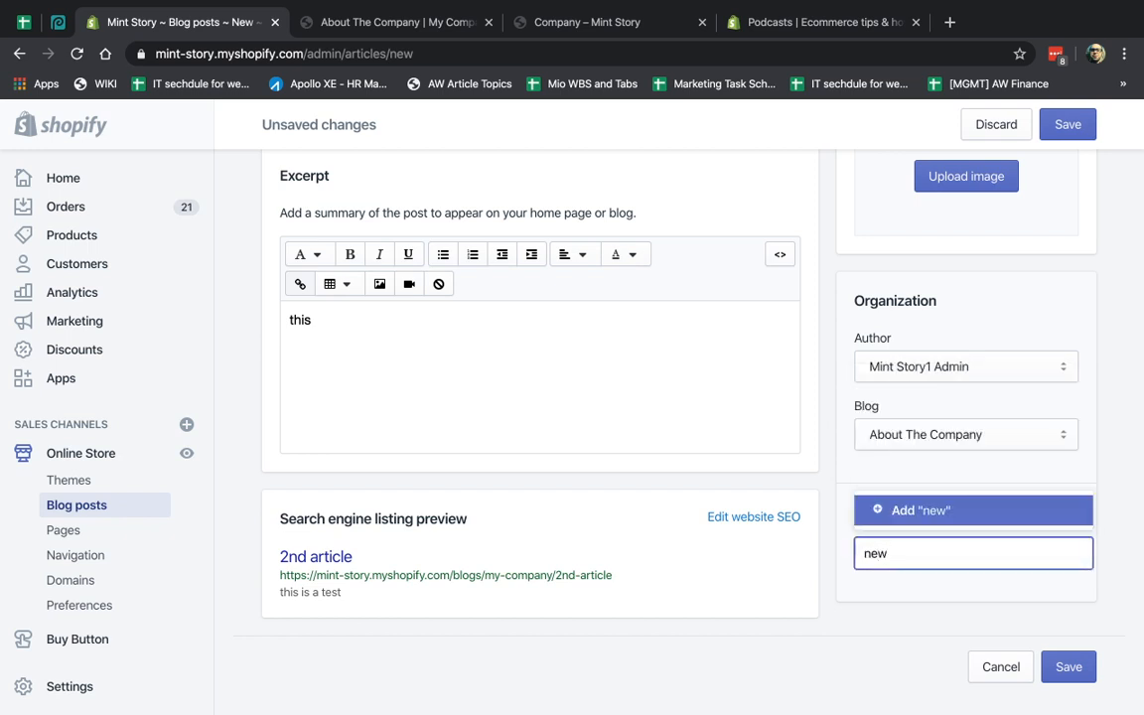
{"action": "scroll", "scroll_direction": "up", "scroll_amount": 3}
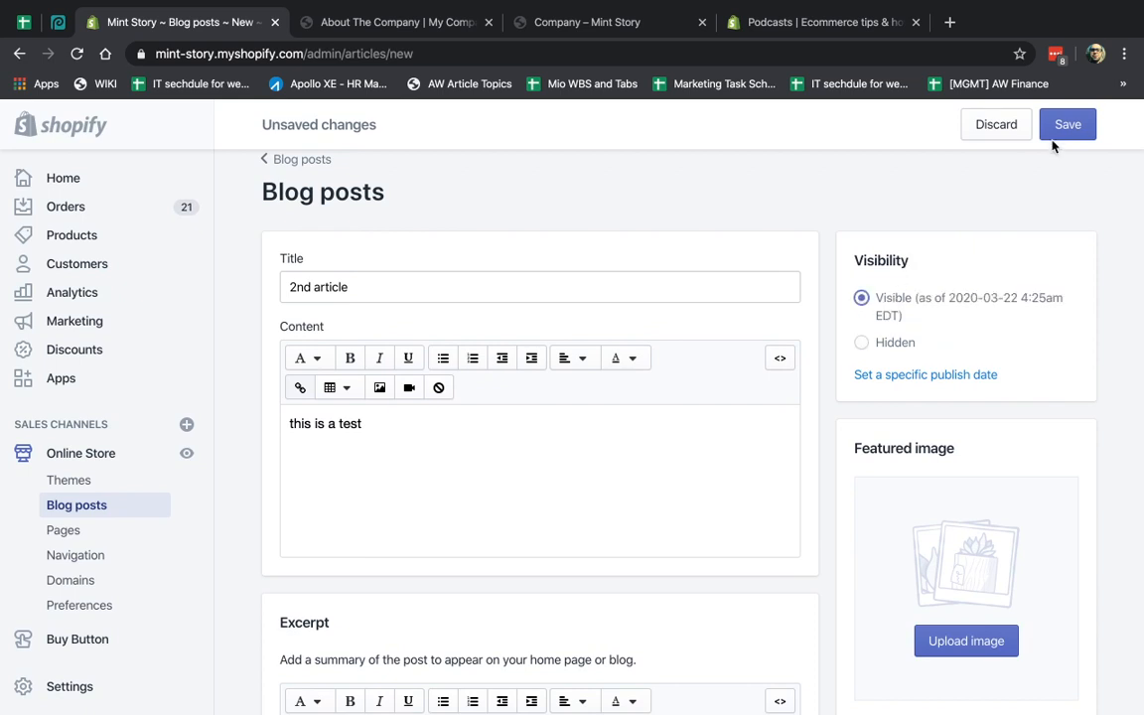
{"action": "left_click", "coordinate": [395, 22]}
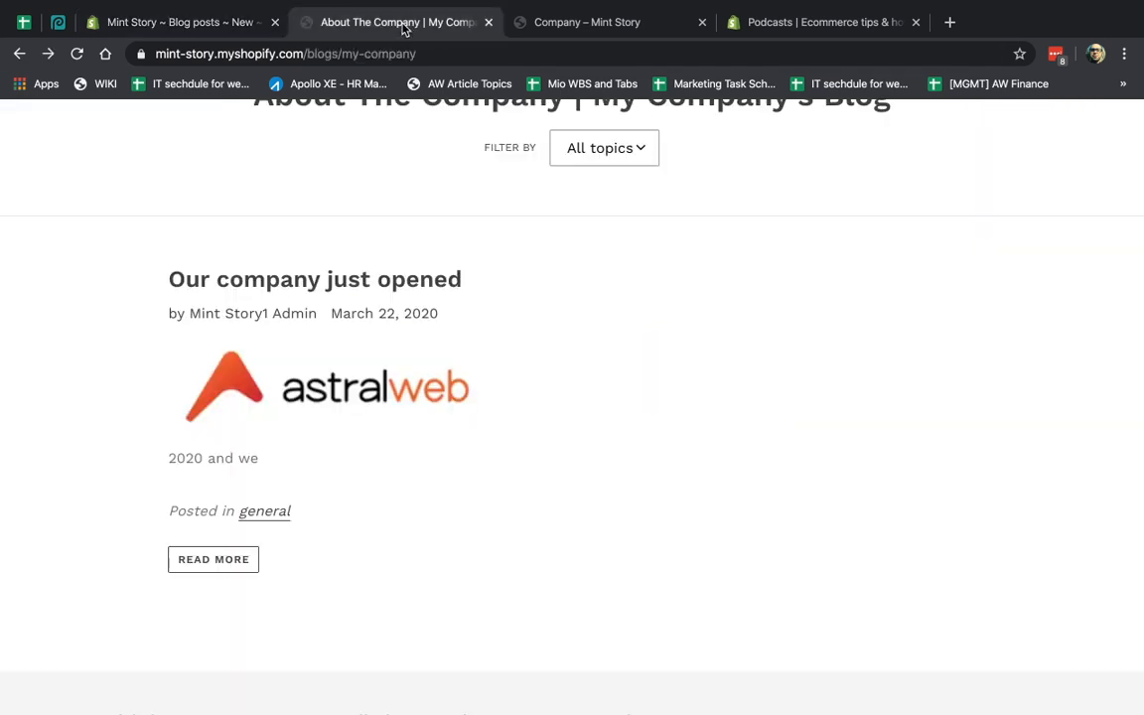
- View '2nd article' in the storefront blog, then open the admin Blog posts list
{"action": "scroll", "scroll_direction": "up", "scroll_amount": 3}
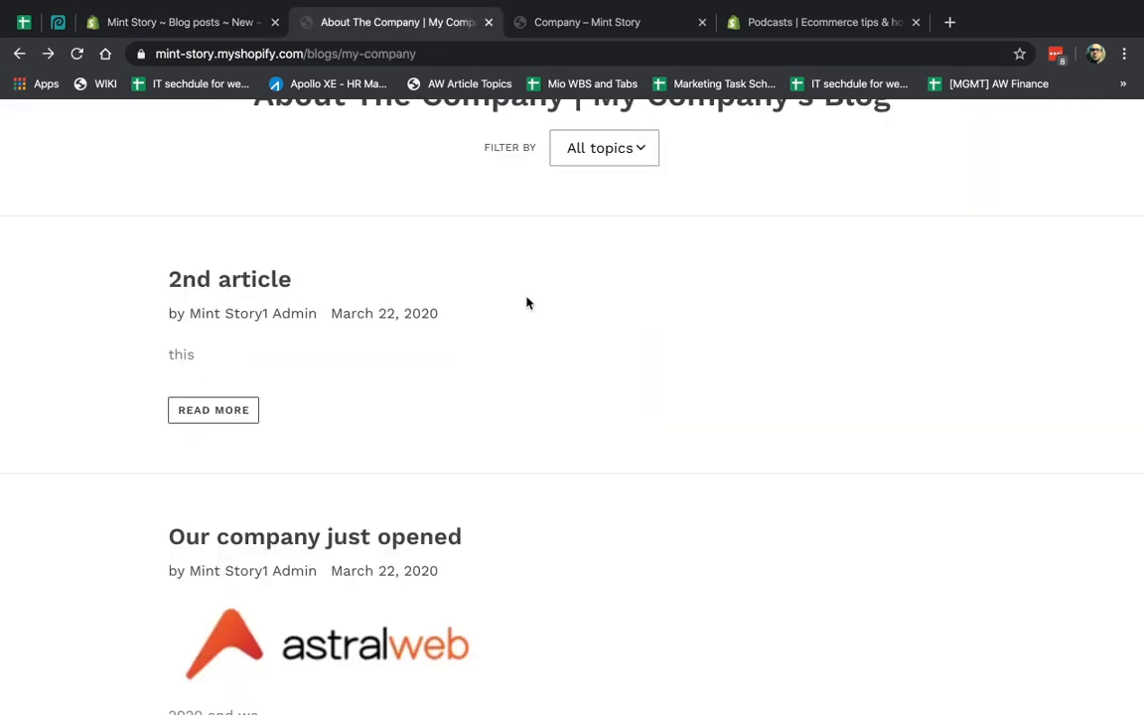
{"action": "scroll", "scroll_direction": "down", "scroll_amount": 3}
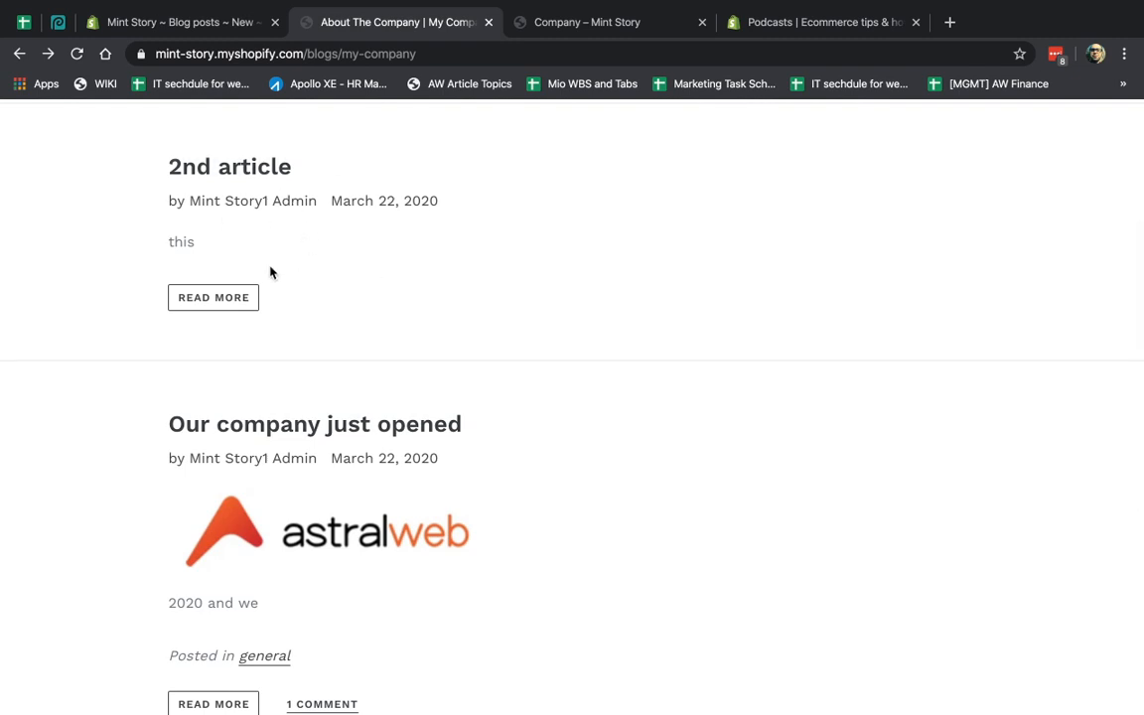
{"action": "left_click", "coordinate": [229, 166]}
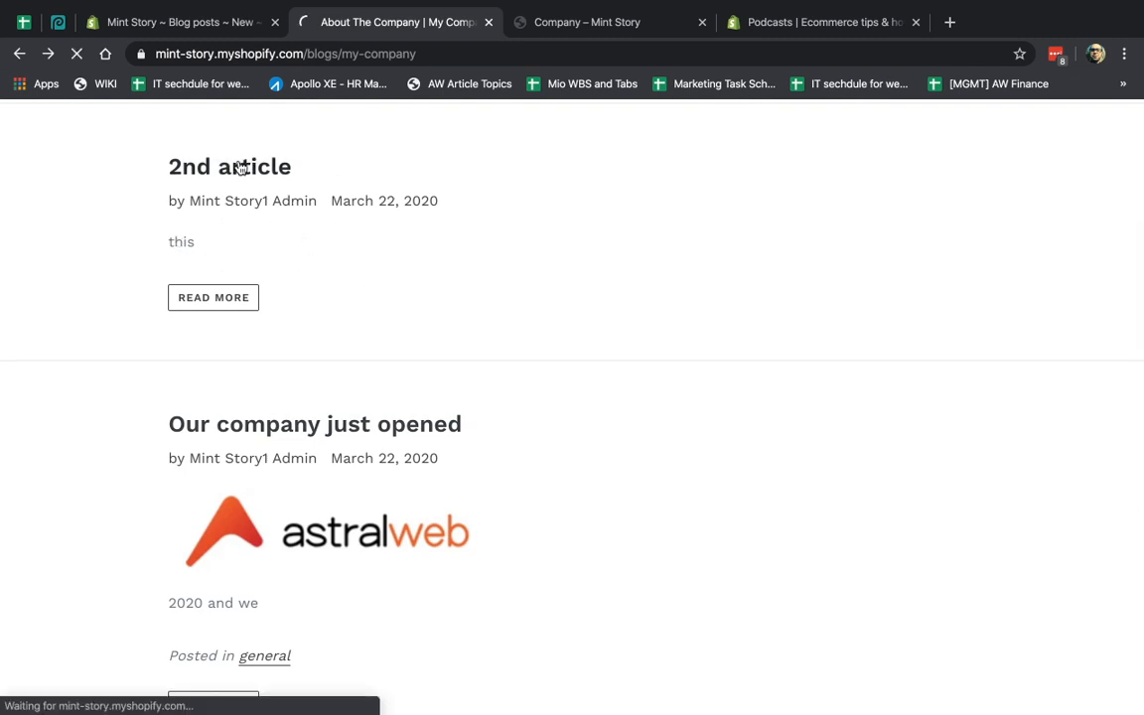
{"action": "left_click", "coordinate": [229, 165]}
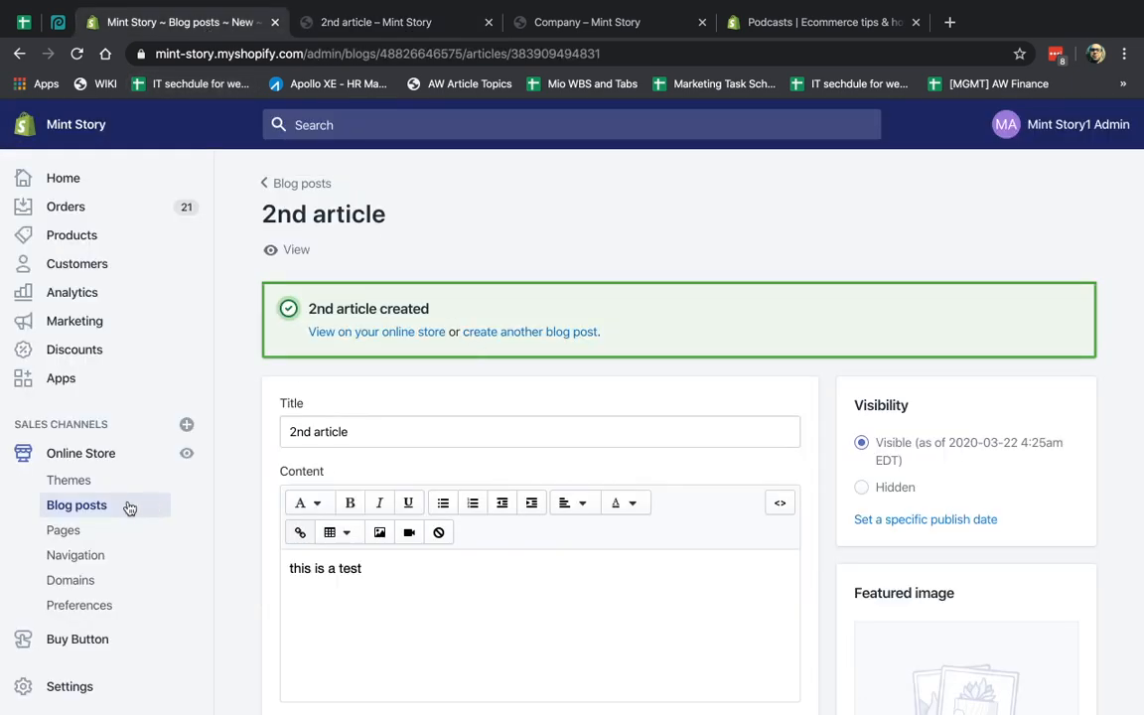
{"action": "left_click", "coordinate": [77, 504]}
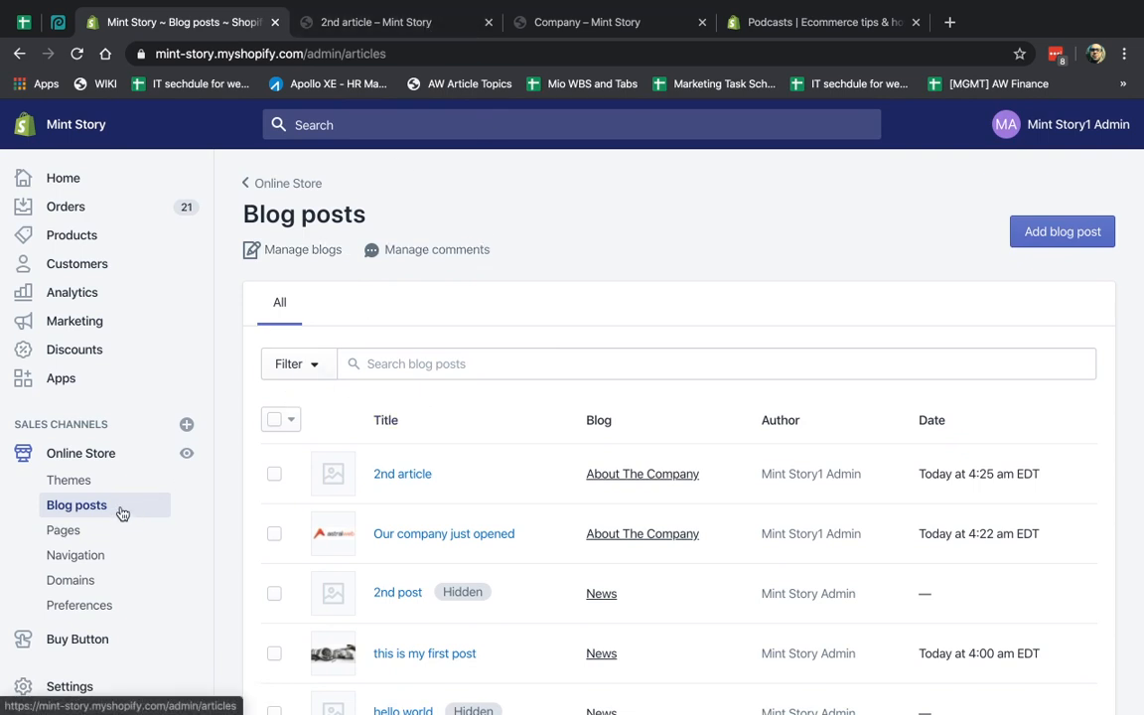
{"action": "mouse_move", "coordinate": [420, 488]}
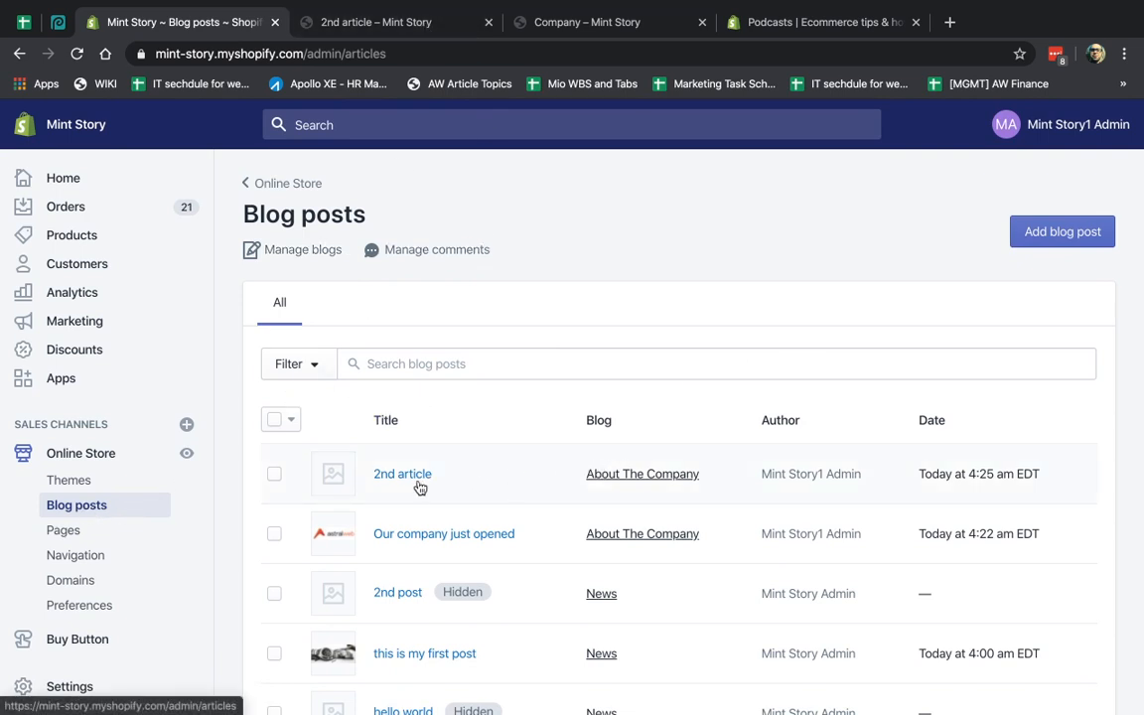
- Start a new post titled '3rd article', add its excerpt, and make it visible
{"action": "left_click", "coordinate": [1061, 232]}
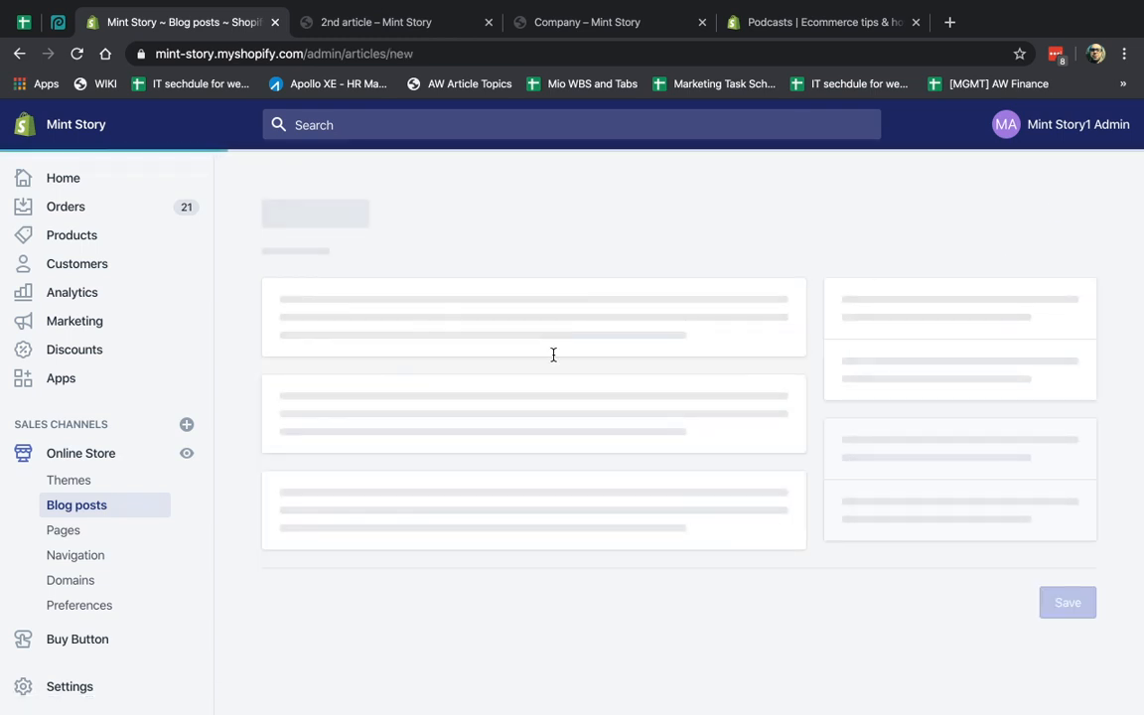
{"action": "type", "text": "3d"}
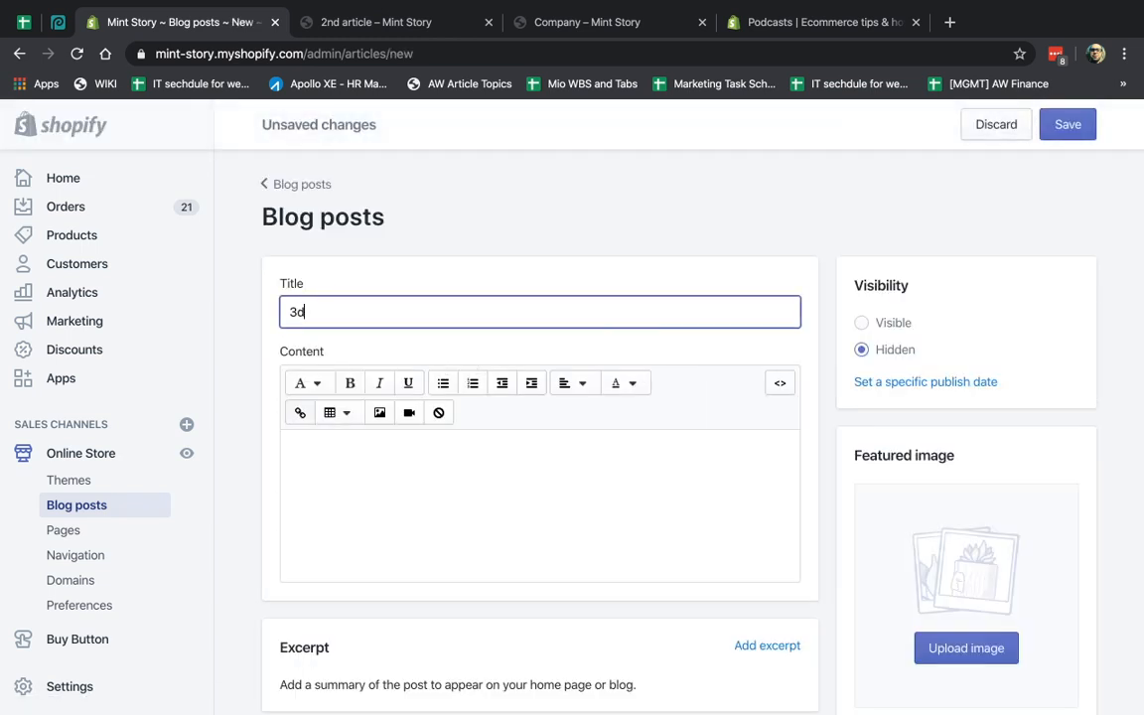
{"action": "type", "text": "rd article"}
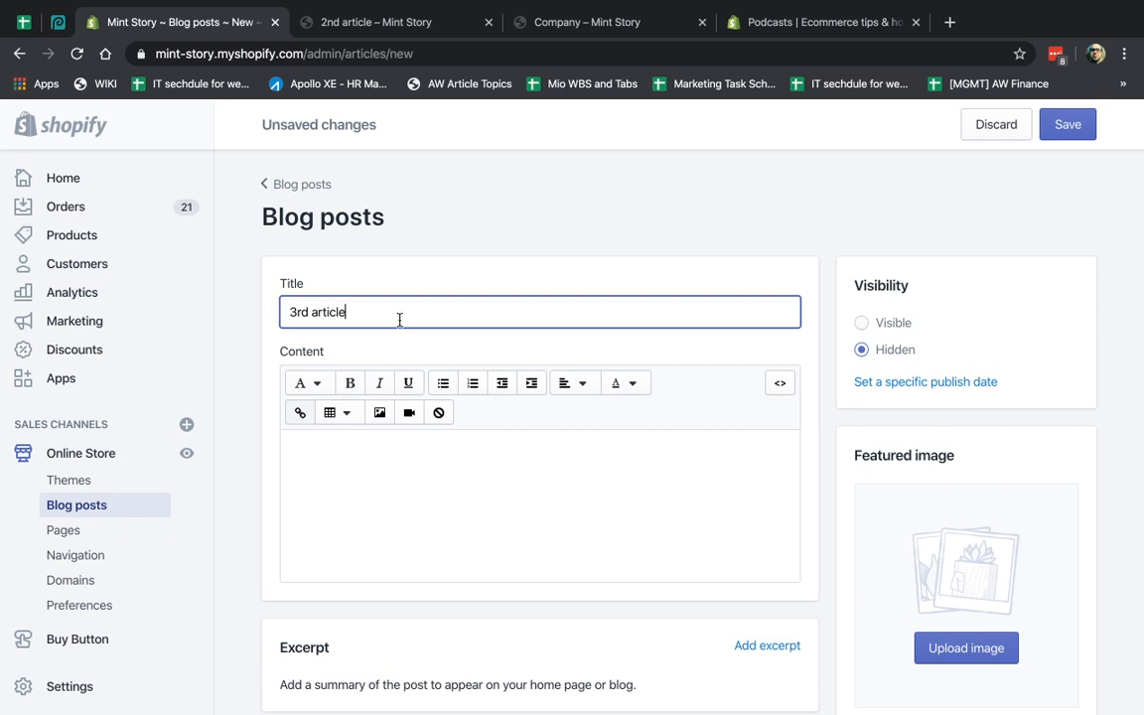
{"action": "scroll", "scroll_direction": "down", "scroll_amount": 3}
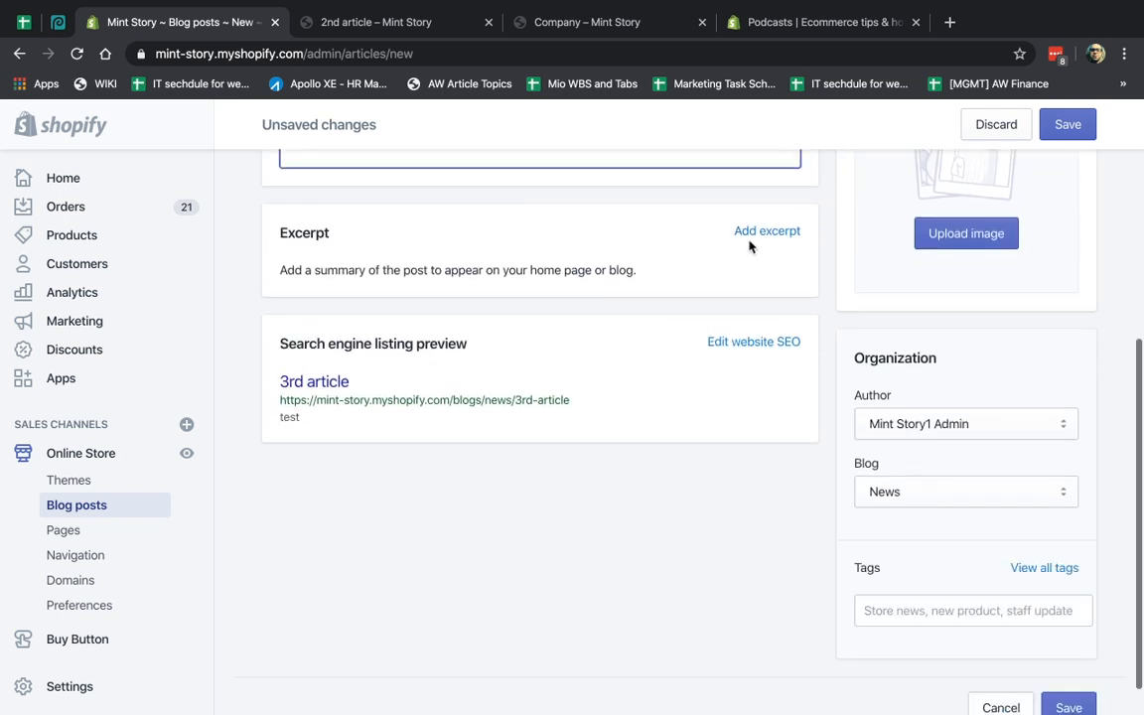
{"action": "left_click", "coordinate": [767, 231]}
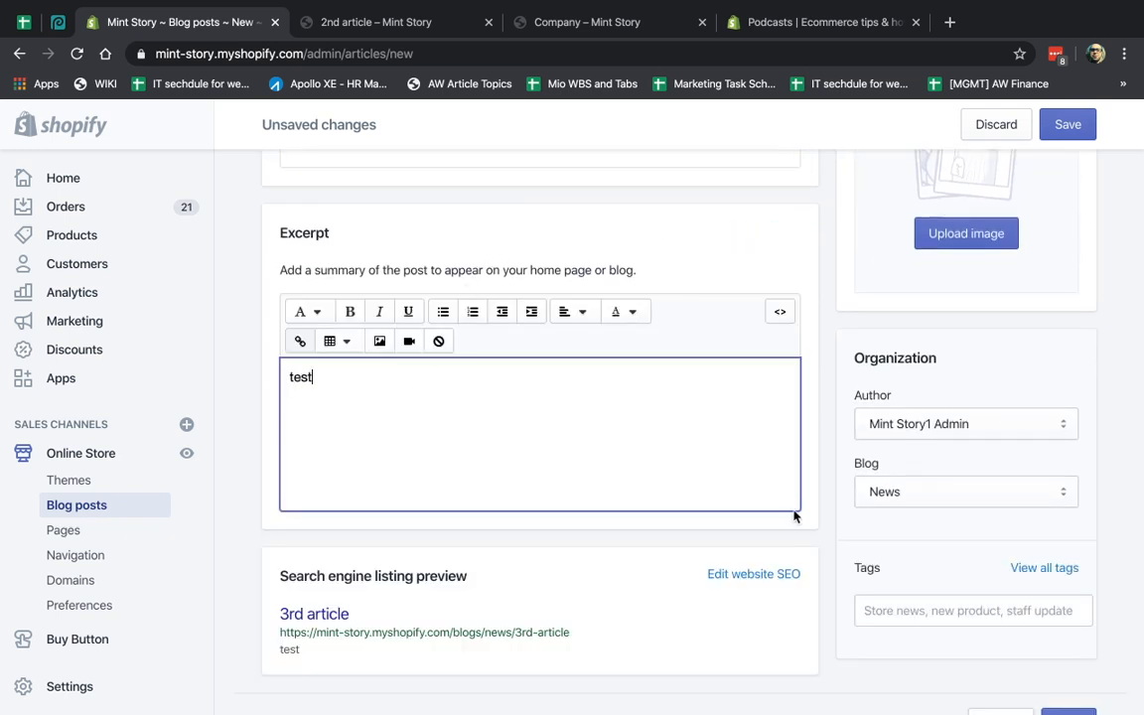
{"action": "left_click", "coordinate": [963, 491]}
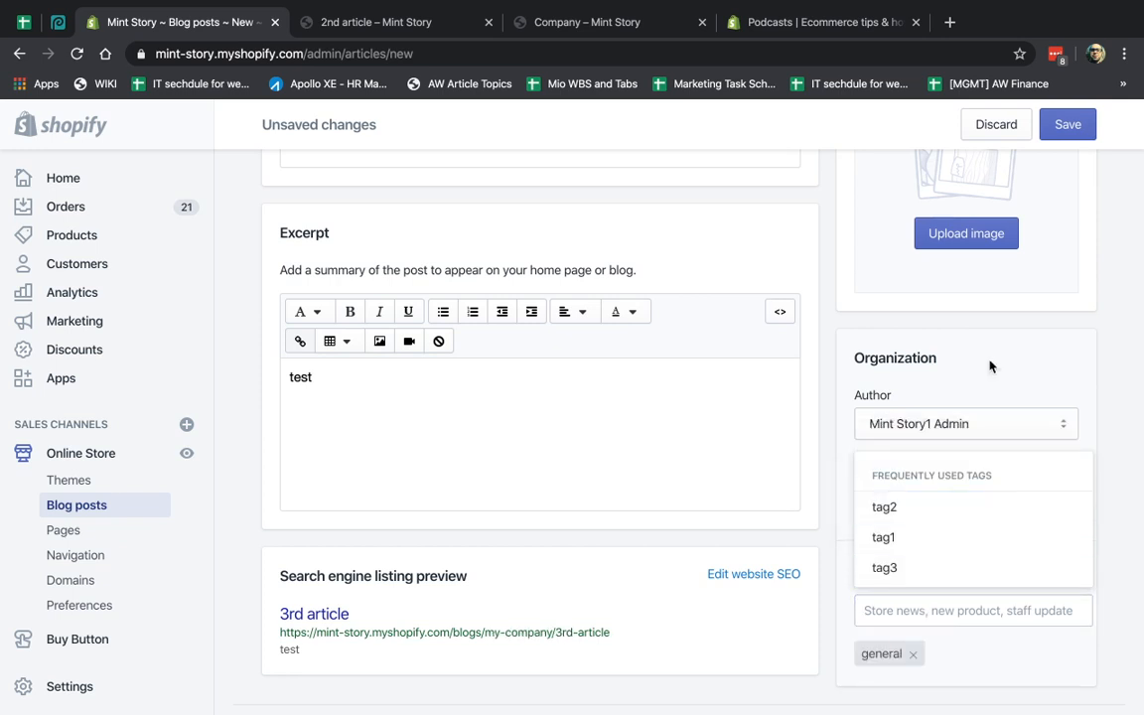
{"action": "scroll", "scroll_direction": "up", "scroll_amount": 3}
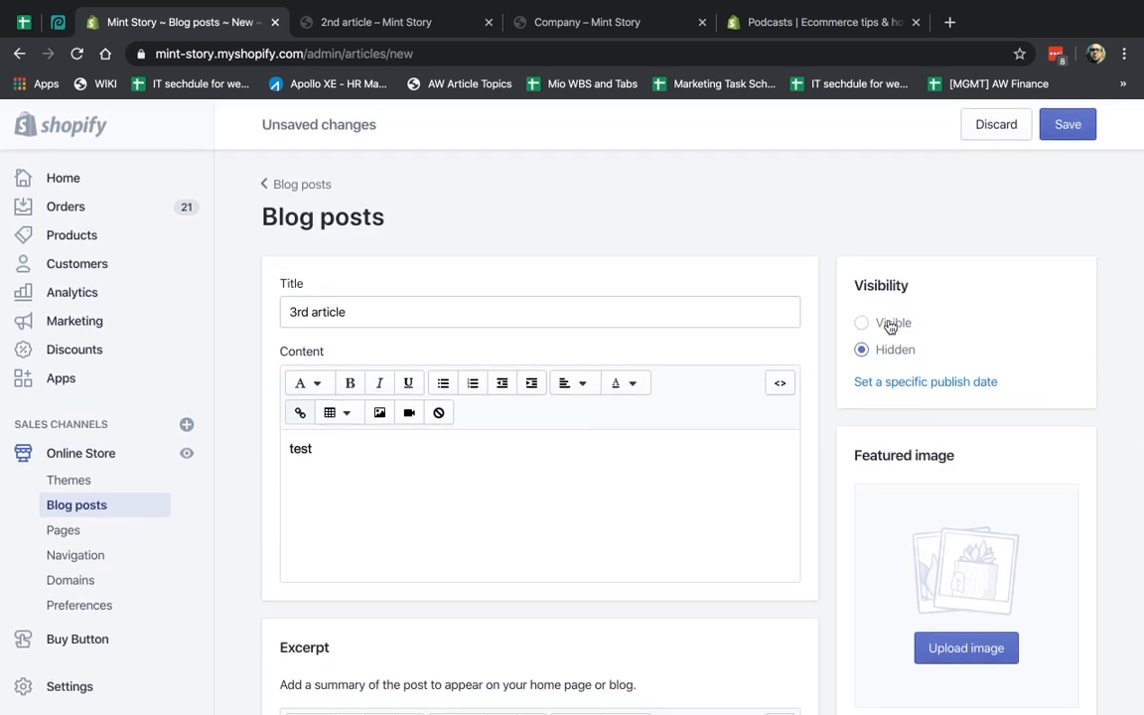
{"action": "left_click", "coordinate": [387, 22]}
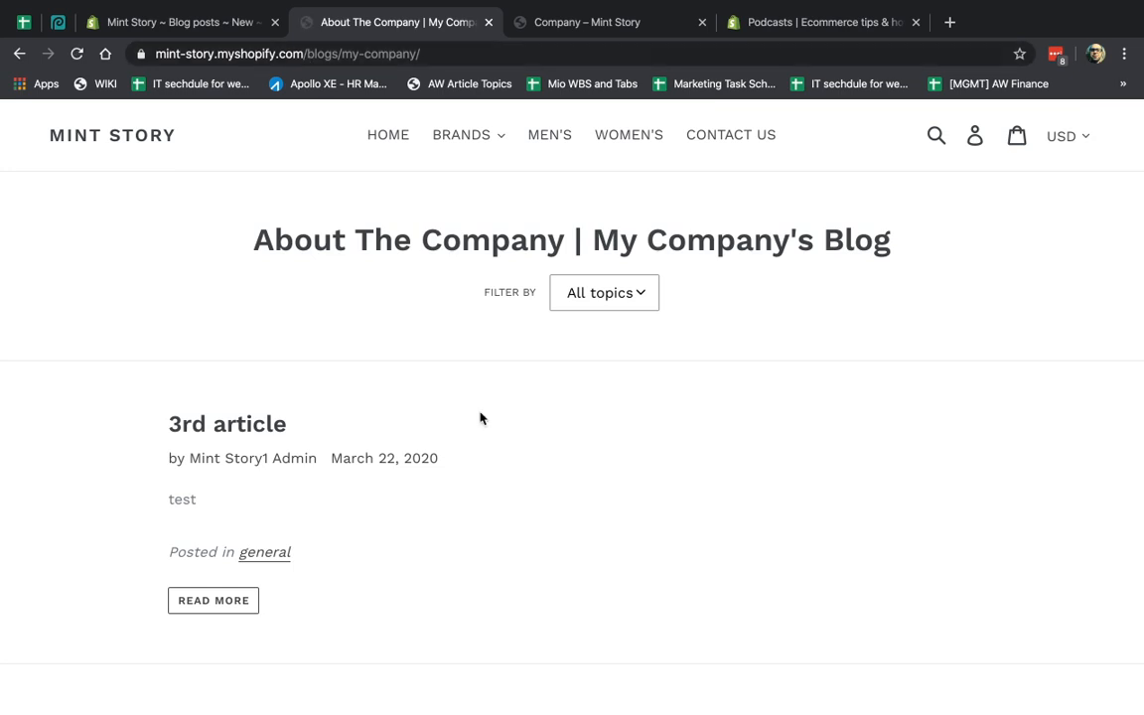
- Scroll through the storefront About The Company blog's three articles and the general-topic results
{"action": "scroll", "scroll_direction": "down", "scroll_amount": 3}
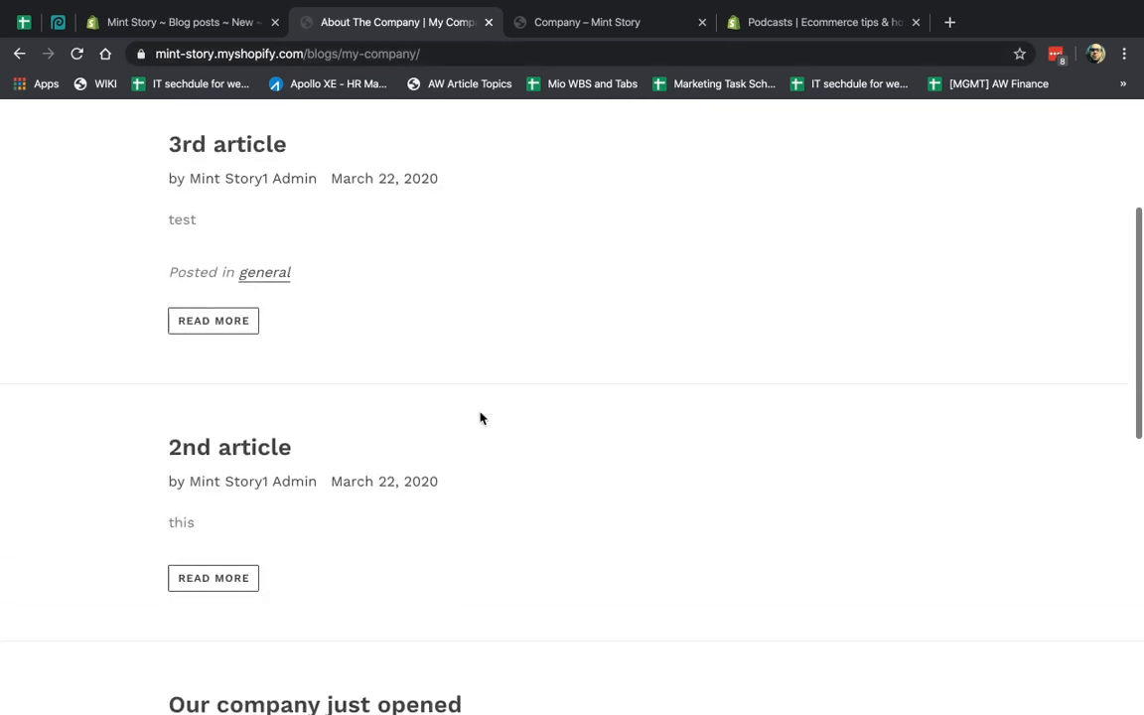
{"action": "scroll", "scroll_direction": "down", "scroll_amount": 3}
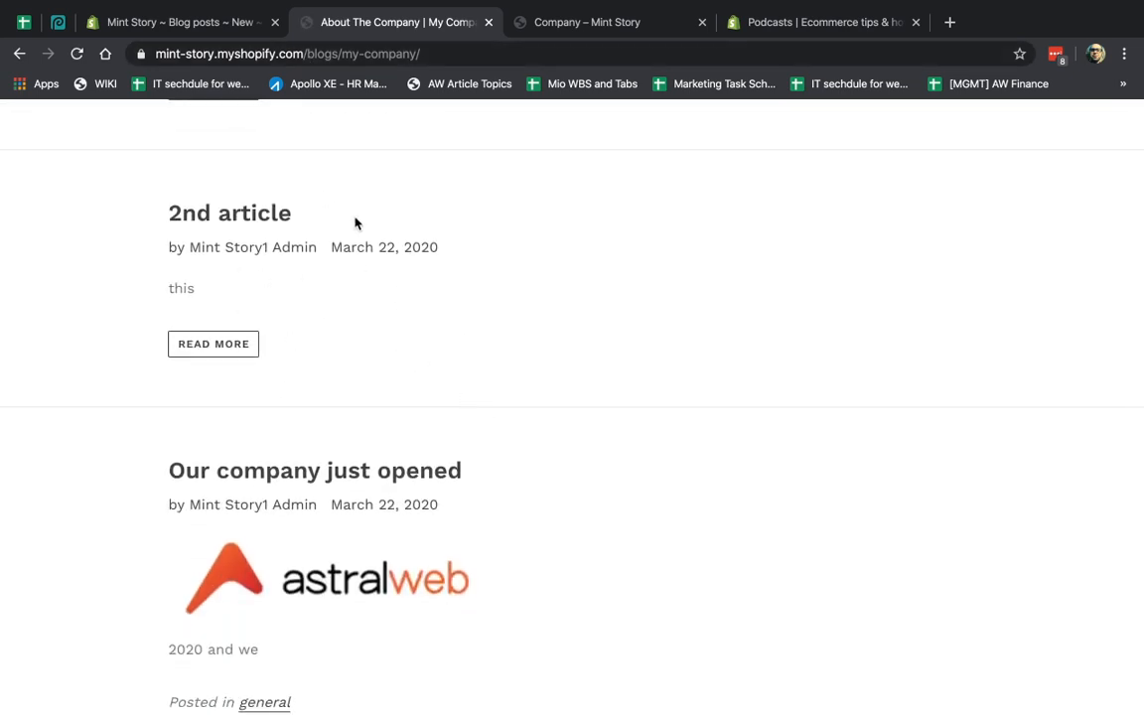
{"action": "mouse_move", "coordinate": [346, 646]}
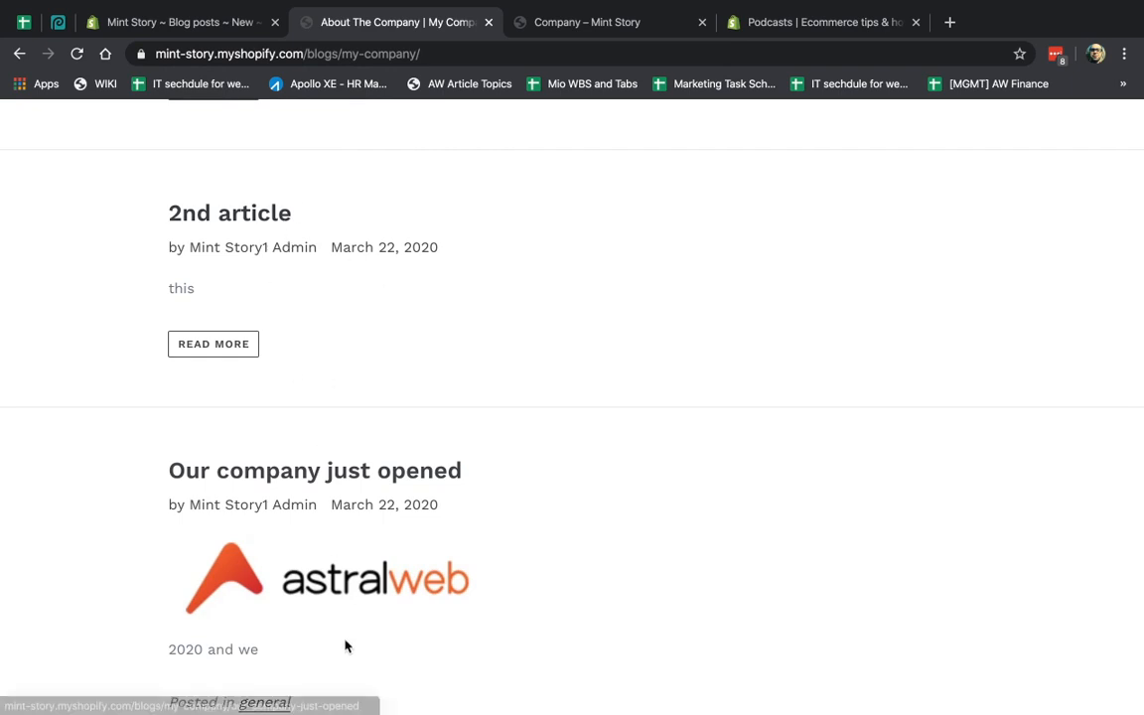
{"action": "scroll", "scroll_direction": "up", "scroll_amount": 3}
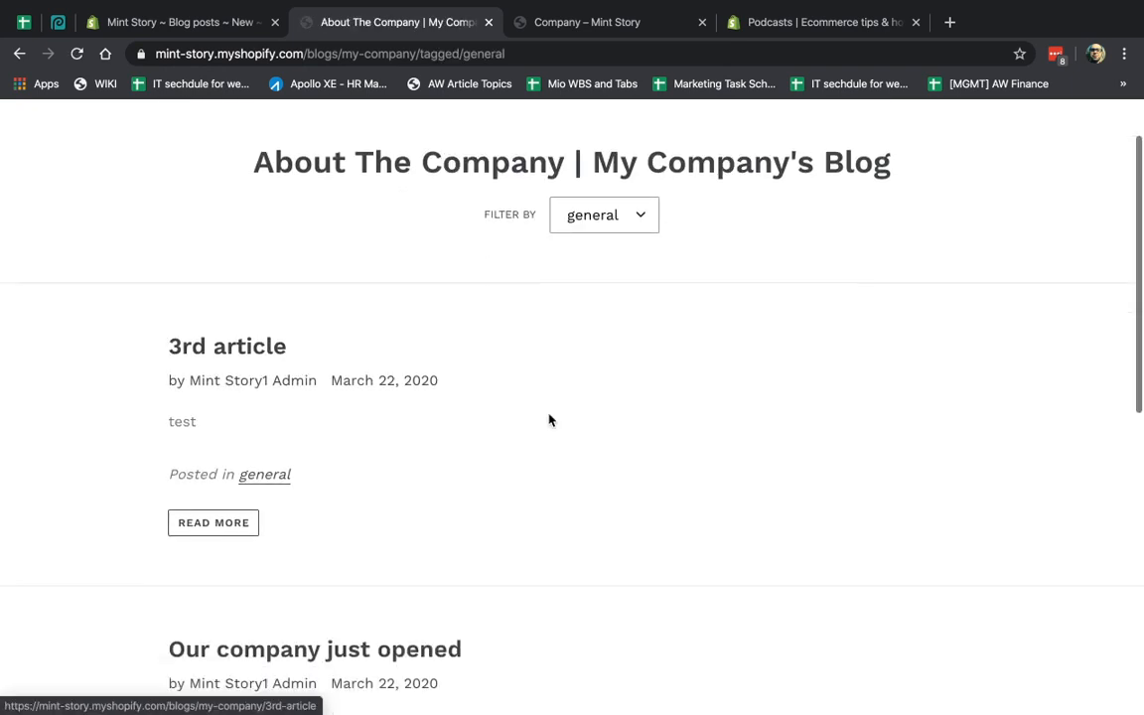
{"action": "scroll", "scroll_direction": "down", "scroll_amount": 3}
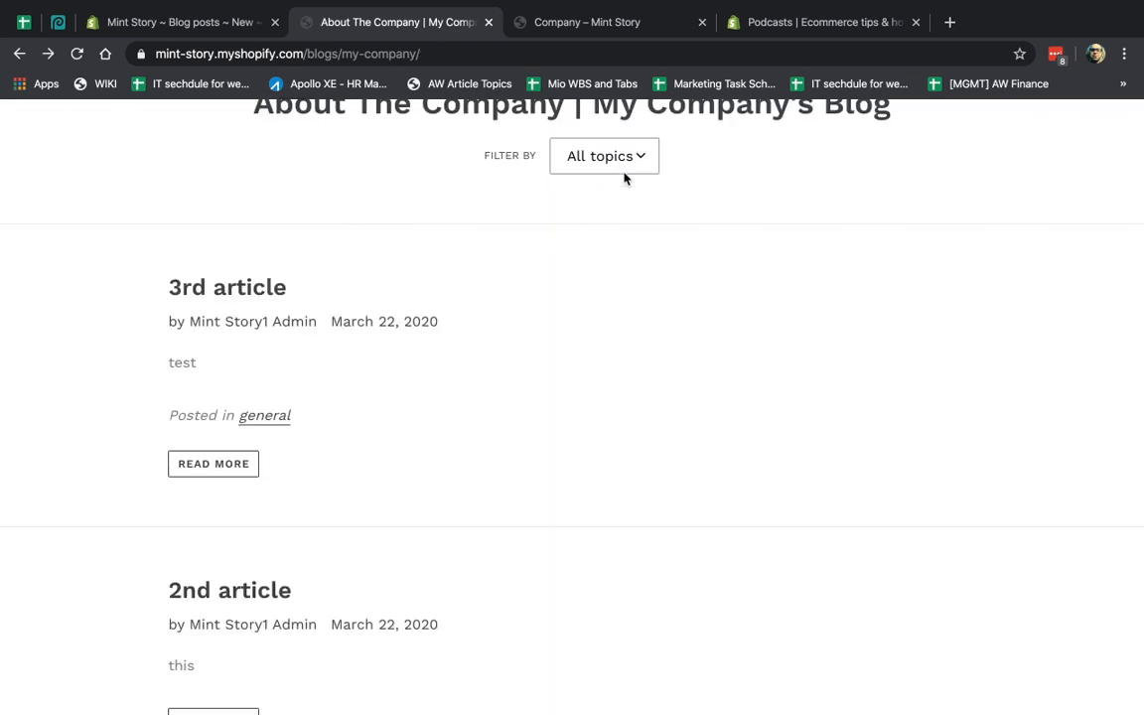
{"action": "mouse_move", "coordinate": [814, 266]}
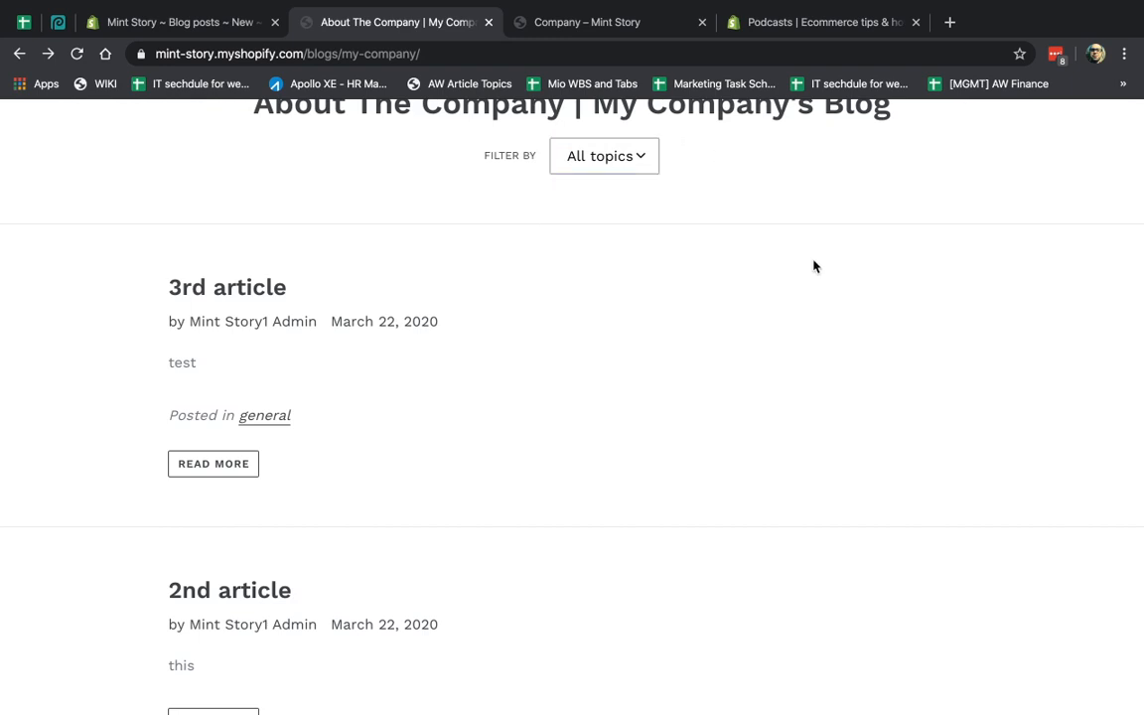
{"action": "scroll", "scroll_direction": "up", "scroll_amount": 3}
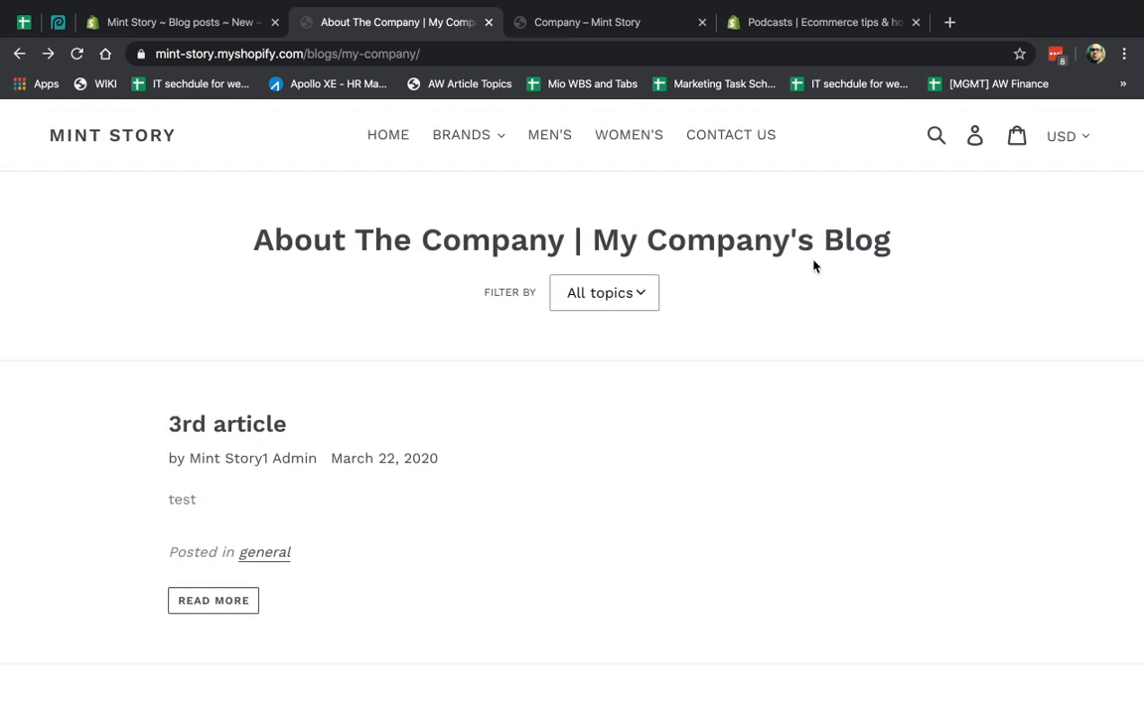
{"action": "mouse_move", "coordinate": [830, 458]}
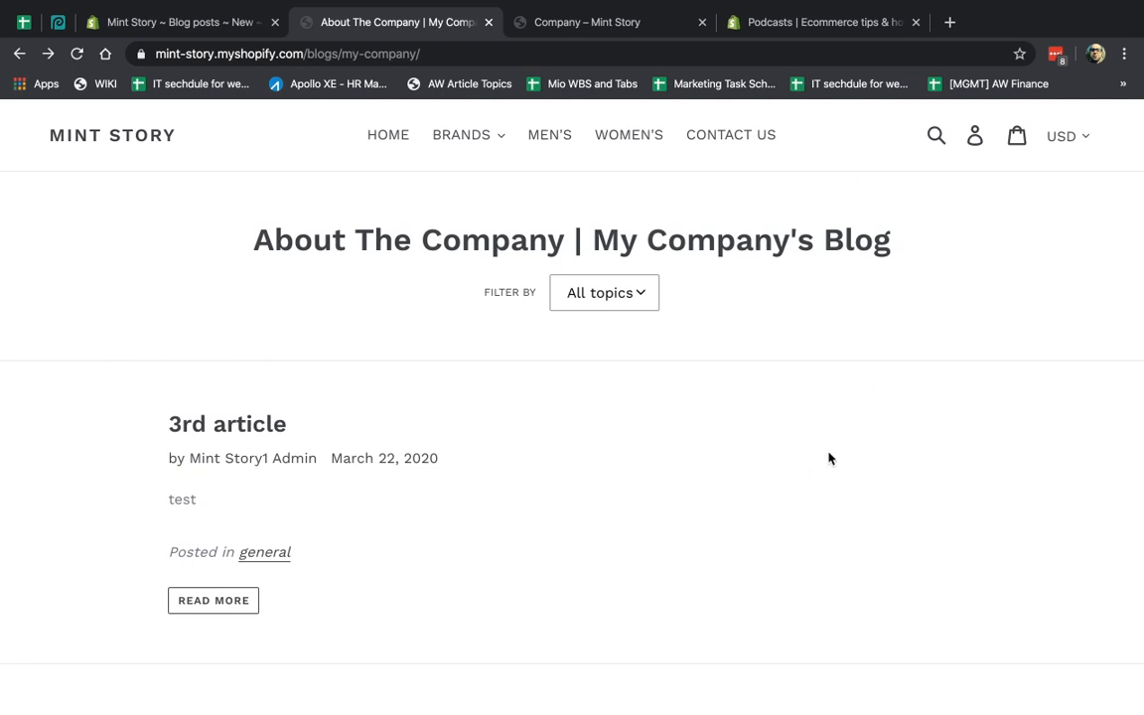
- Save '3rd article', check its author name on the storefront, and open admin account options
{"action": "left_click", "coordinate": [179, 21]}
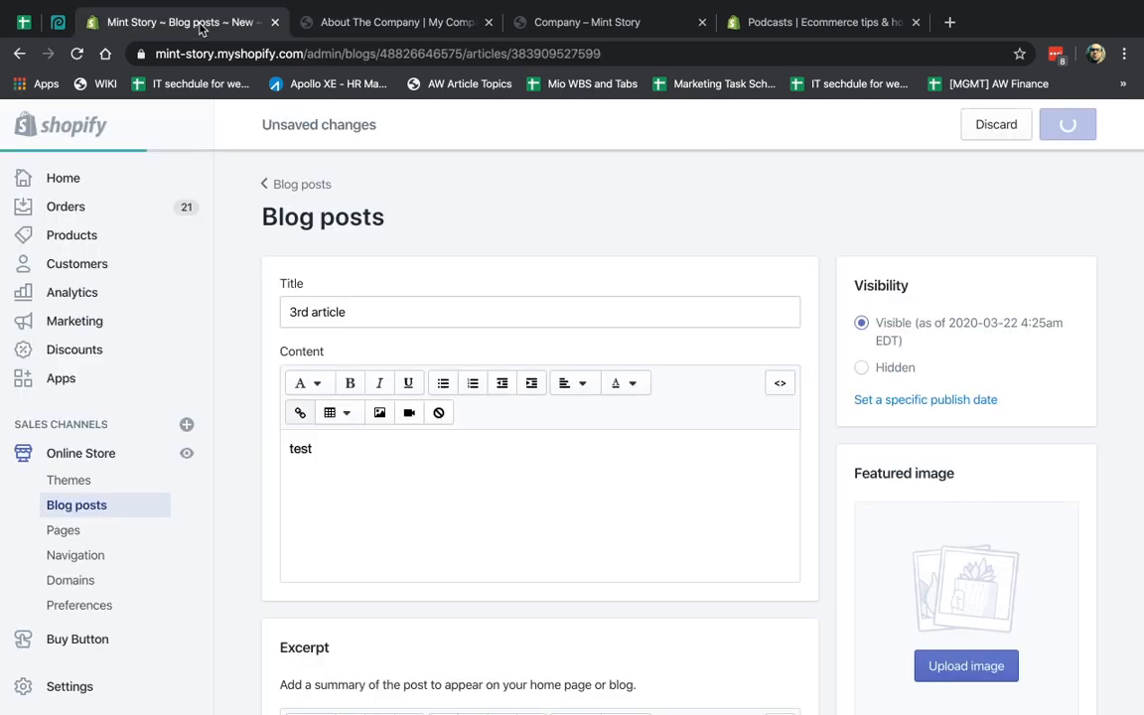
{"action": "left_click", "coordinate": [1068, 124]}
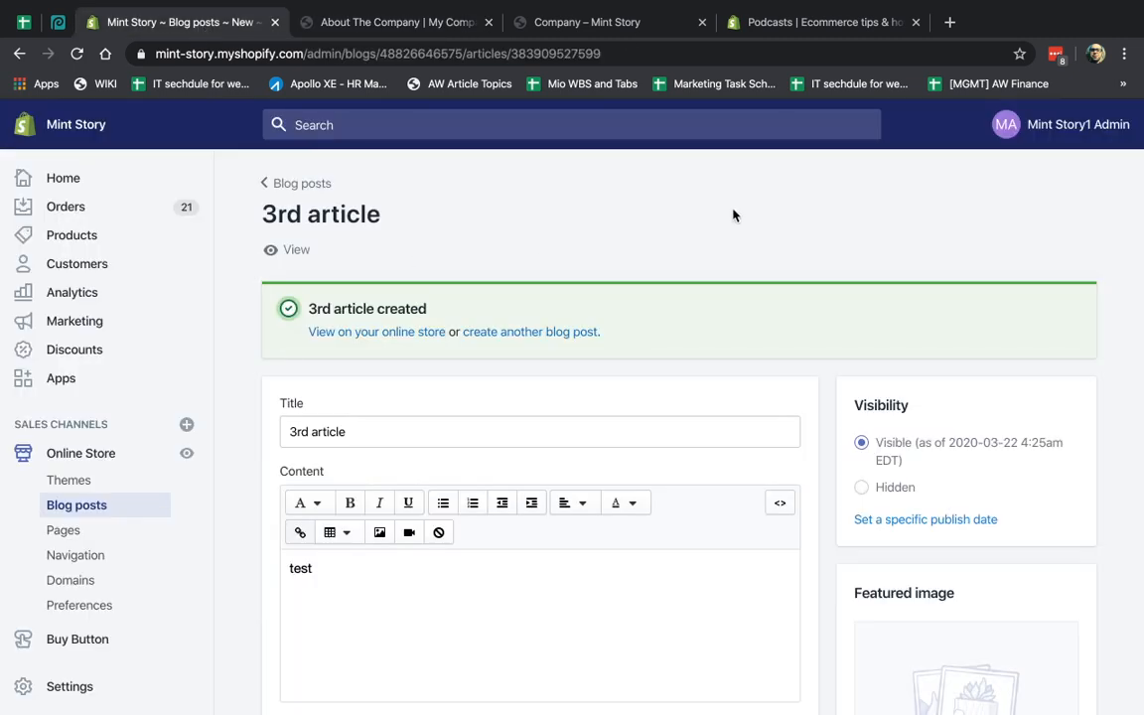
{"action": "left_click", "coordinate": [395, 22]}
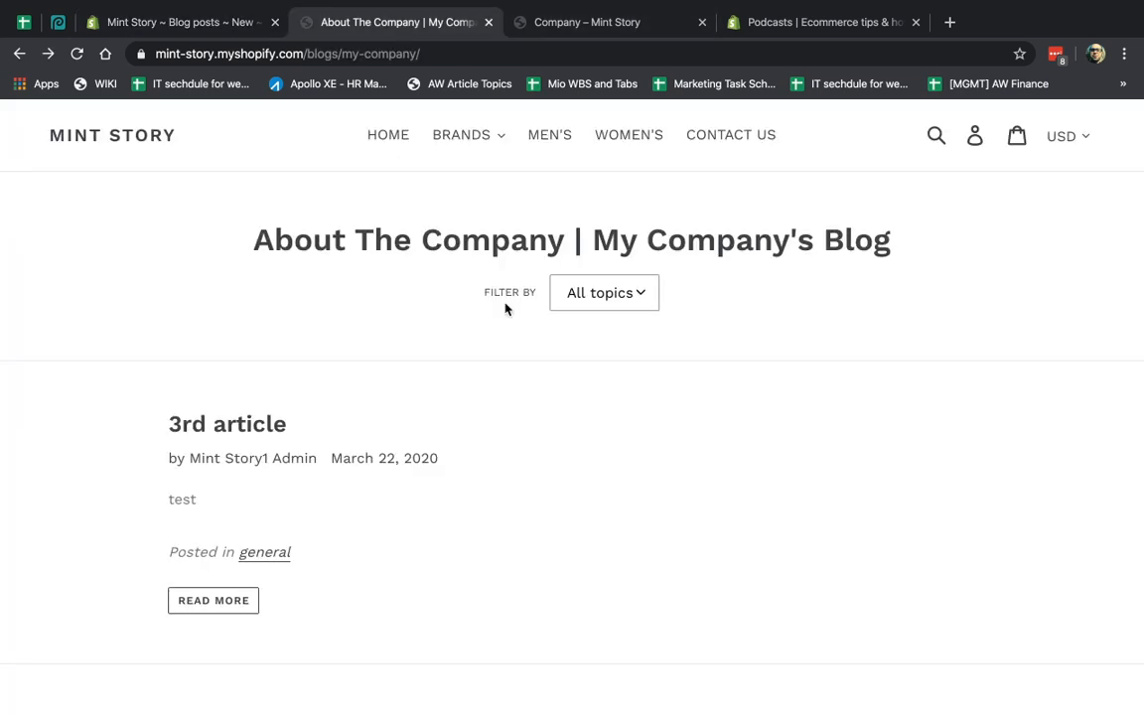
{"action": "double_click", "coordinate": [251, 457]}
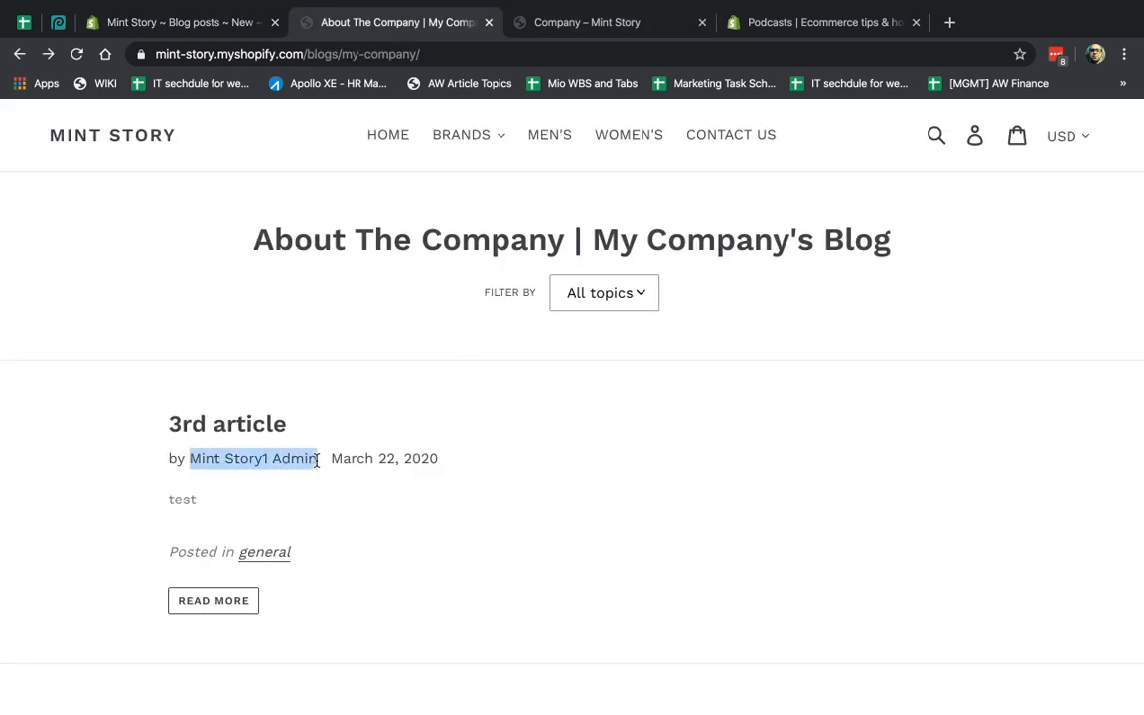
{"action": "left_click", "coordinate": [179, 22]}
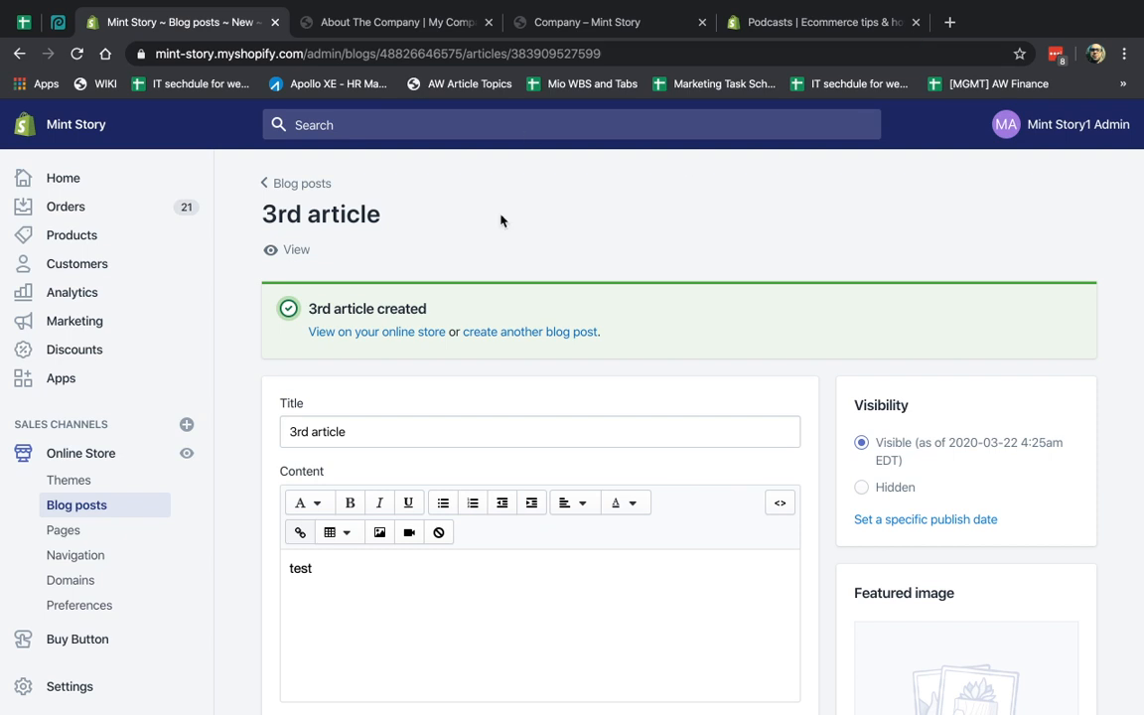
{"action": "left_click", "coordinate": [1062, 124]}
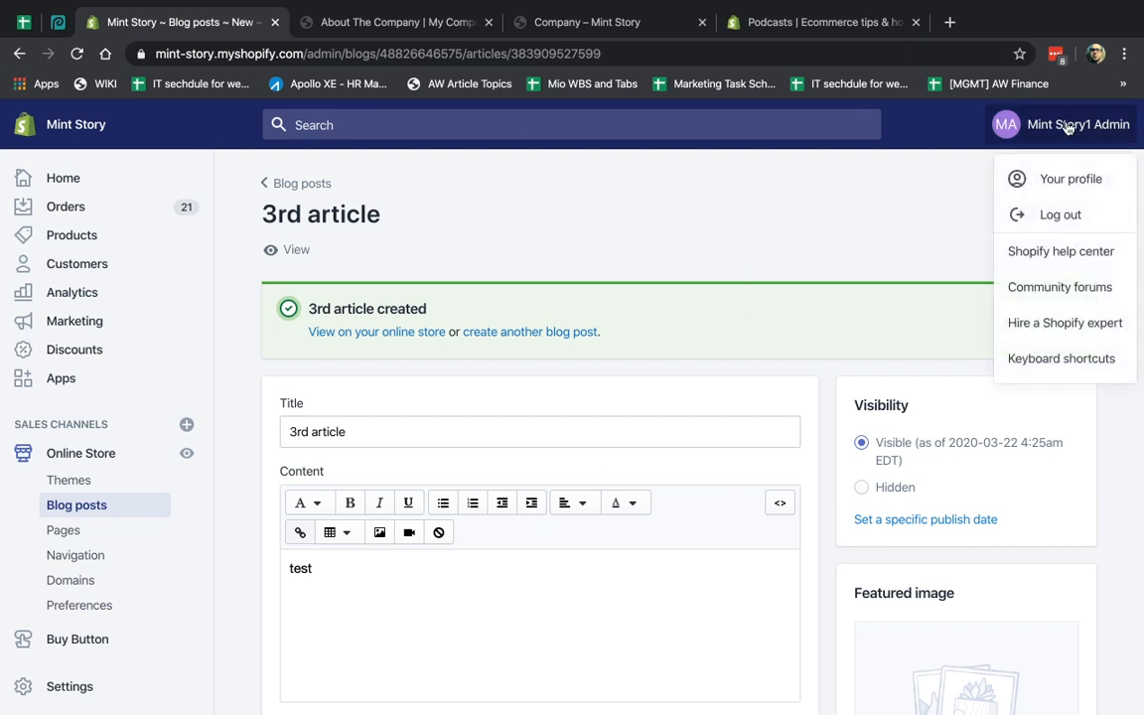
{"action": "mouse_move", "coordinate": [1070, 179]}
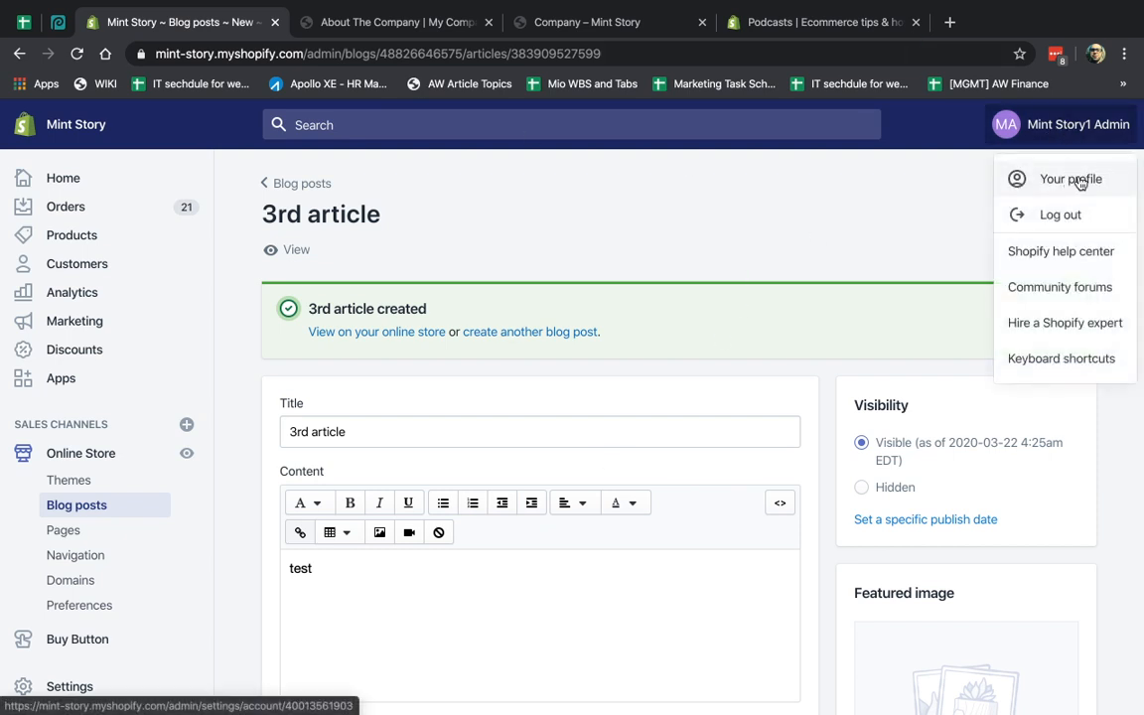
- Open the staff profile and compare its first and last name with the storefront byline 'Mint Story1 Admin'
{"action": "left_click", "coordinate": [1070, 179]}
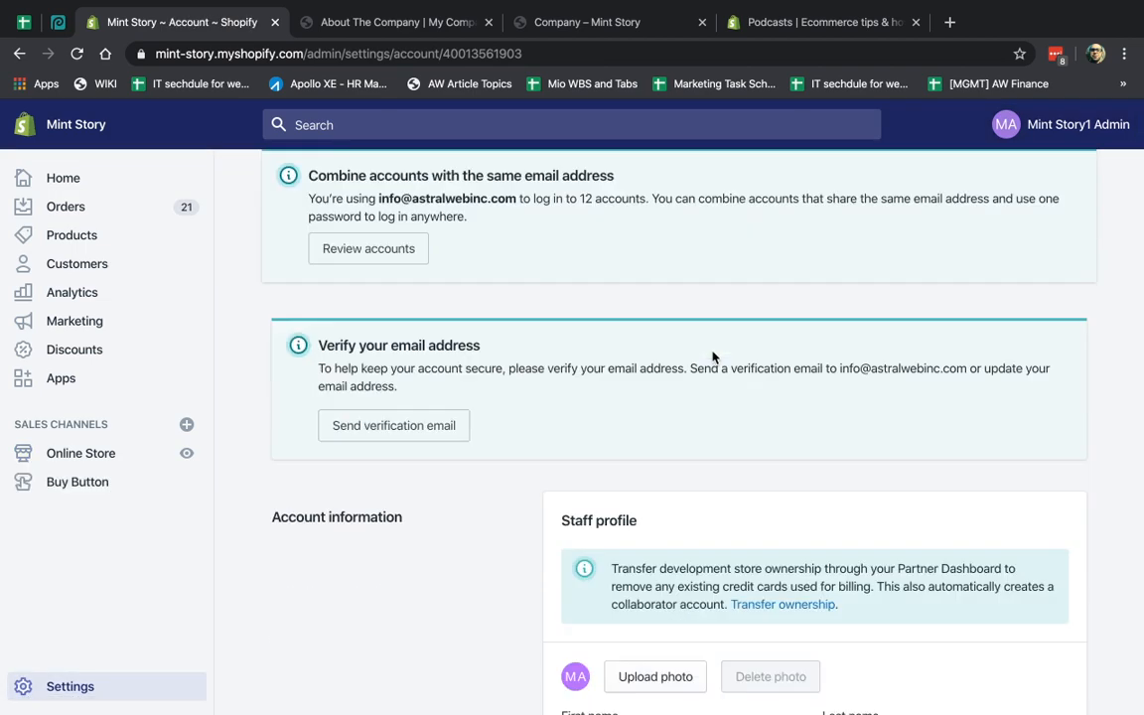
{"action": "scroll", "scroll_direction": "down", "scroll_amount": 3}
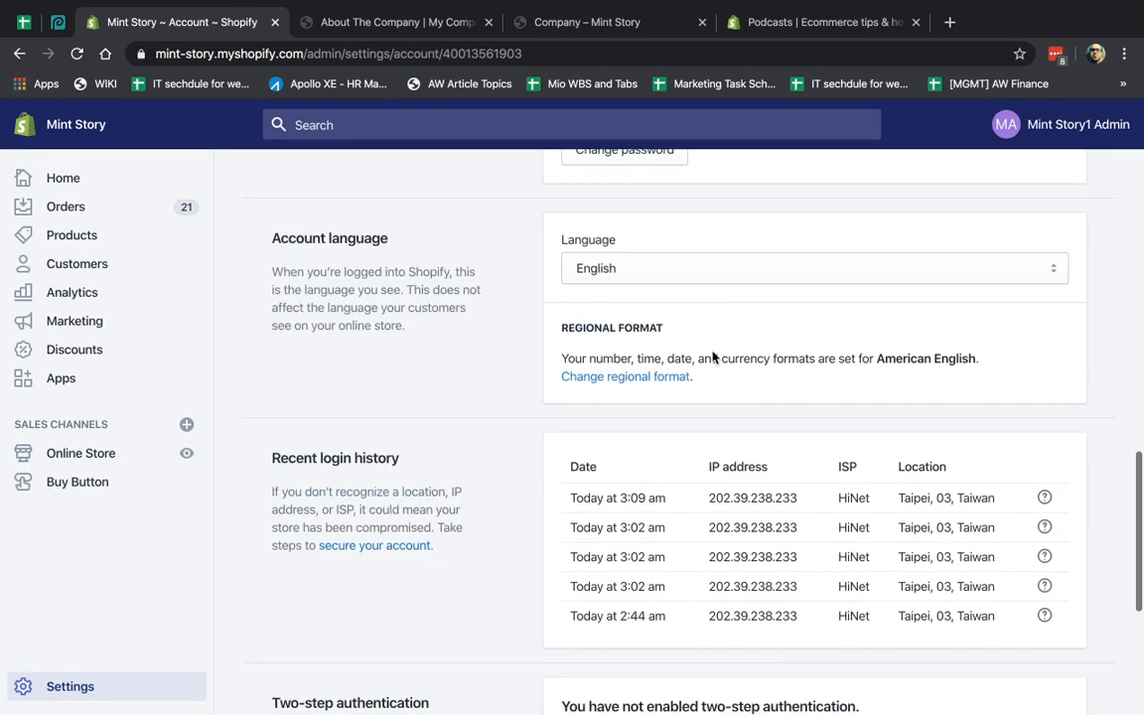
{"action": "scroll", "scroll_direction": "up", "scroll_amount": 3}
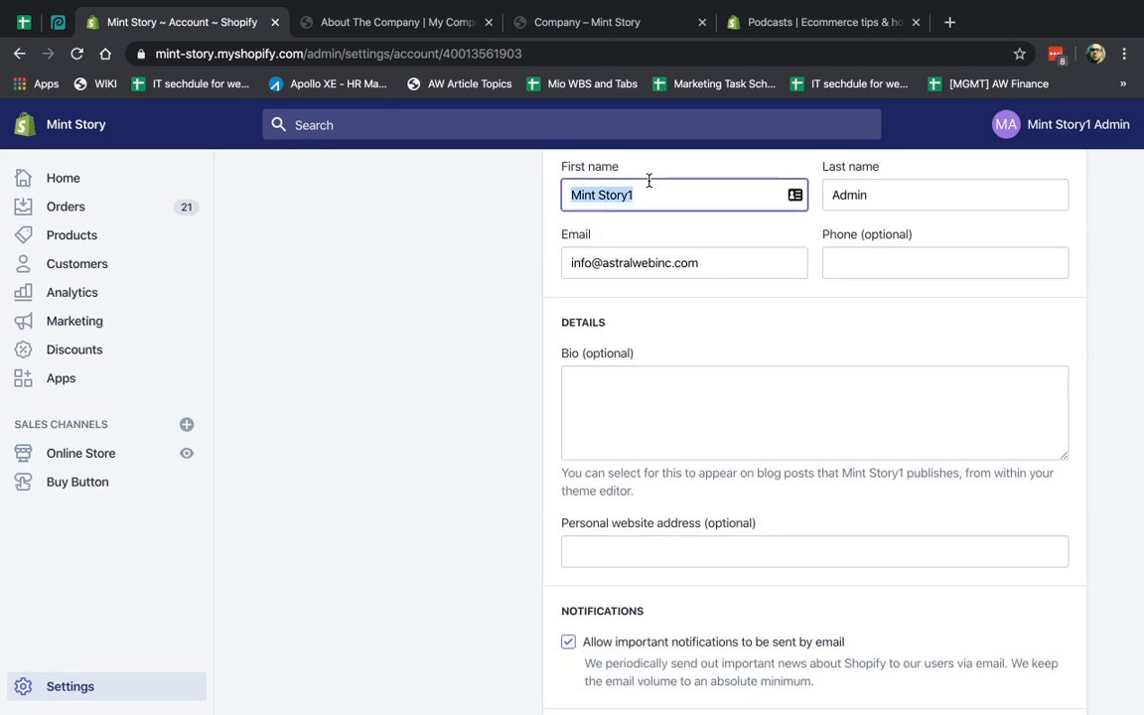
{"action": "left_click", "coordinate": [944, 195]}
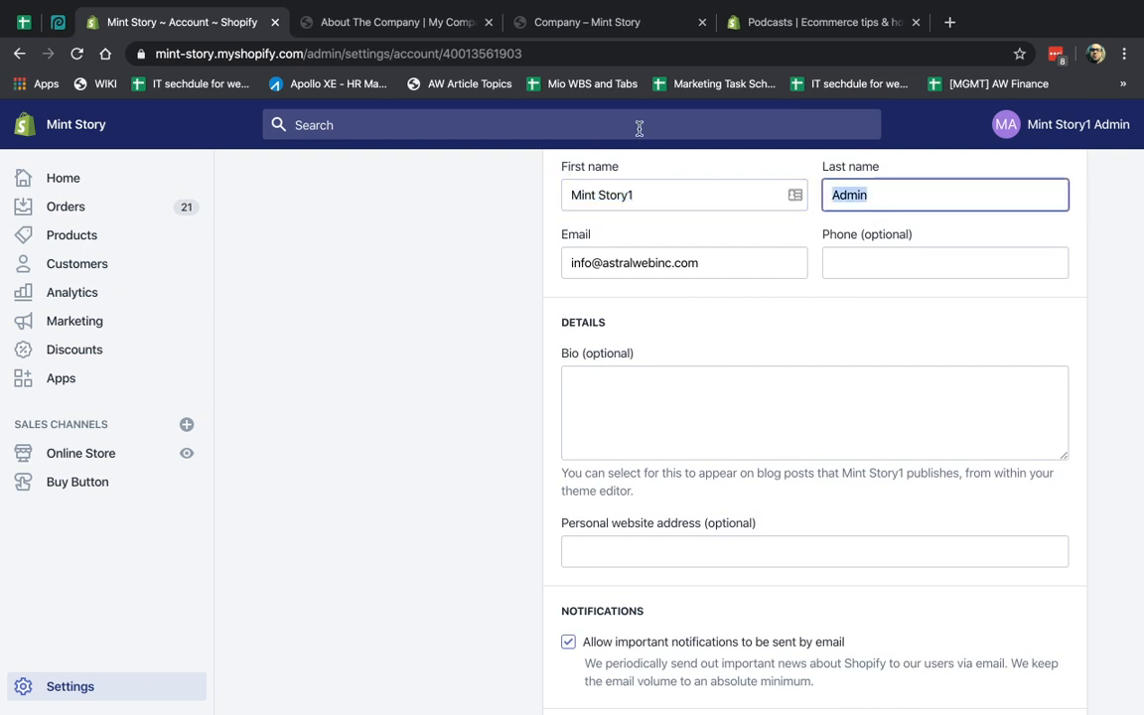
{"action": "left_click", "coordinate": [394, 22]}
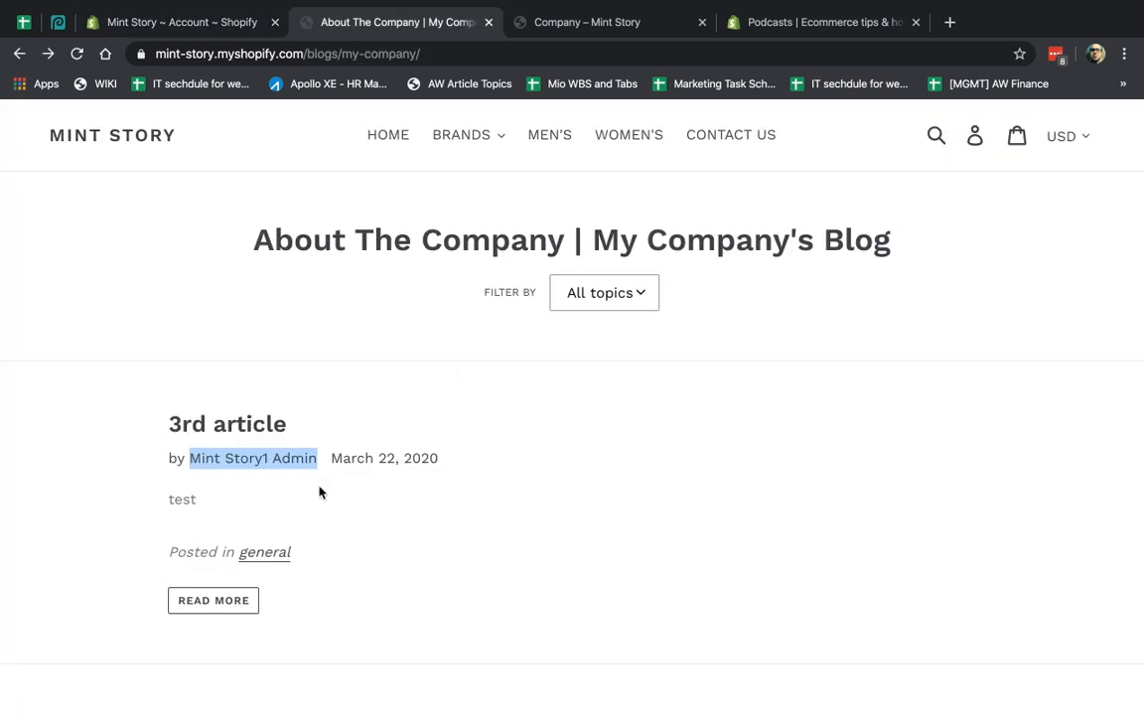
{"action": "mouse_move", "coordinate": [655, 479]}
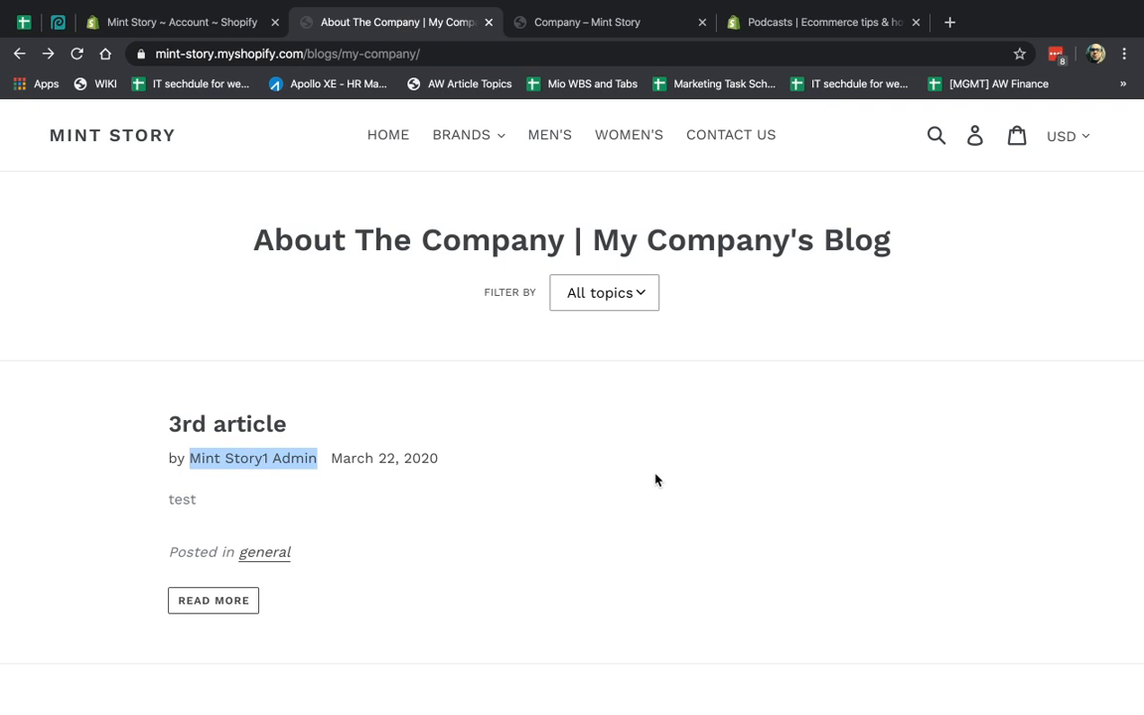
{"action": "left_click", "coordinate": [178, 22]}
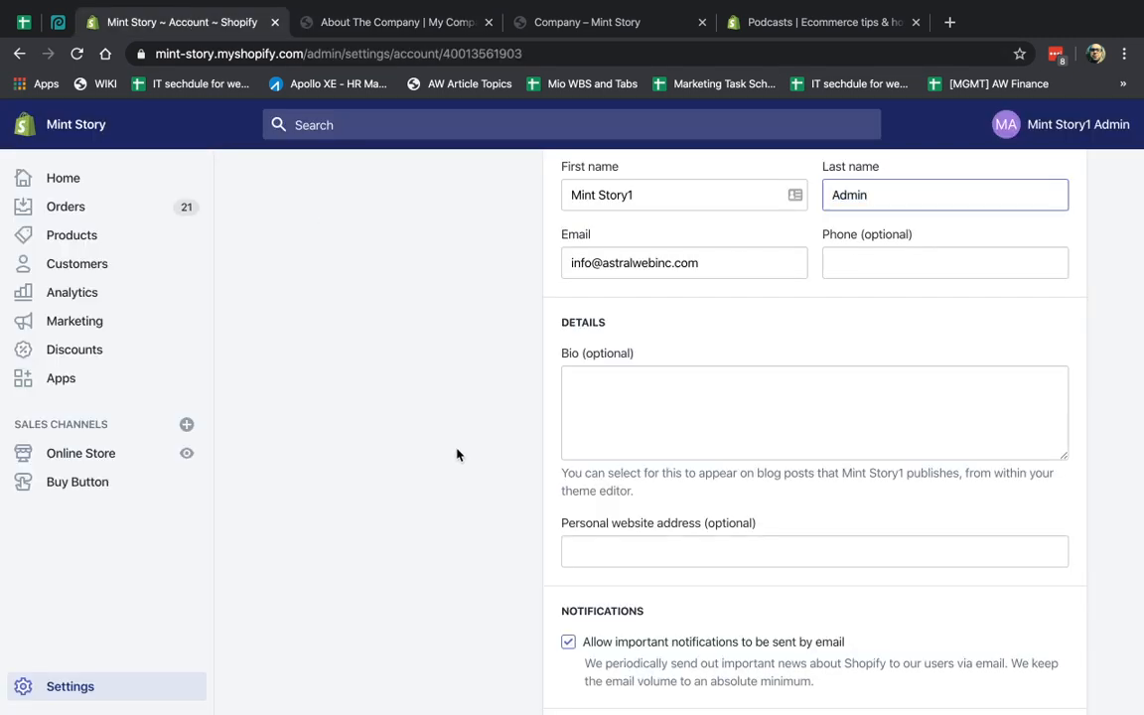